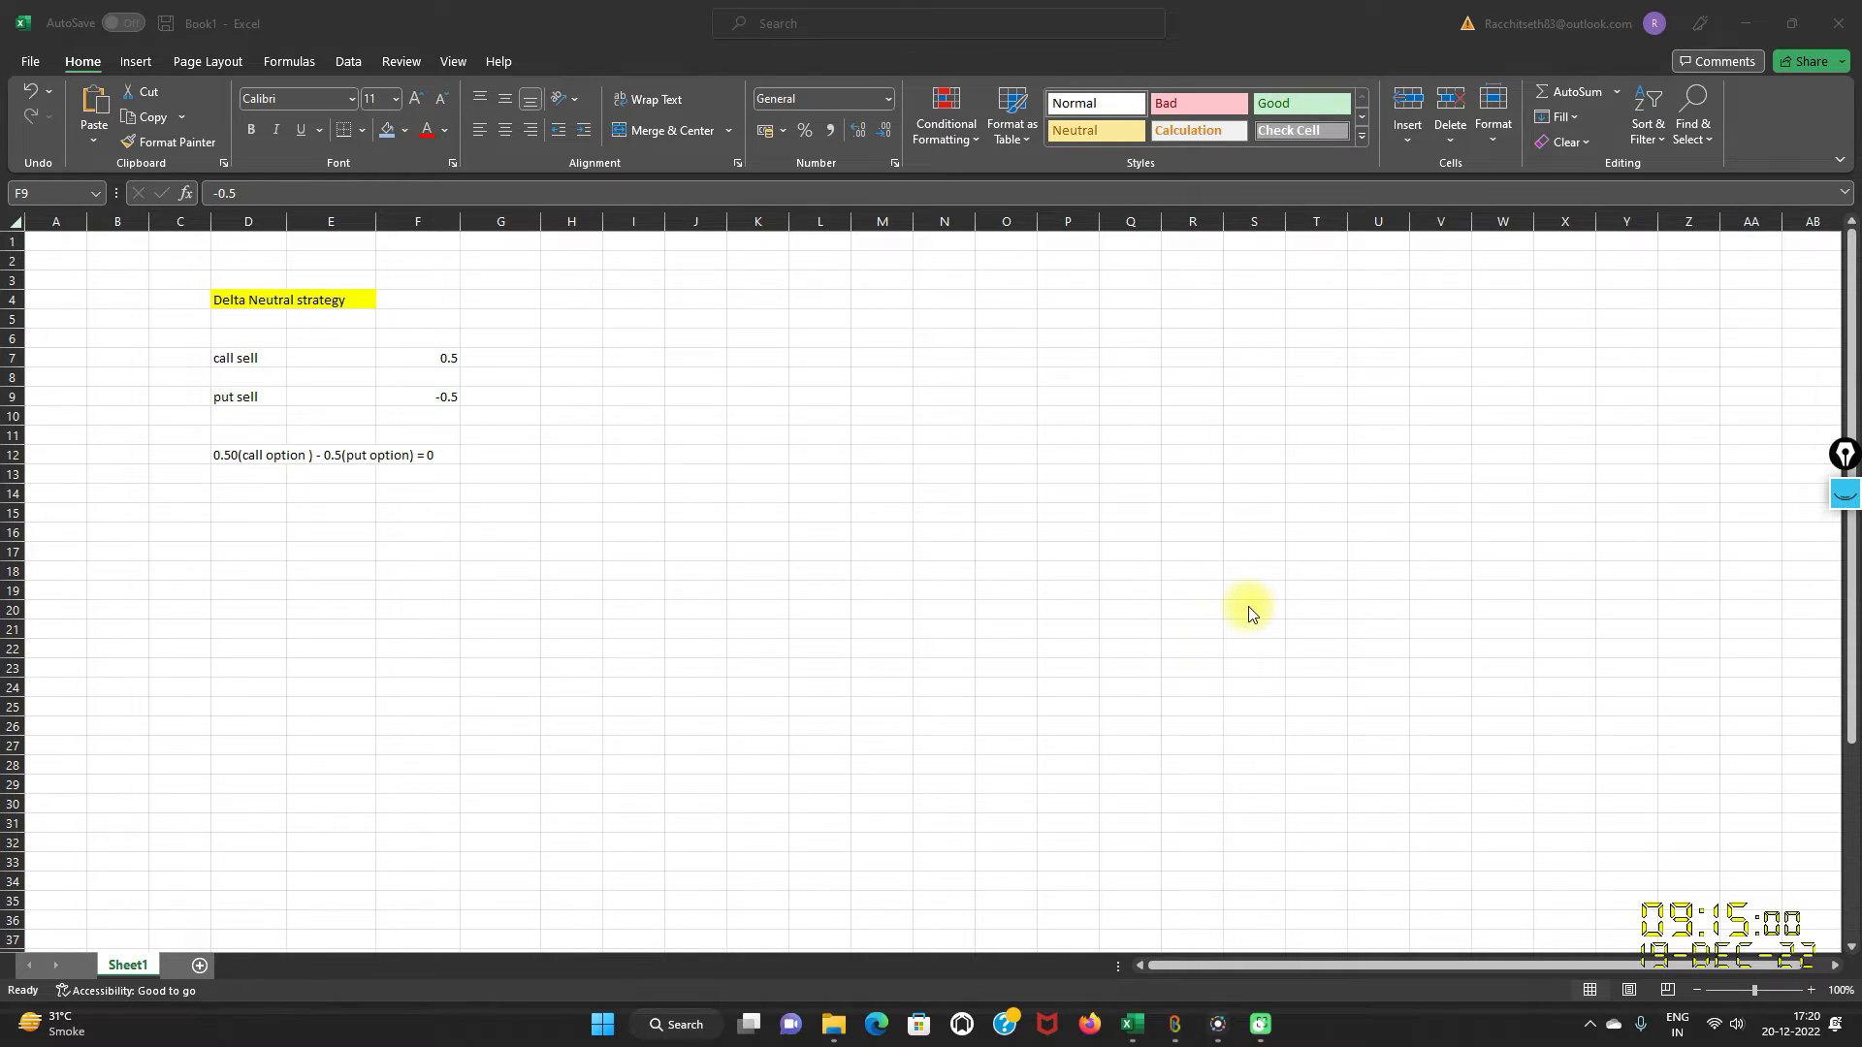
mouse_move(345, 330)
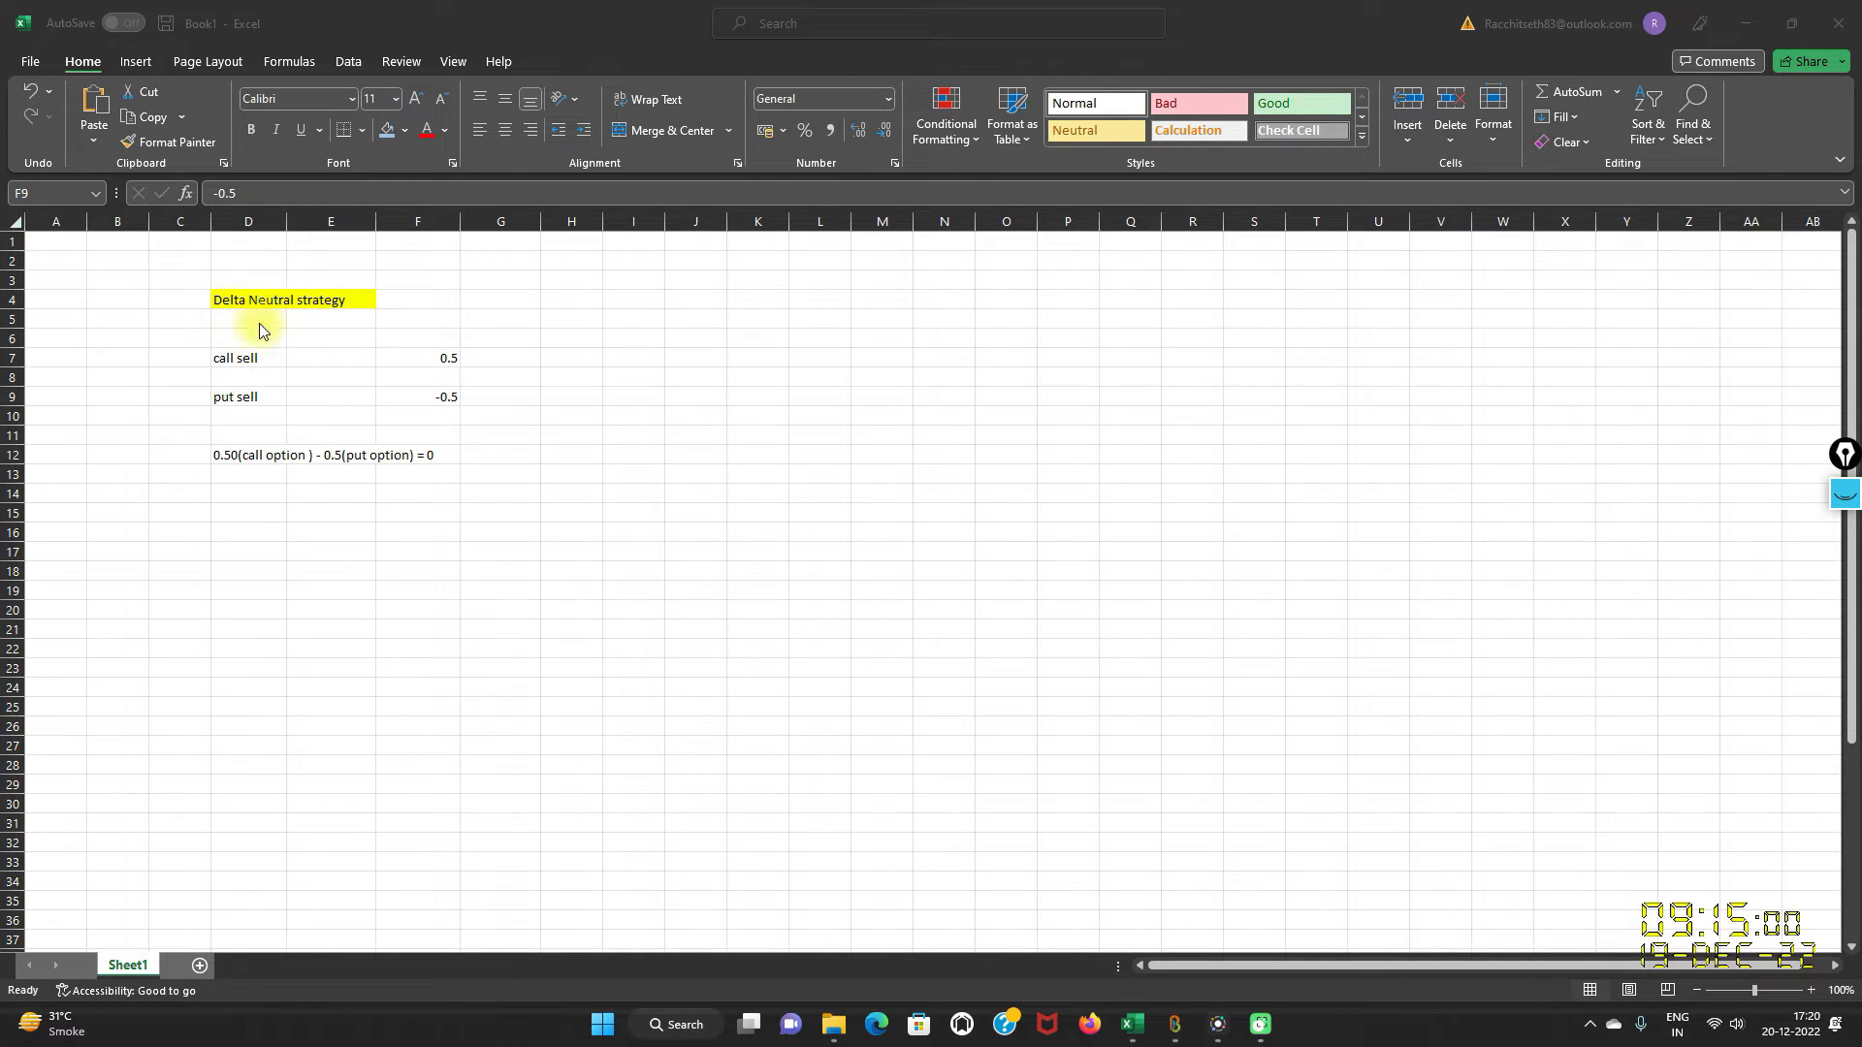
mouse_move(330, 349)
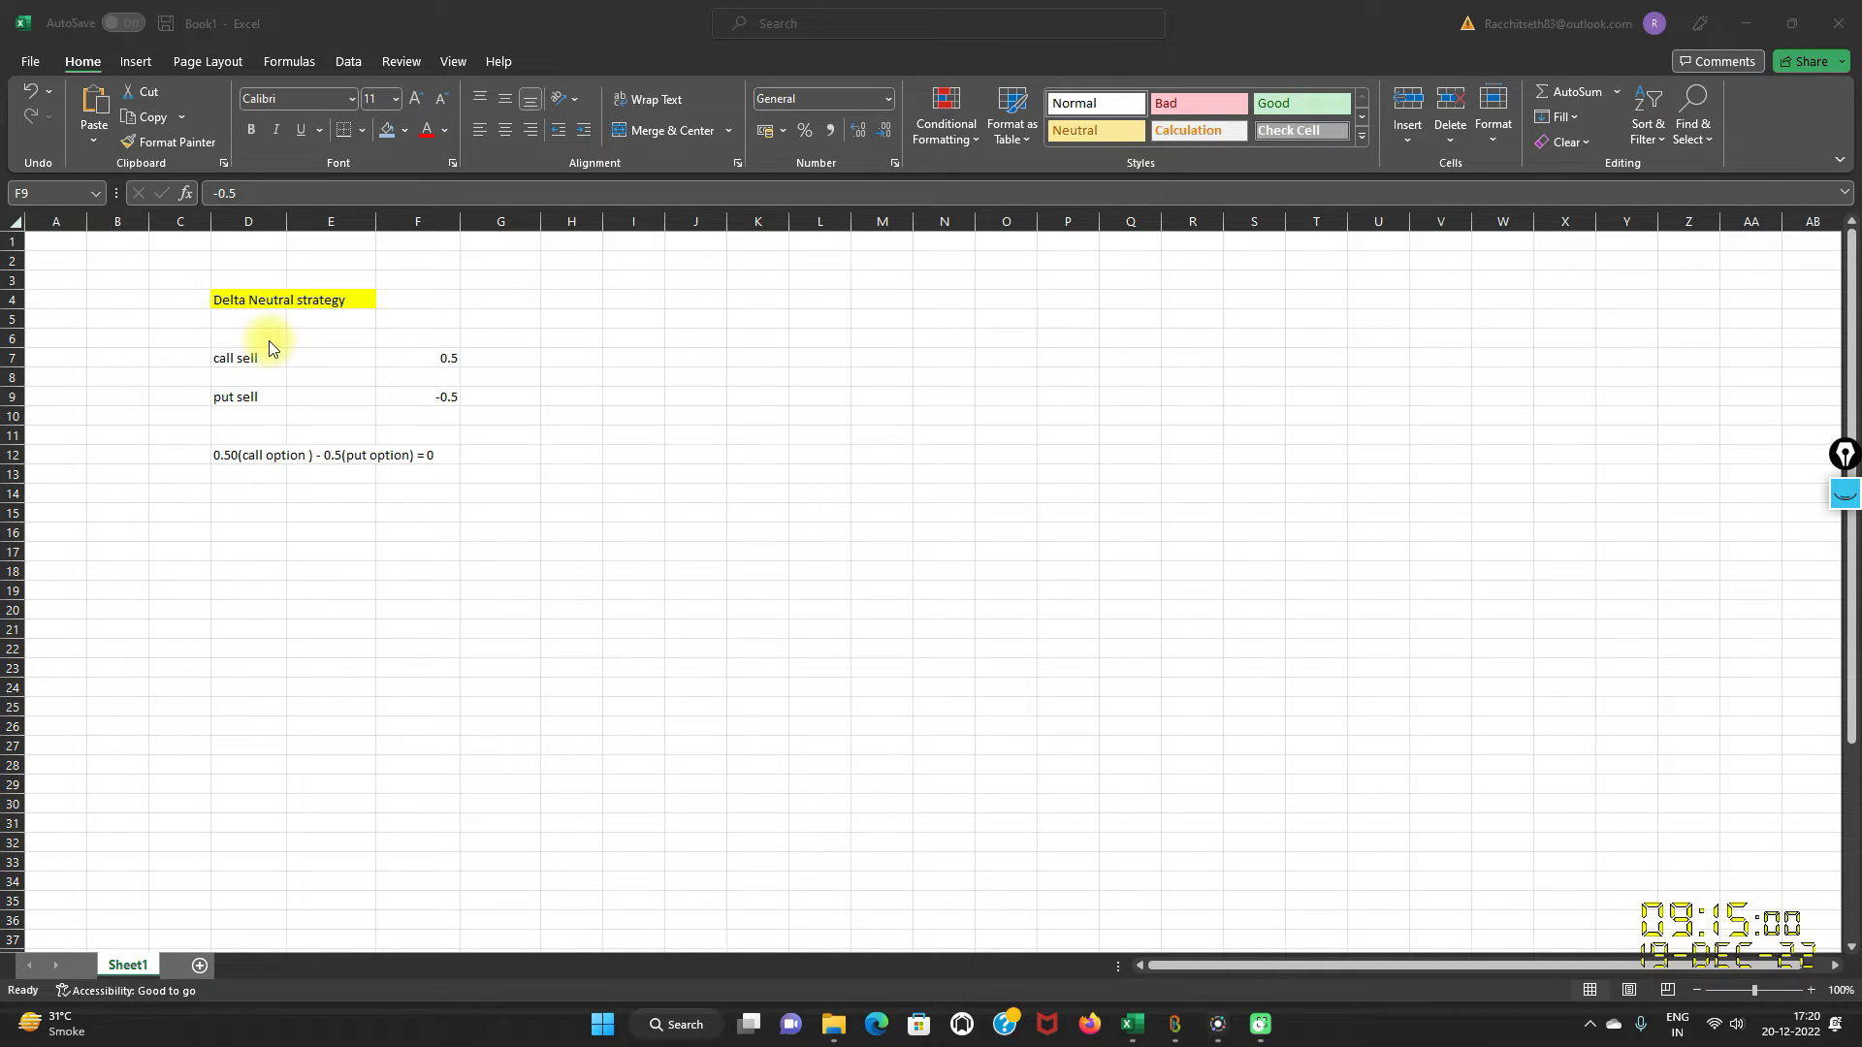
mouse_move(440, 362)
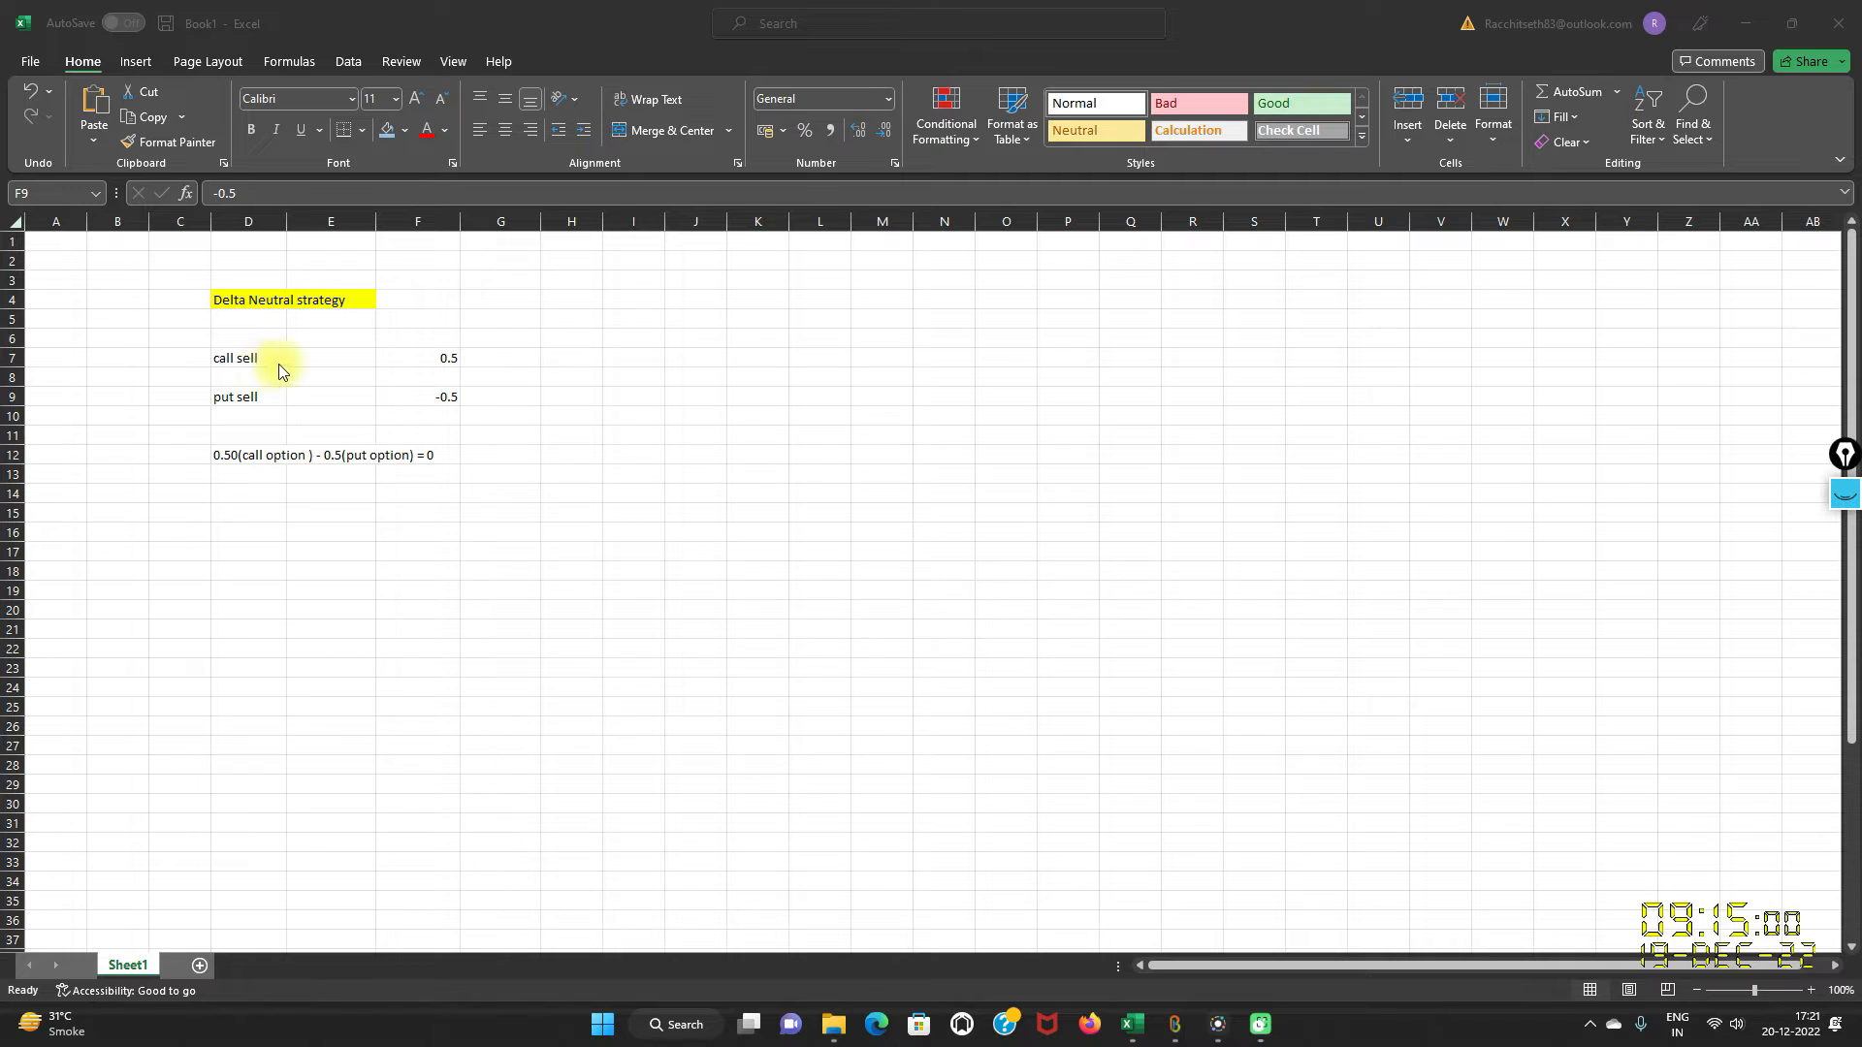
mouse_move(436, 368)
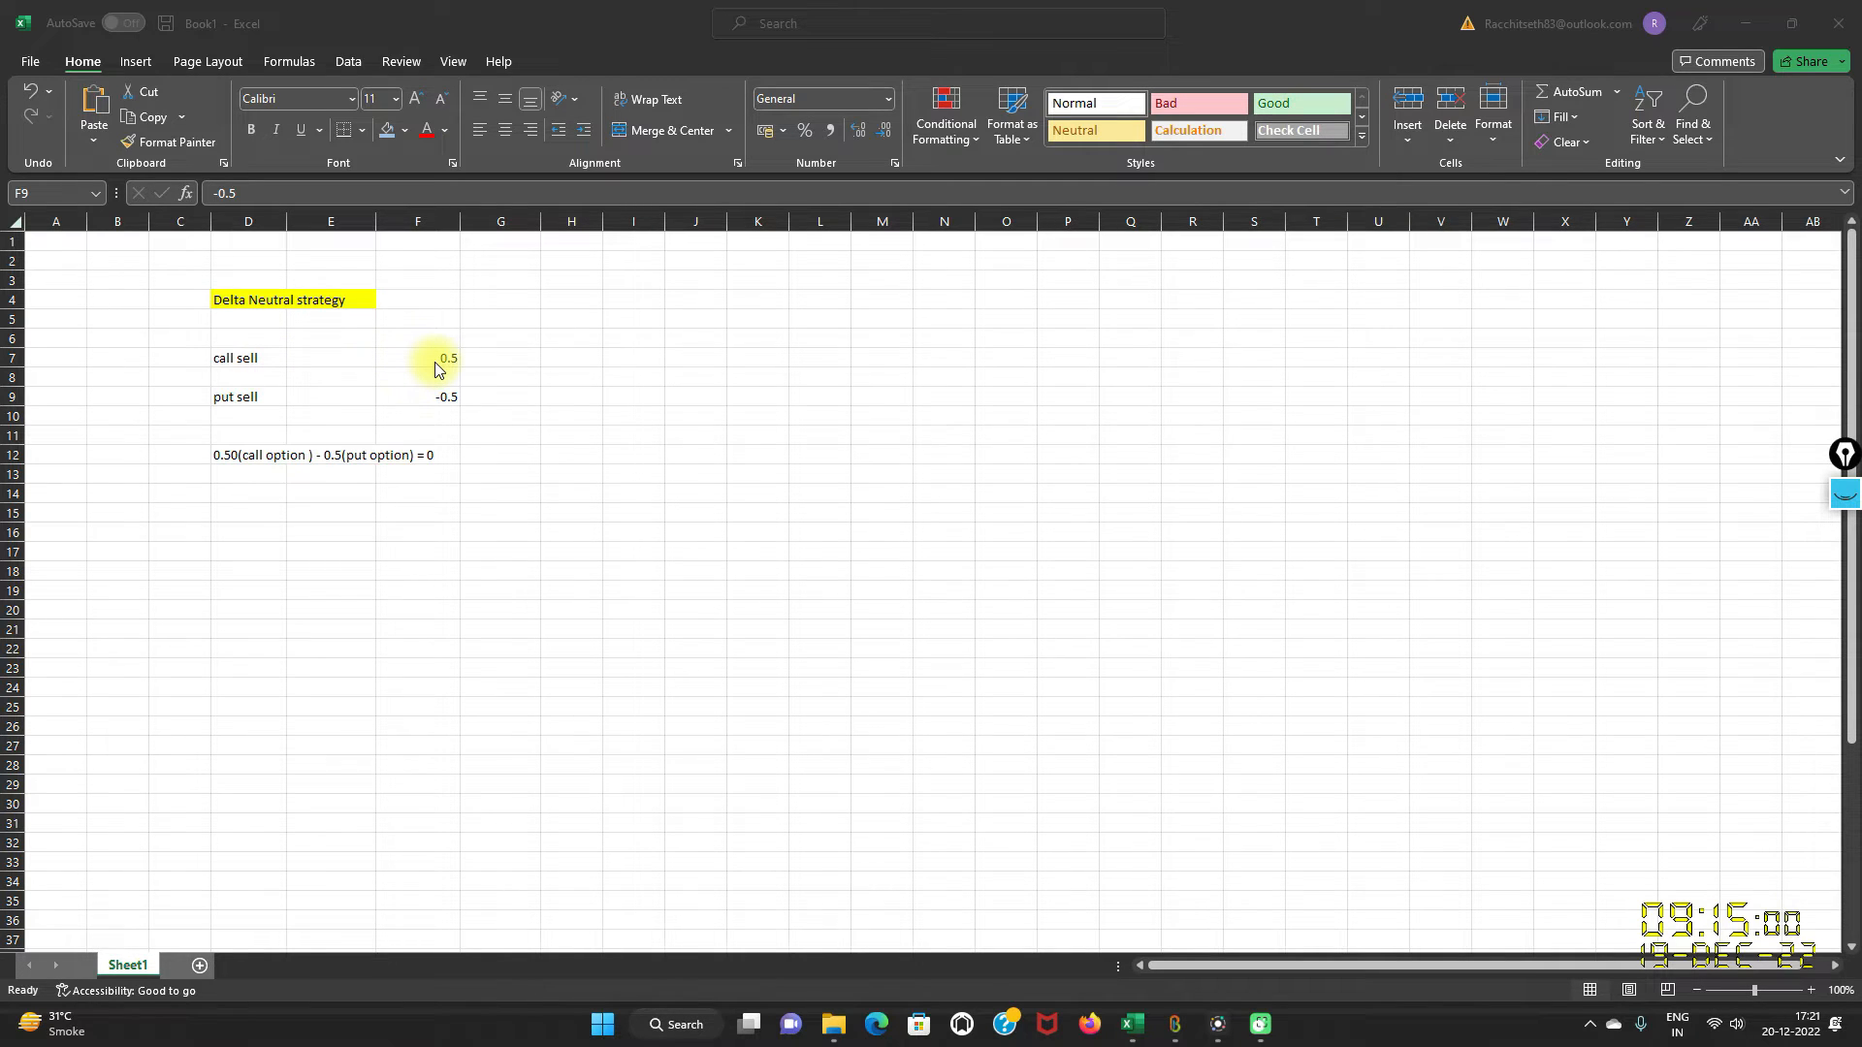
mouse_move(161, 429)
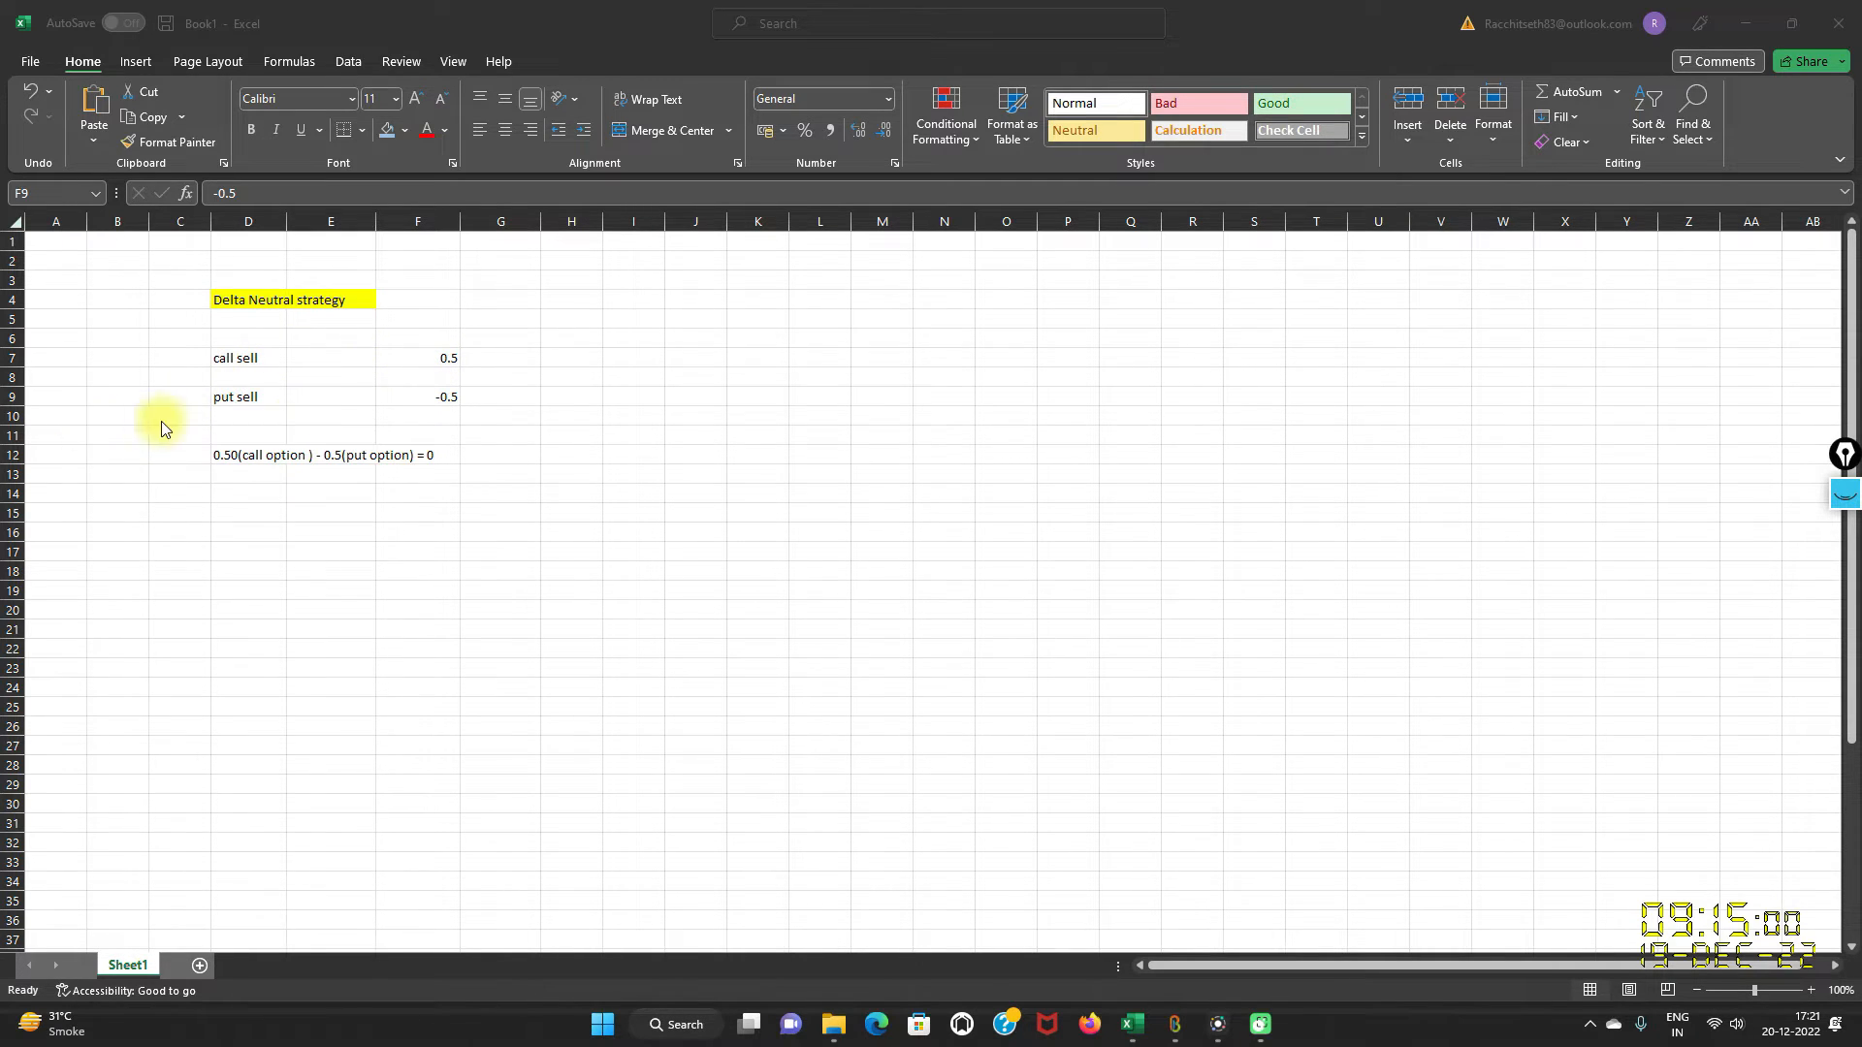
mouse_move(463, 411)
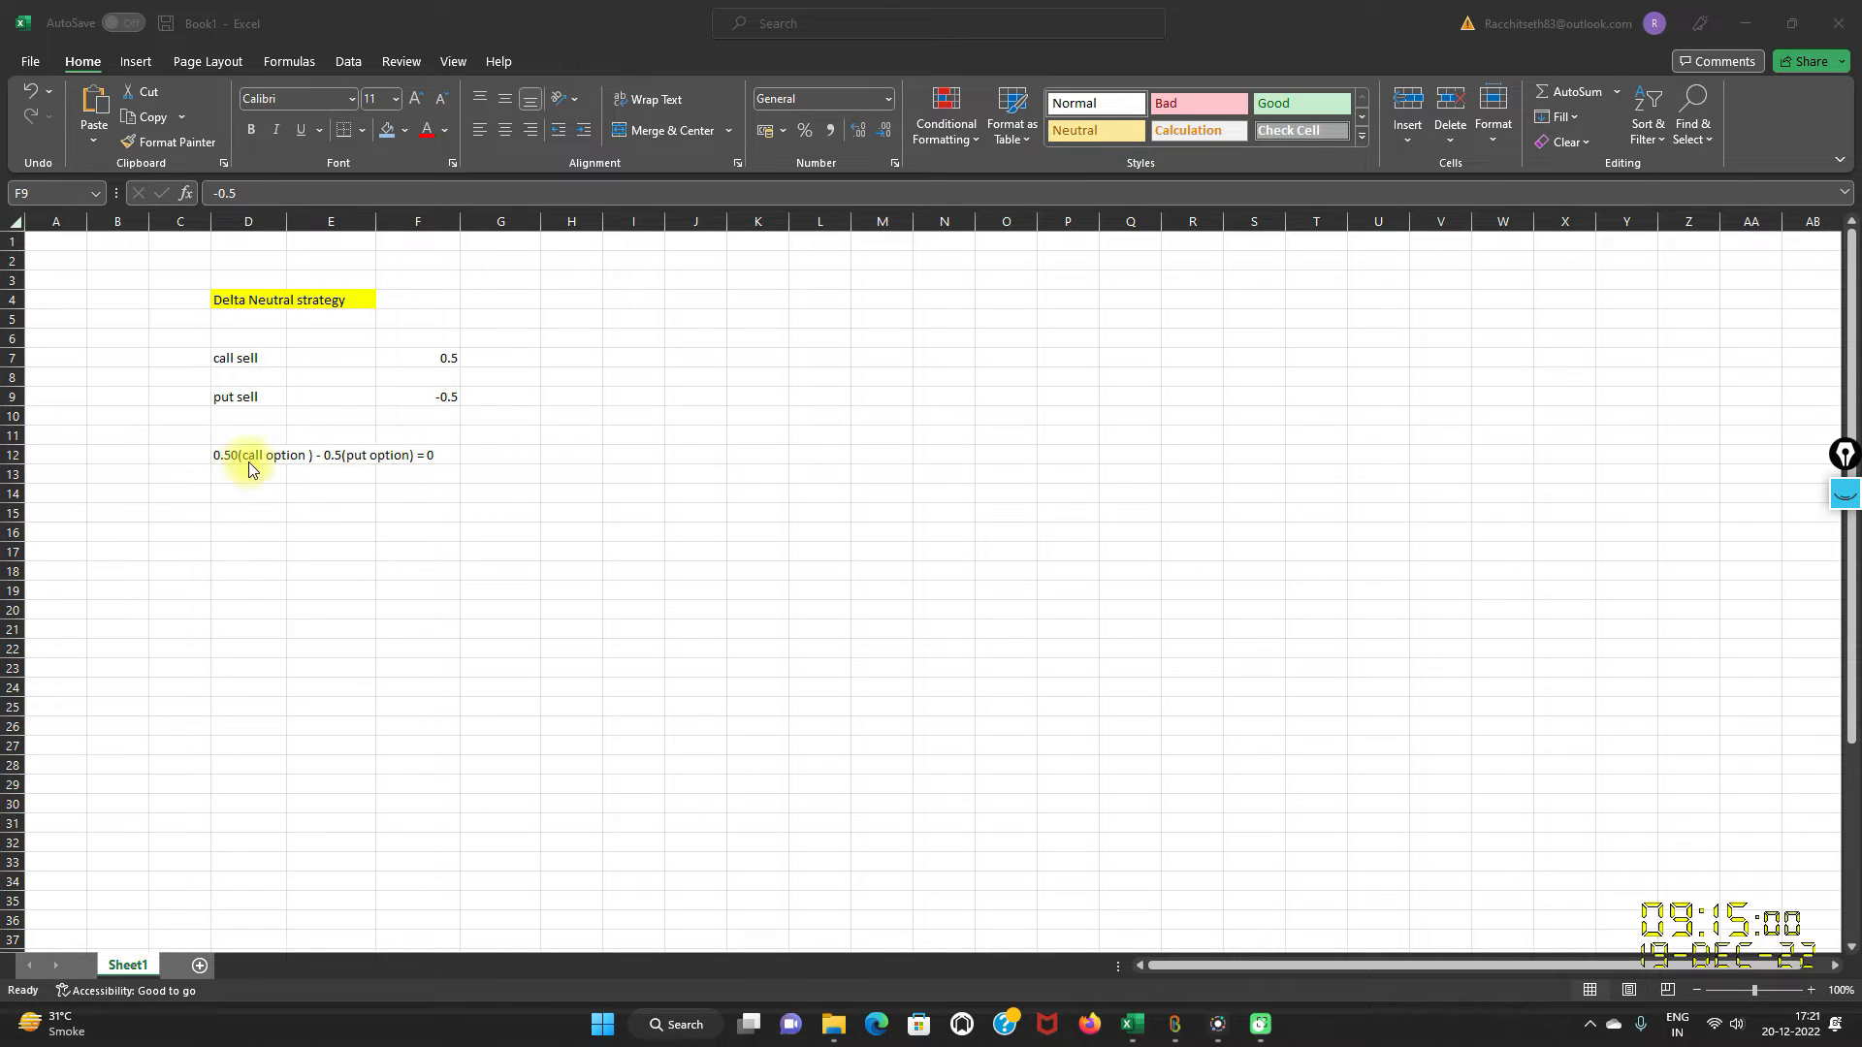
mouse_move(412, 462)
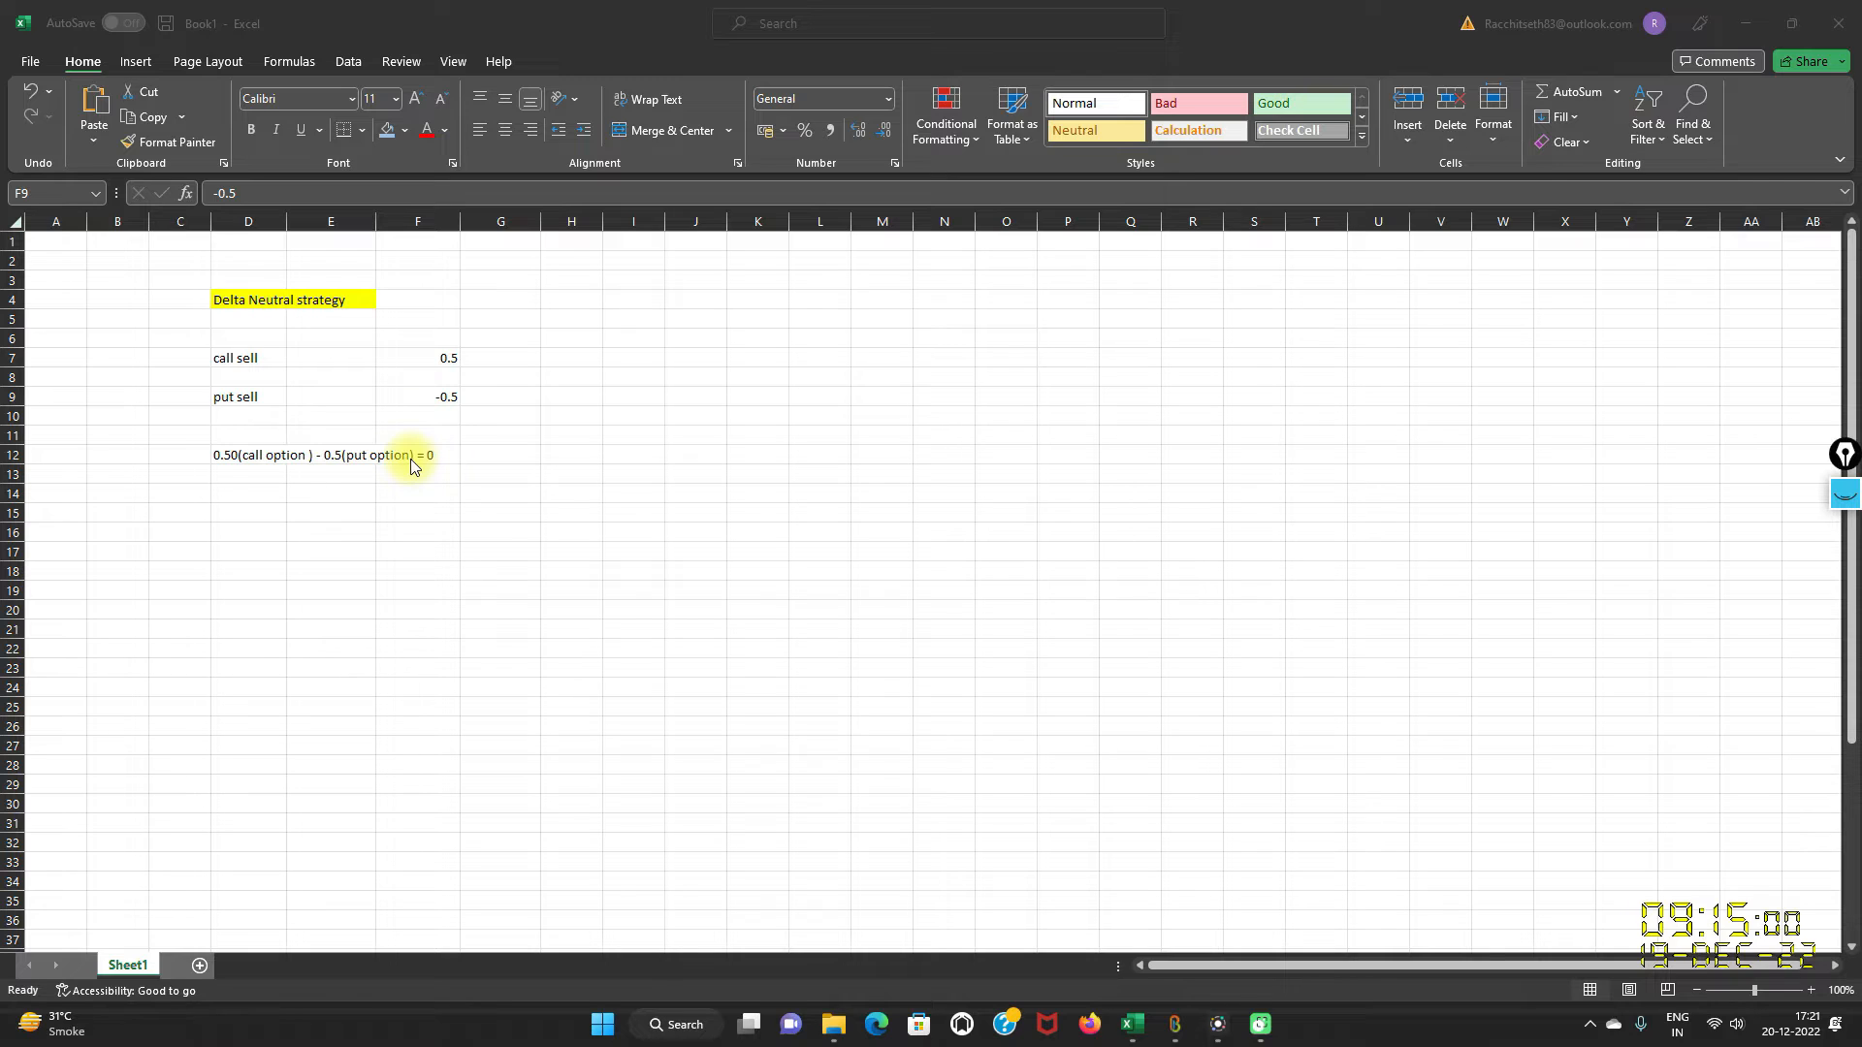
mouse_move(262, 453)
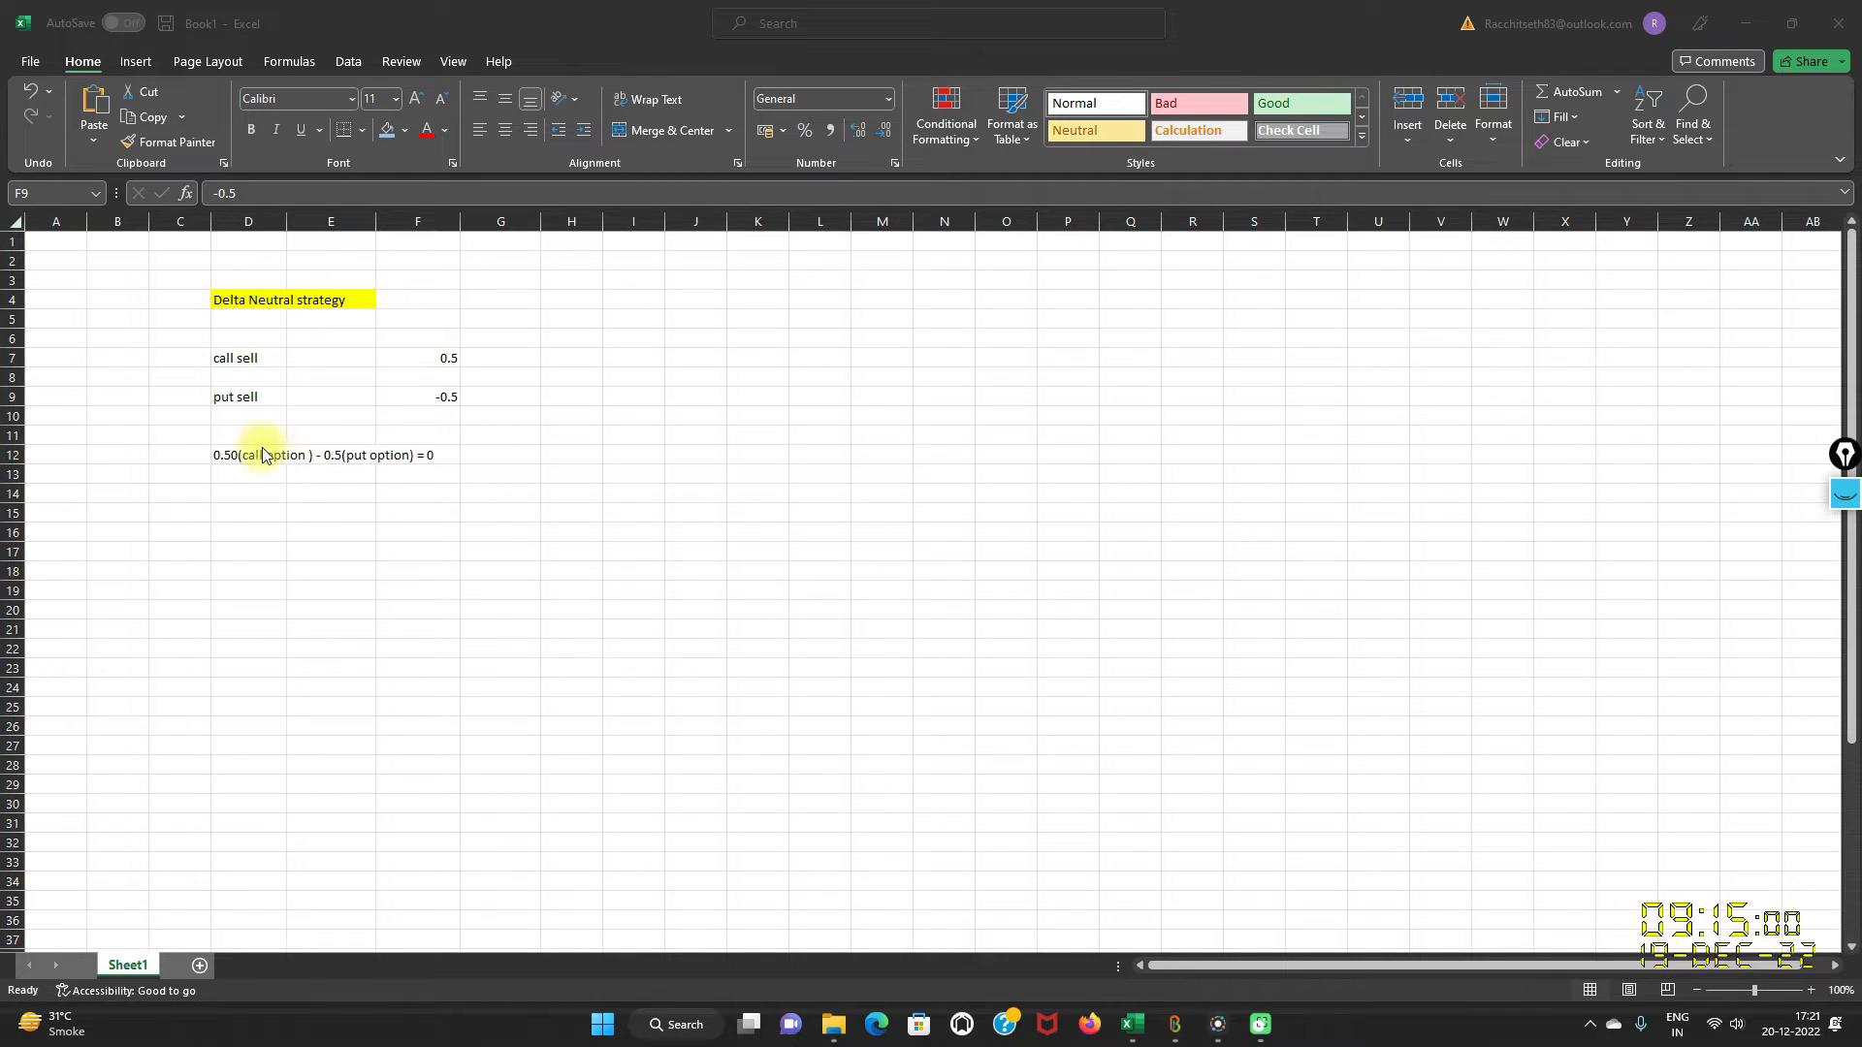
mouse_move(375, 462)
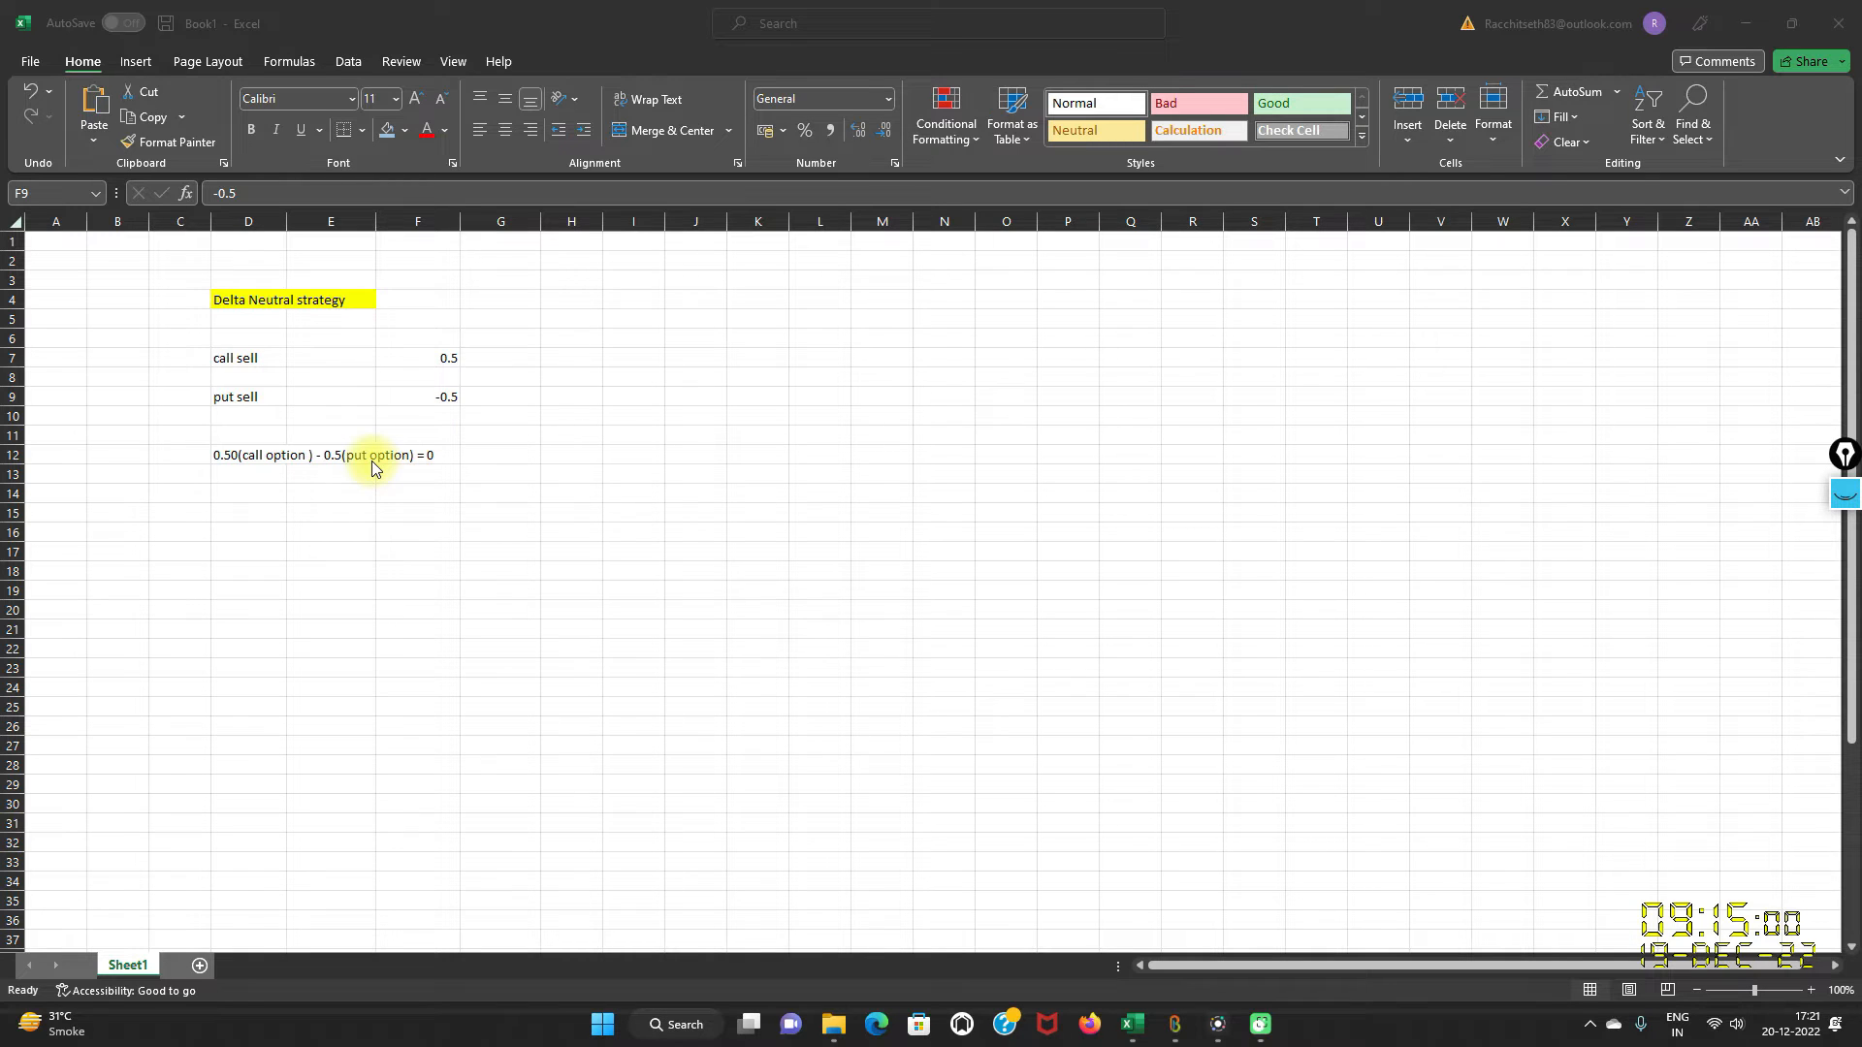
mouse_move(443, 463)
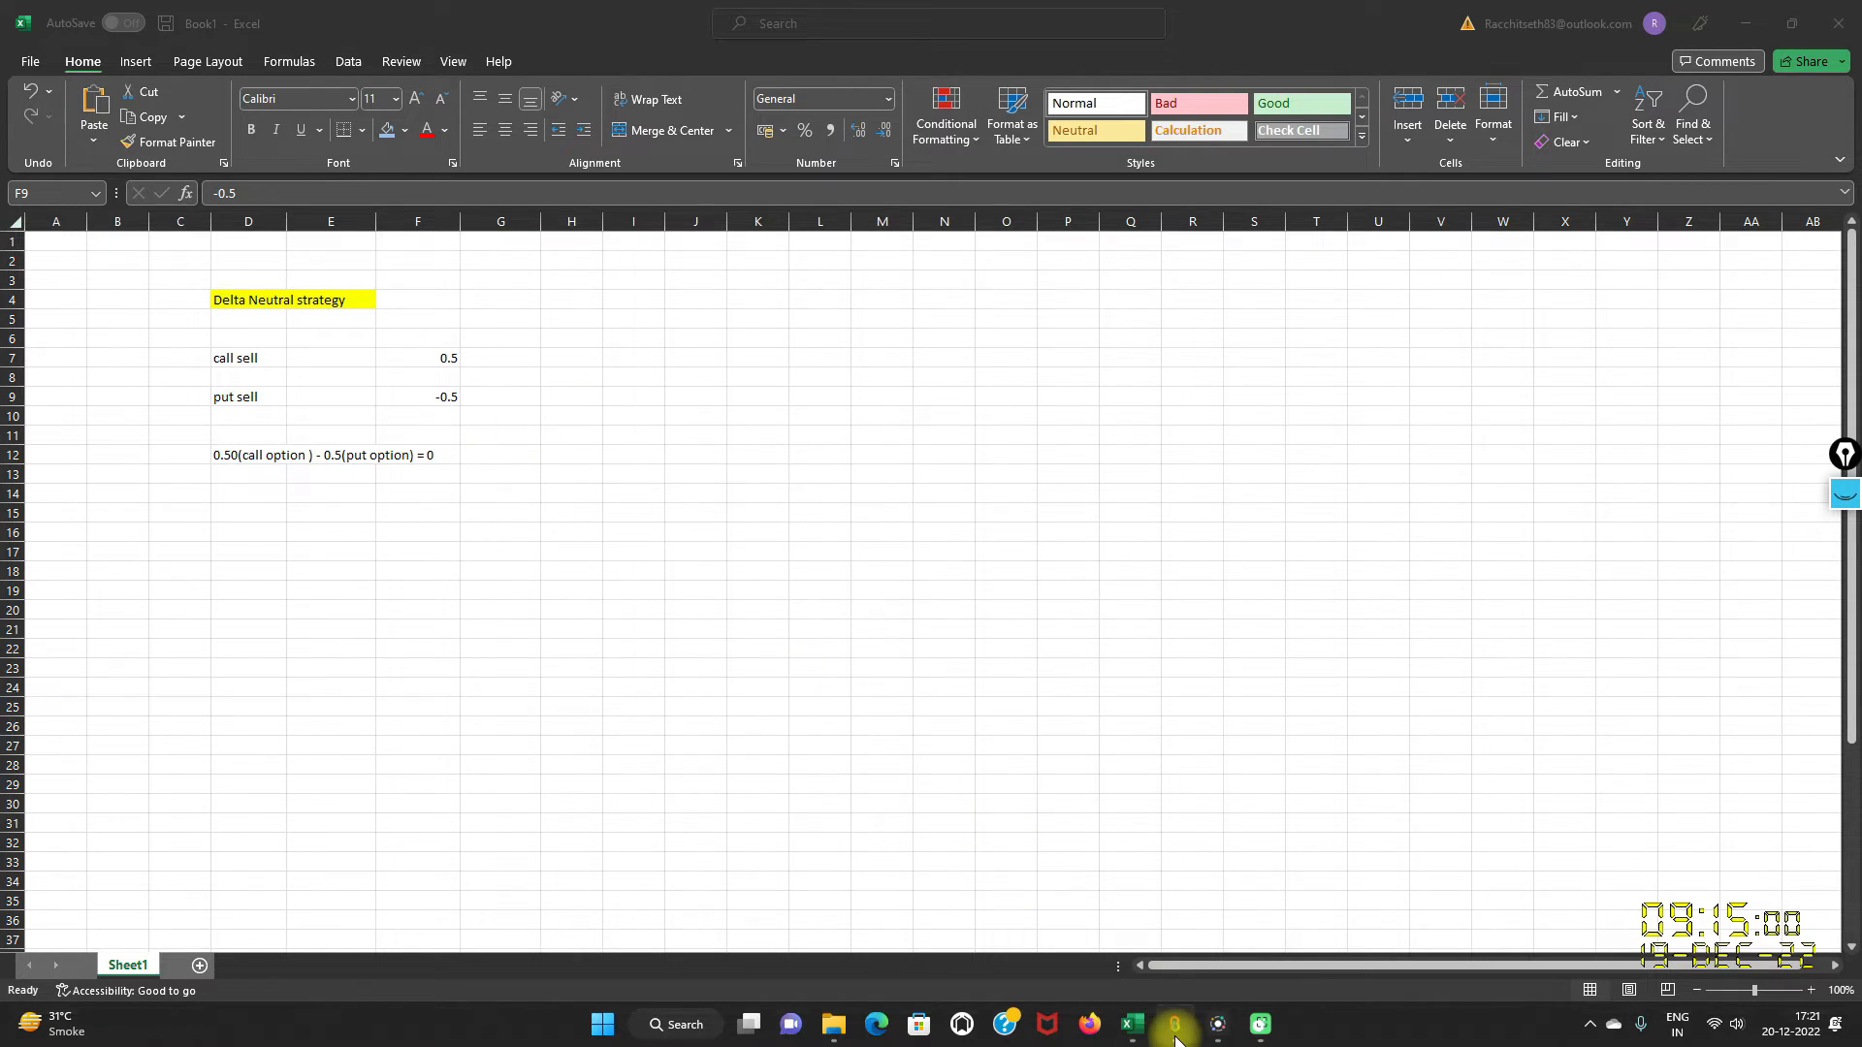
Add two sell legs to the new portfolio, leg 1 a CE and leg 2 a PE, weekly expiry.
left_click(1171, 1024)
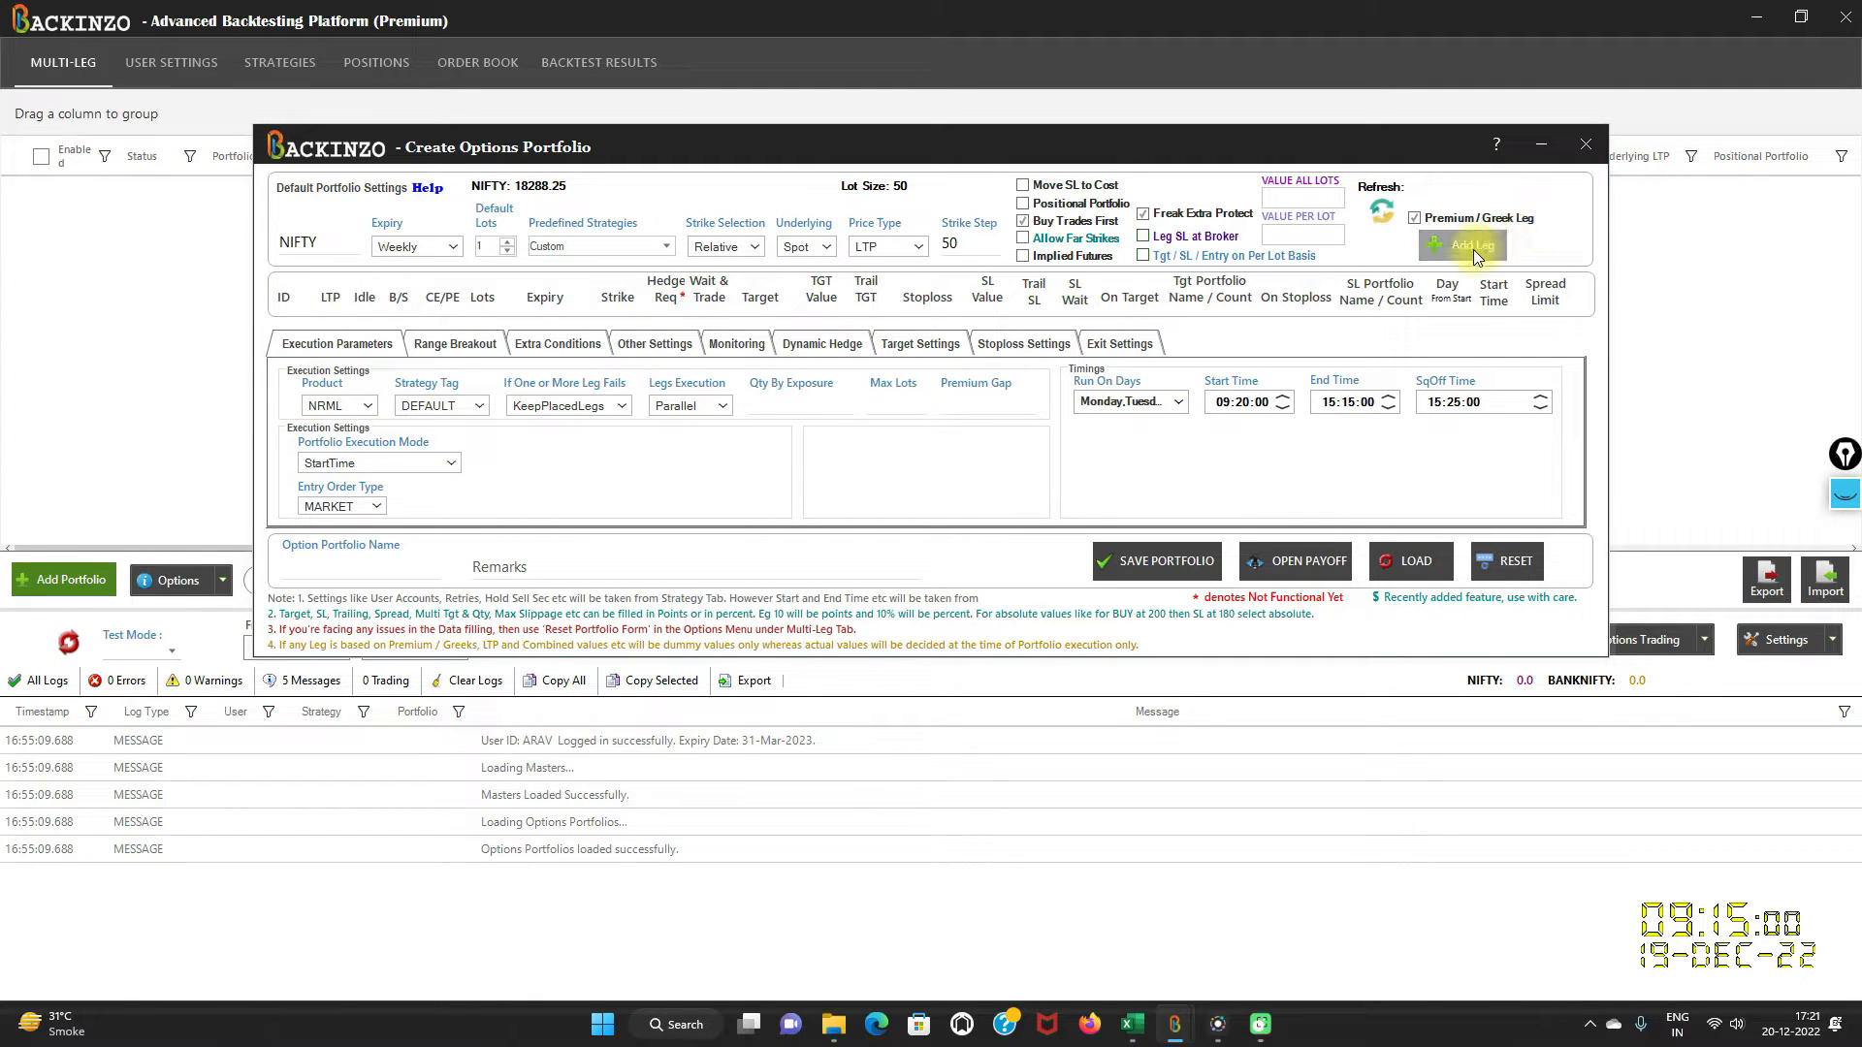
left_click(1460, 246)
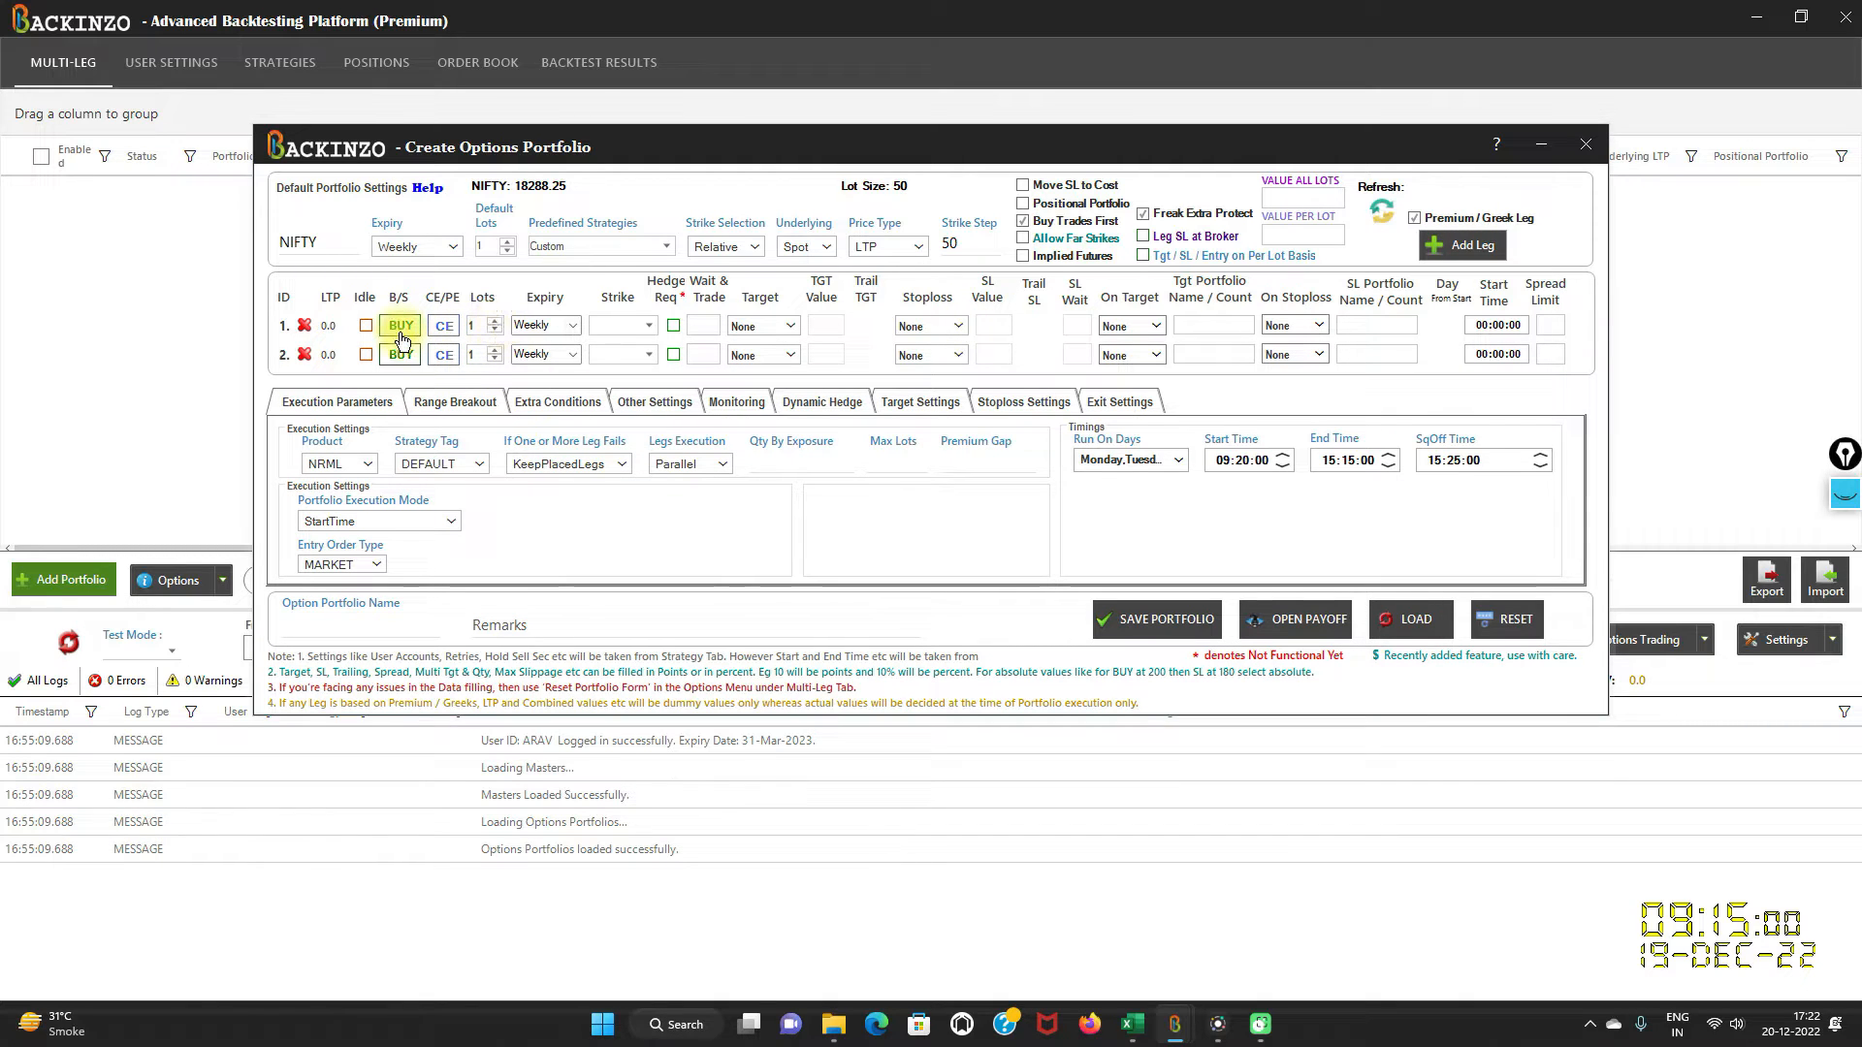
left_click(399, 324)
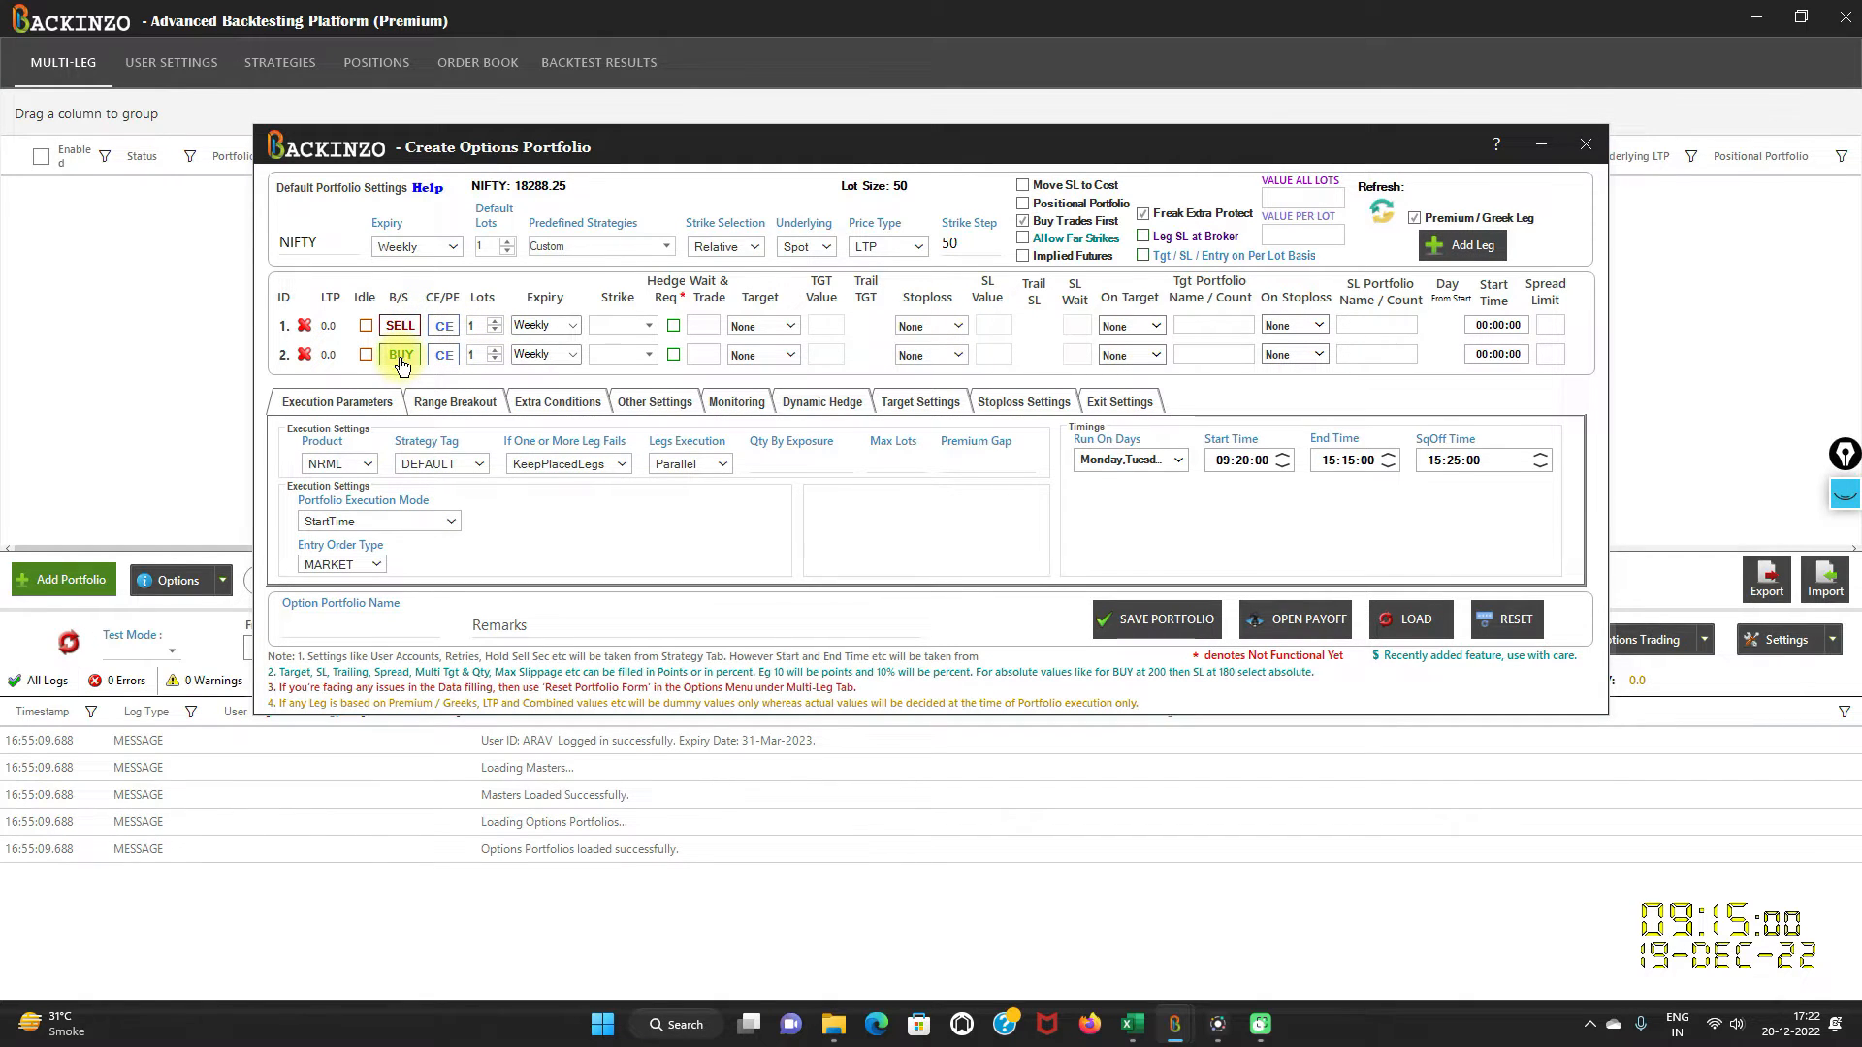
left_click(400, 353)
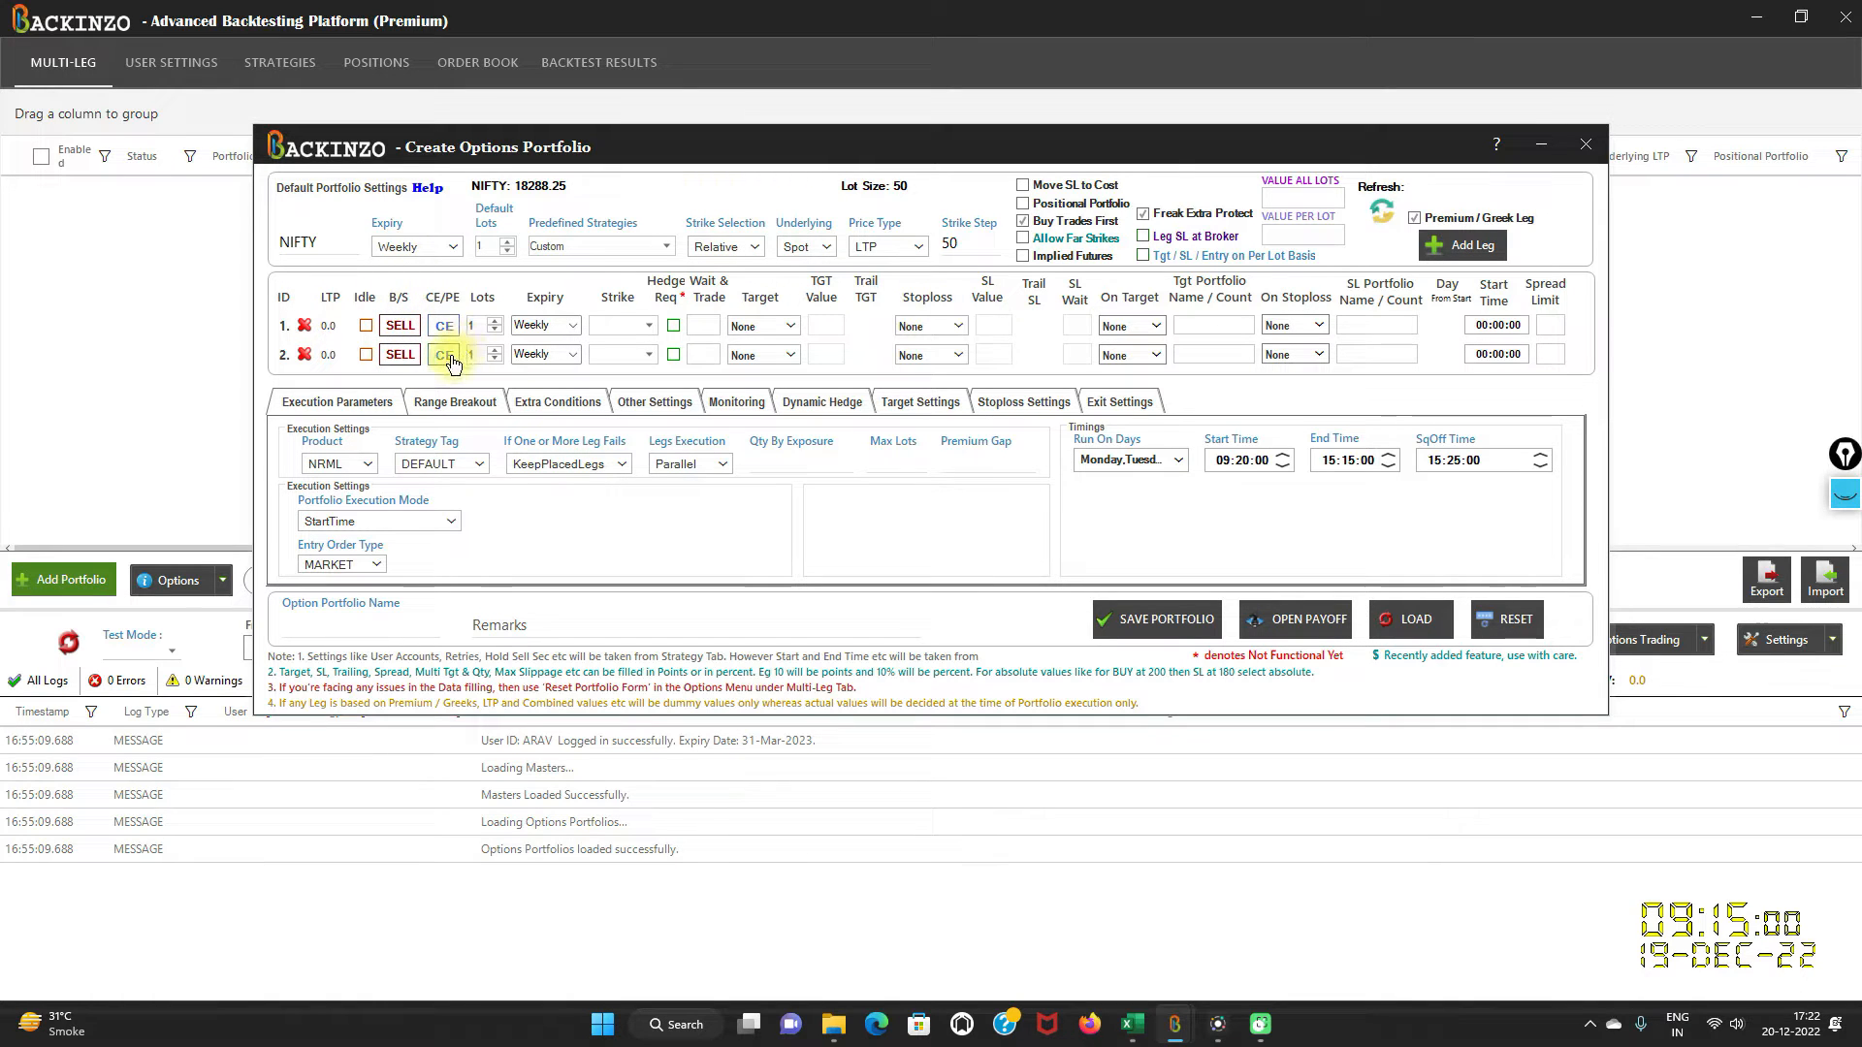
left_click(442, 353)
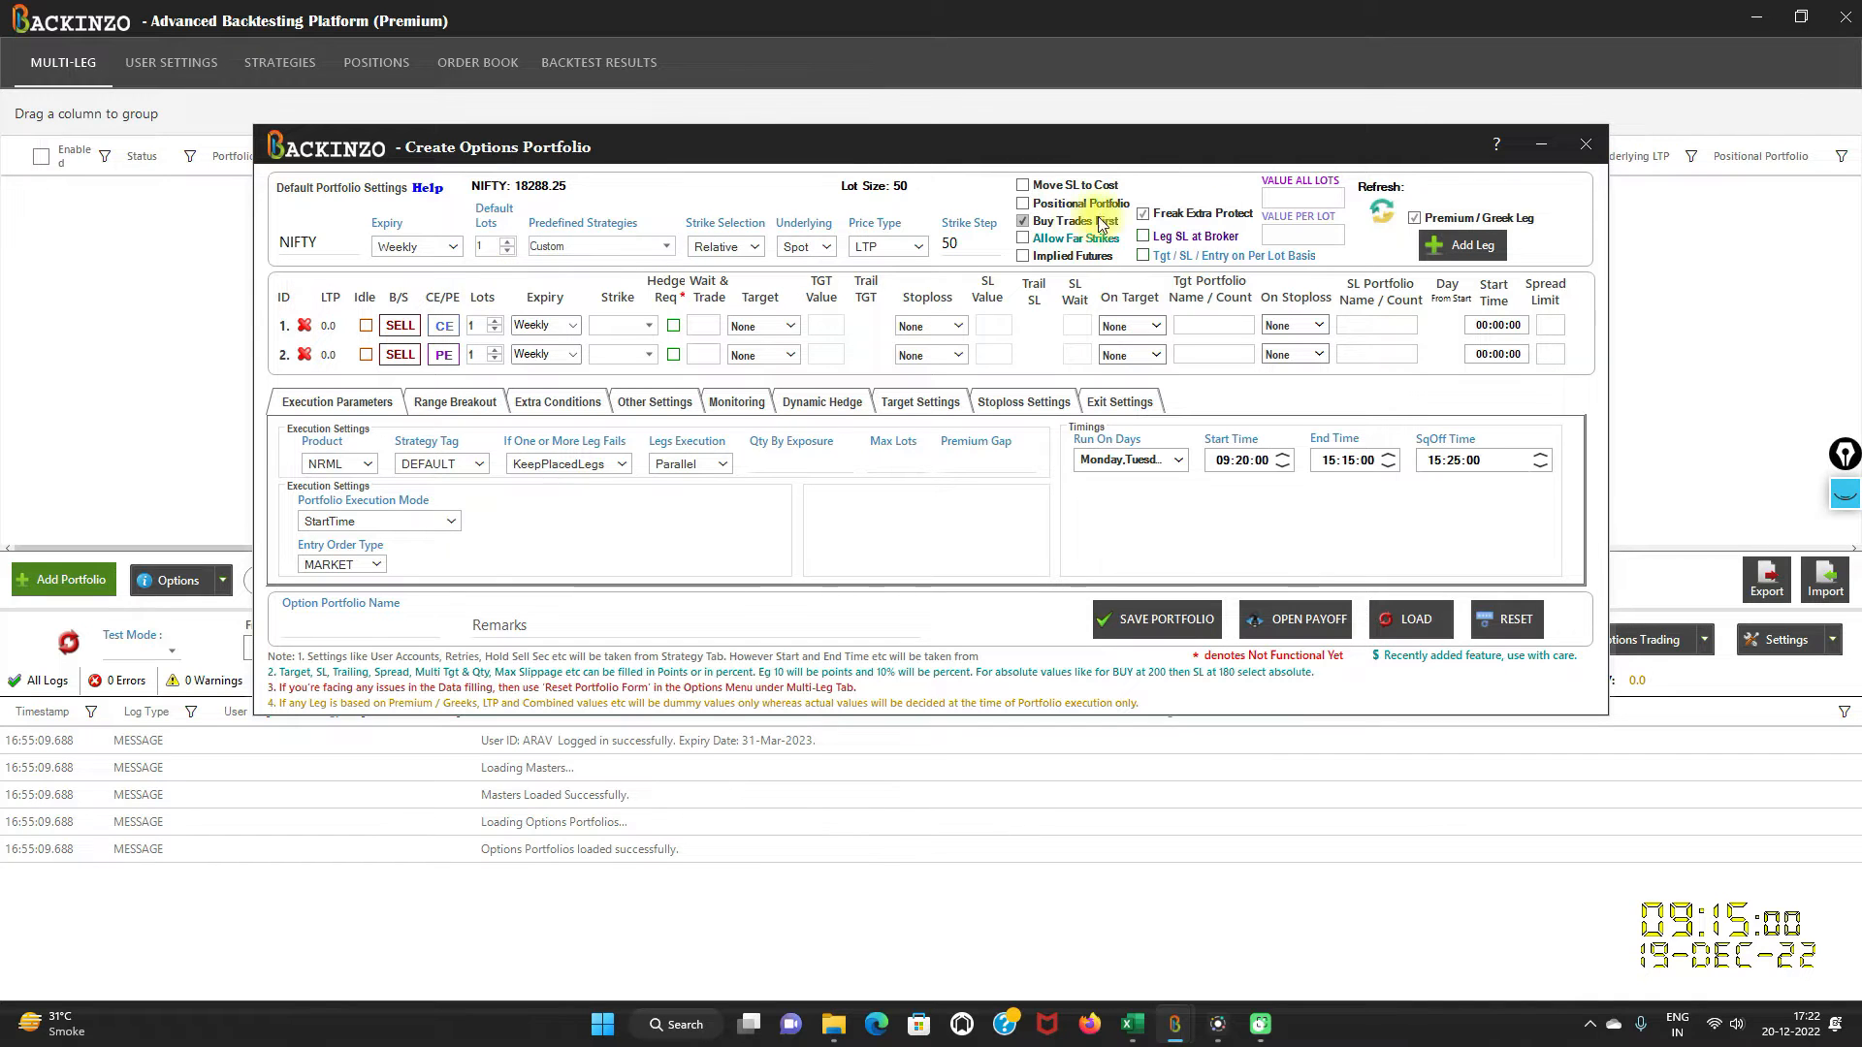
left_click(1022, 221)
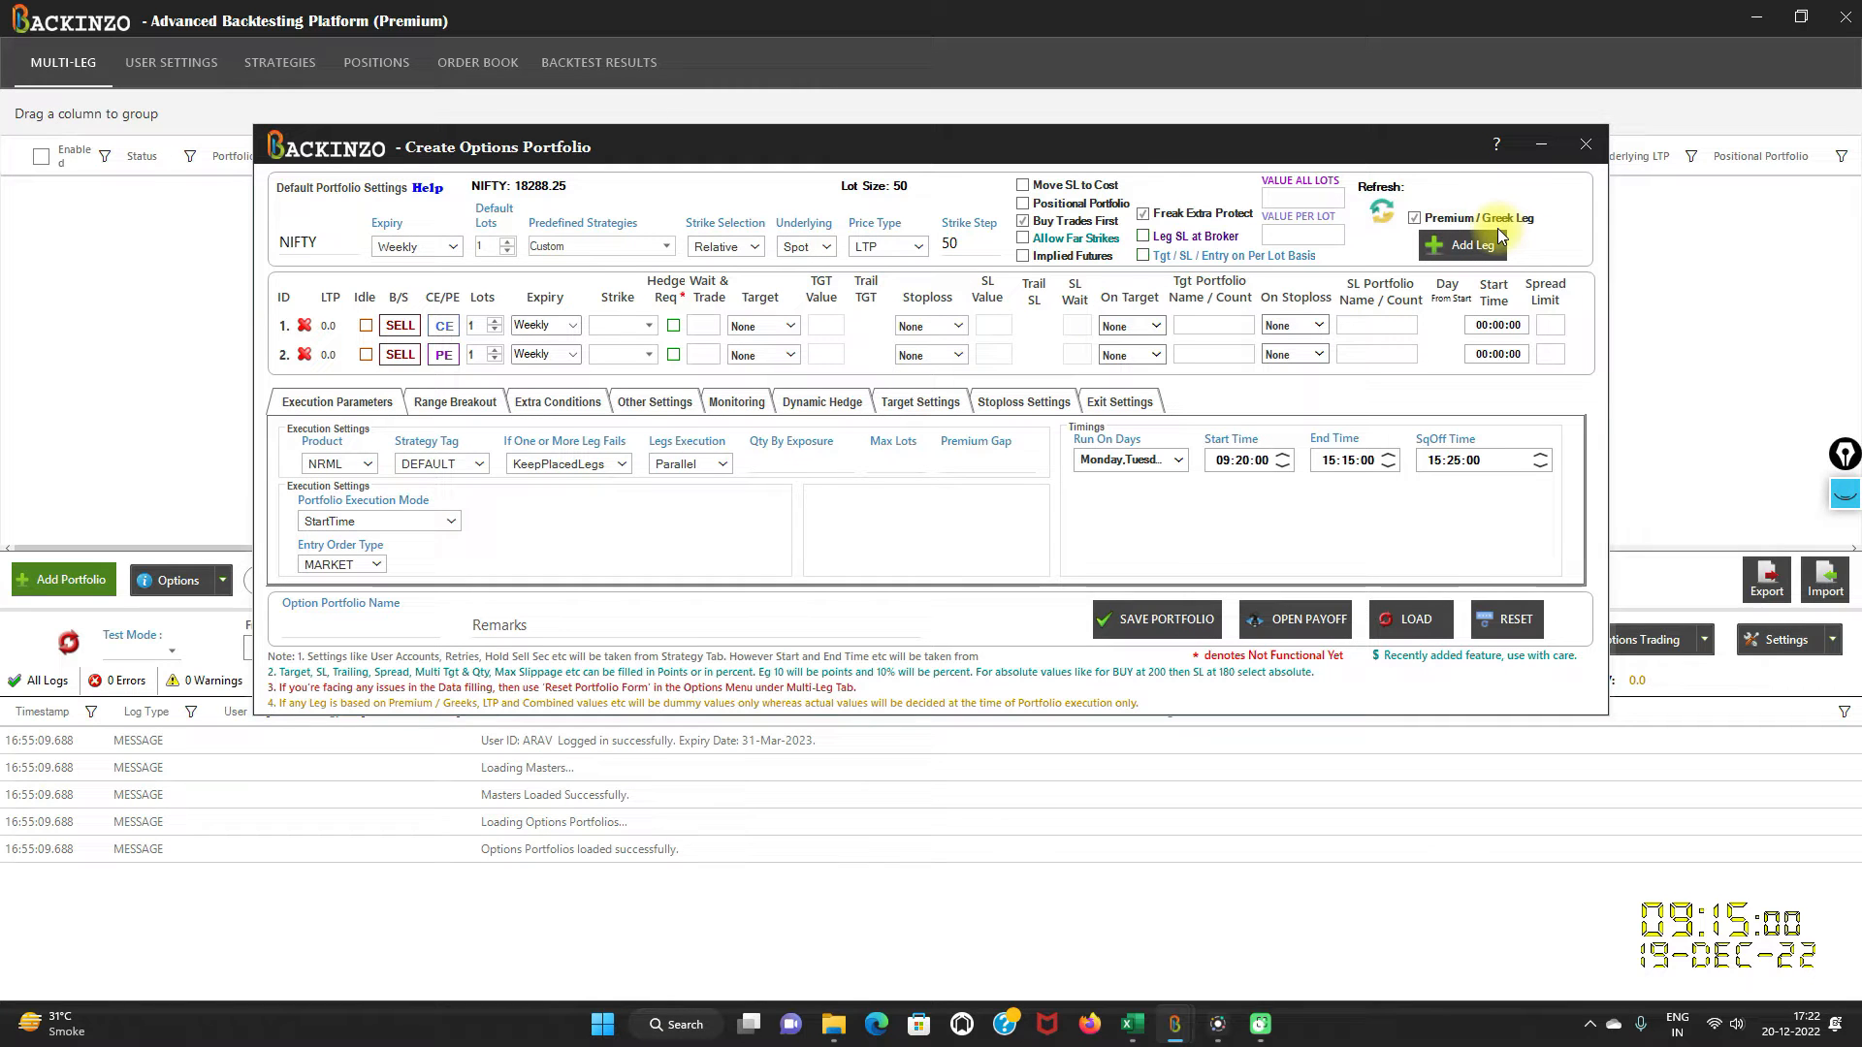
mouse_move(1517, 237)
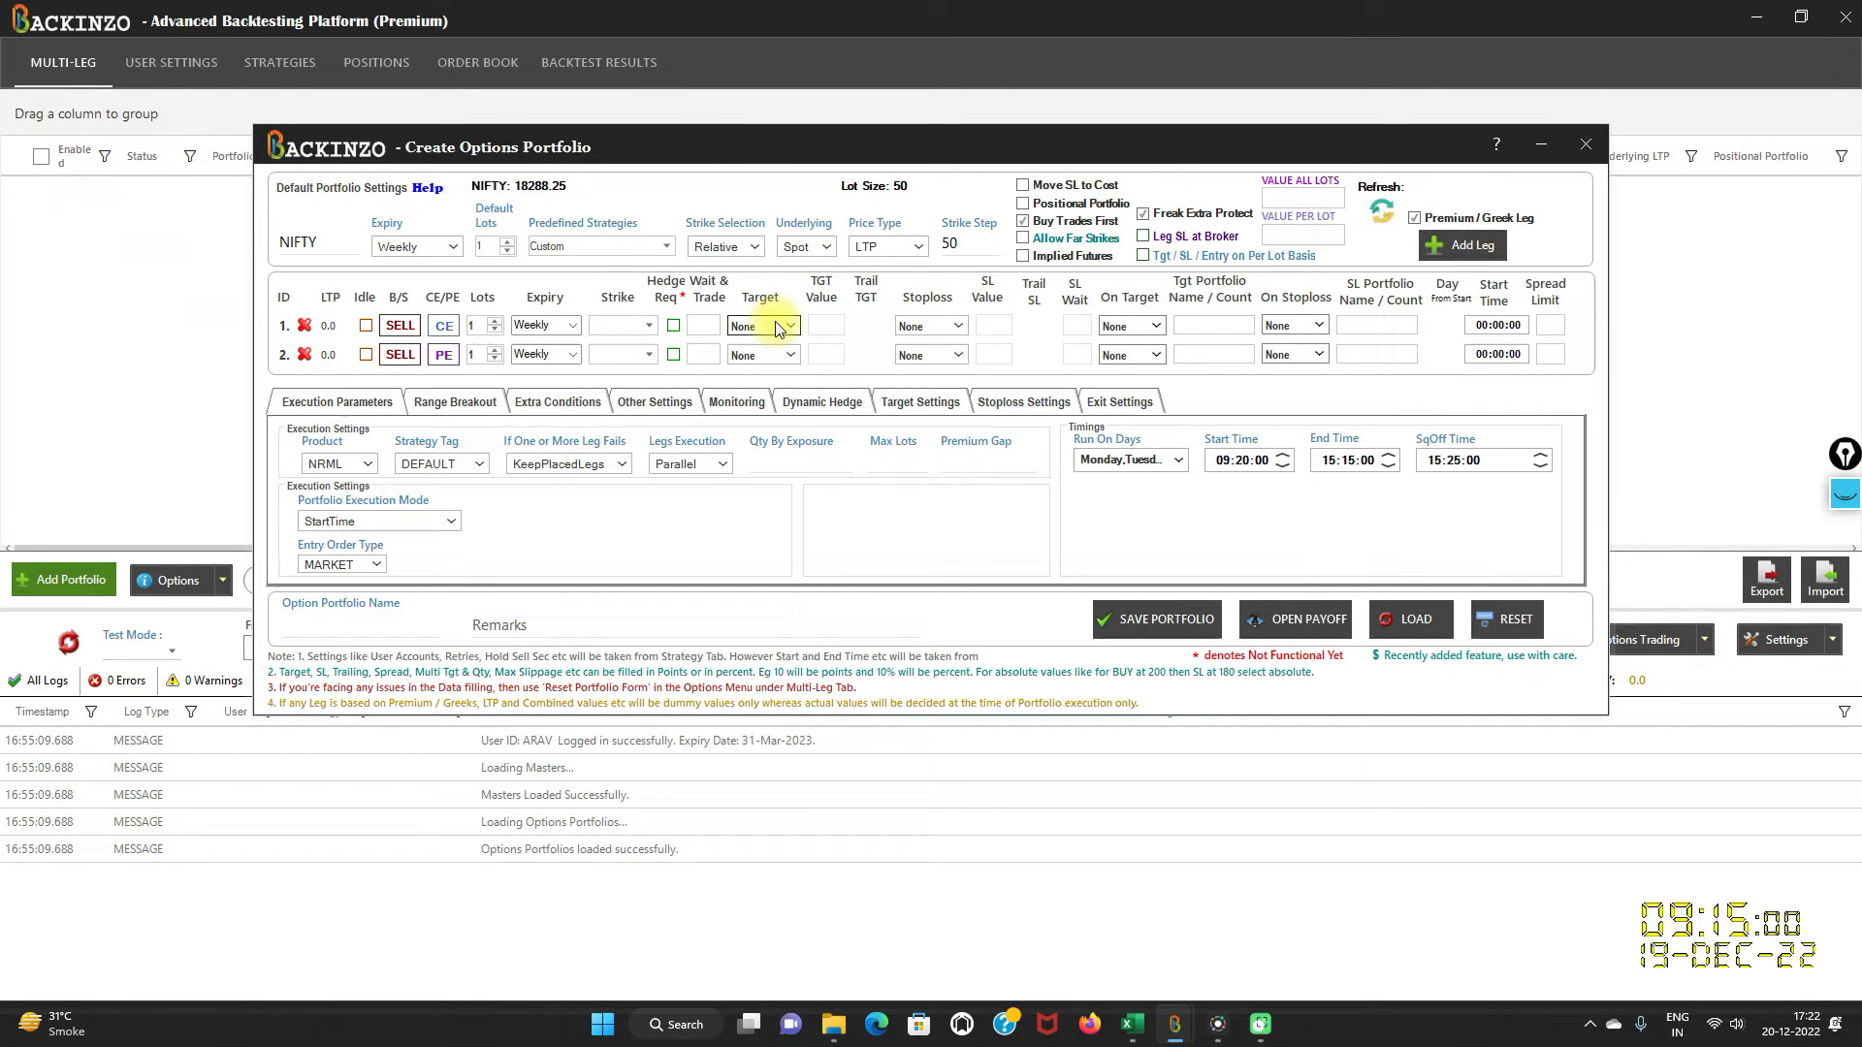
mouse_move(1660, 892)
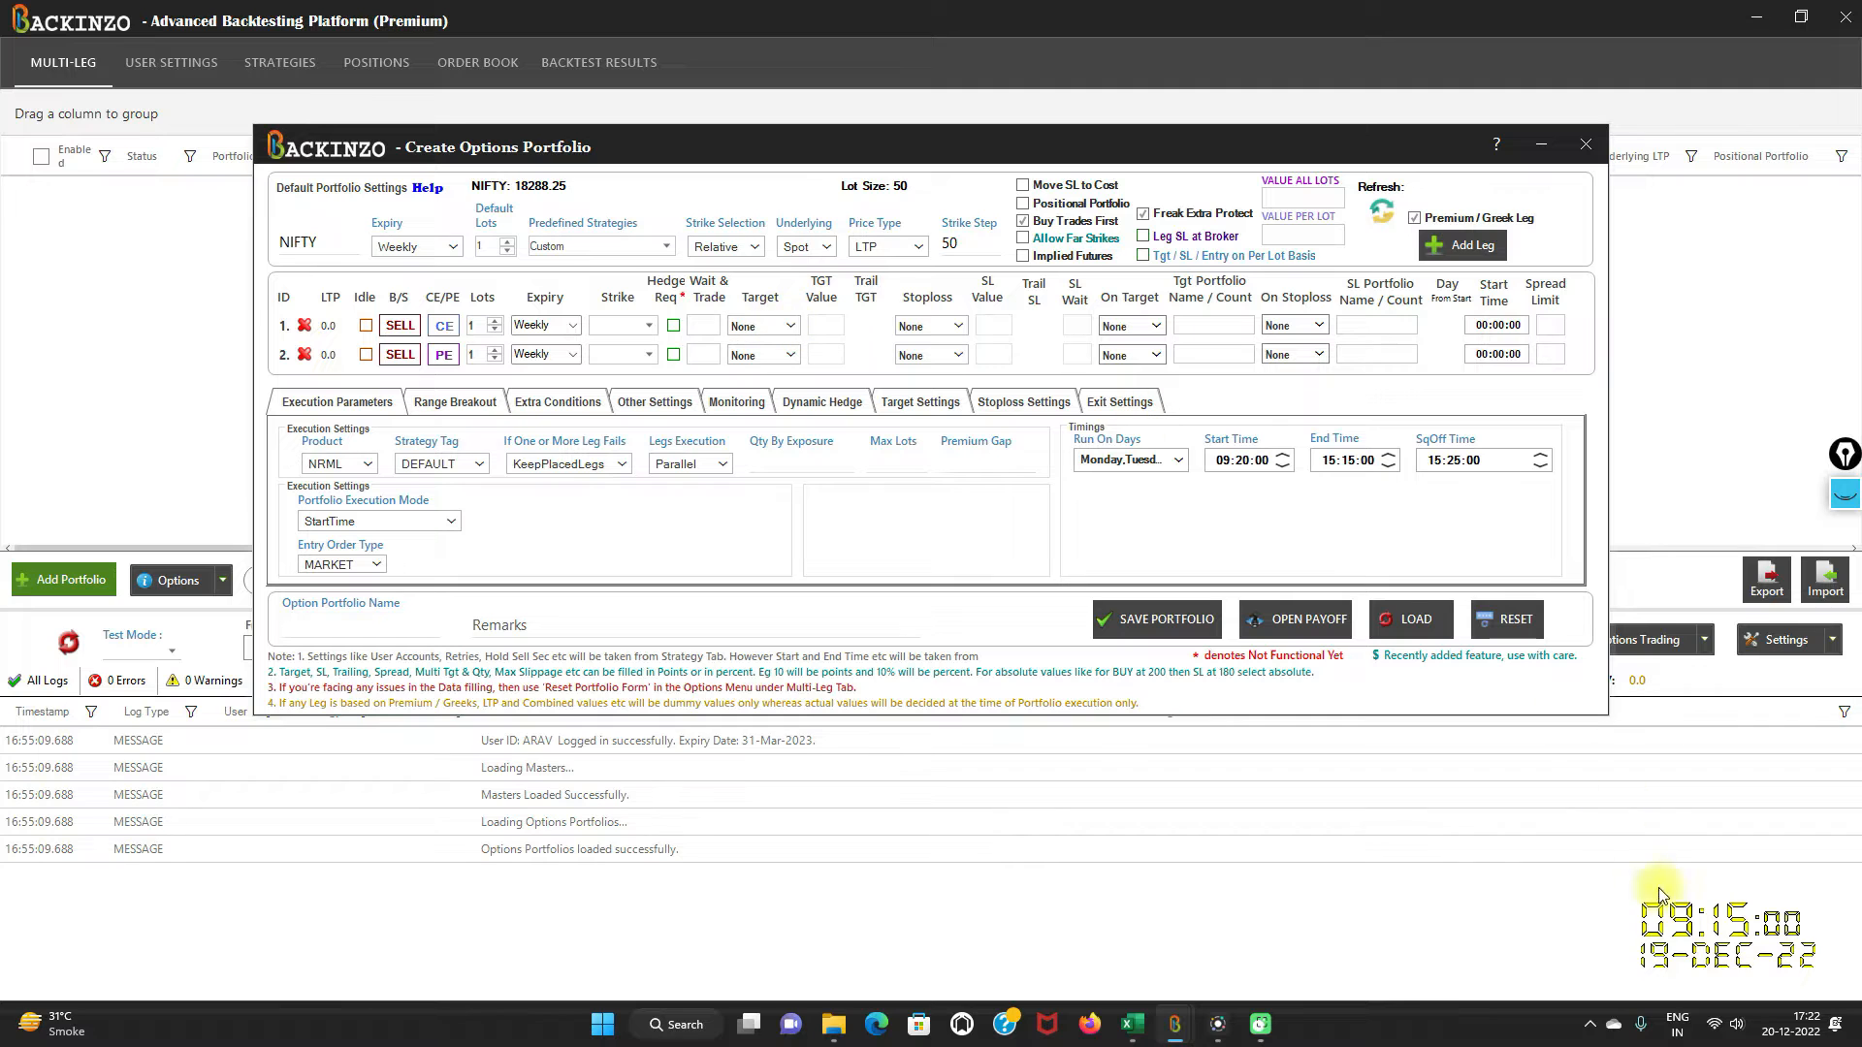
mouse_move(1745, 960)
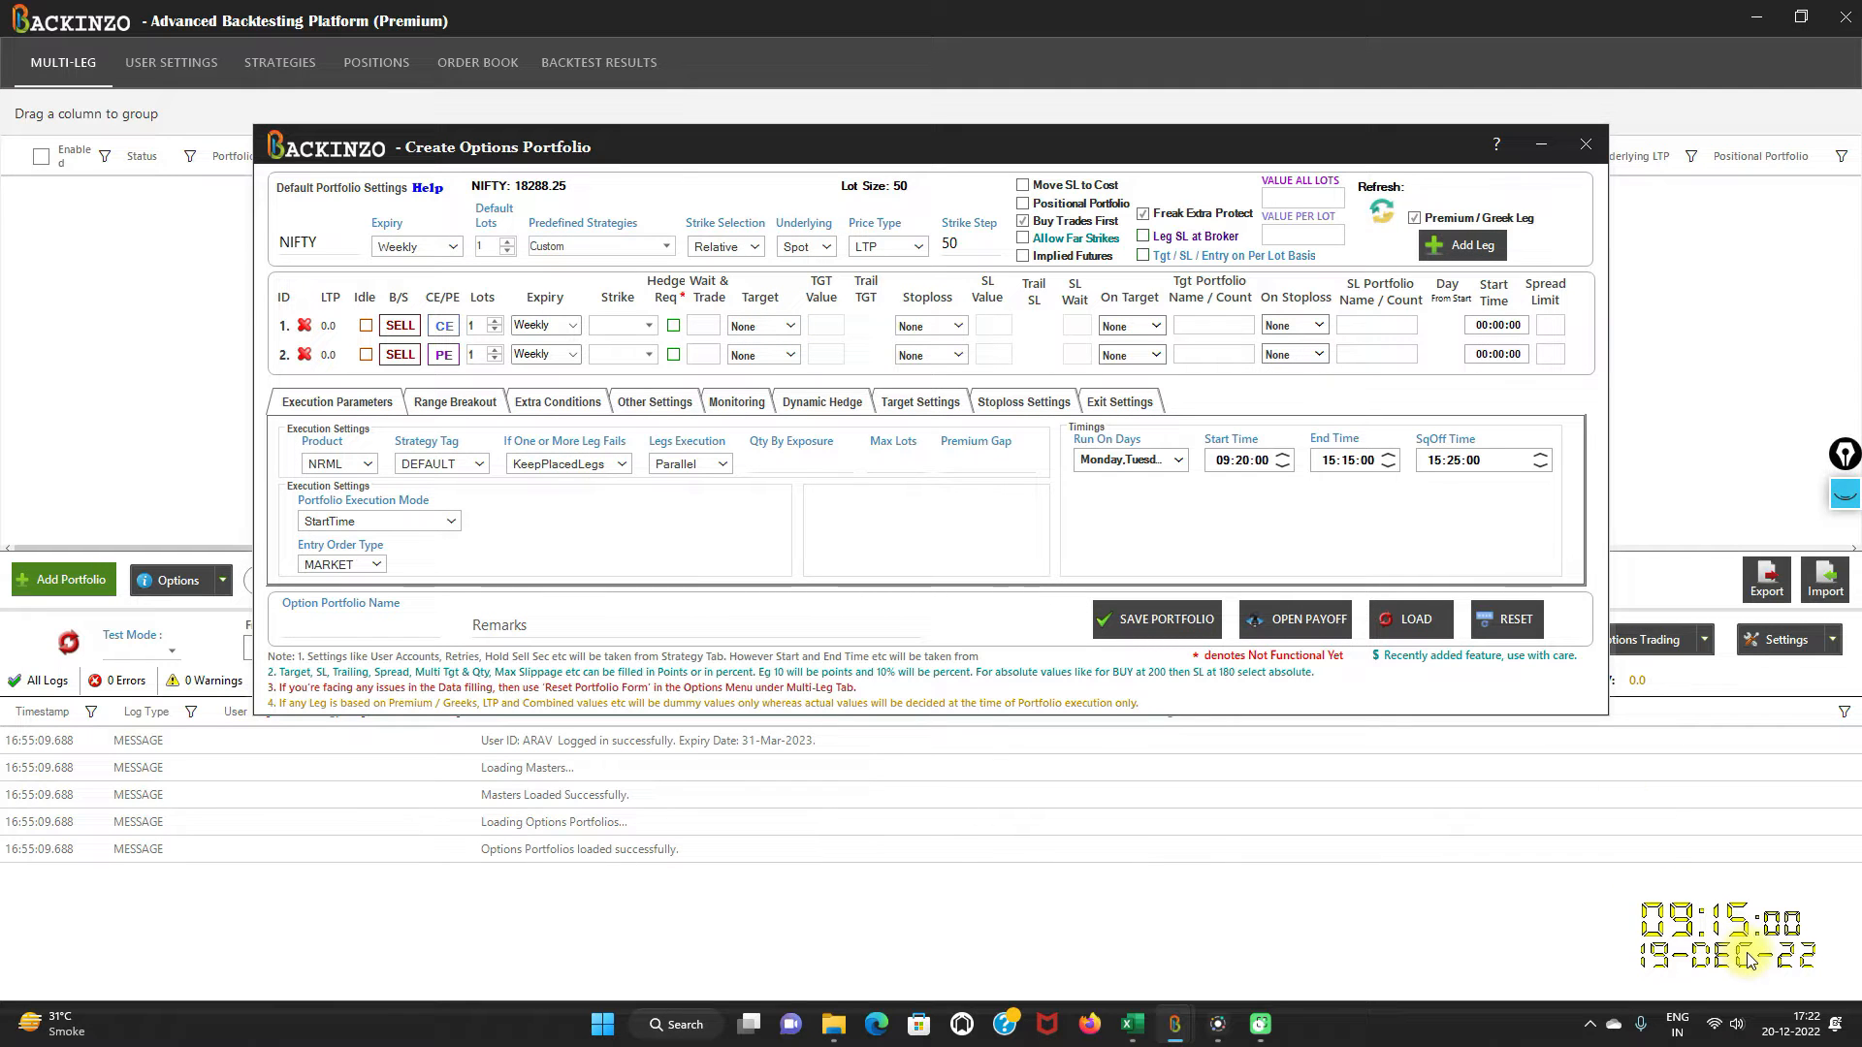
left_click(1129, 1024)
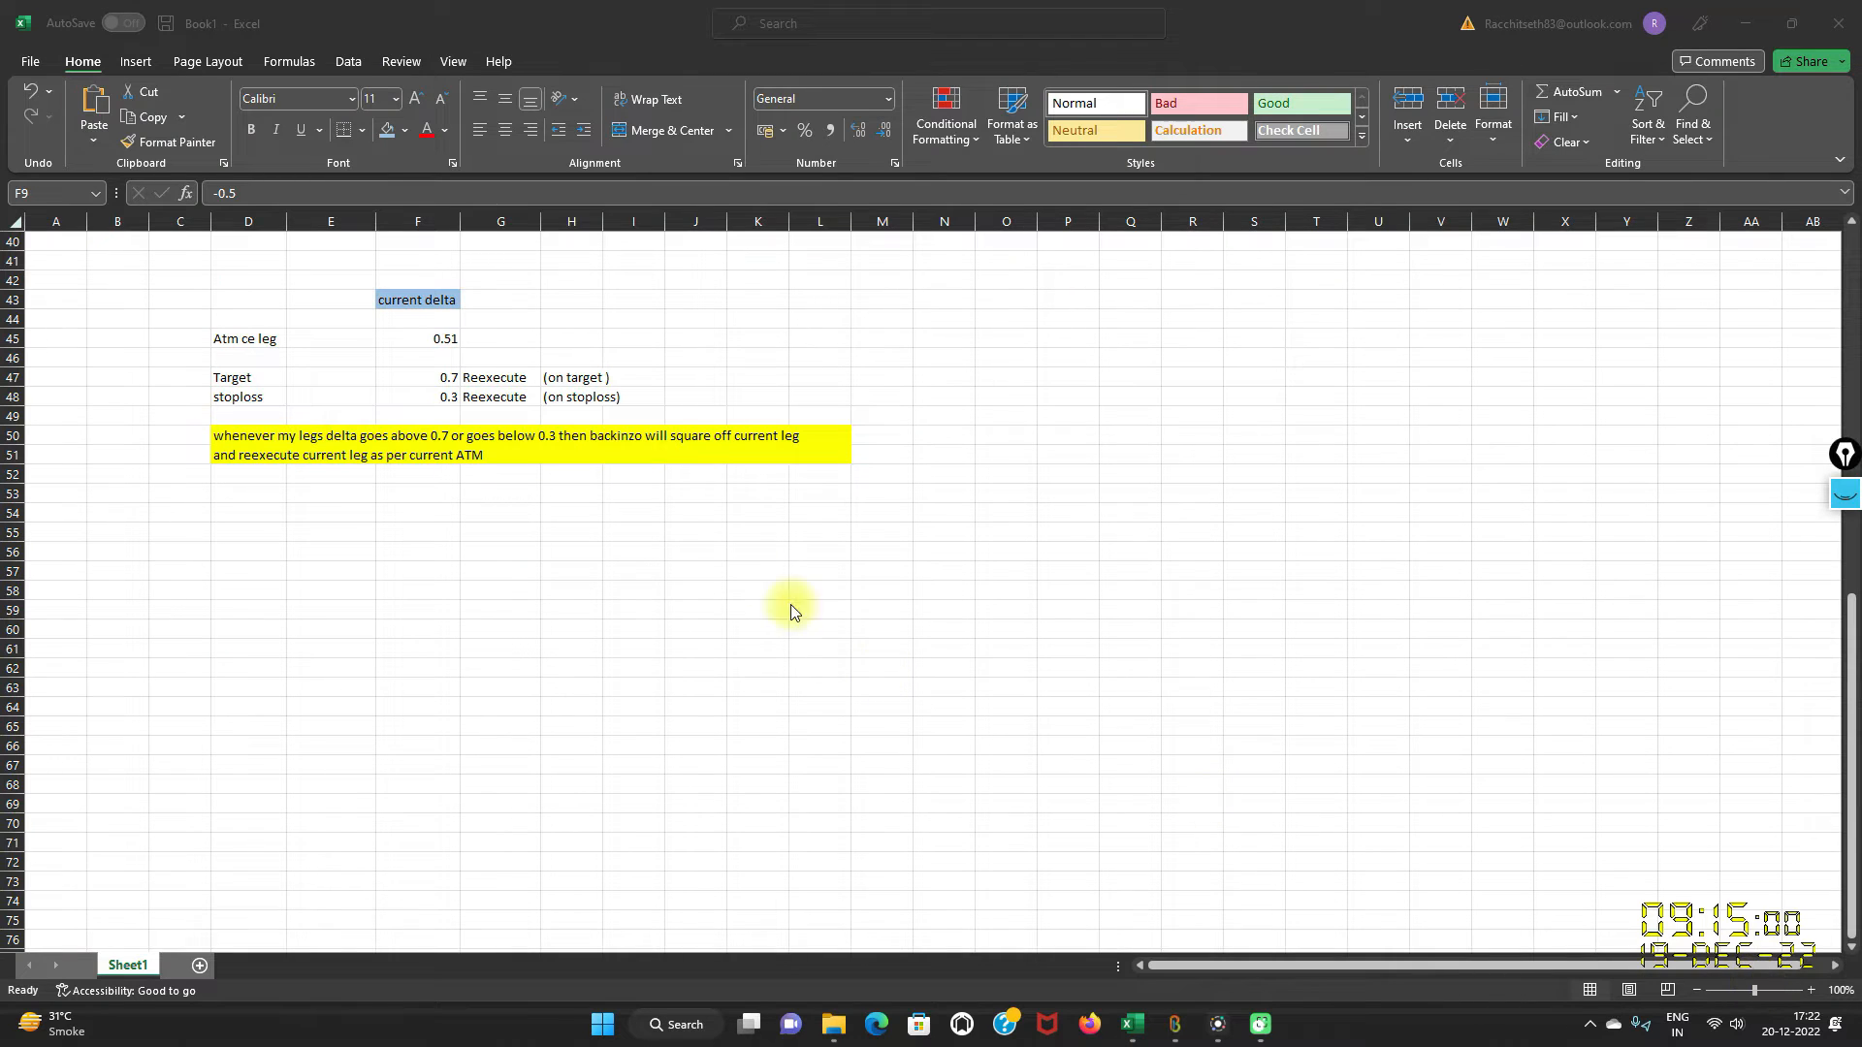
mouse_move(570, 426)
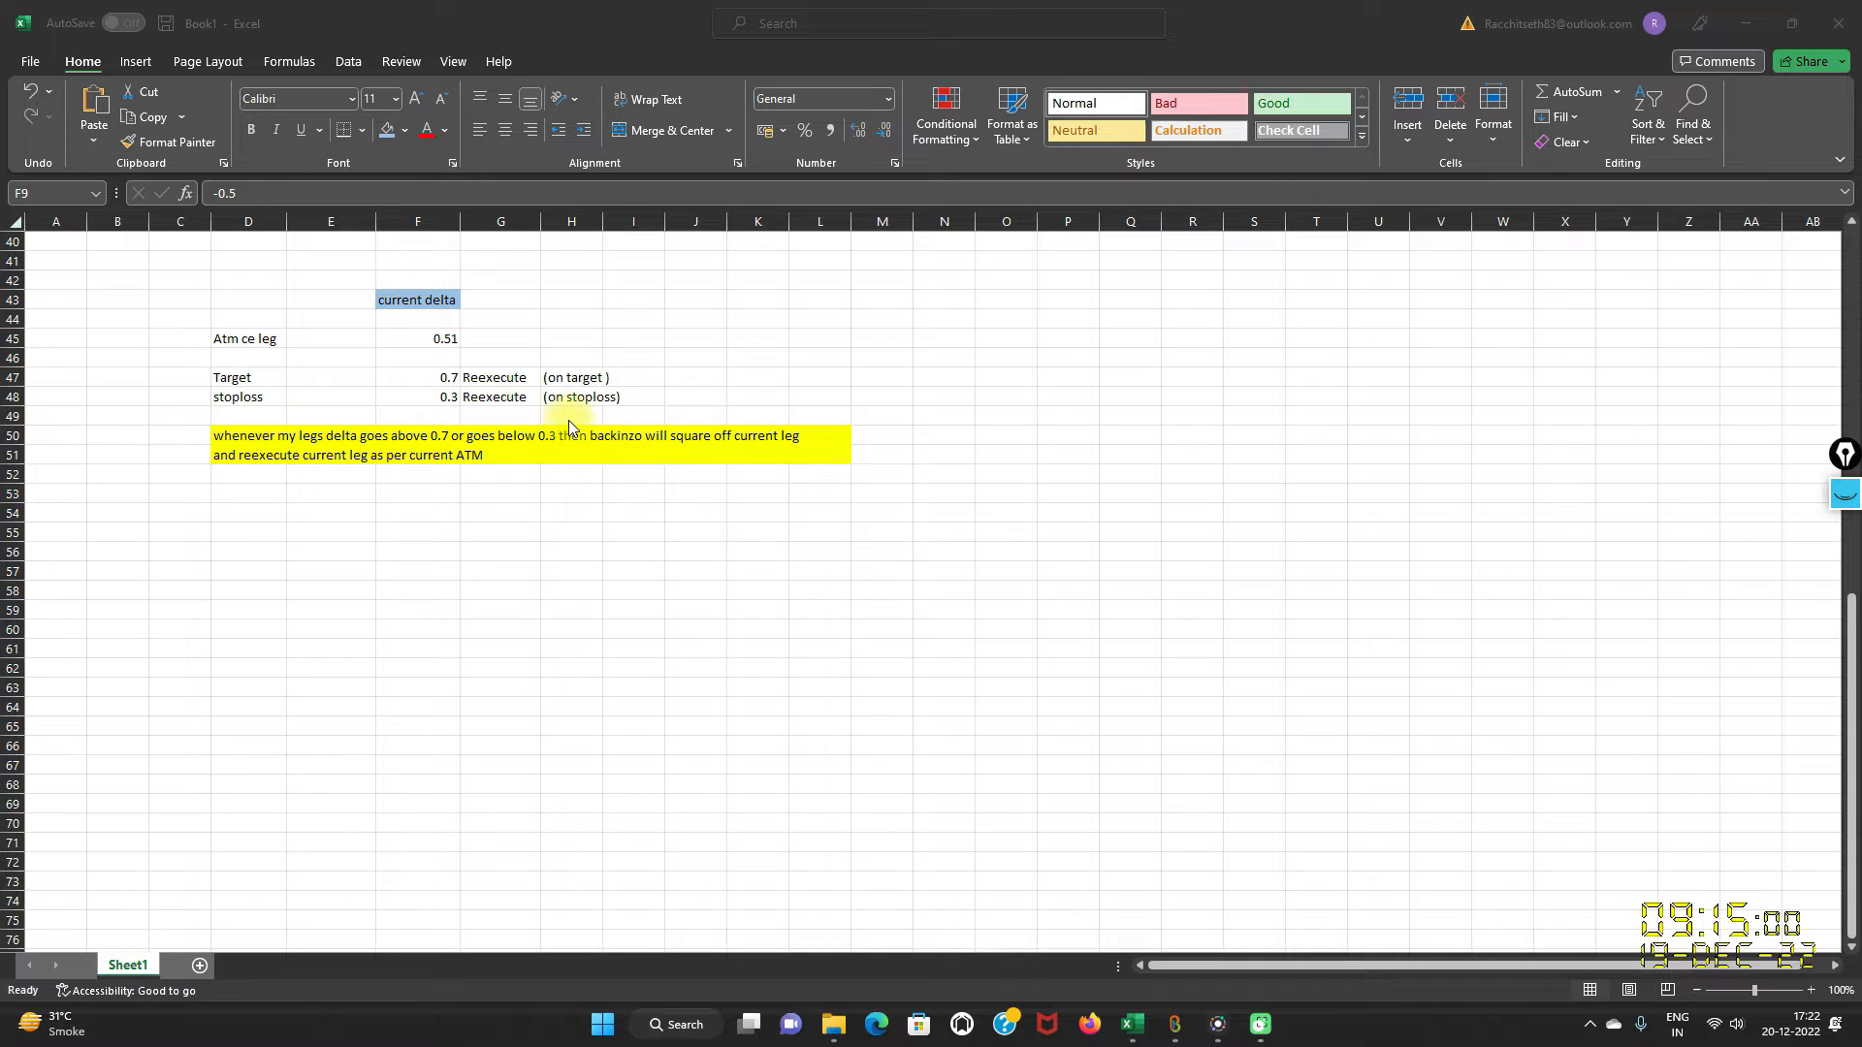
mouse_move(397, 361)
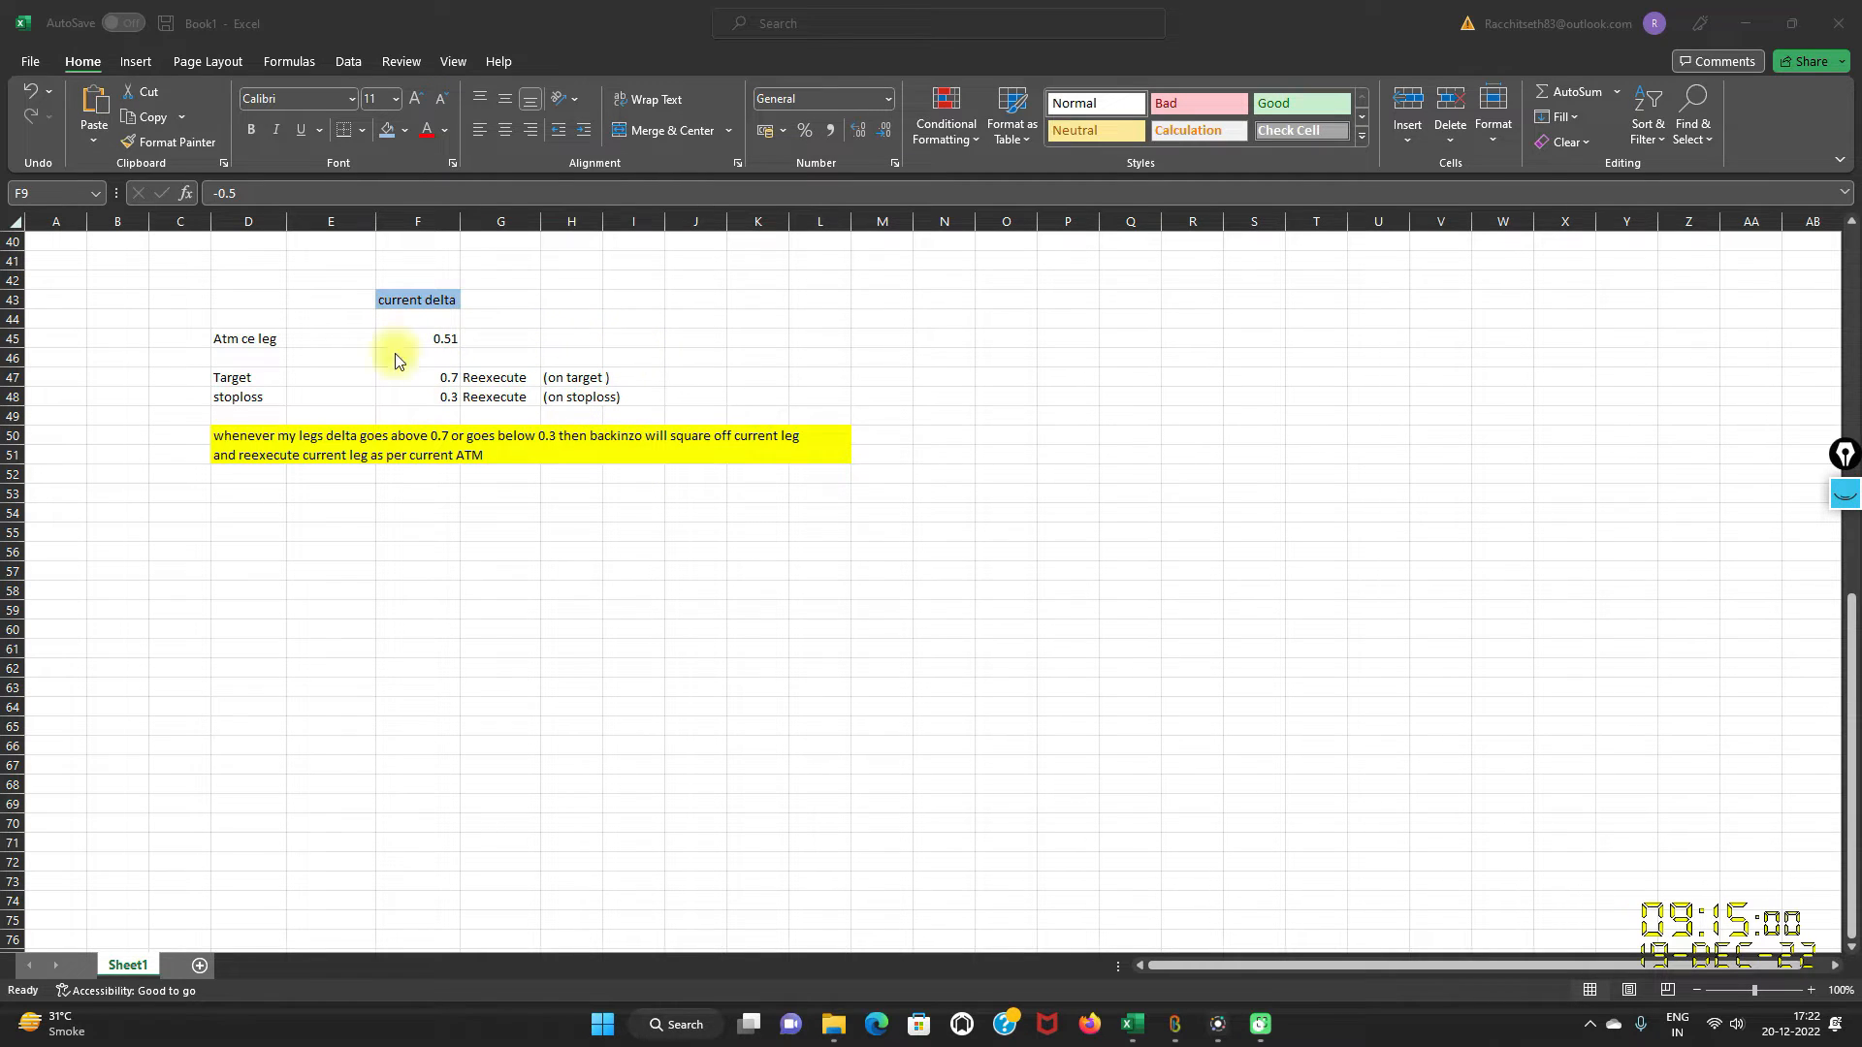
mouse_move(419, 361)
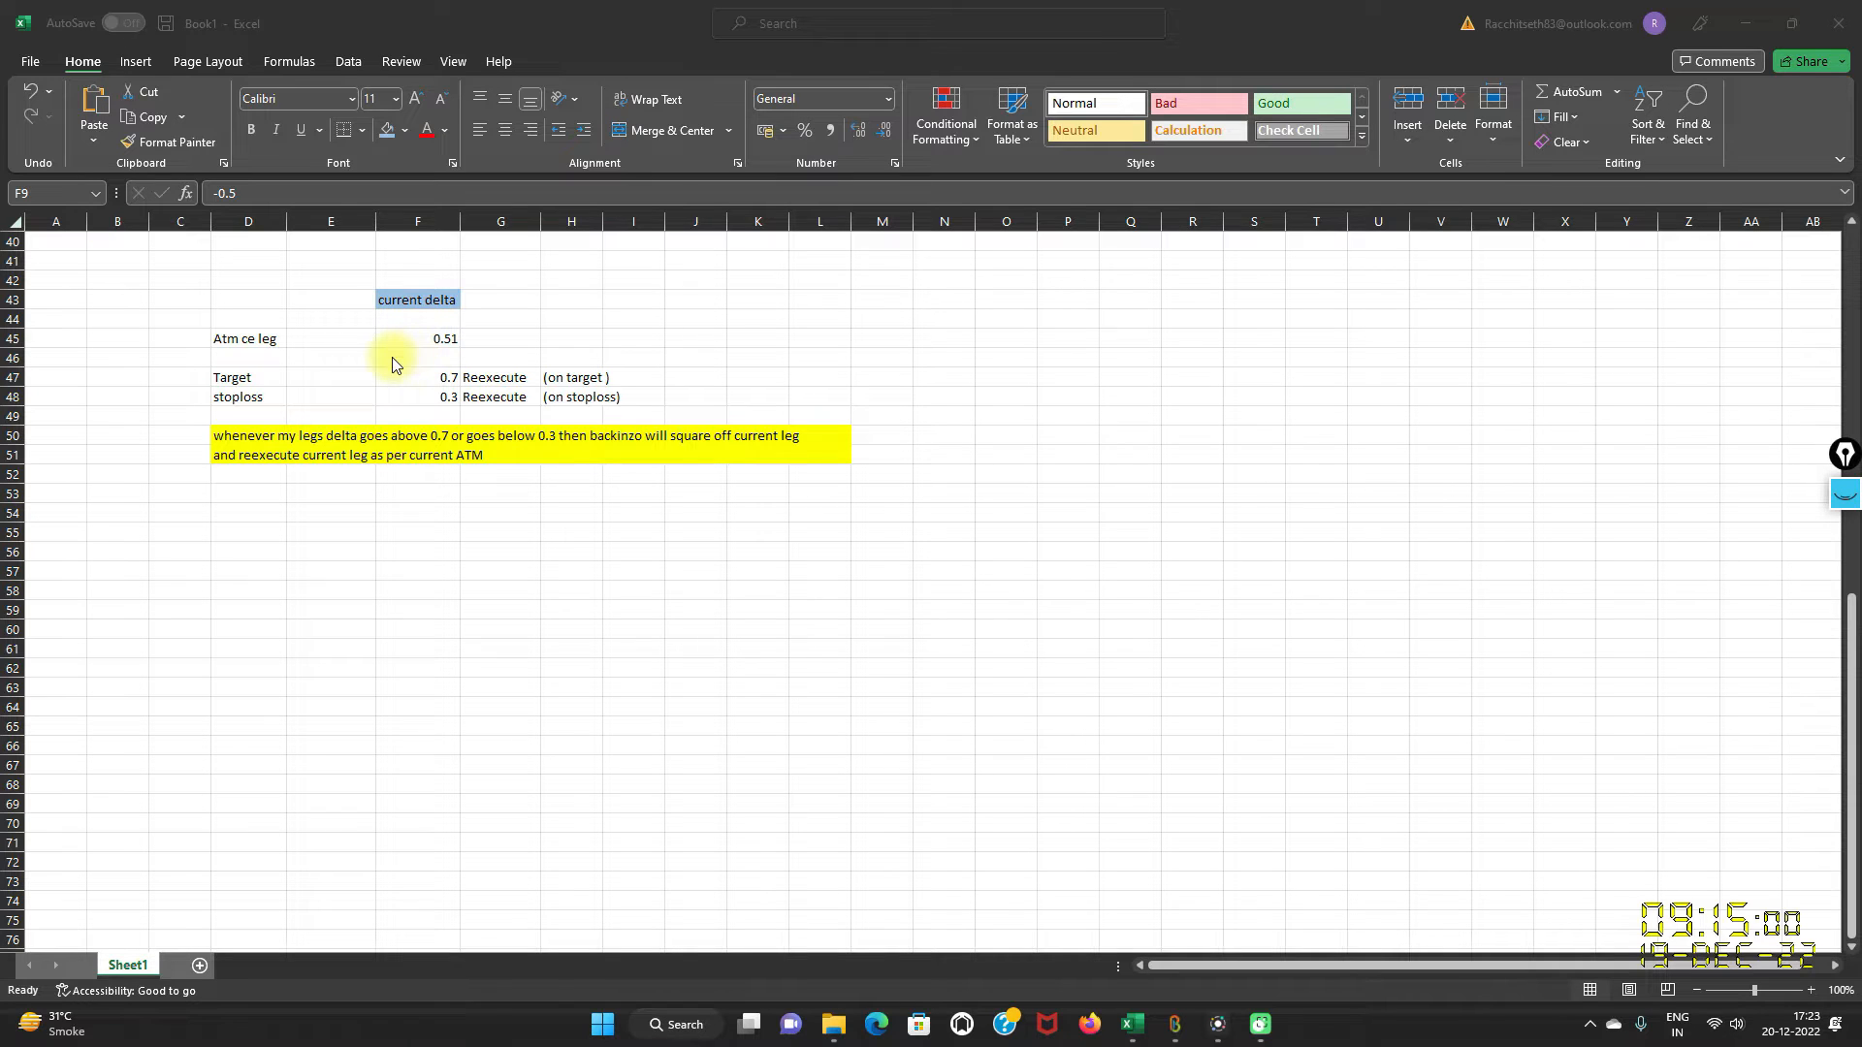
mouse_move(462, 388)
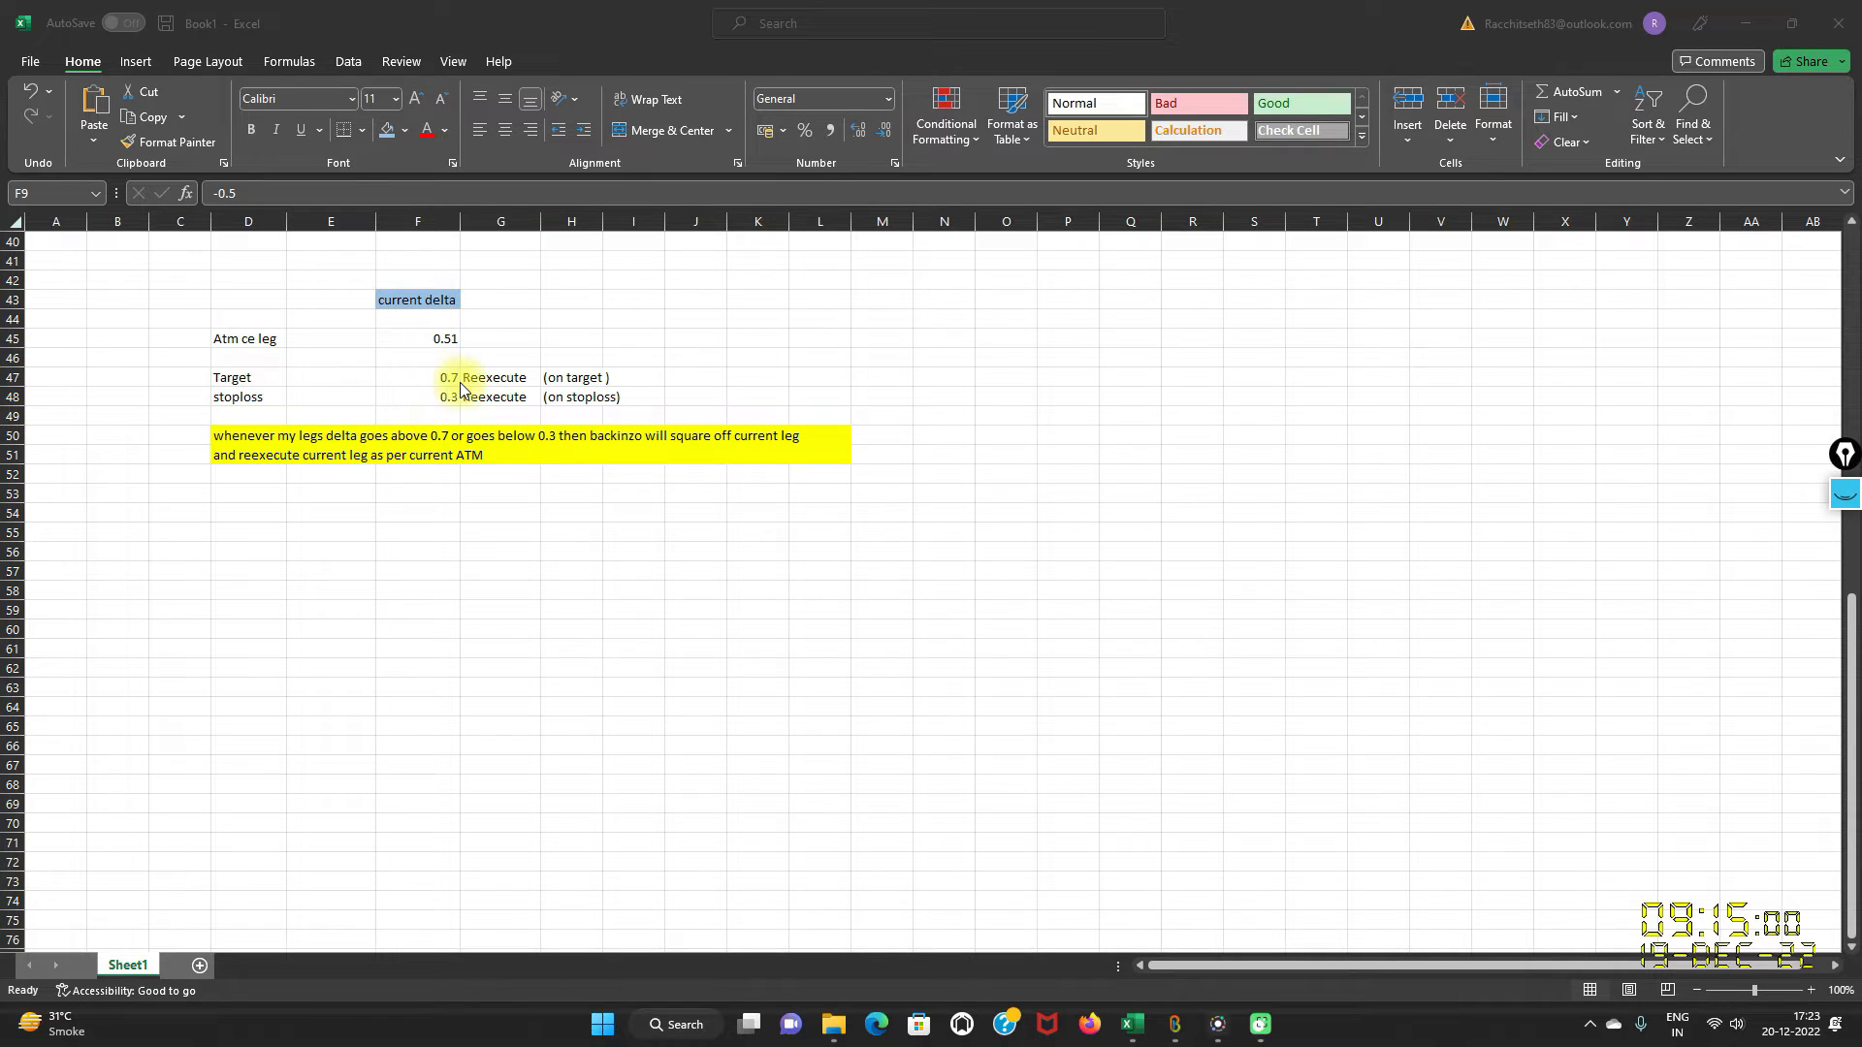
mouse_move(446, 410)
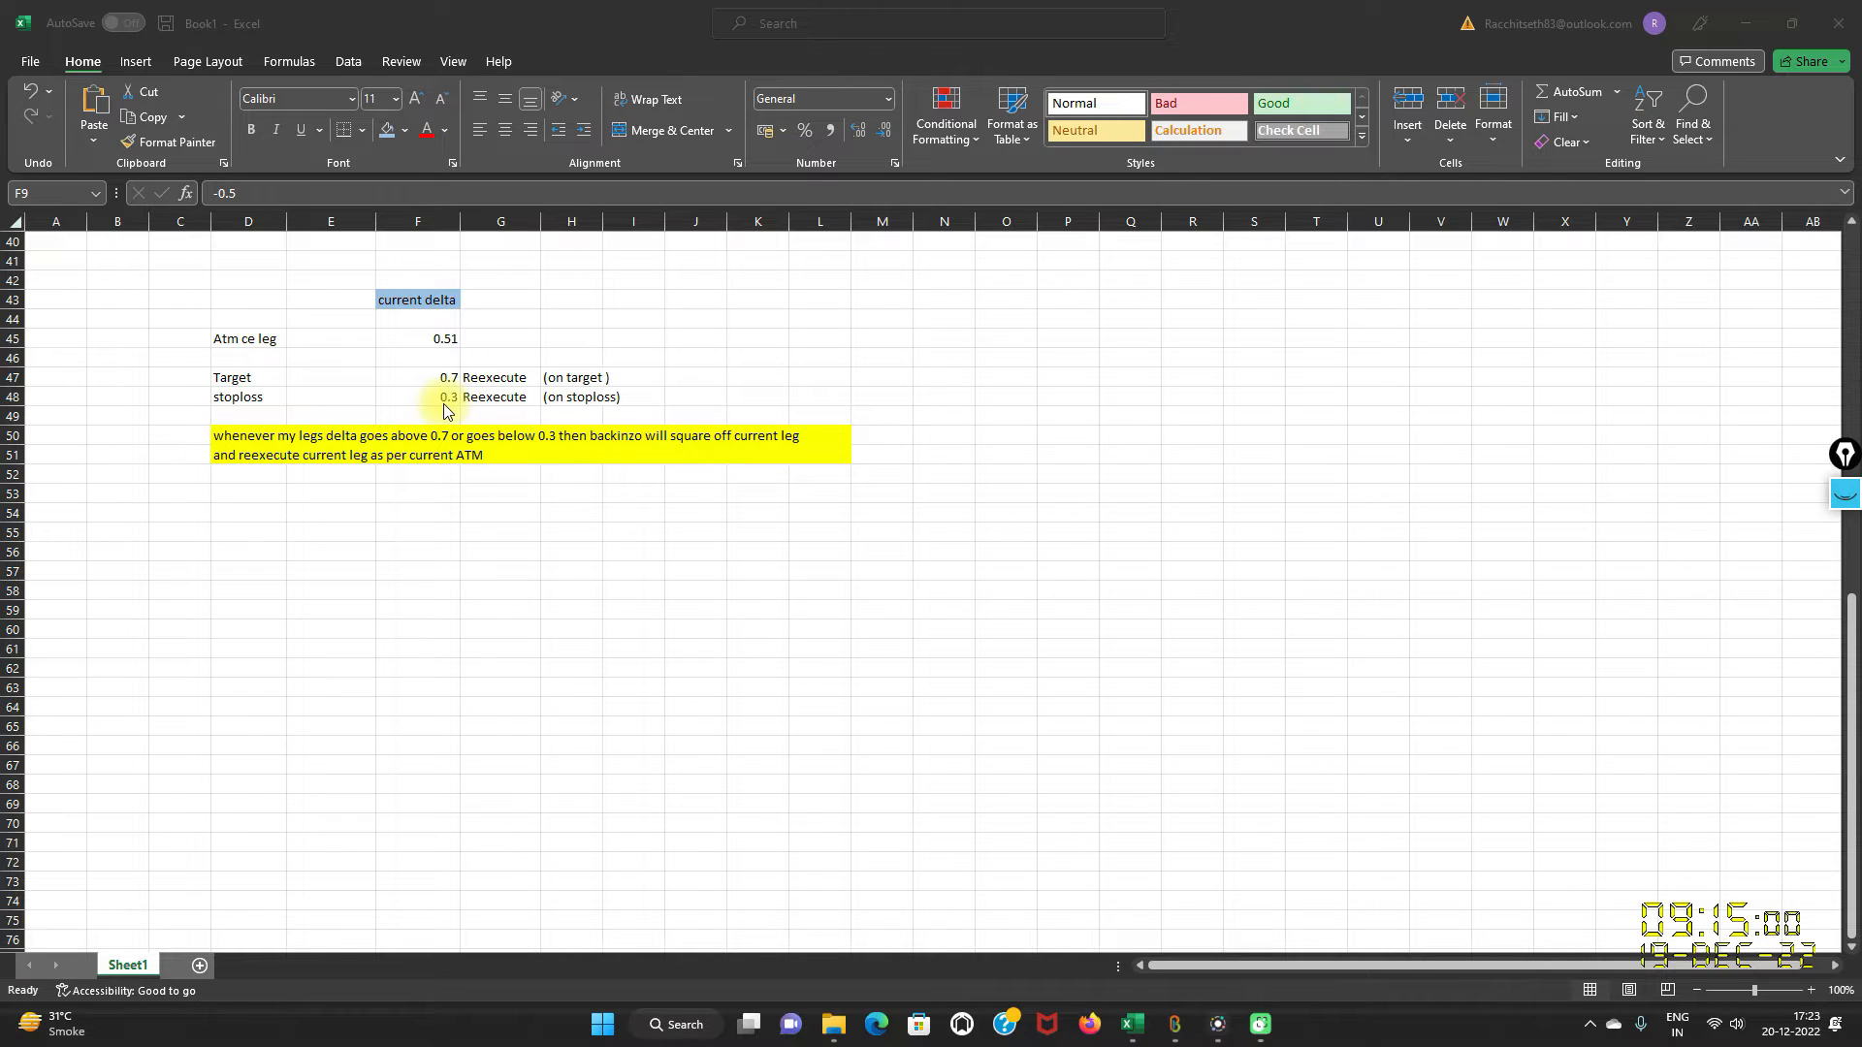
mouse_move(504, 390)
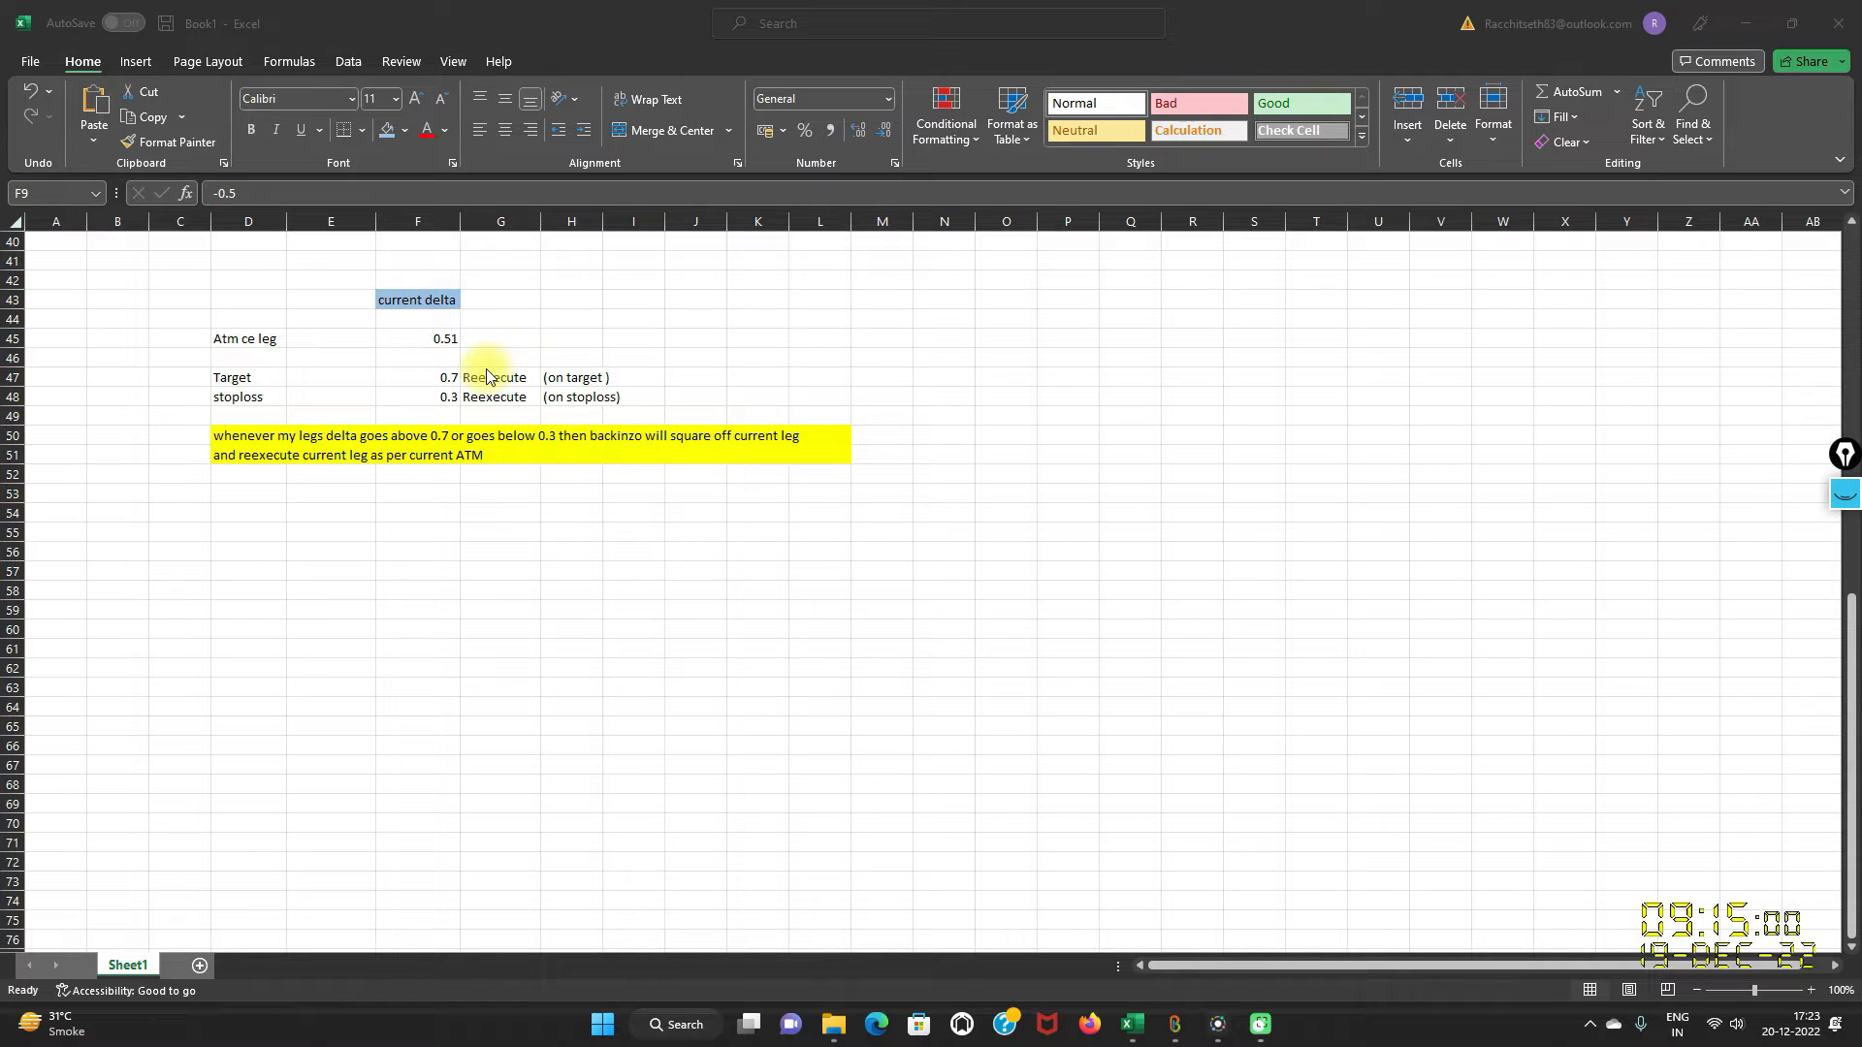
mouse_move(469, 380)
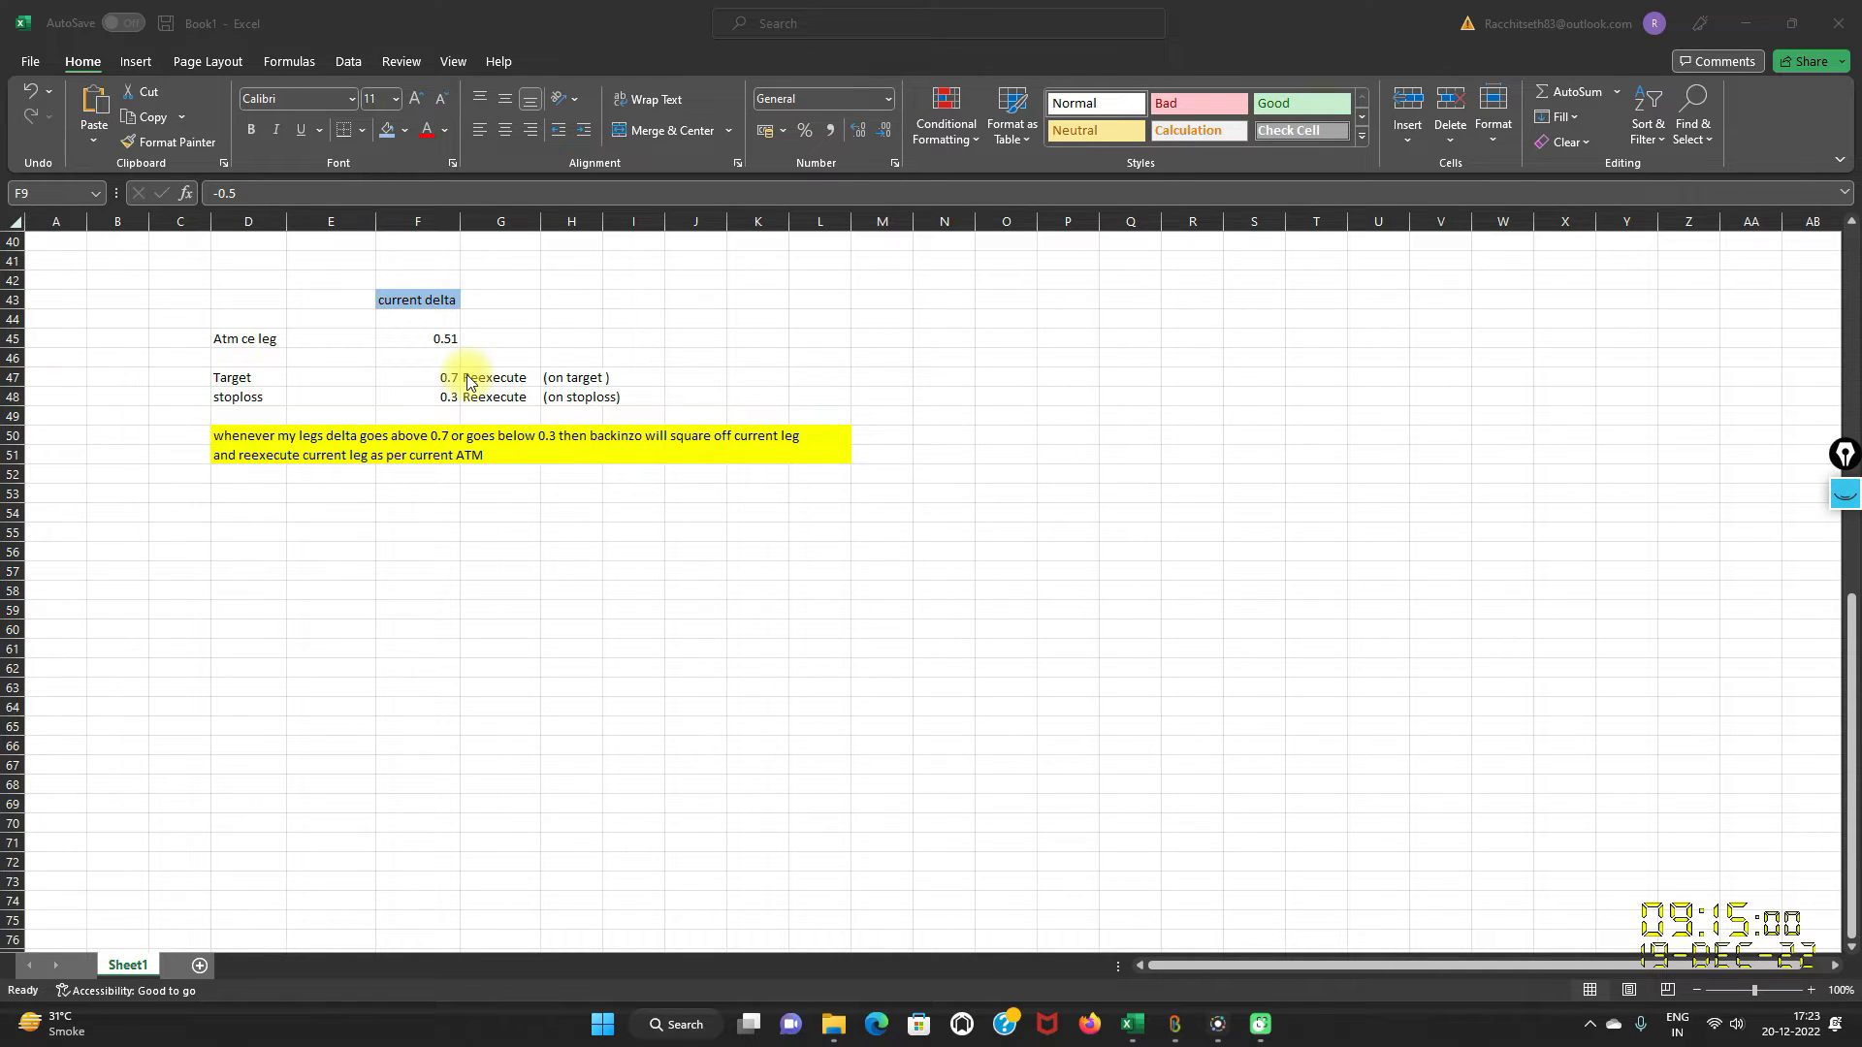
mouse_move(547, 386)
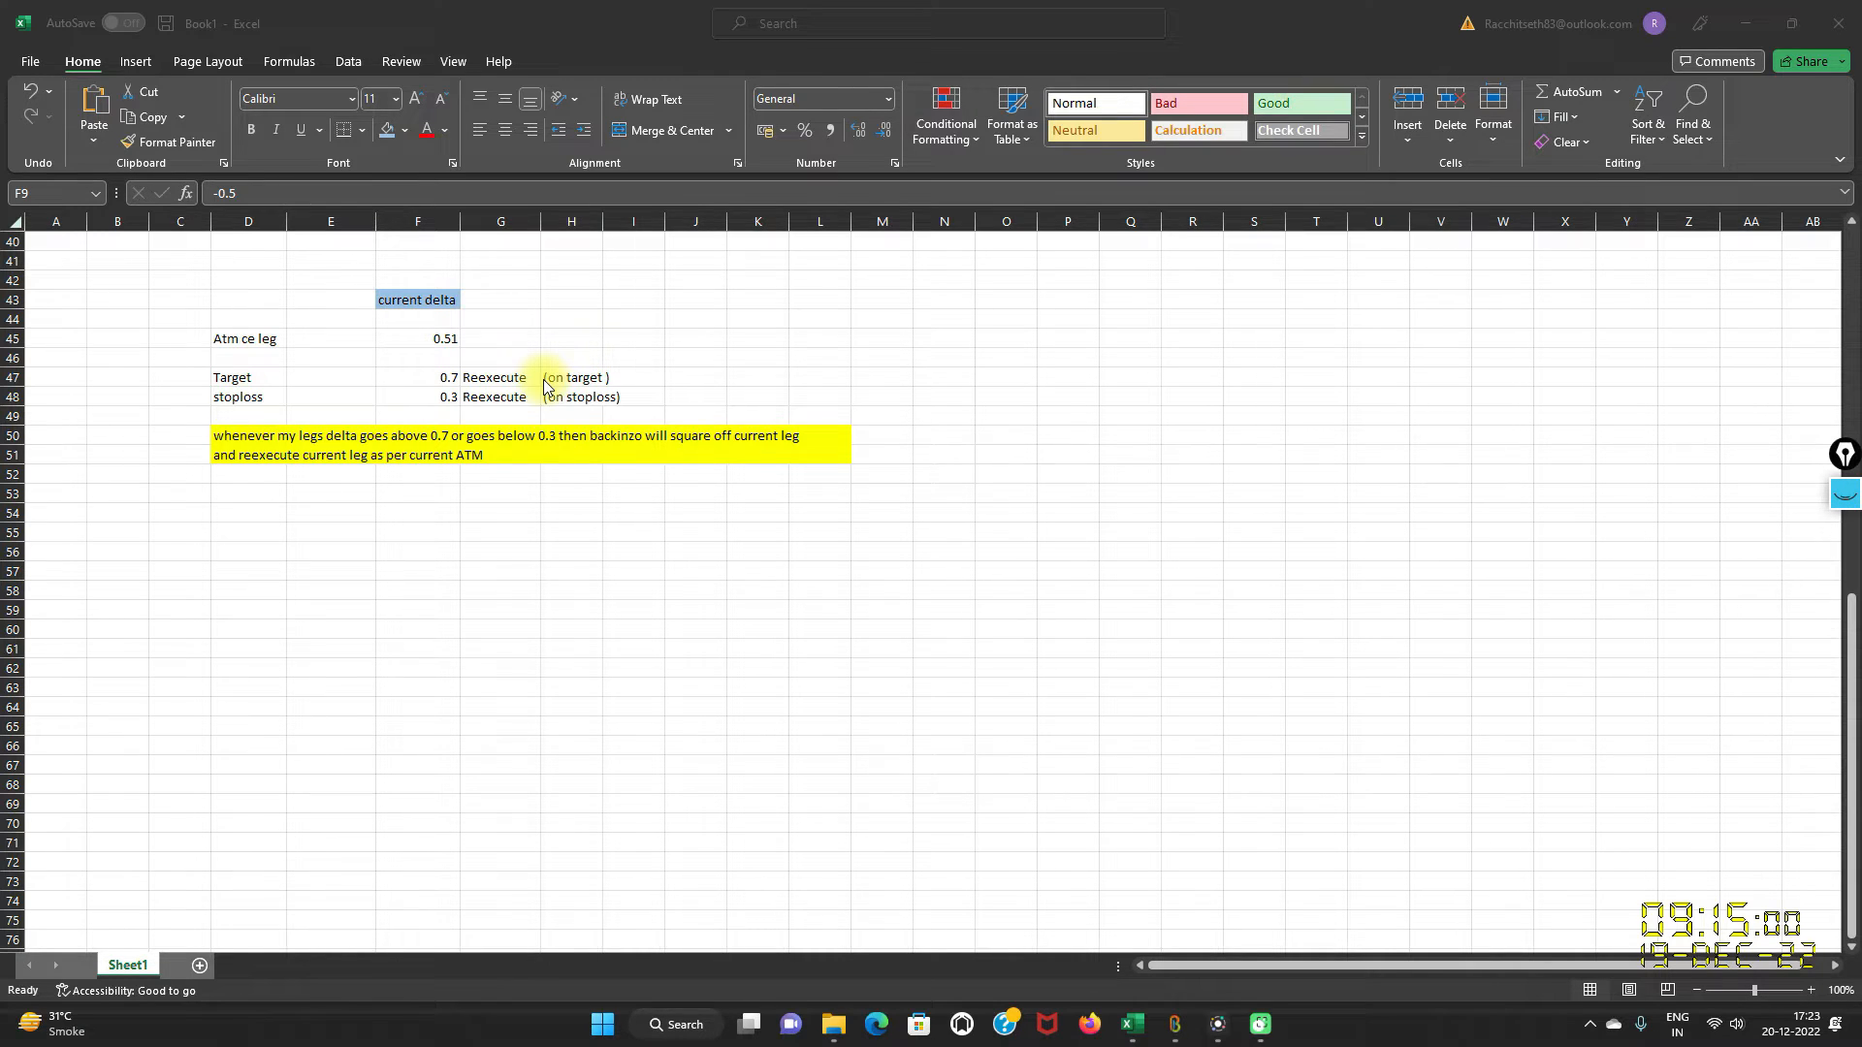
mouse_move(1175, 1028)
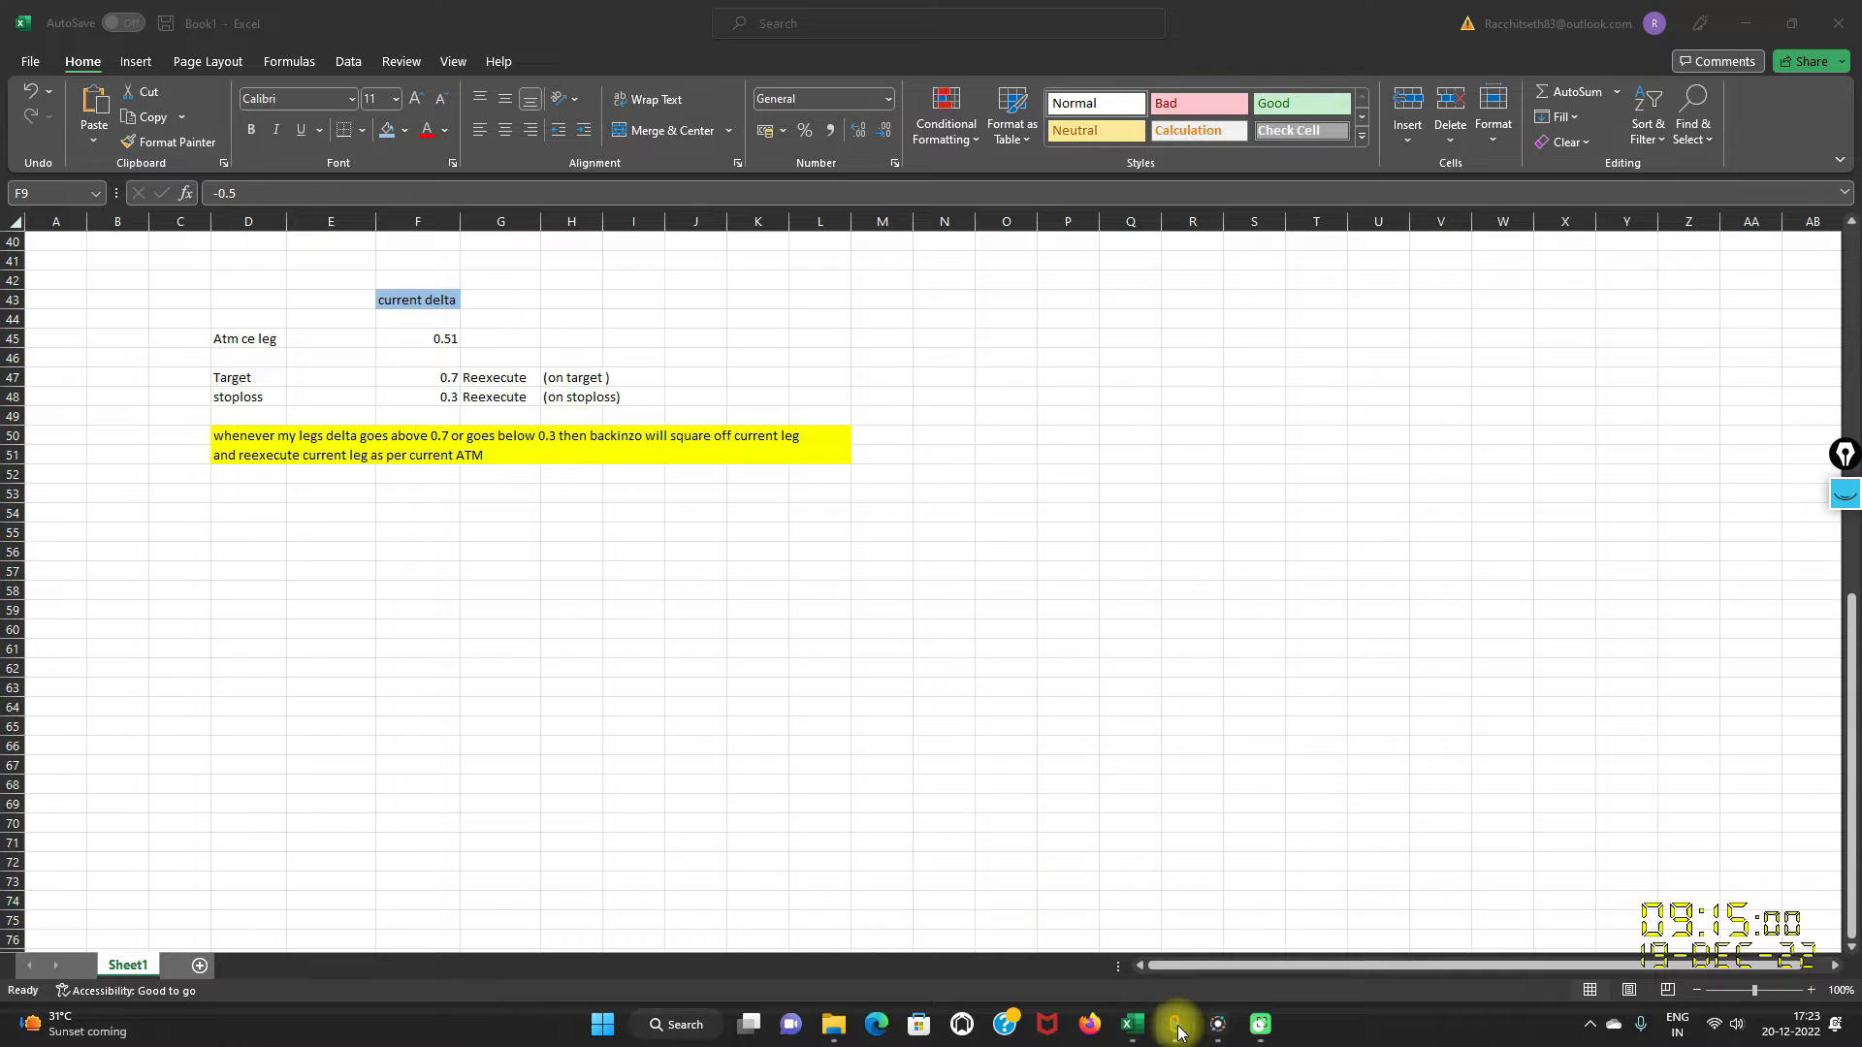
Set leg 1's strike Value Type to NearestDelta with value 0.27.
left_click(1171, 1024)
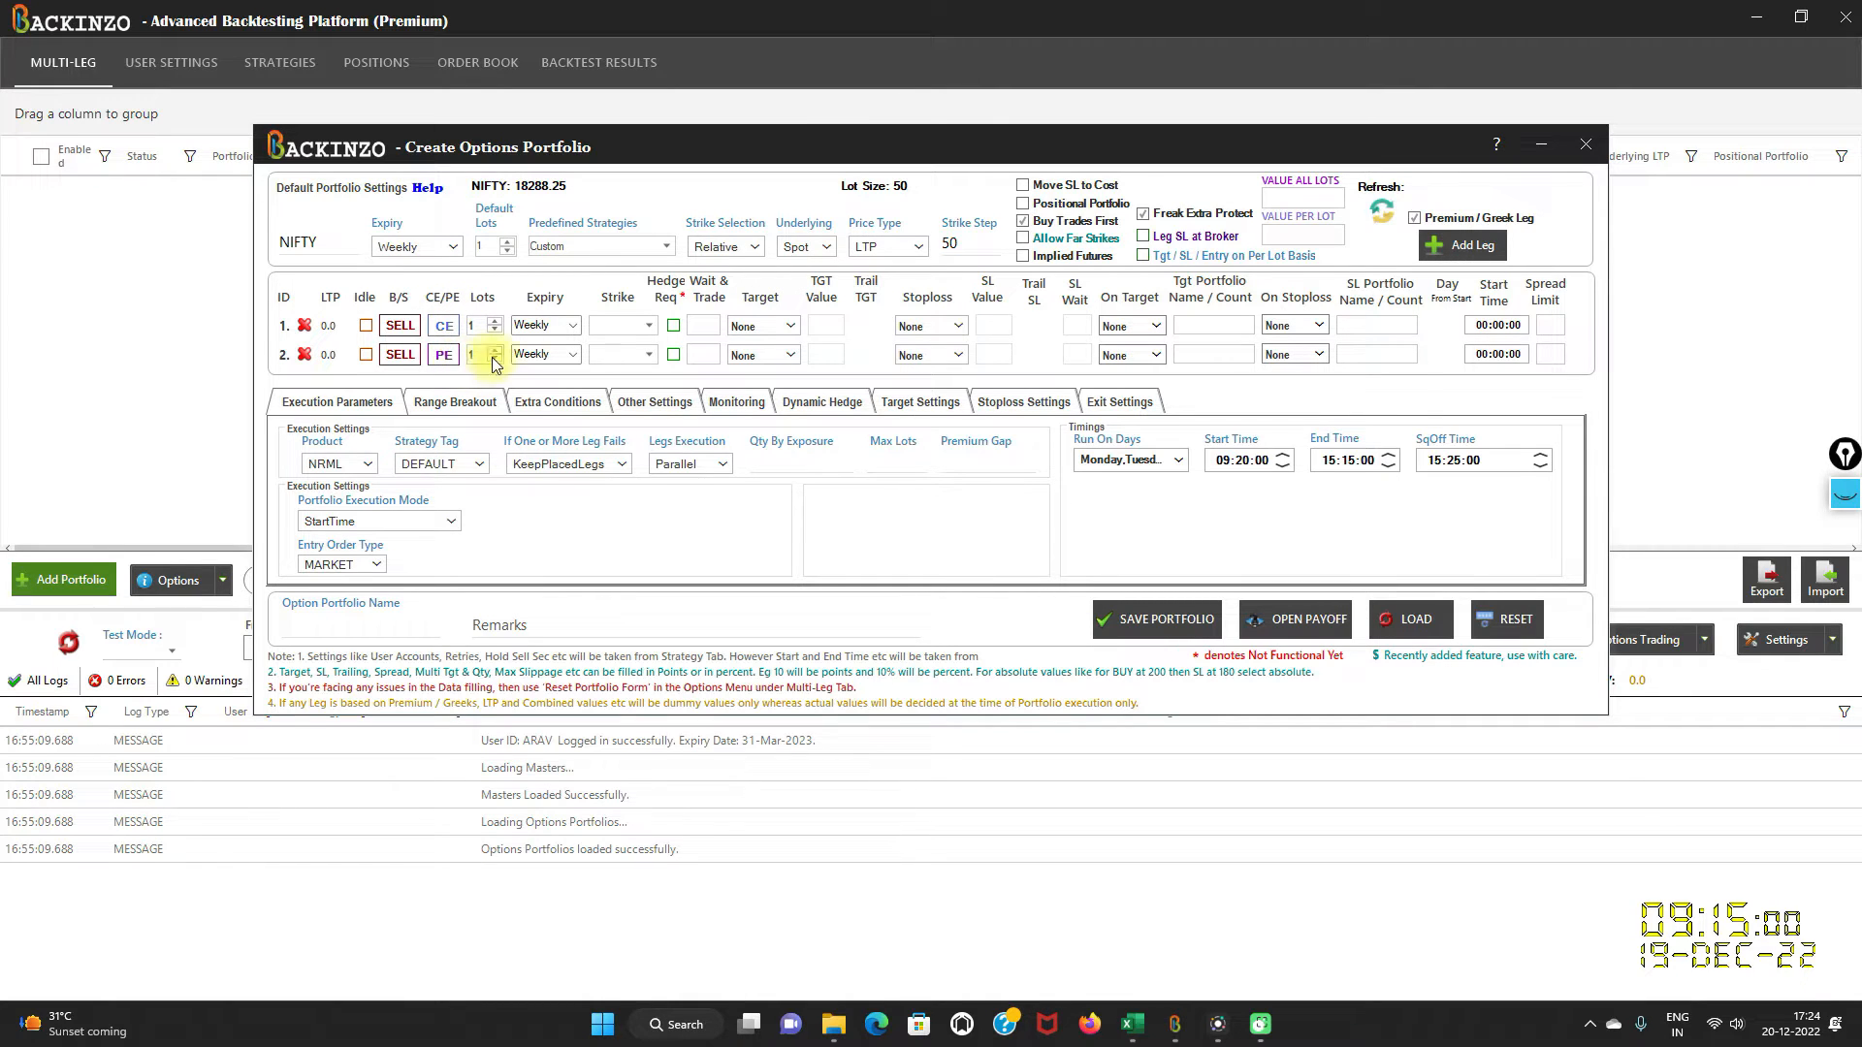
mouse_move(556, 345)
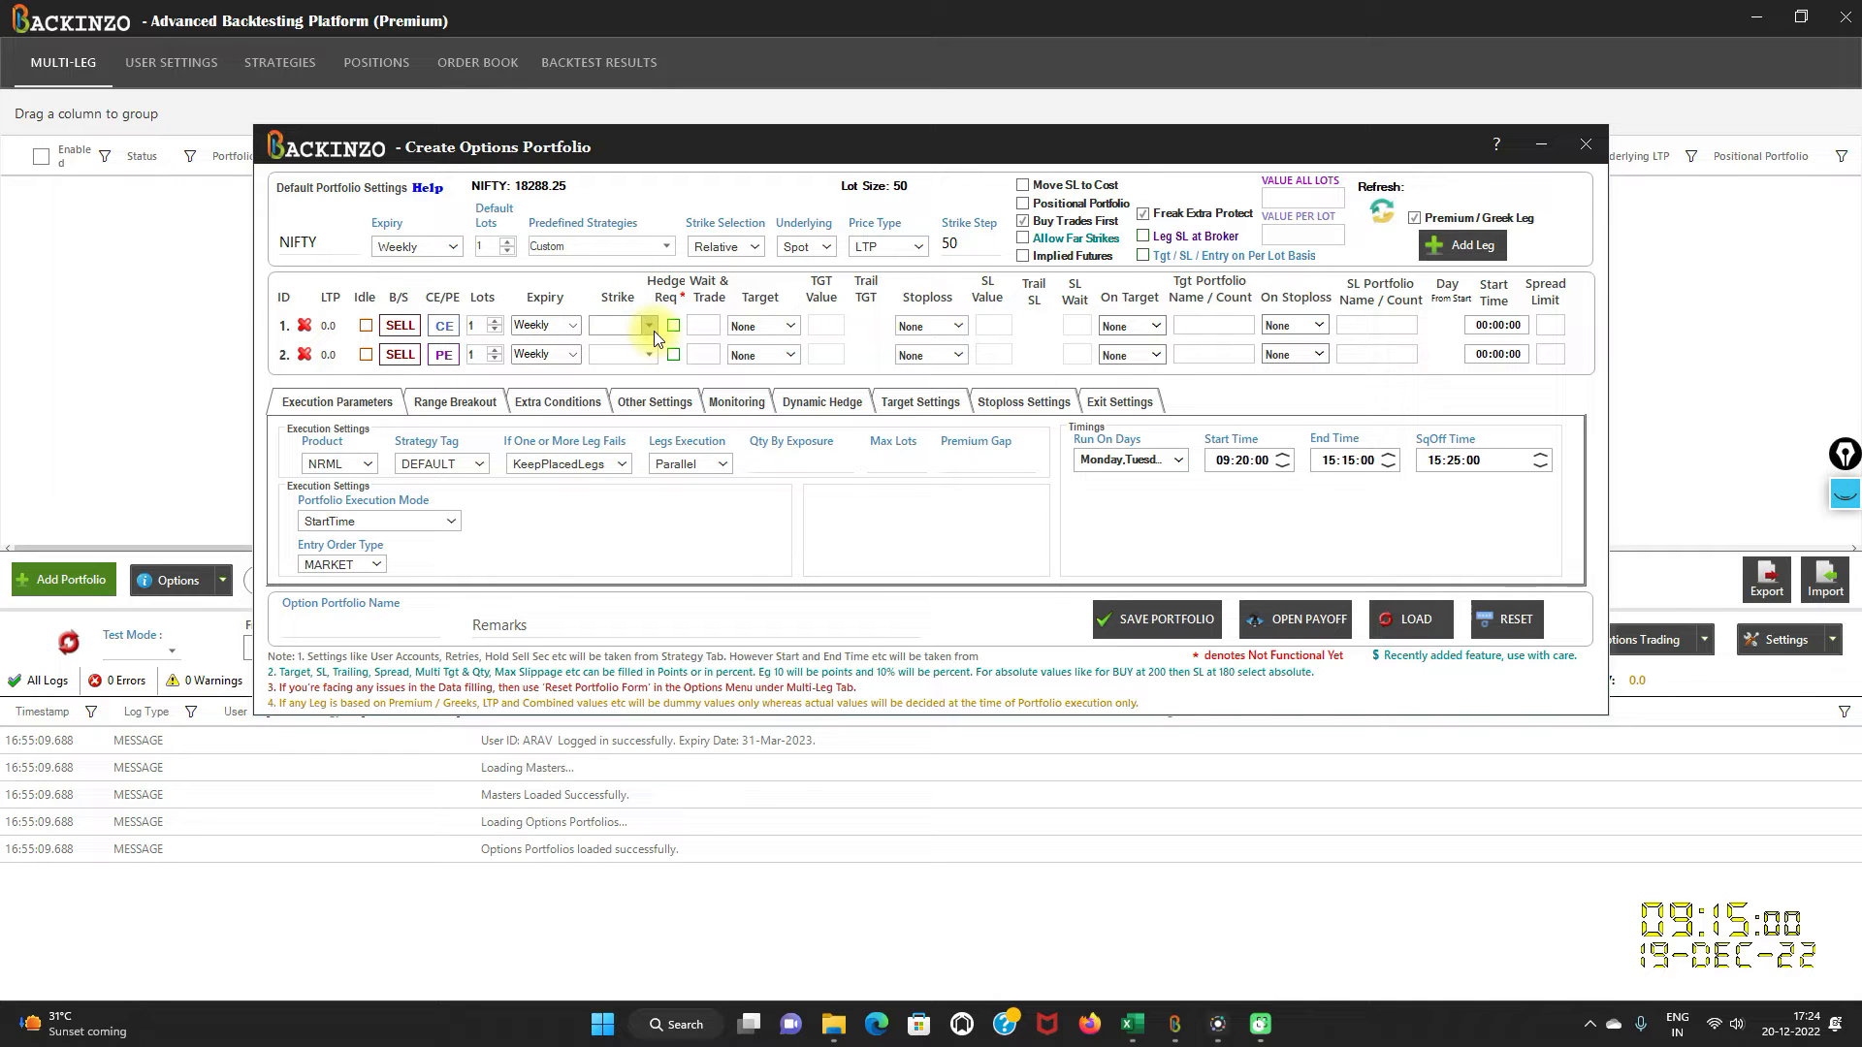
left_click(648, 326)
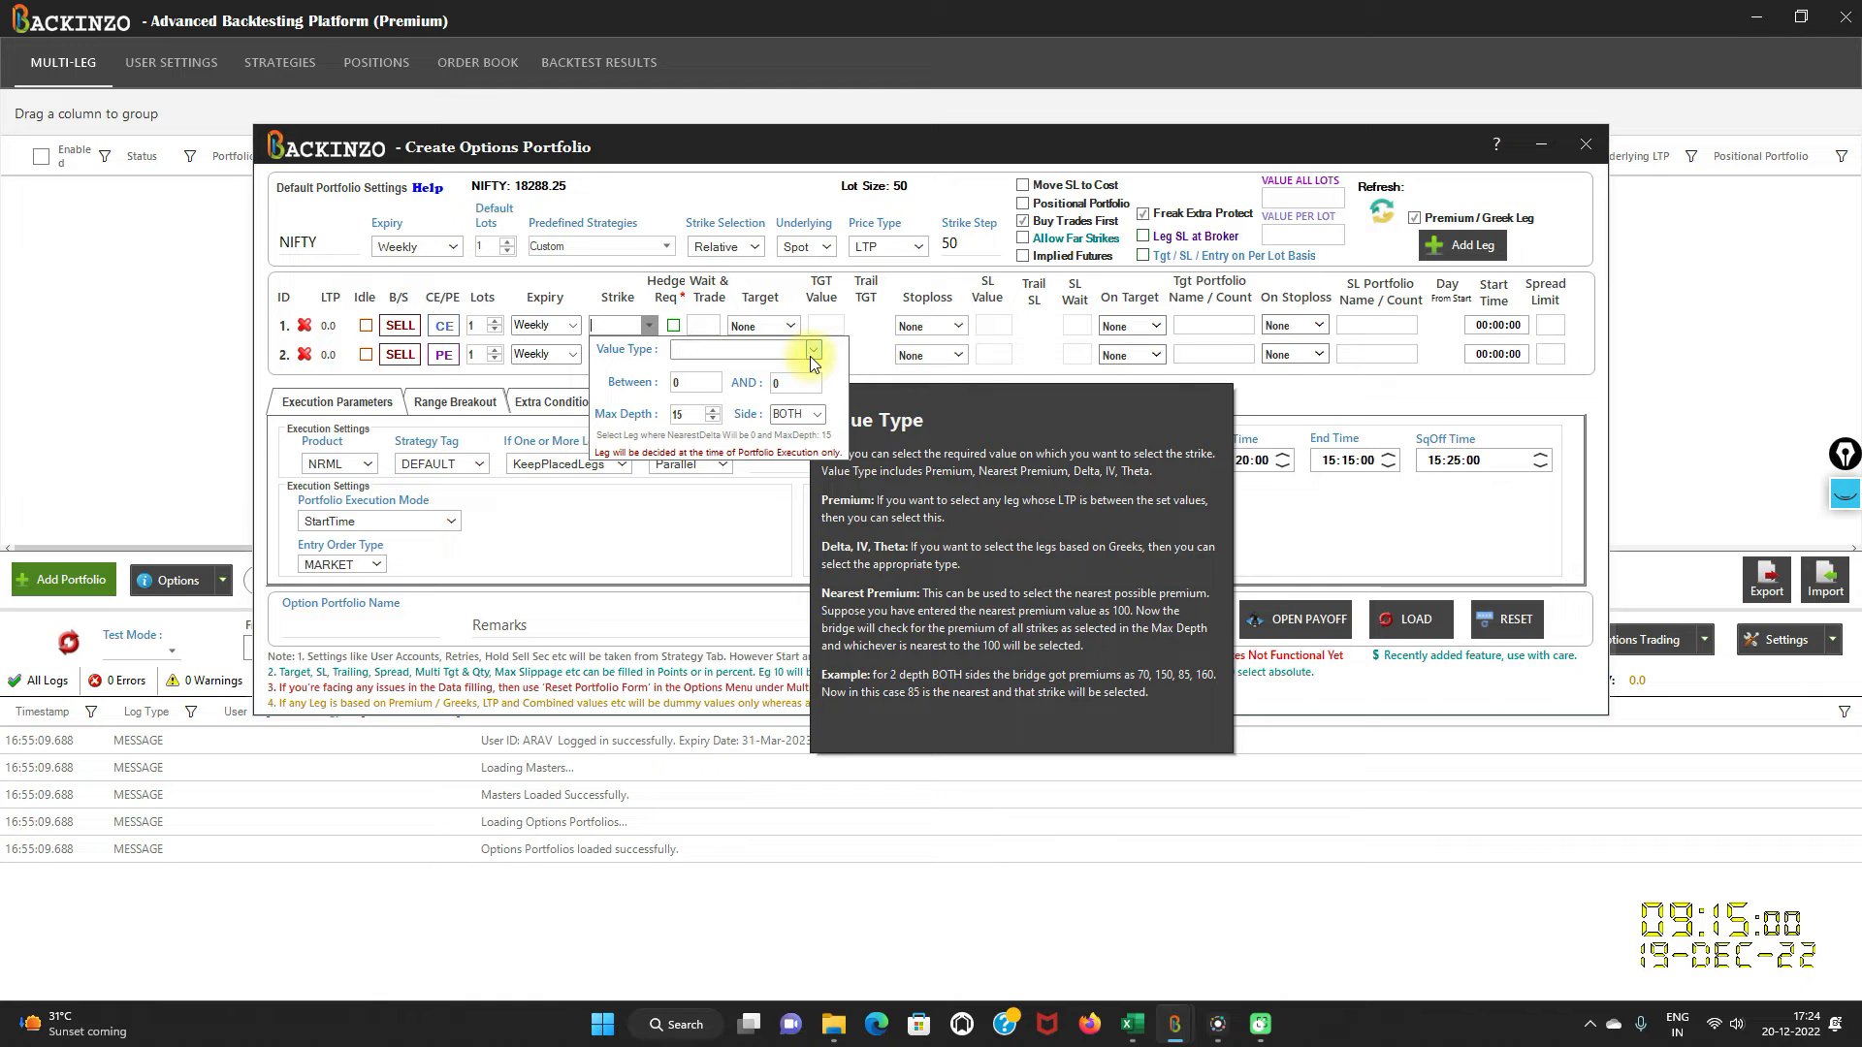
left_click(813, 347)
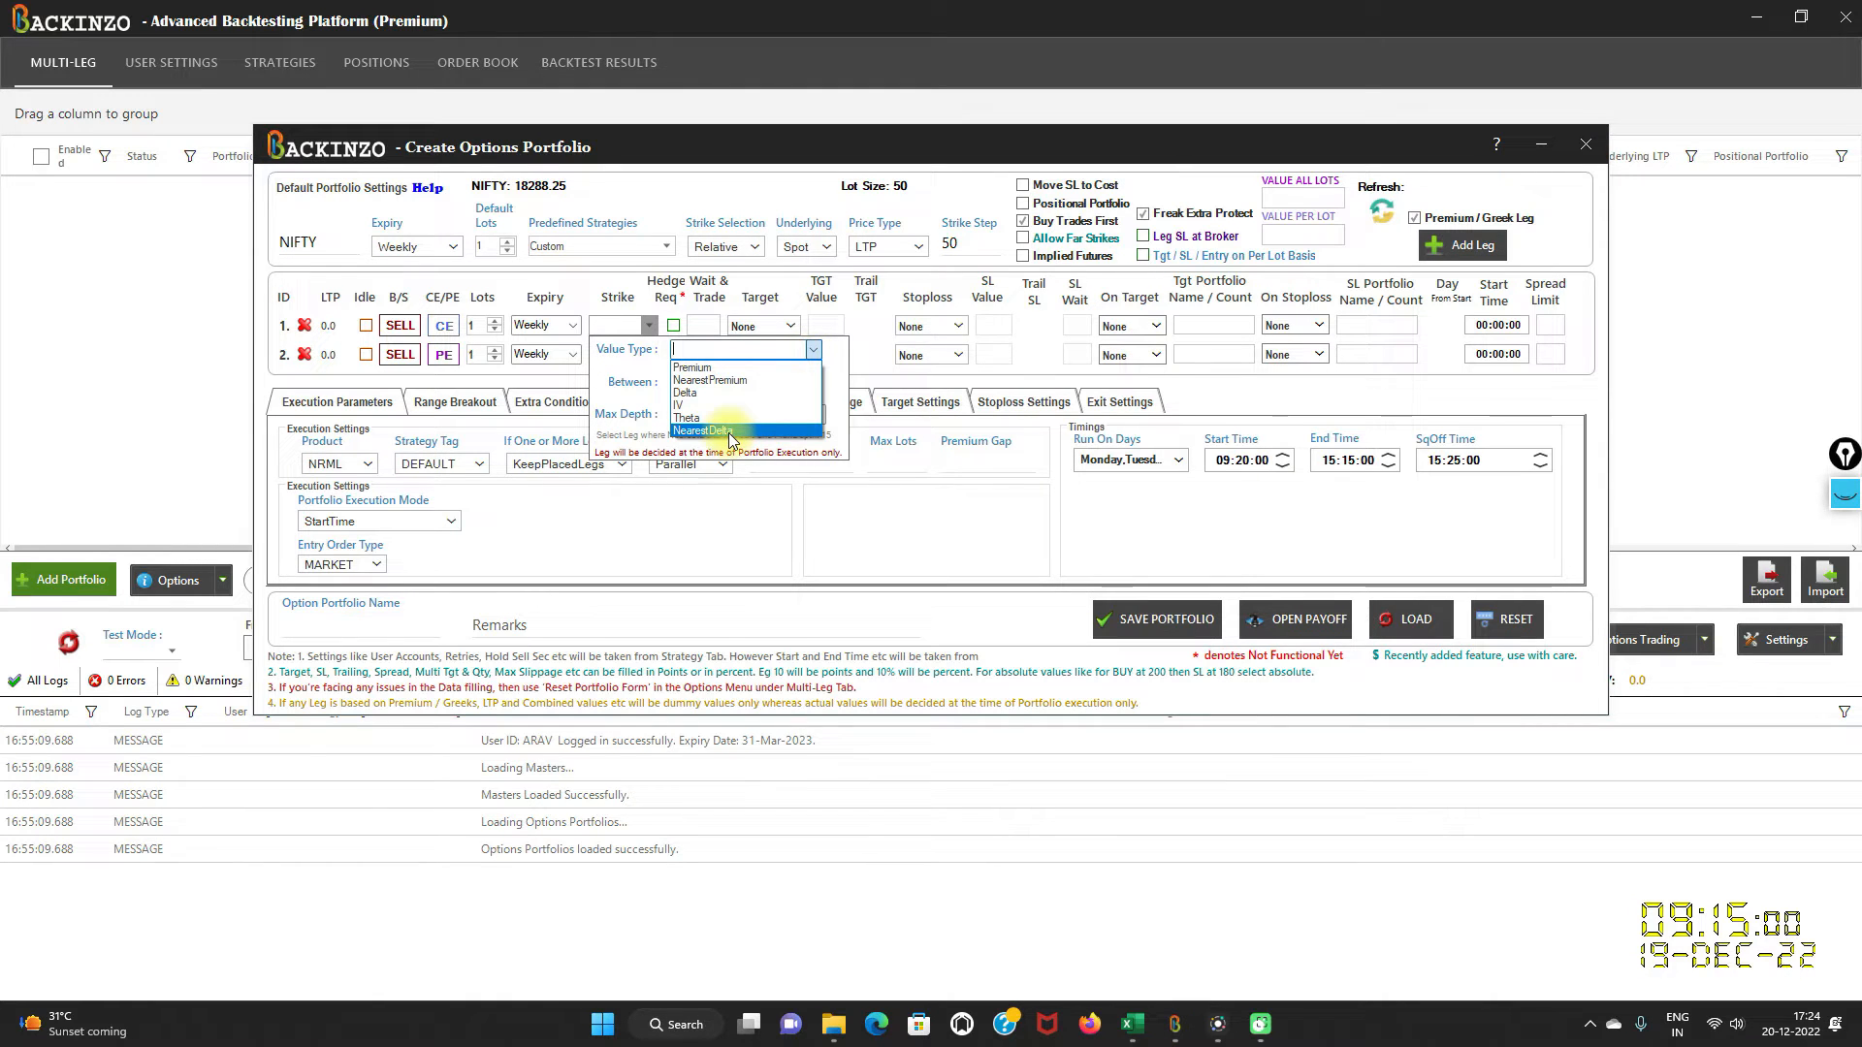
left_click(702, 430)
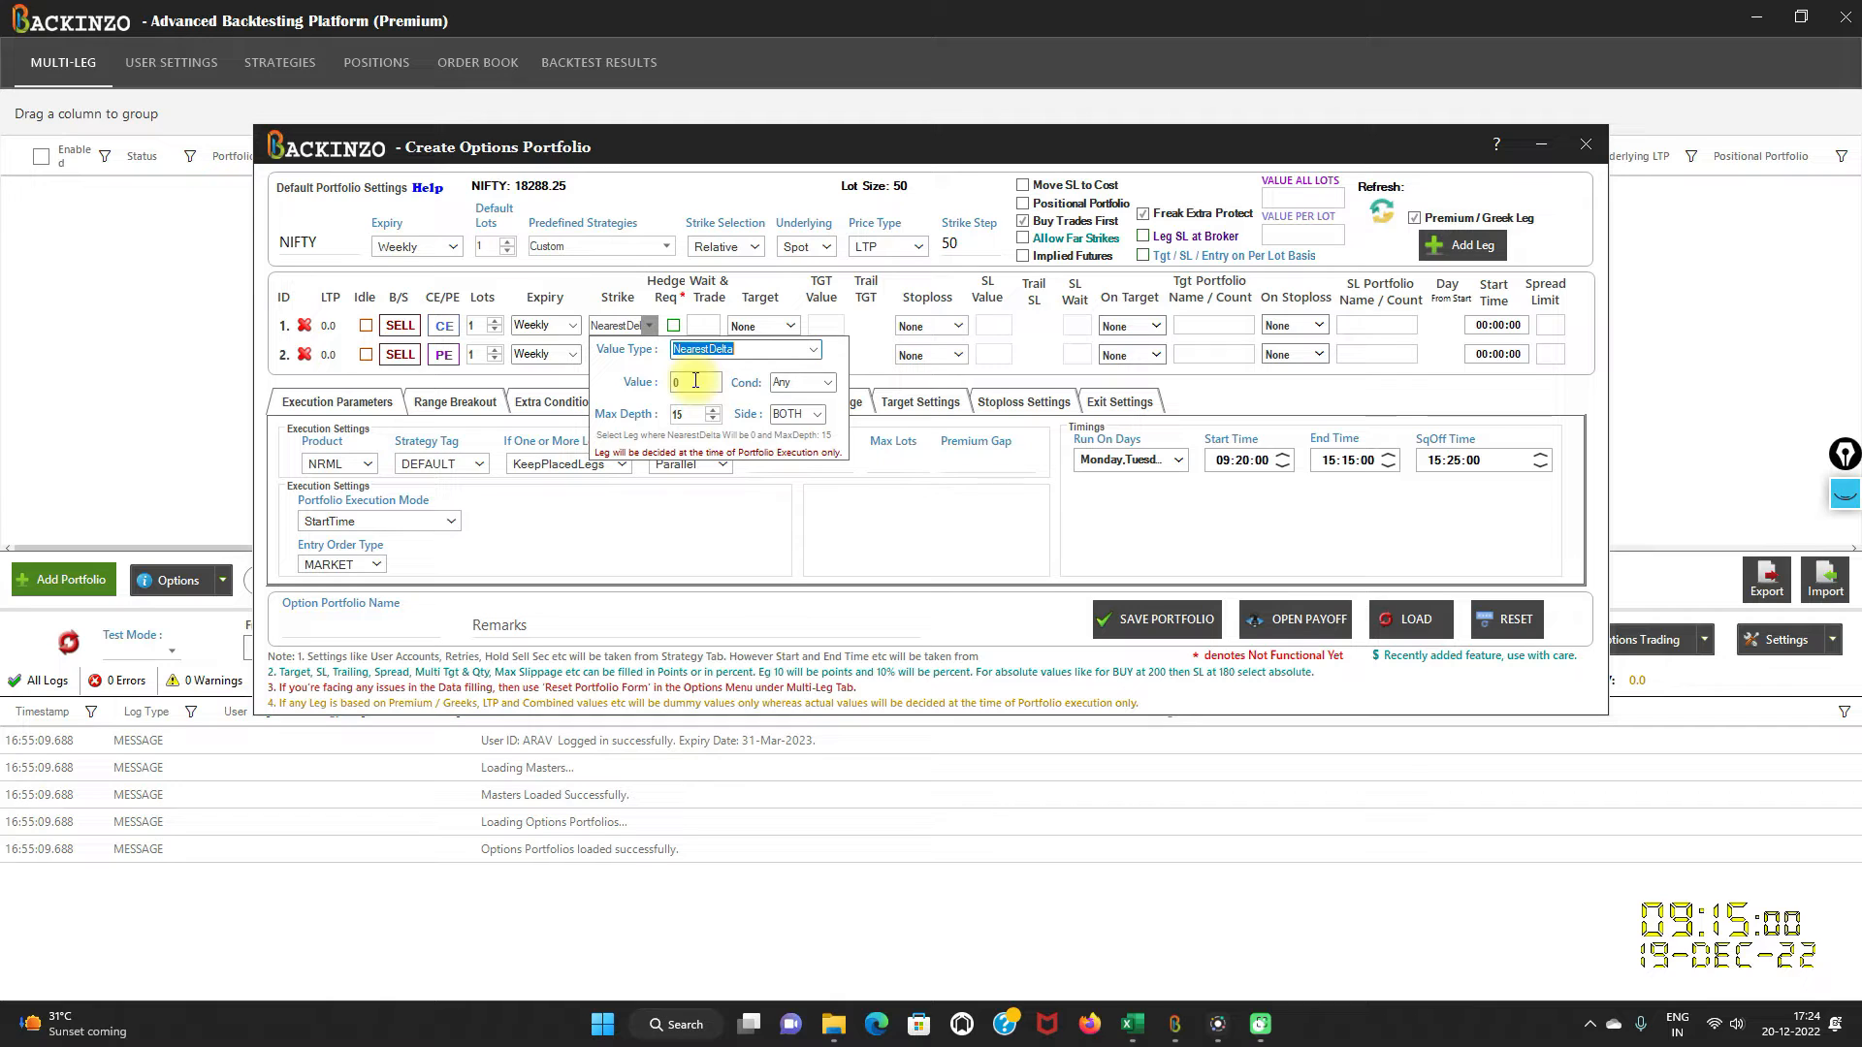
type("0.27")
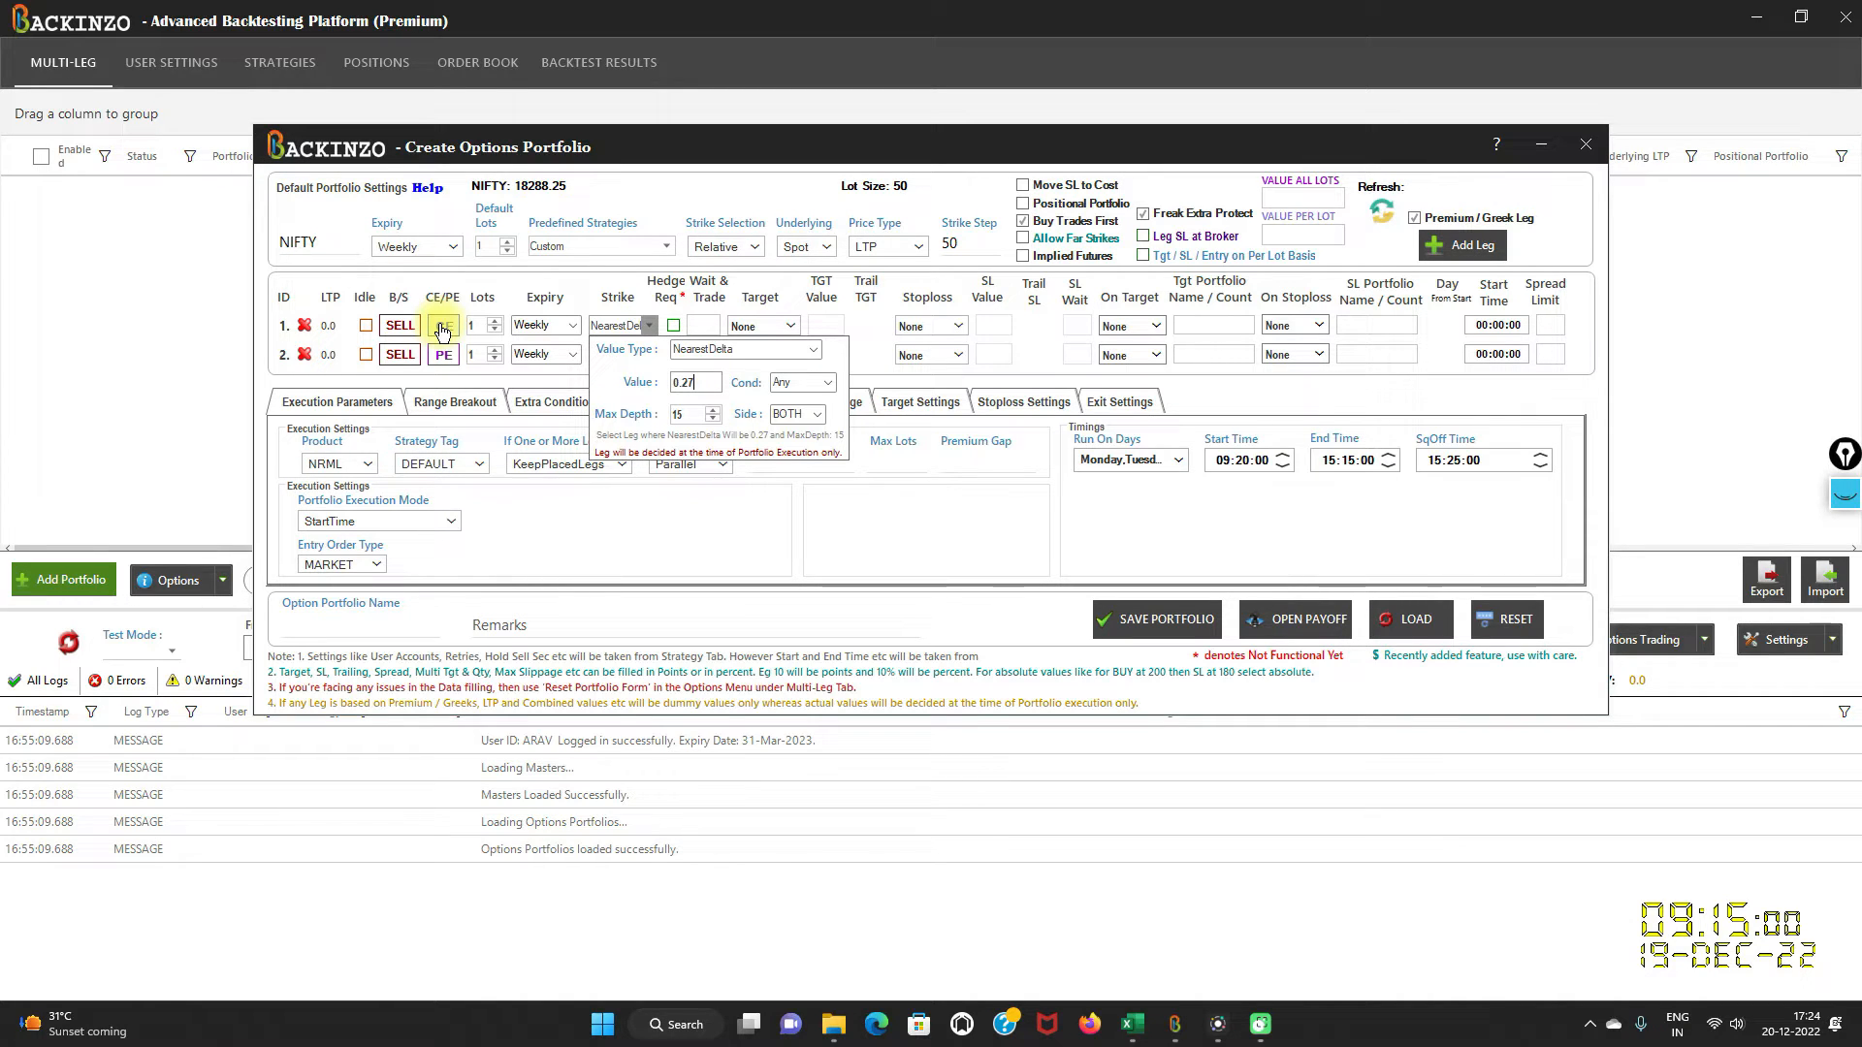
left_click(443, 326)
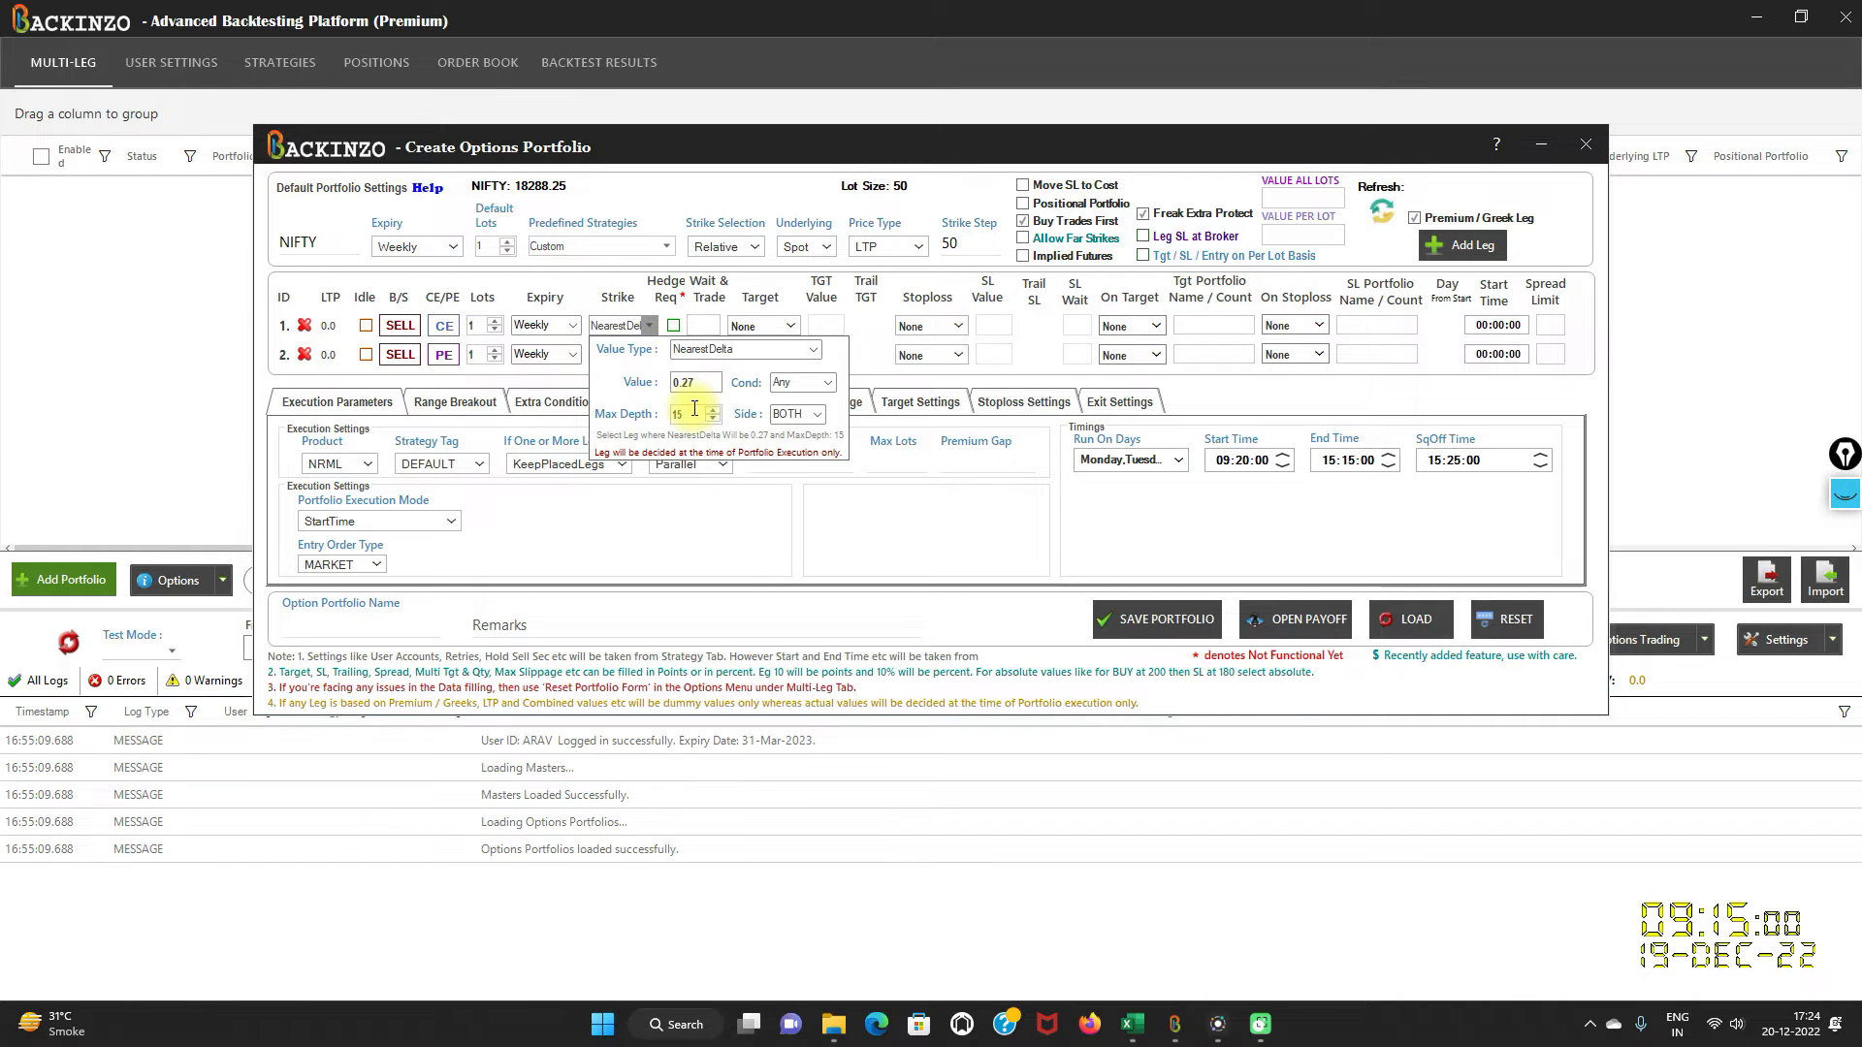
mouse_move(1027, 566)
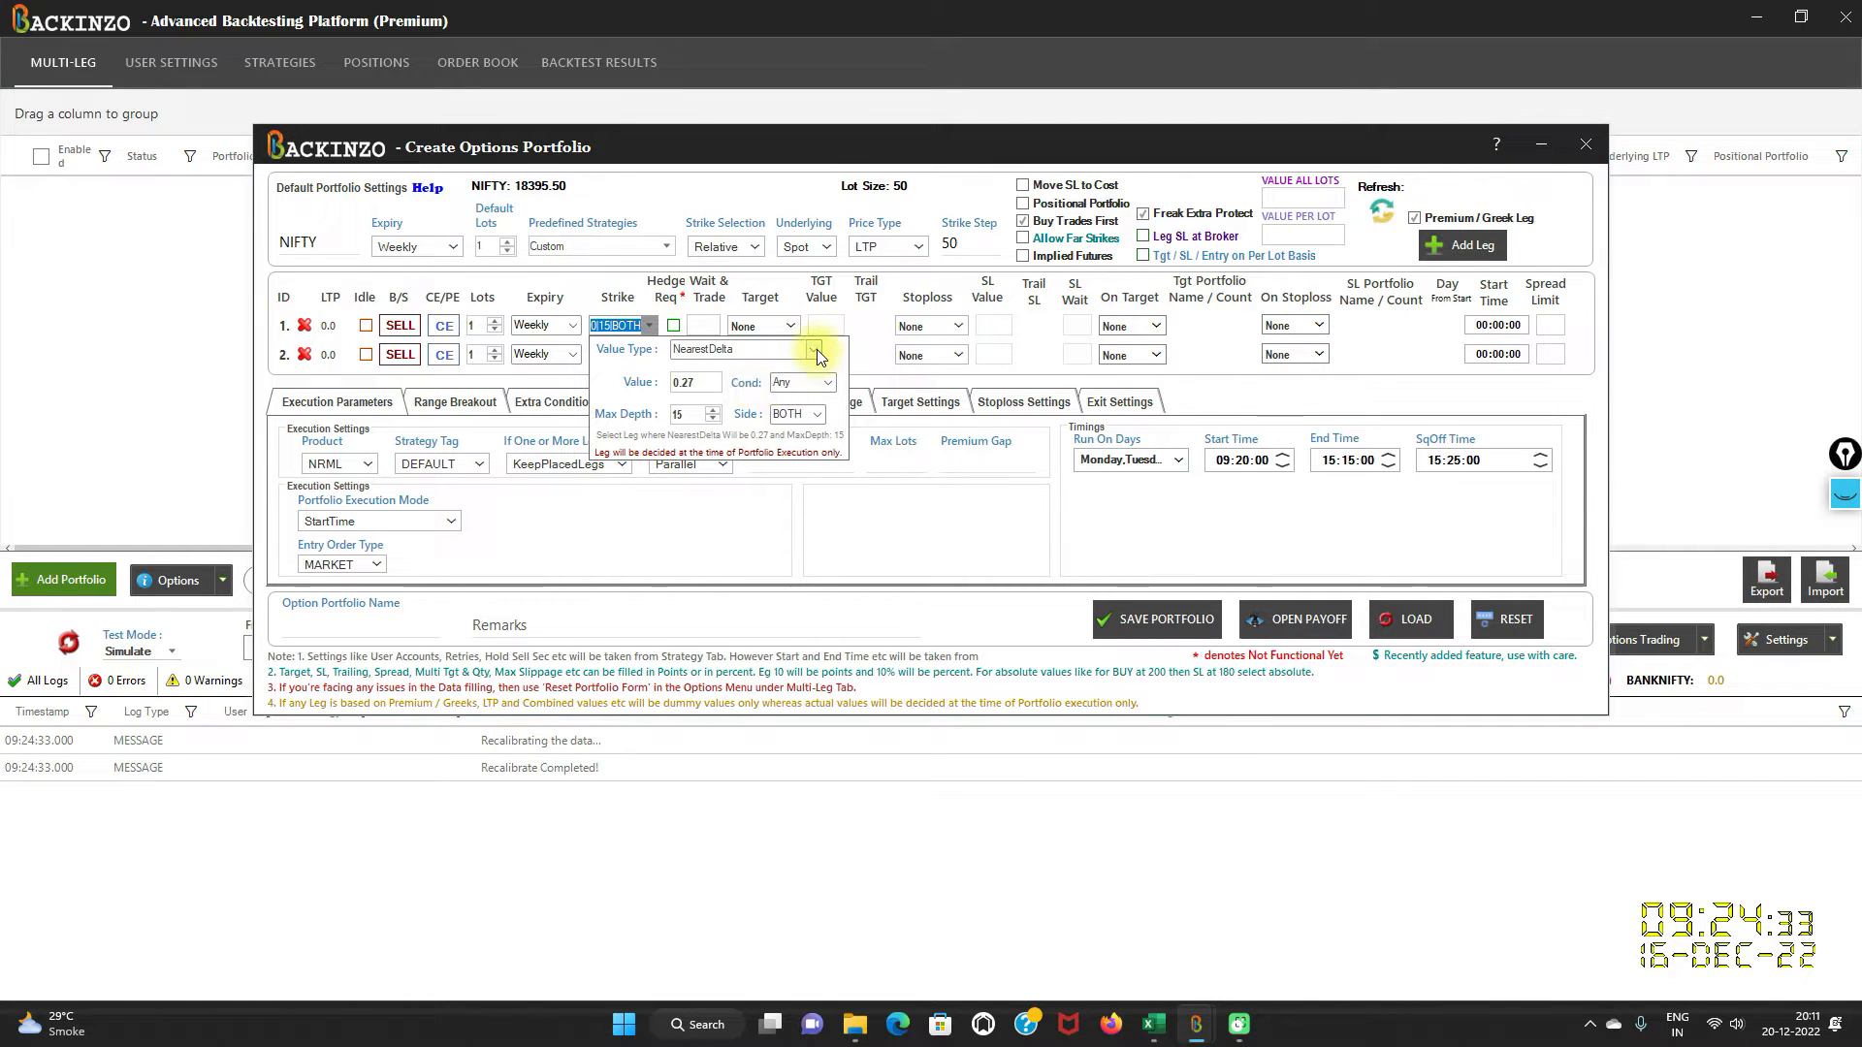
left_click(813, 348)
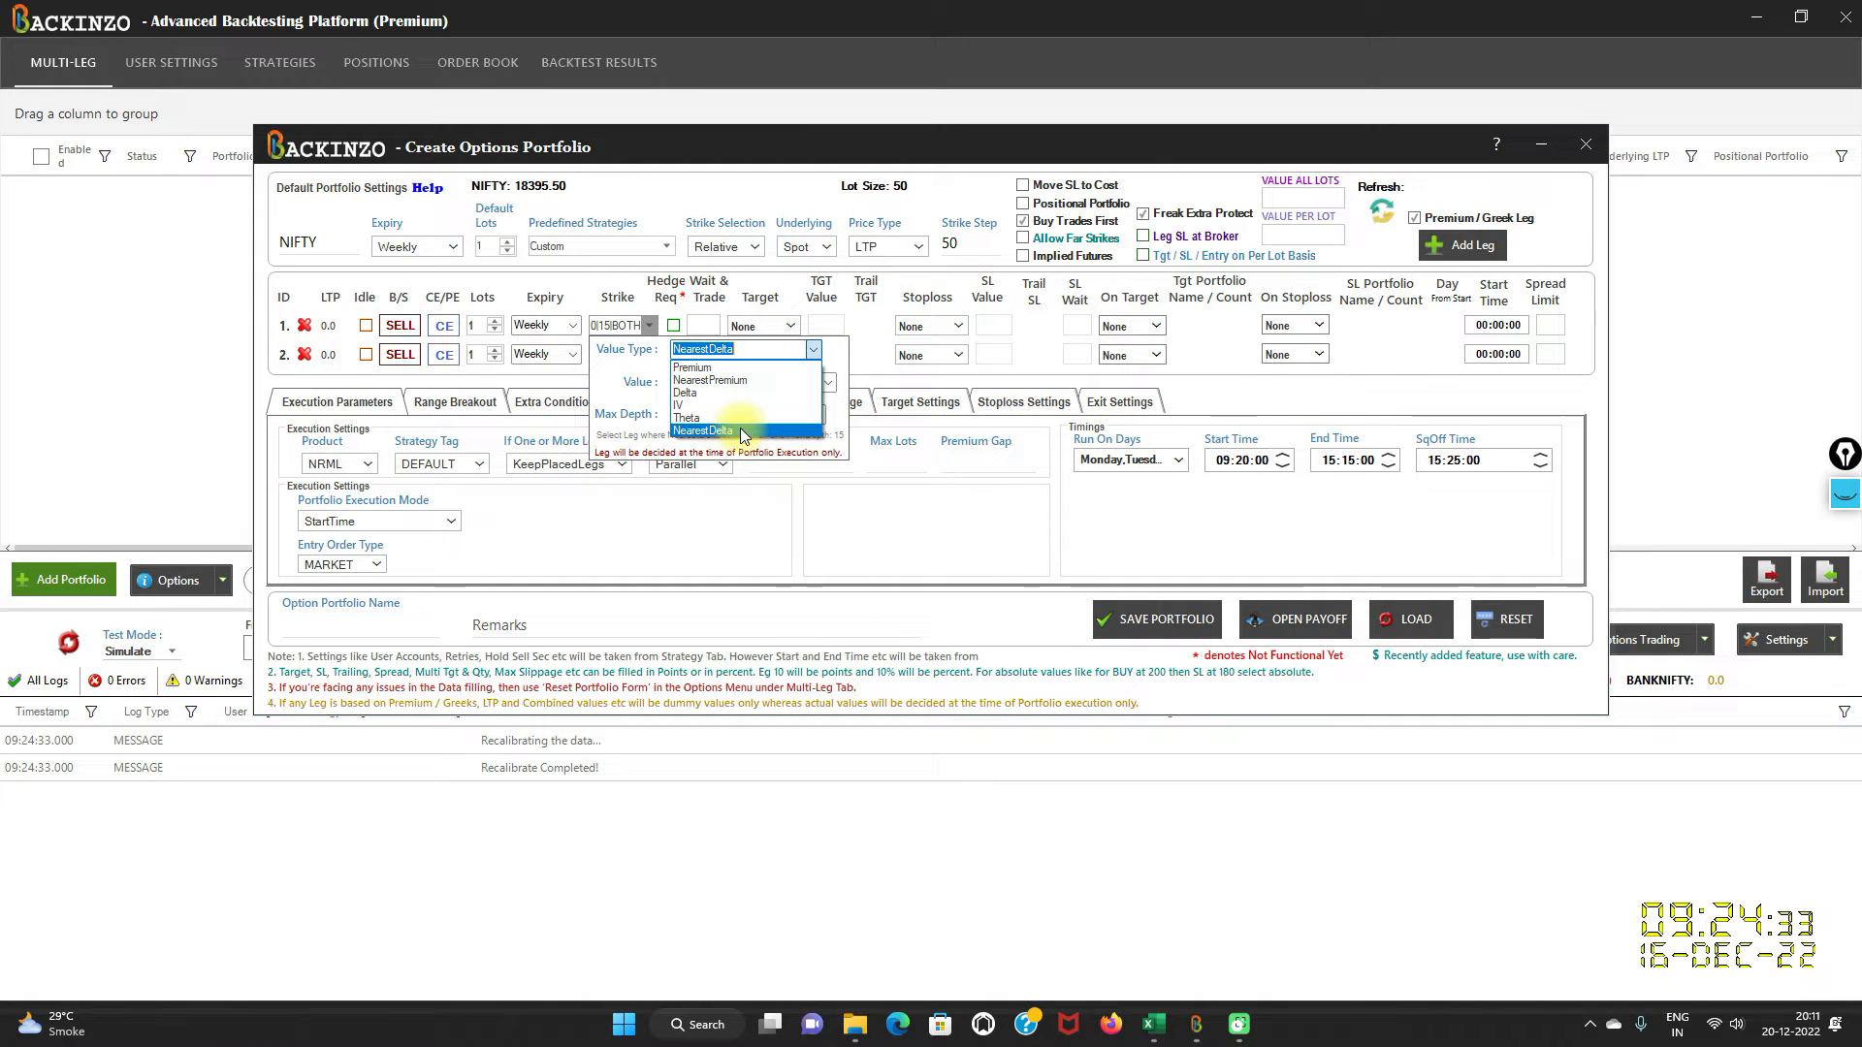
mouse_move(710, 403)
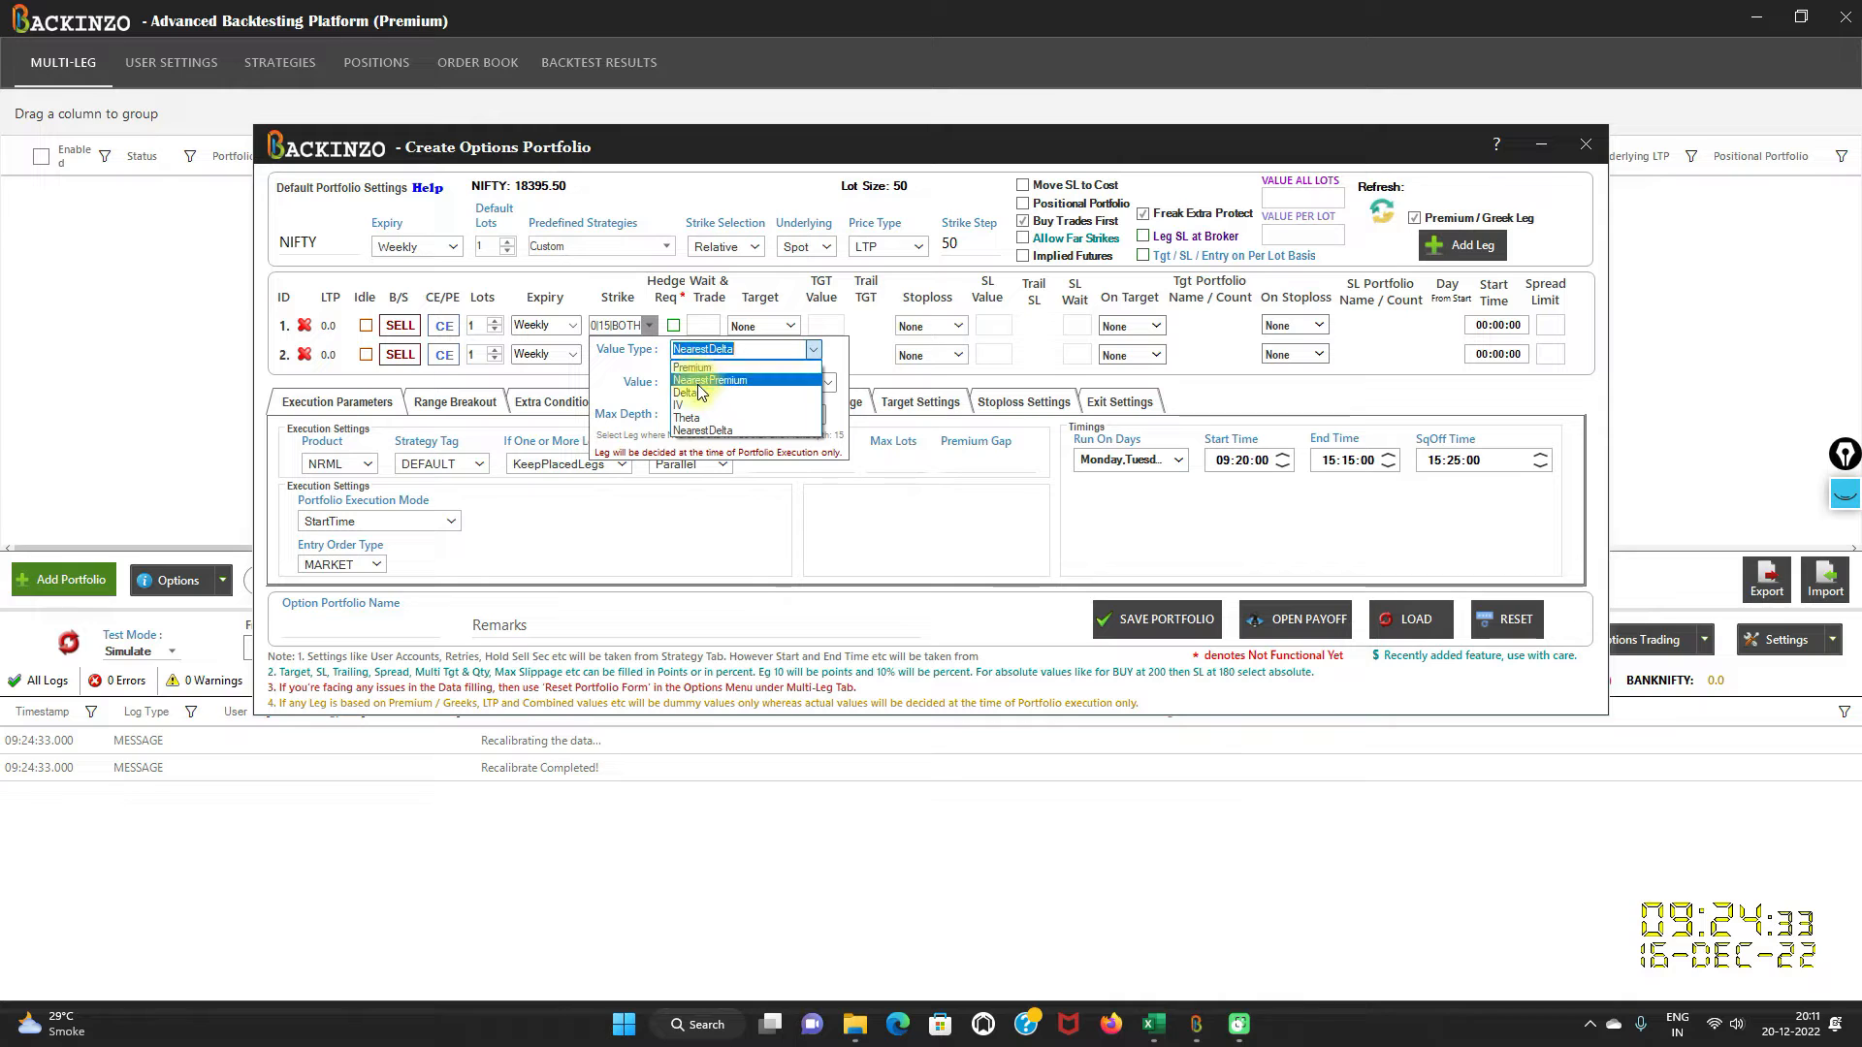
mouse_move(702, 431)
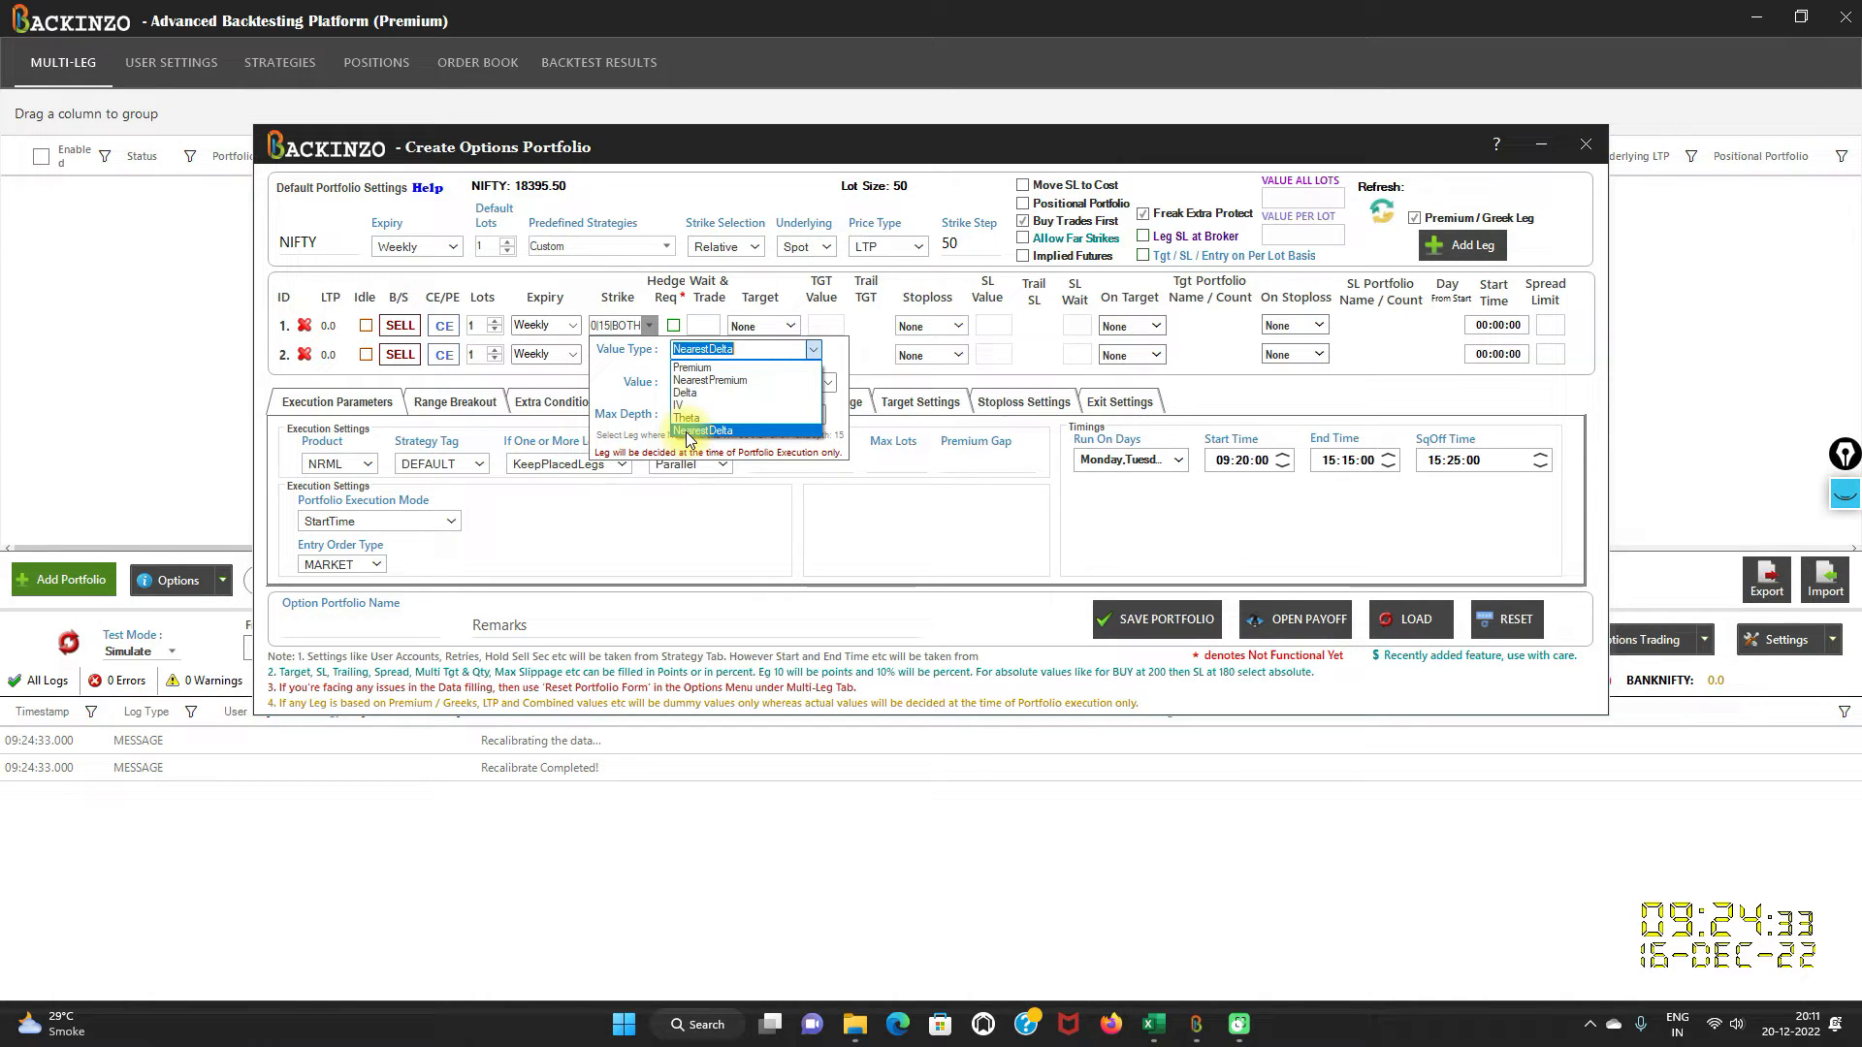
left_click(702, 431)
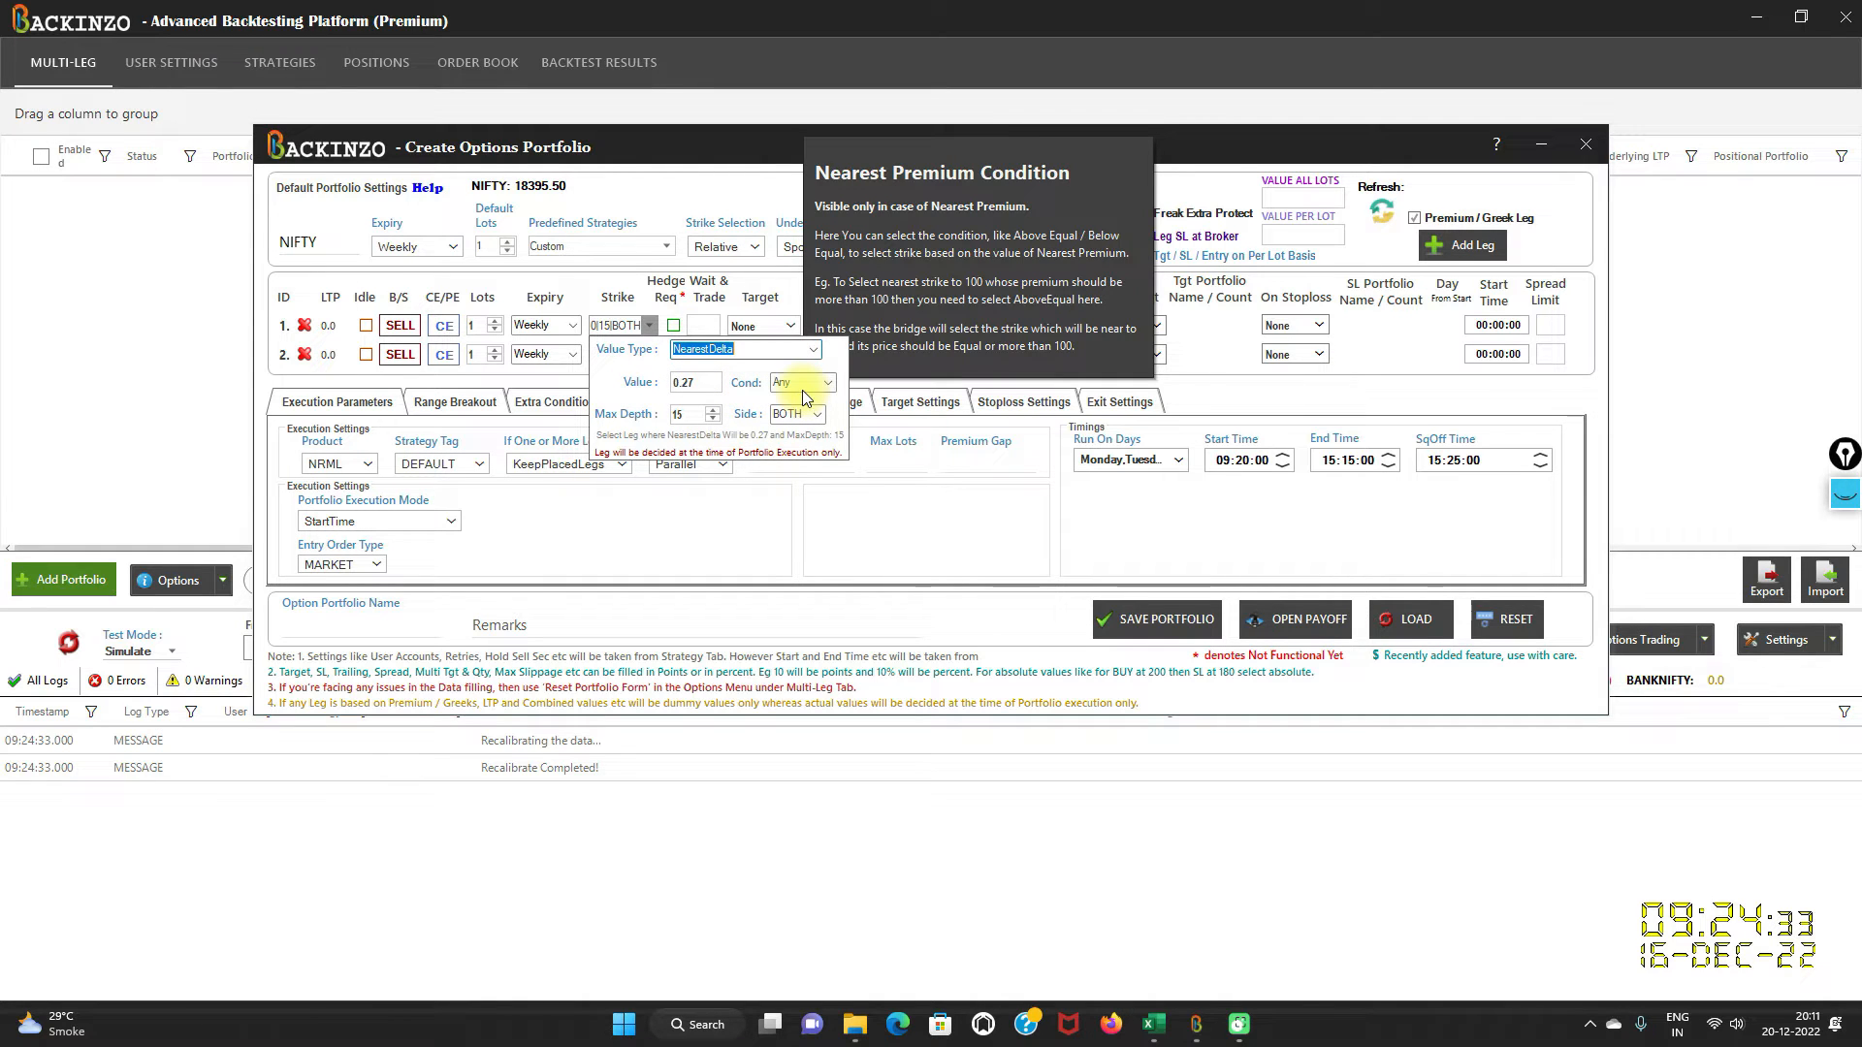
left_click(826, 382)
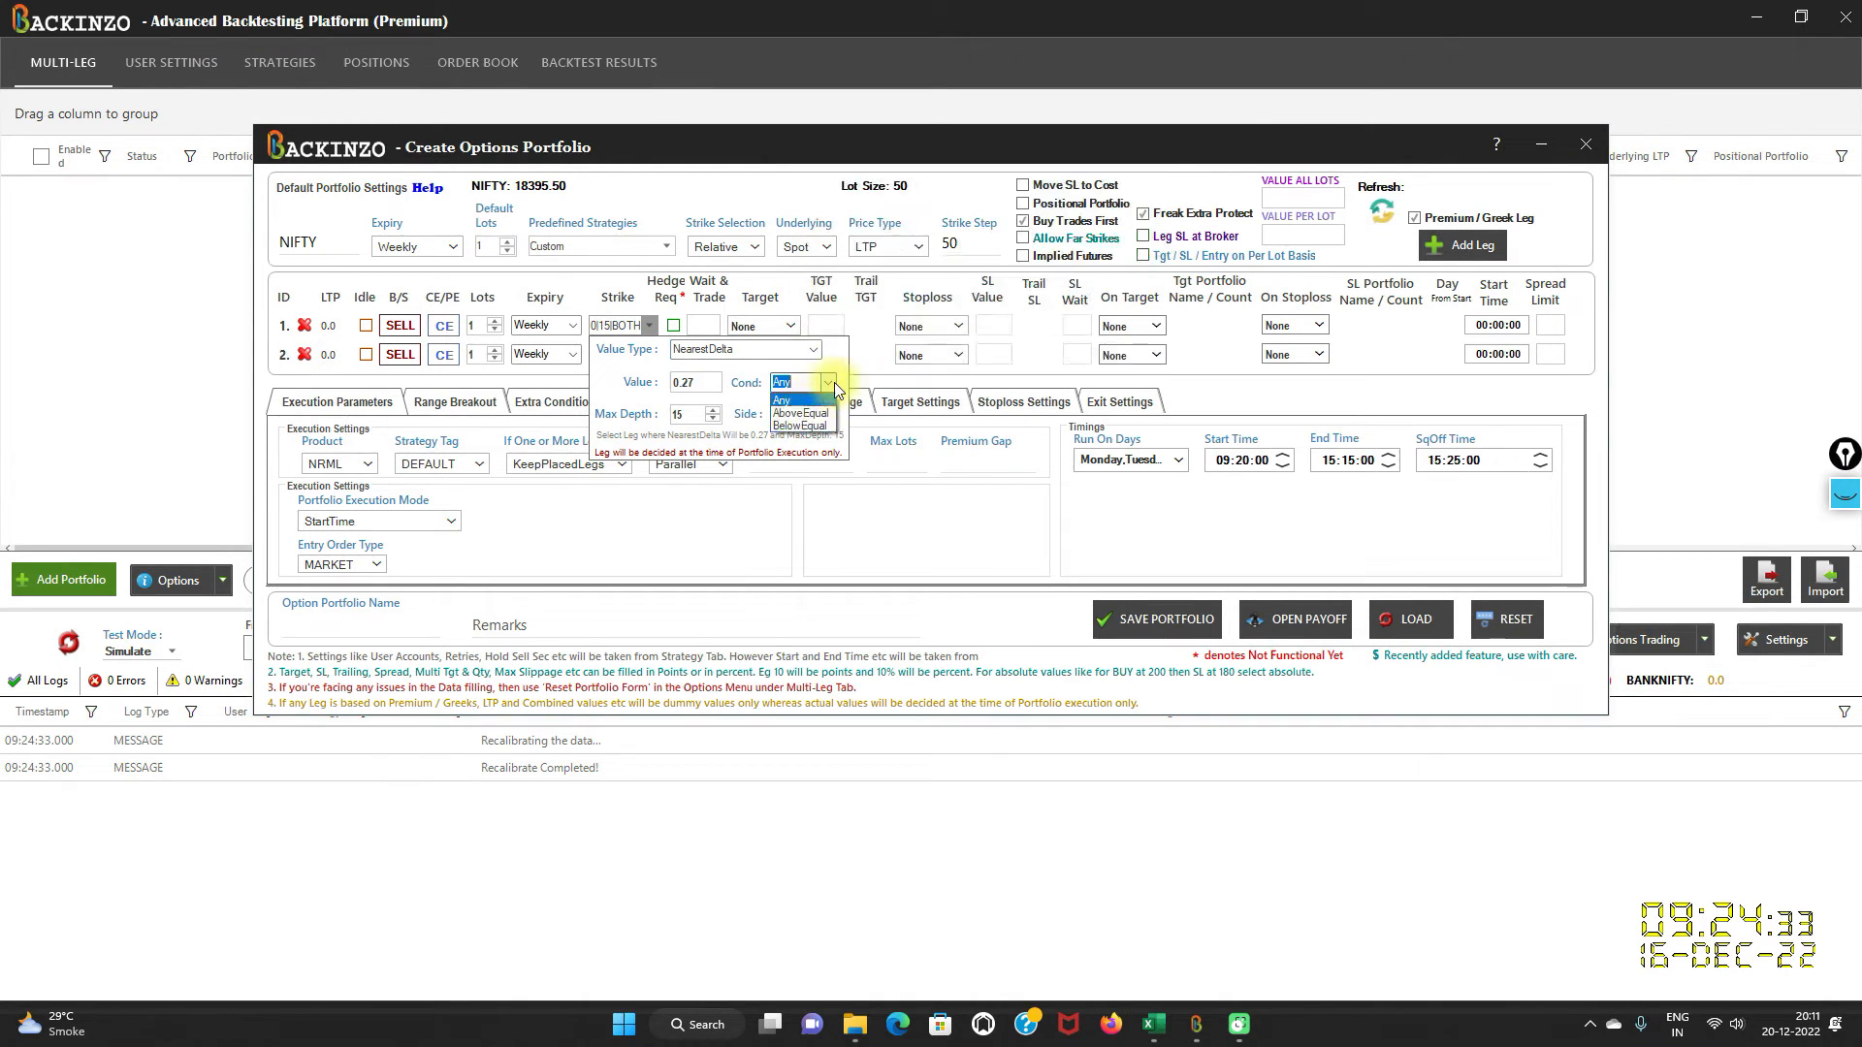
mouse_move(801, 425)
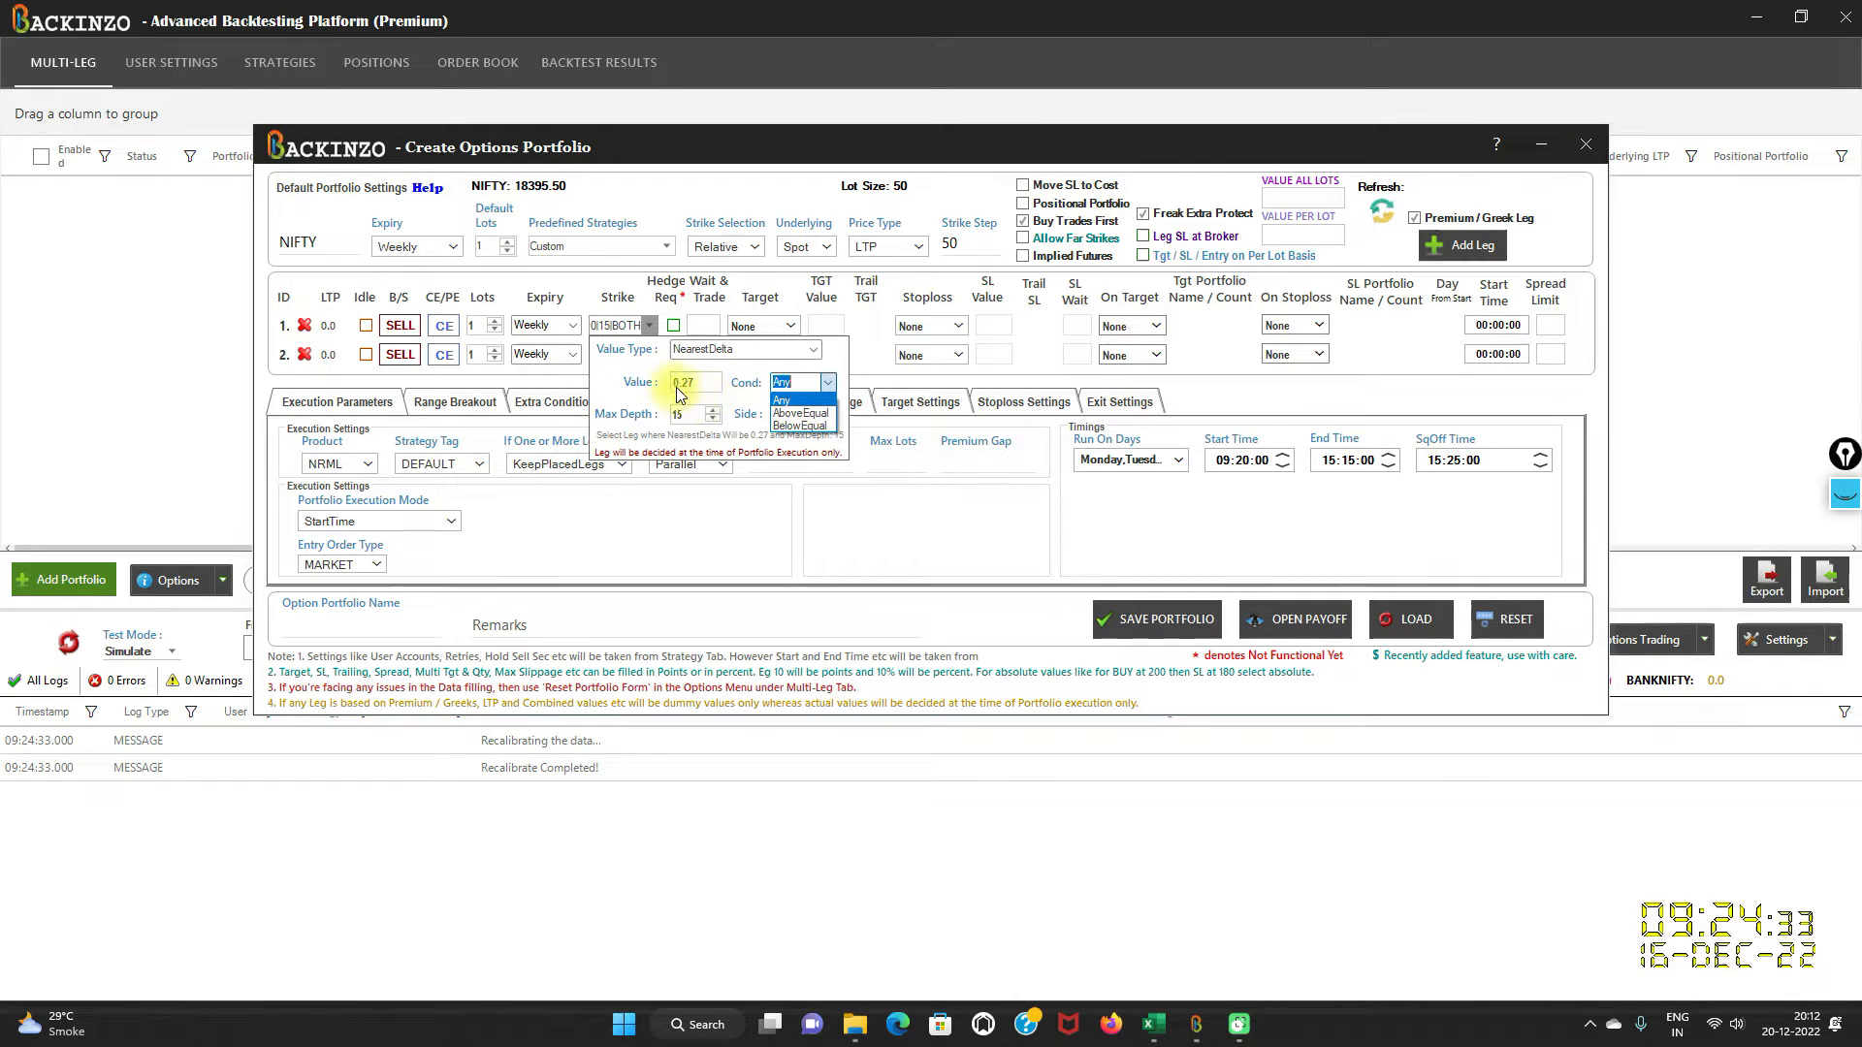
mouse_move(797, 427)
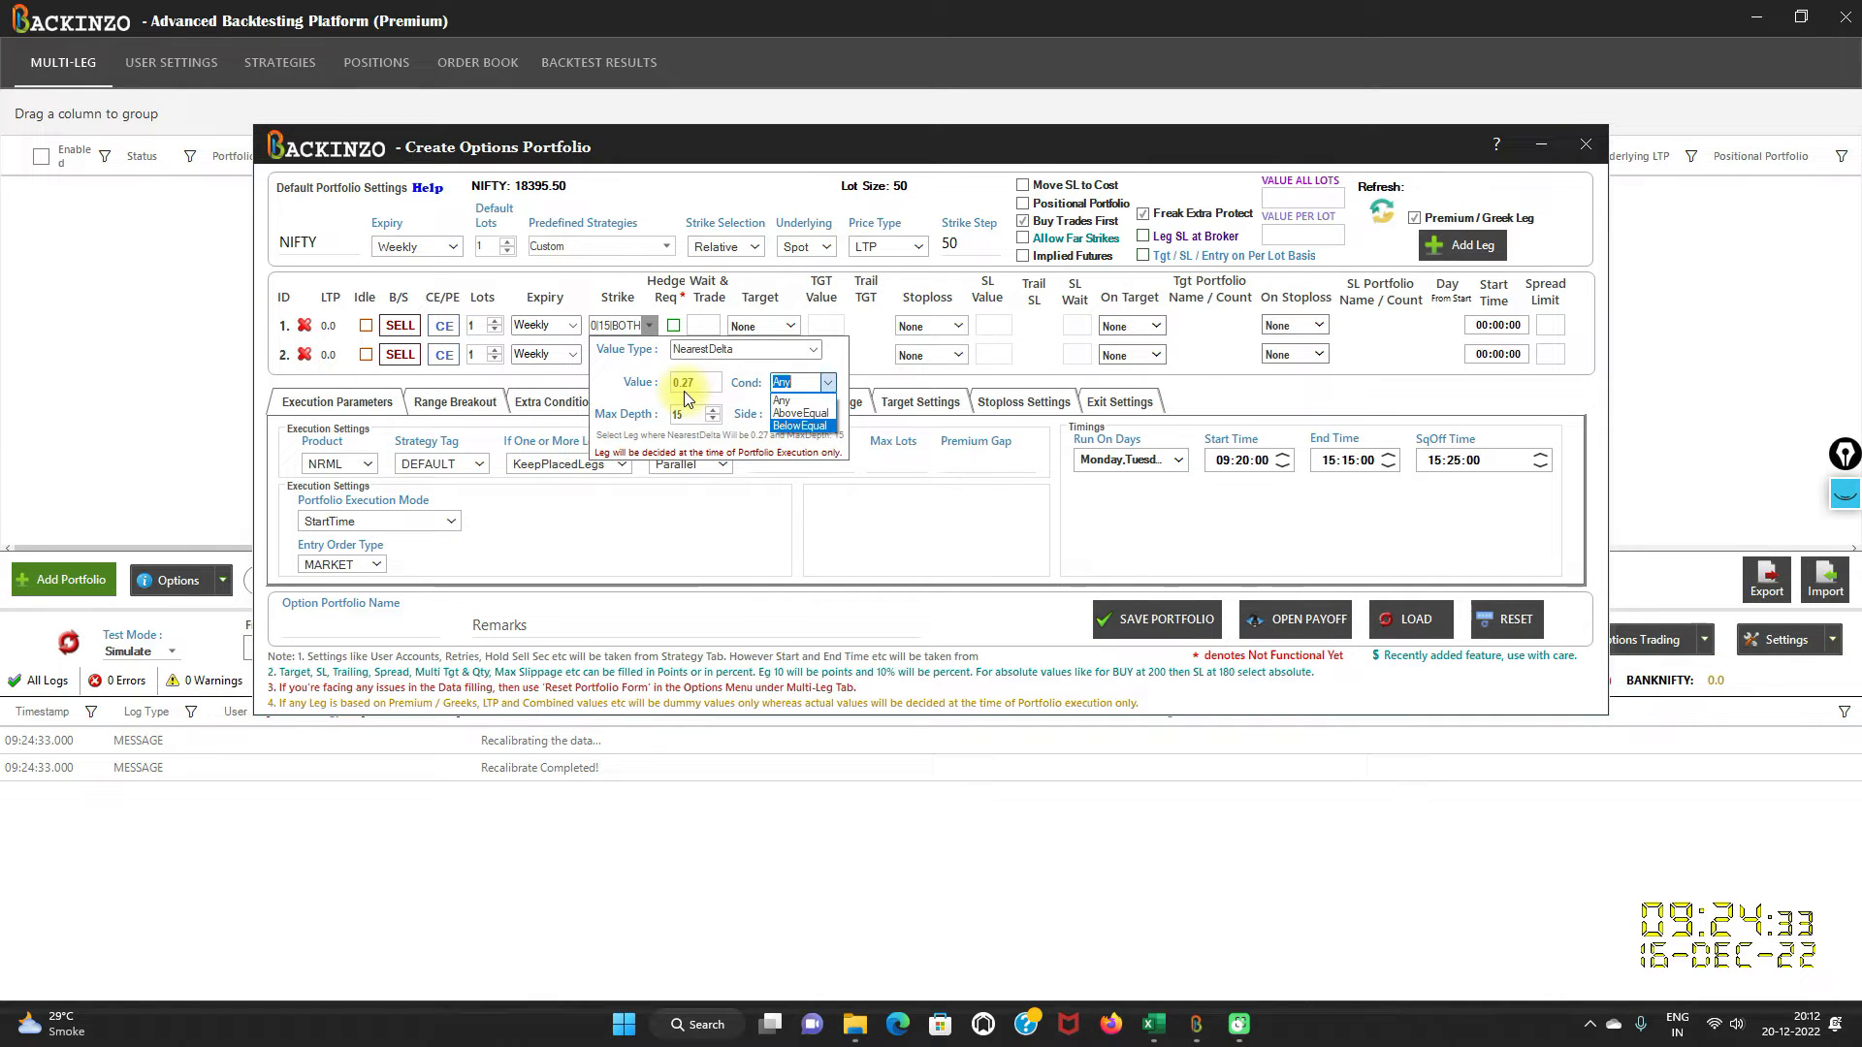
left_click(801, 382)
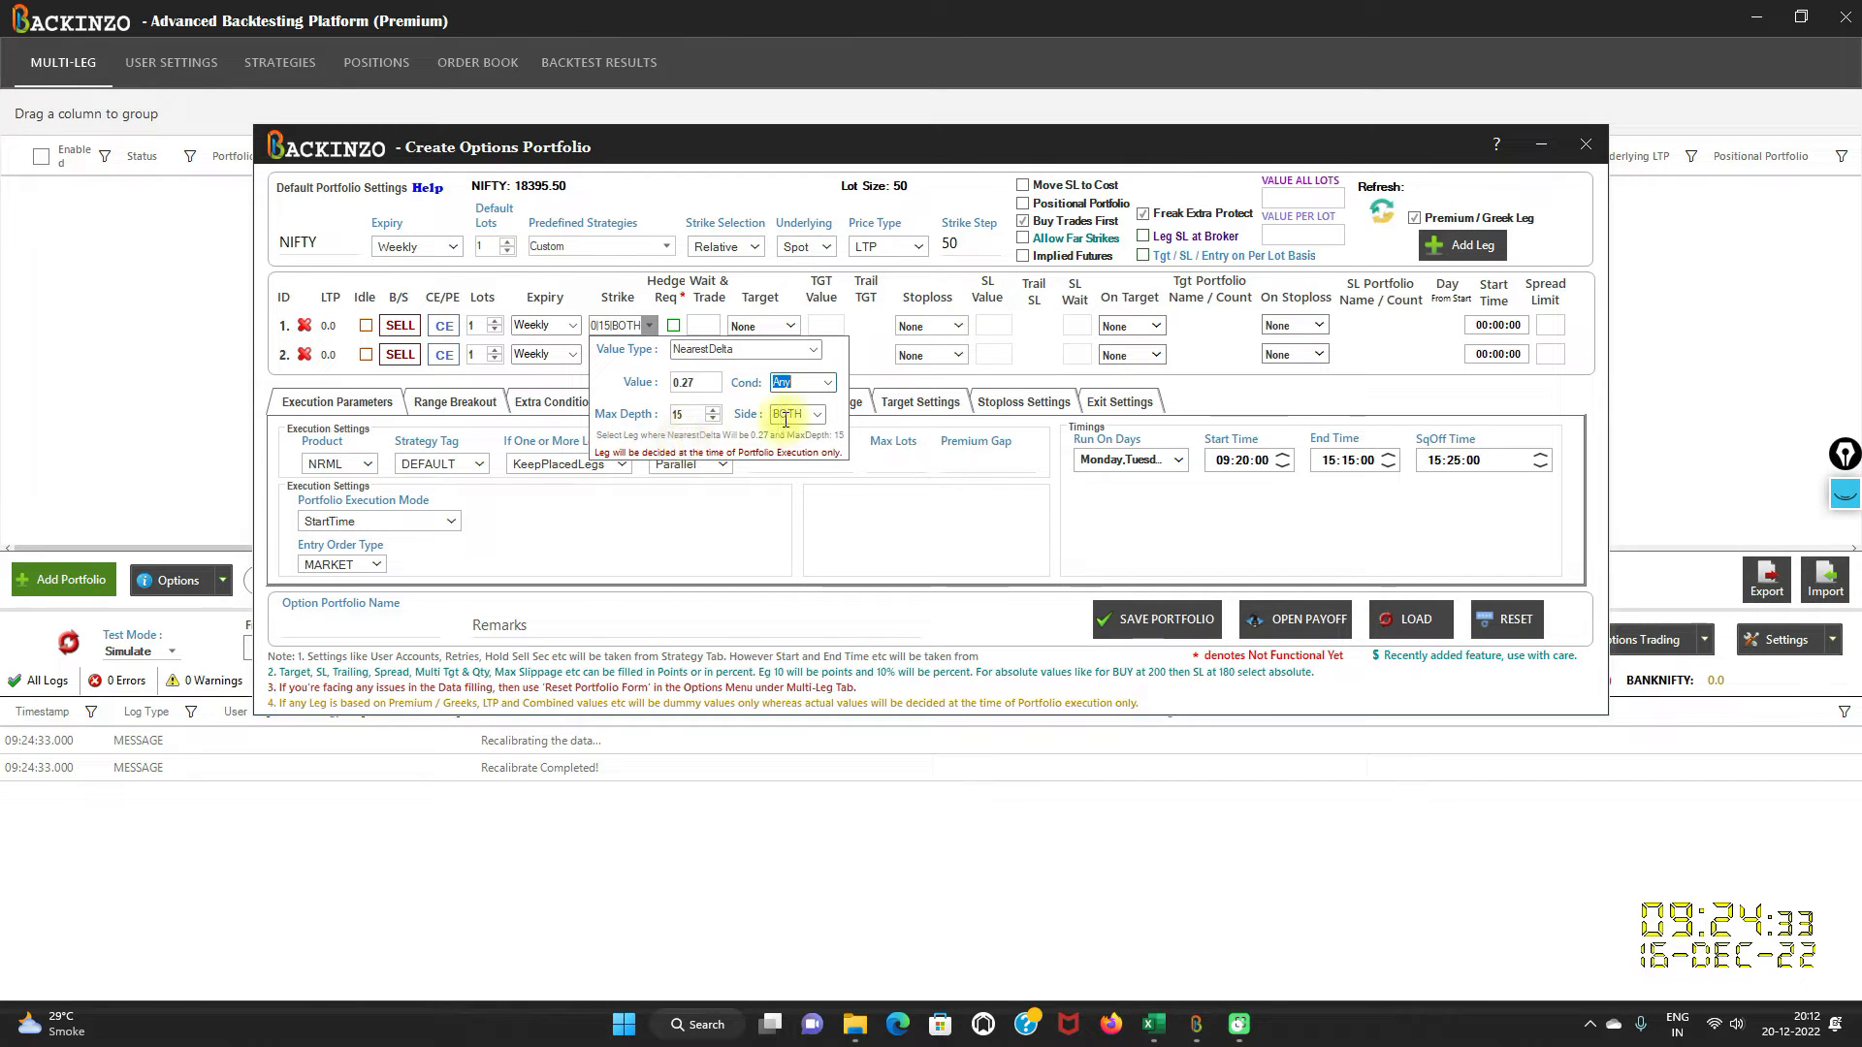
Review the strike Side choices (BOTH, ITM, OTM), keeping BOTH.
left_click(819, 415)
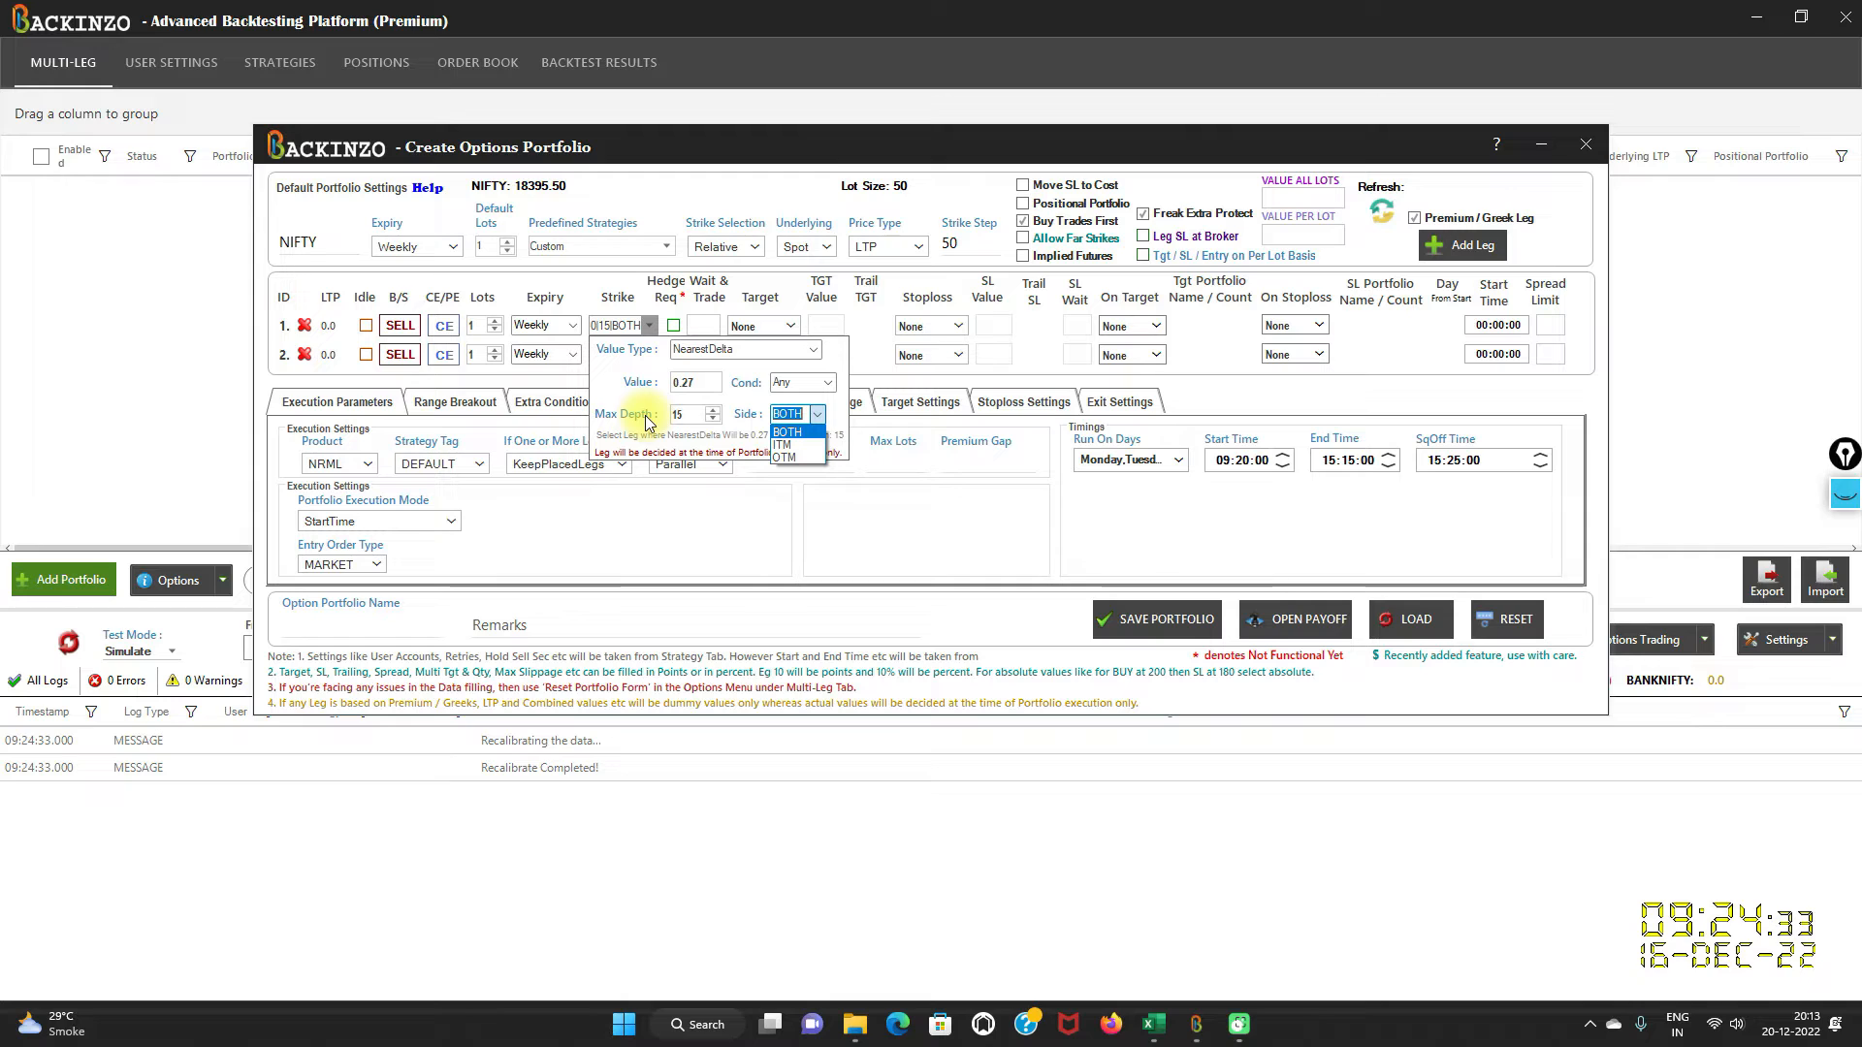
mouse_move(706, 431)
type("11")
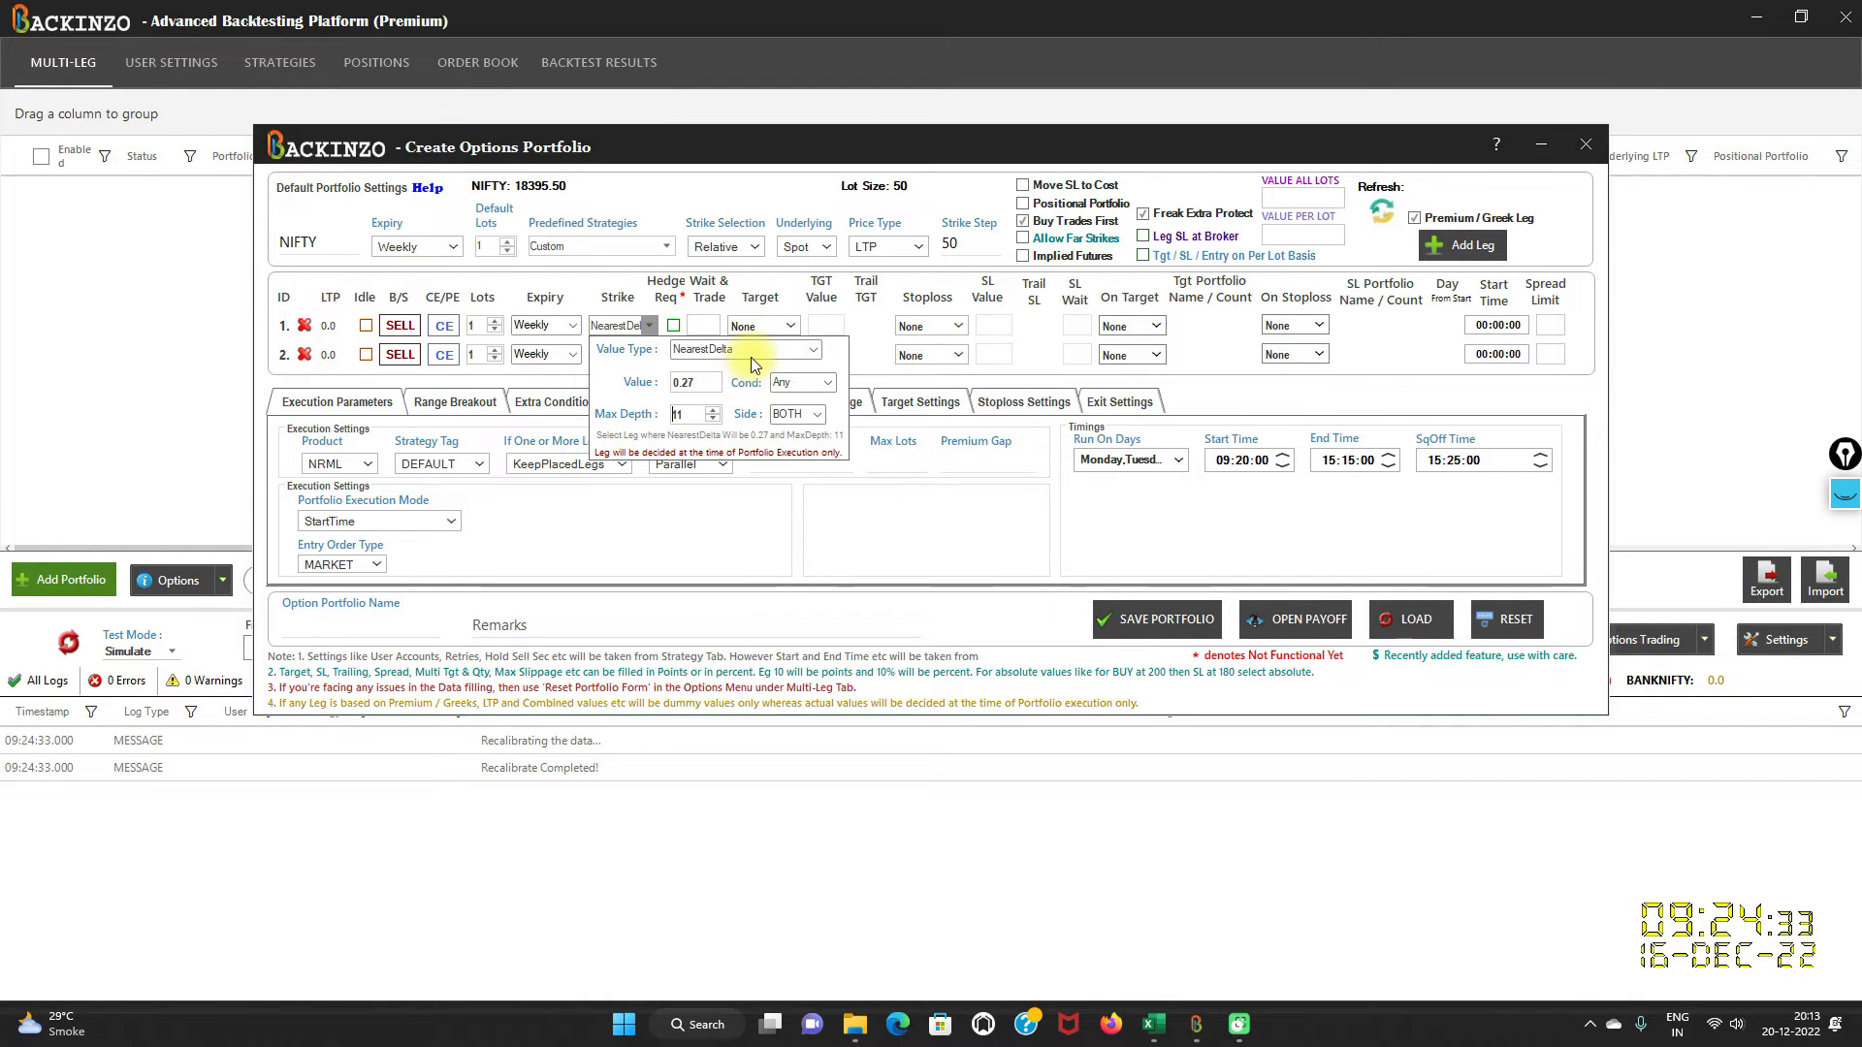
mouse_move(723, 397)
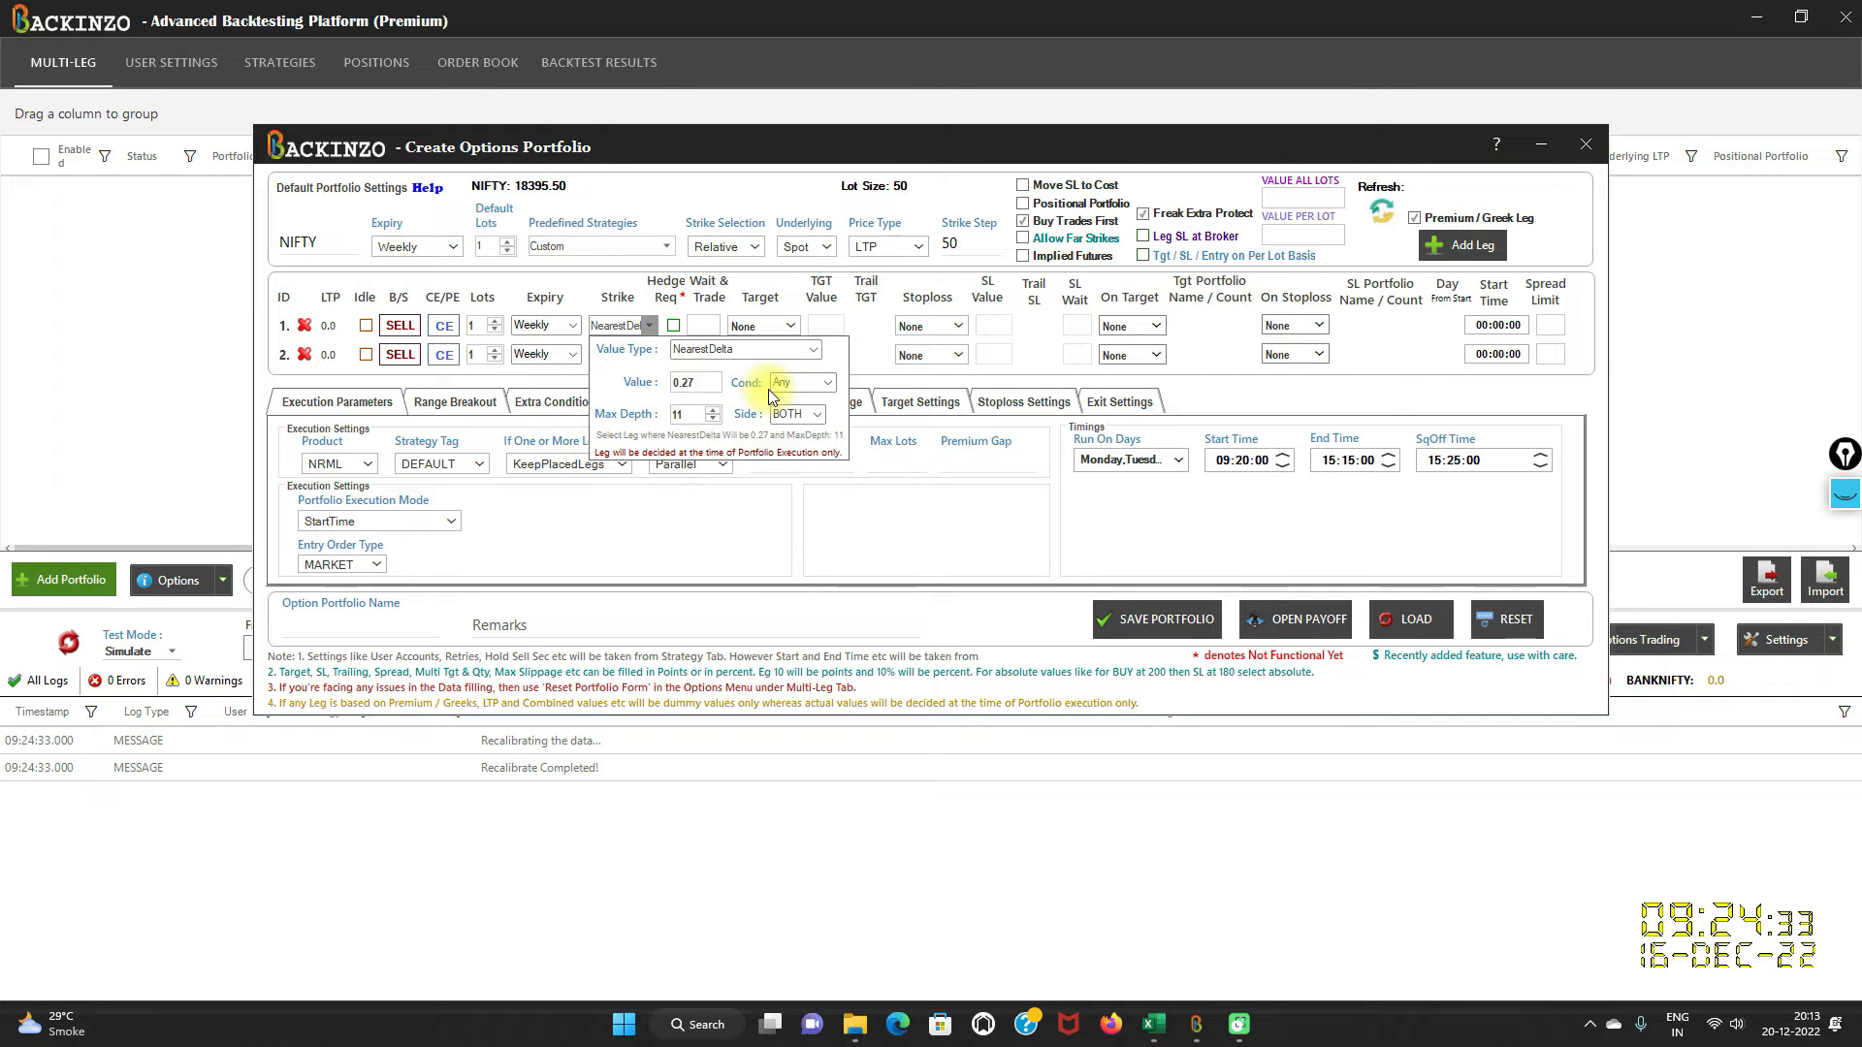
mouse_move(659, 425)
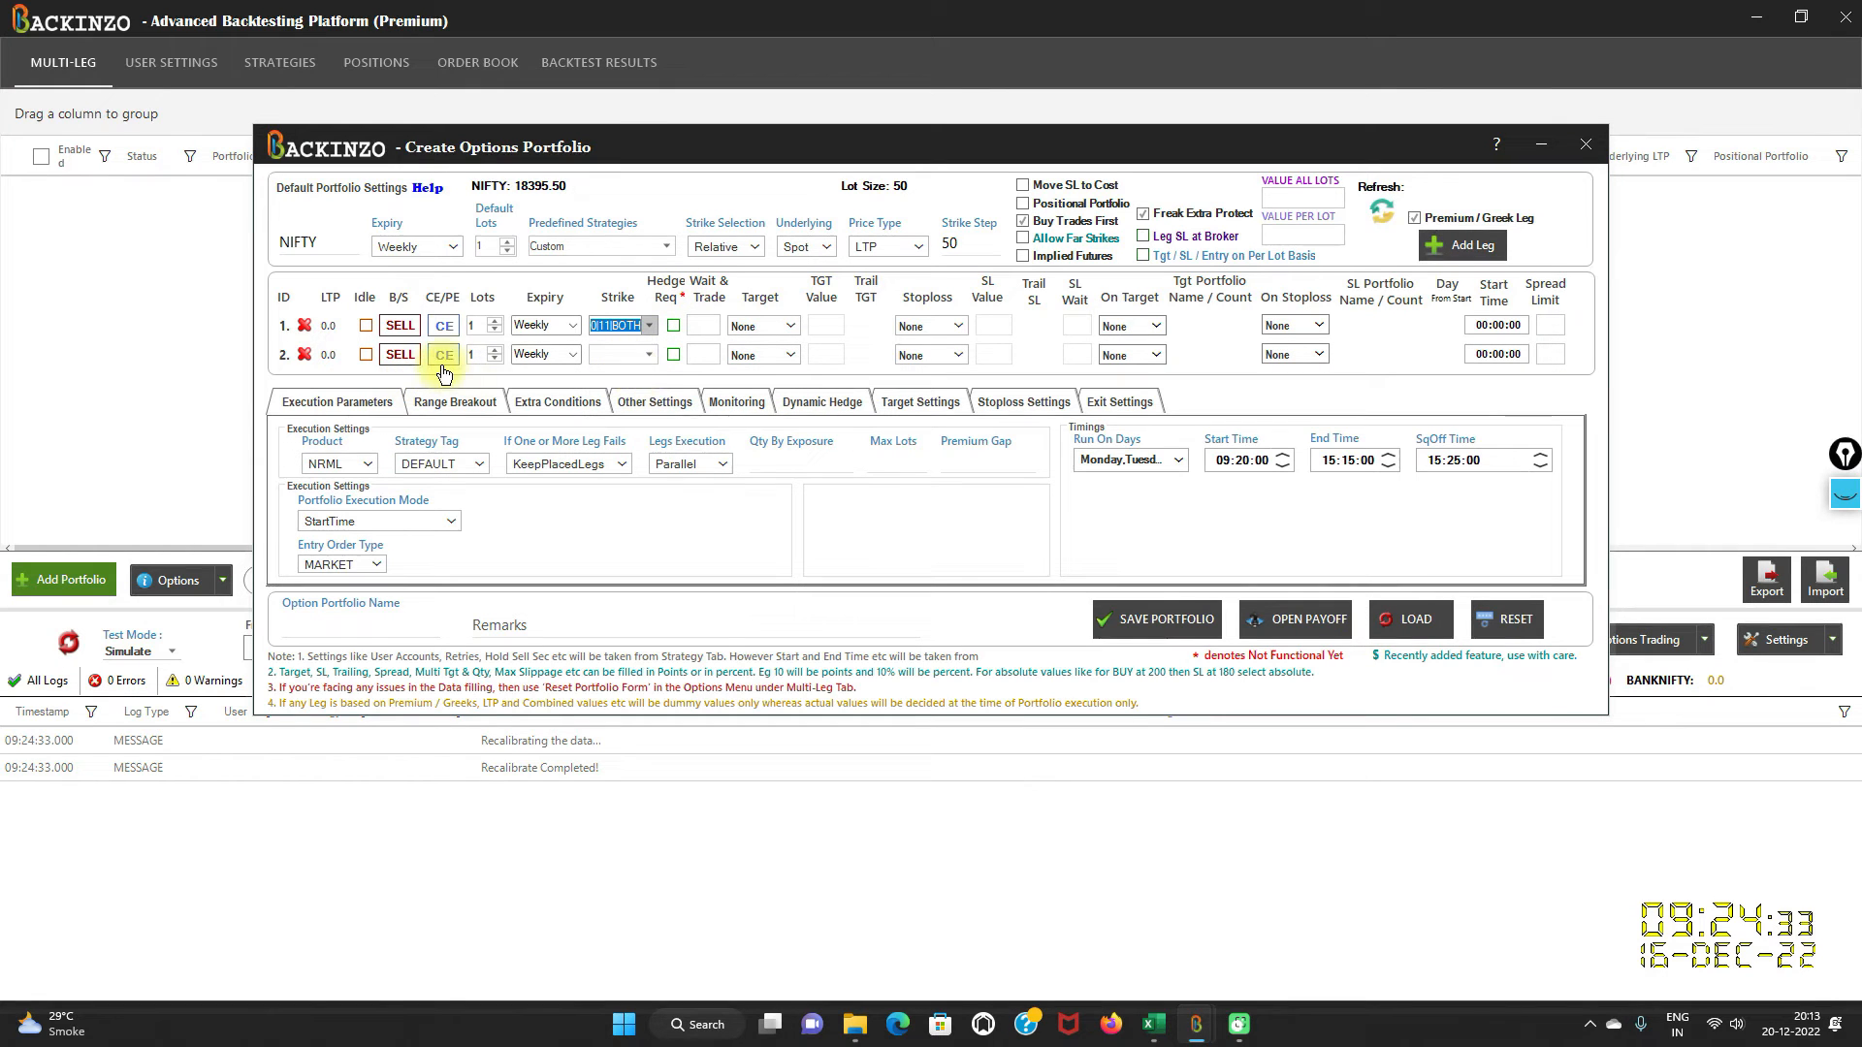
Set leg 2's strike Value Type to NearestDelta with value -0.27.
left_click(442, 353)
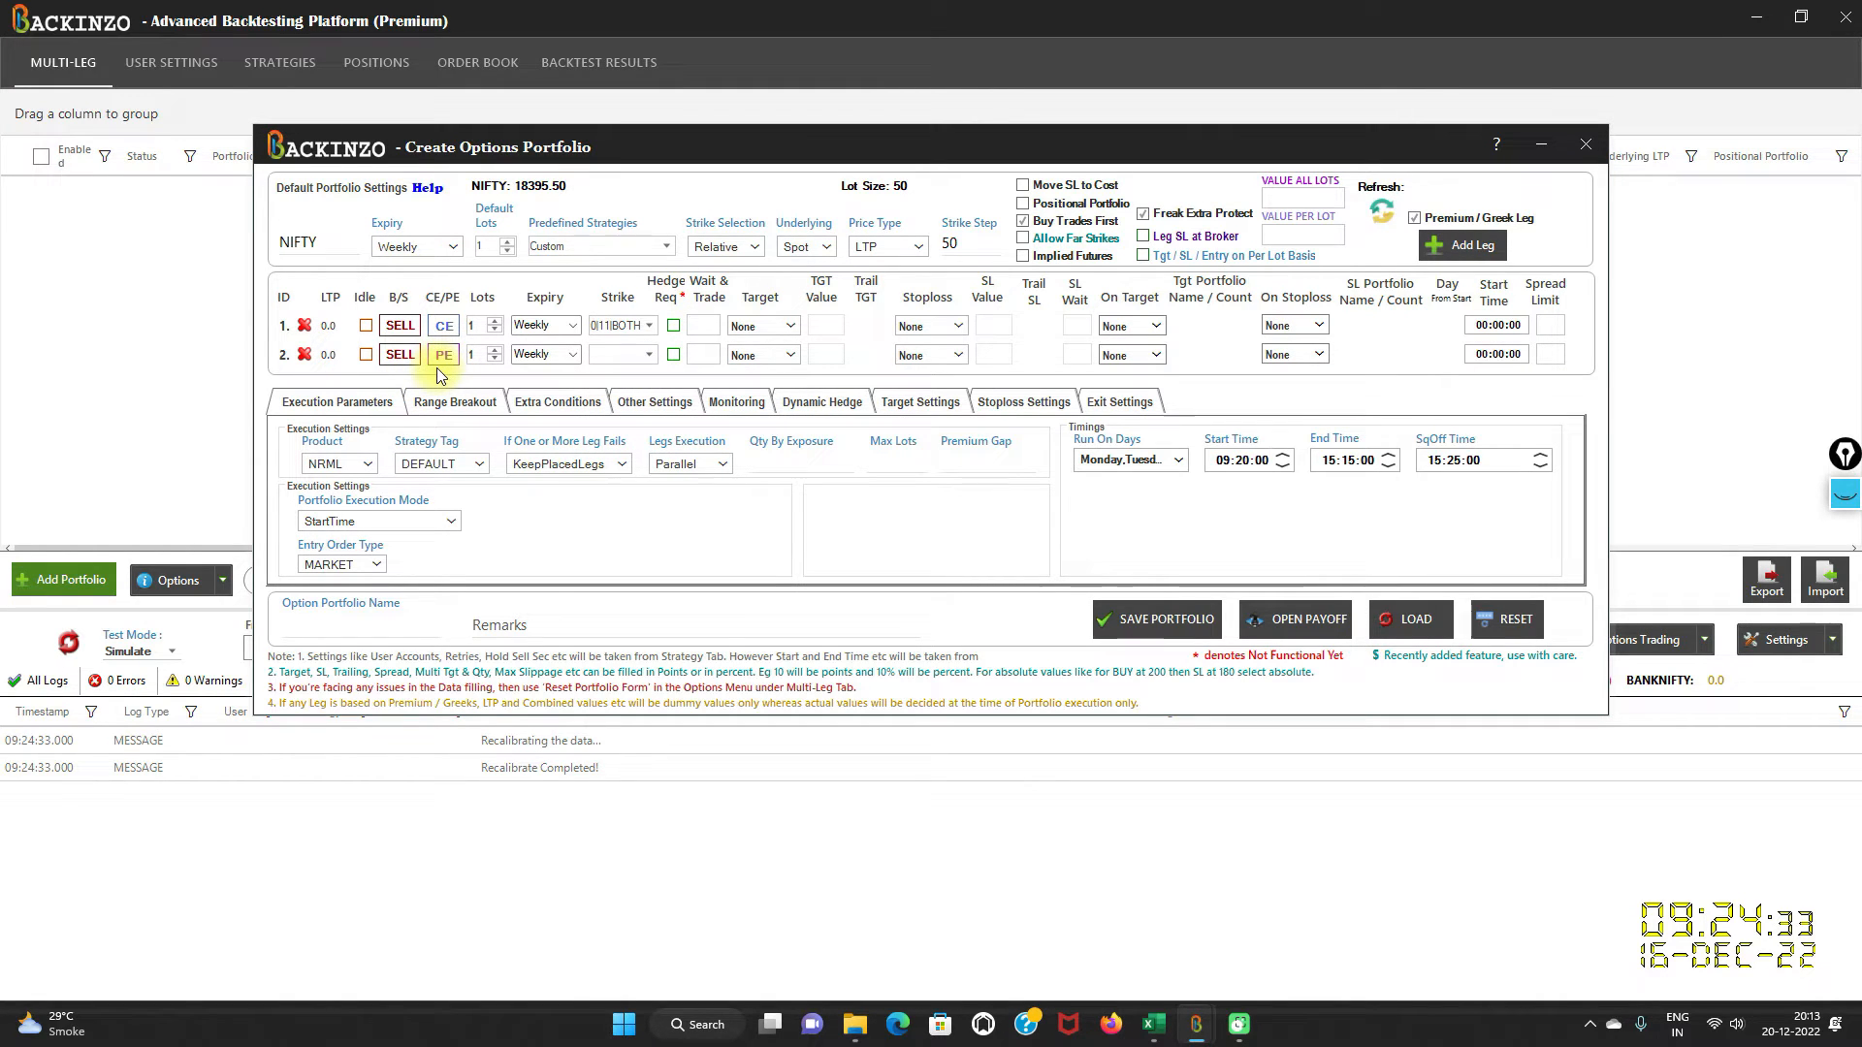
left_click(617, 353)
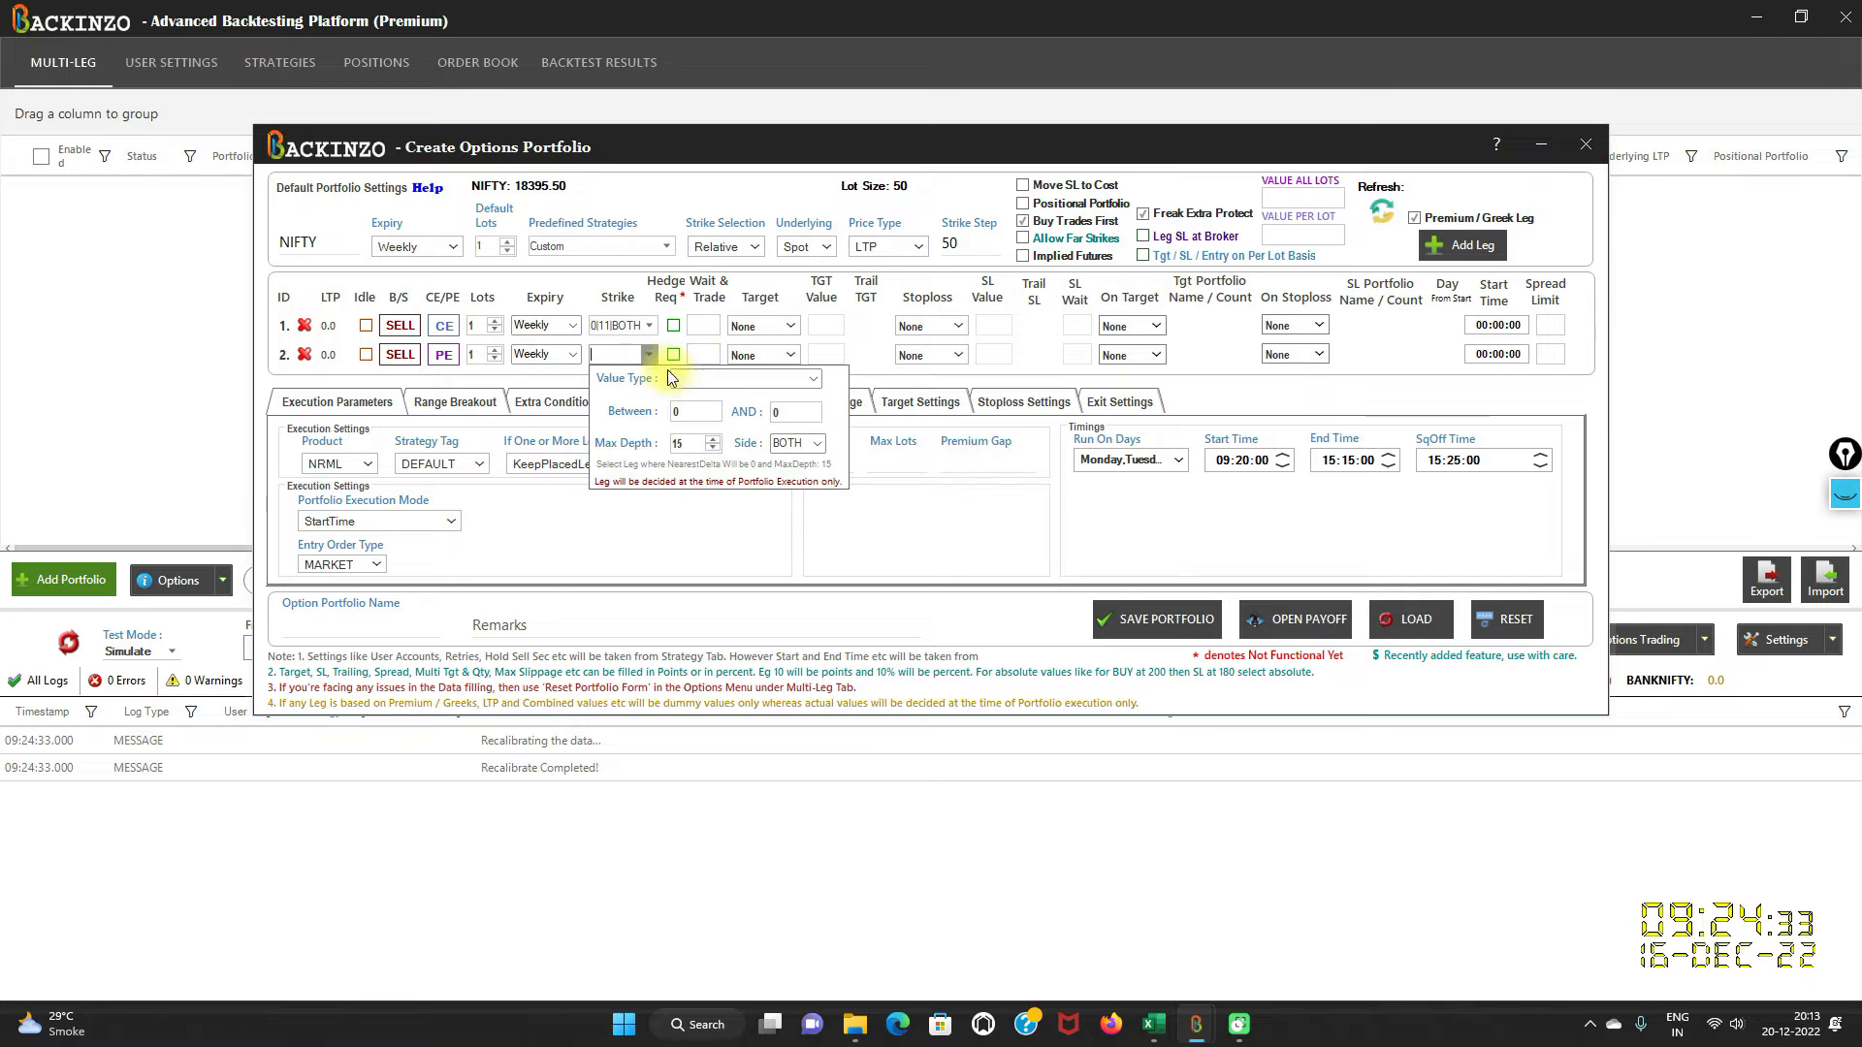
left_click(812, 378)
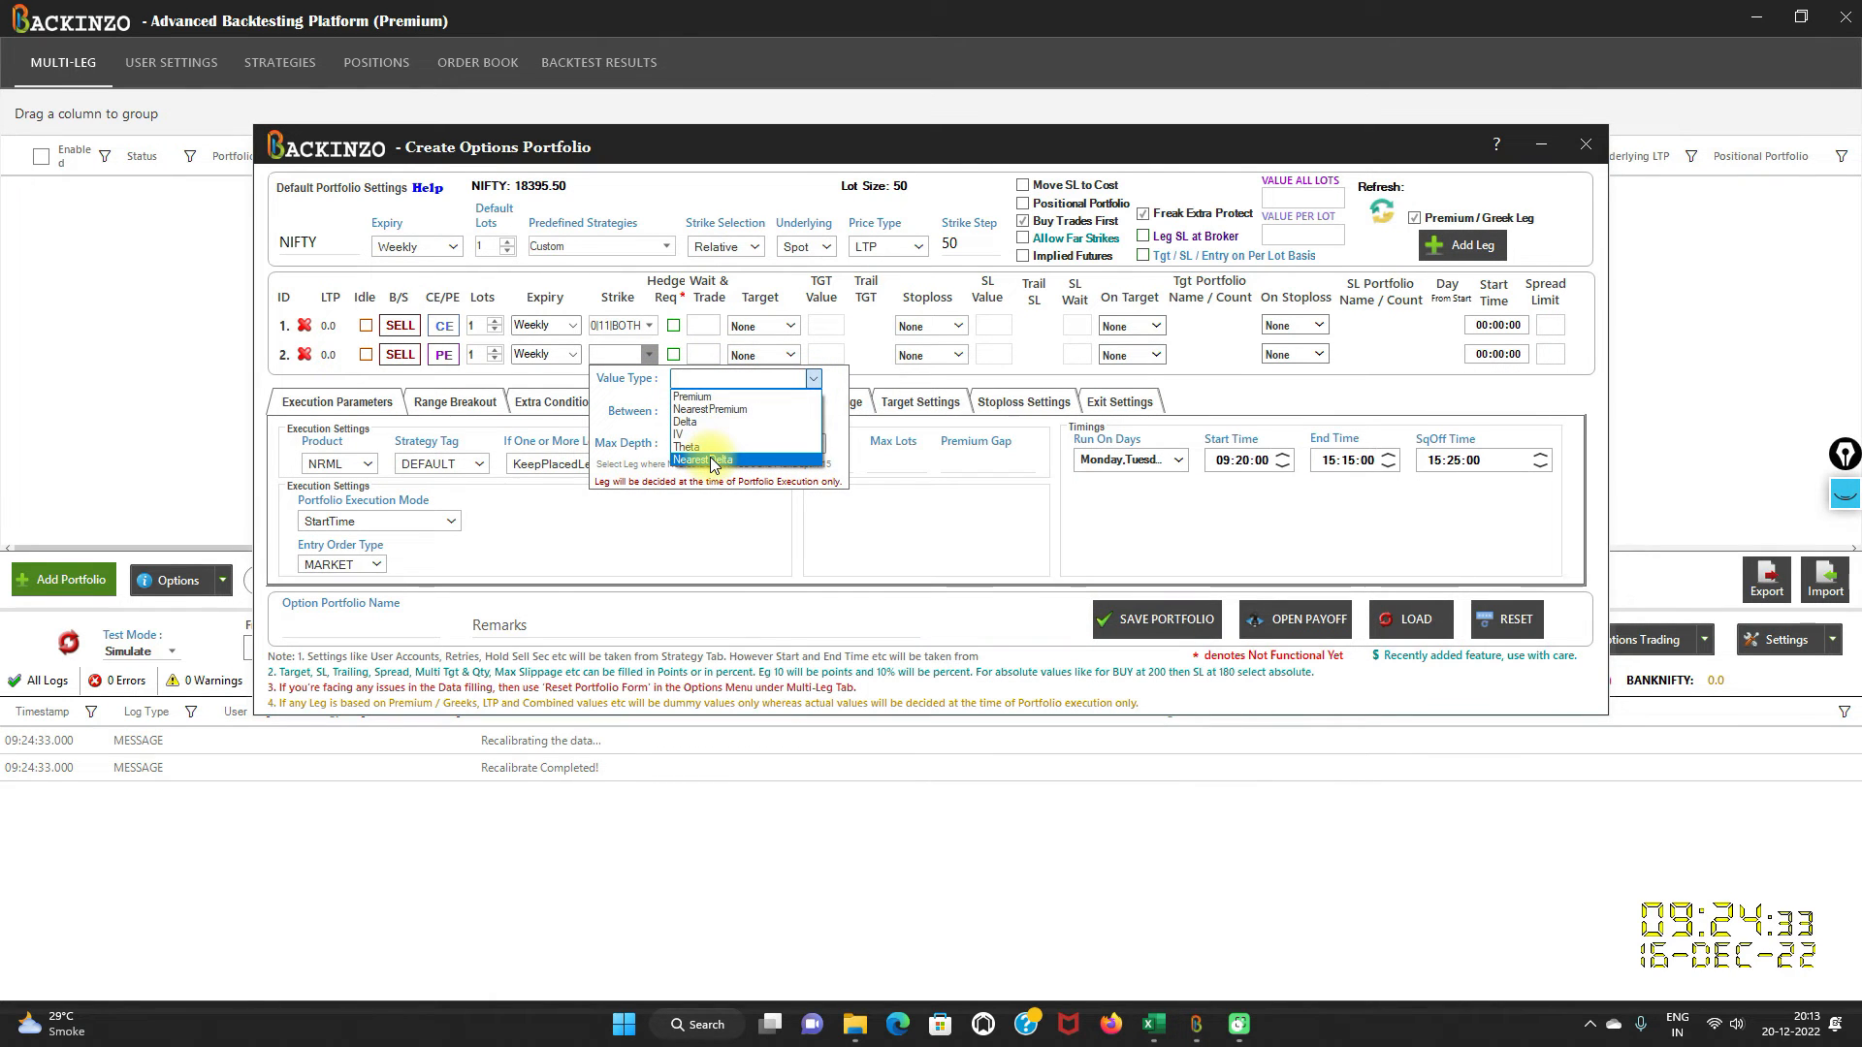
left_click(706, 462)
type("-0.27")
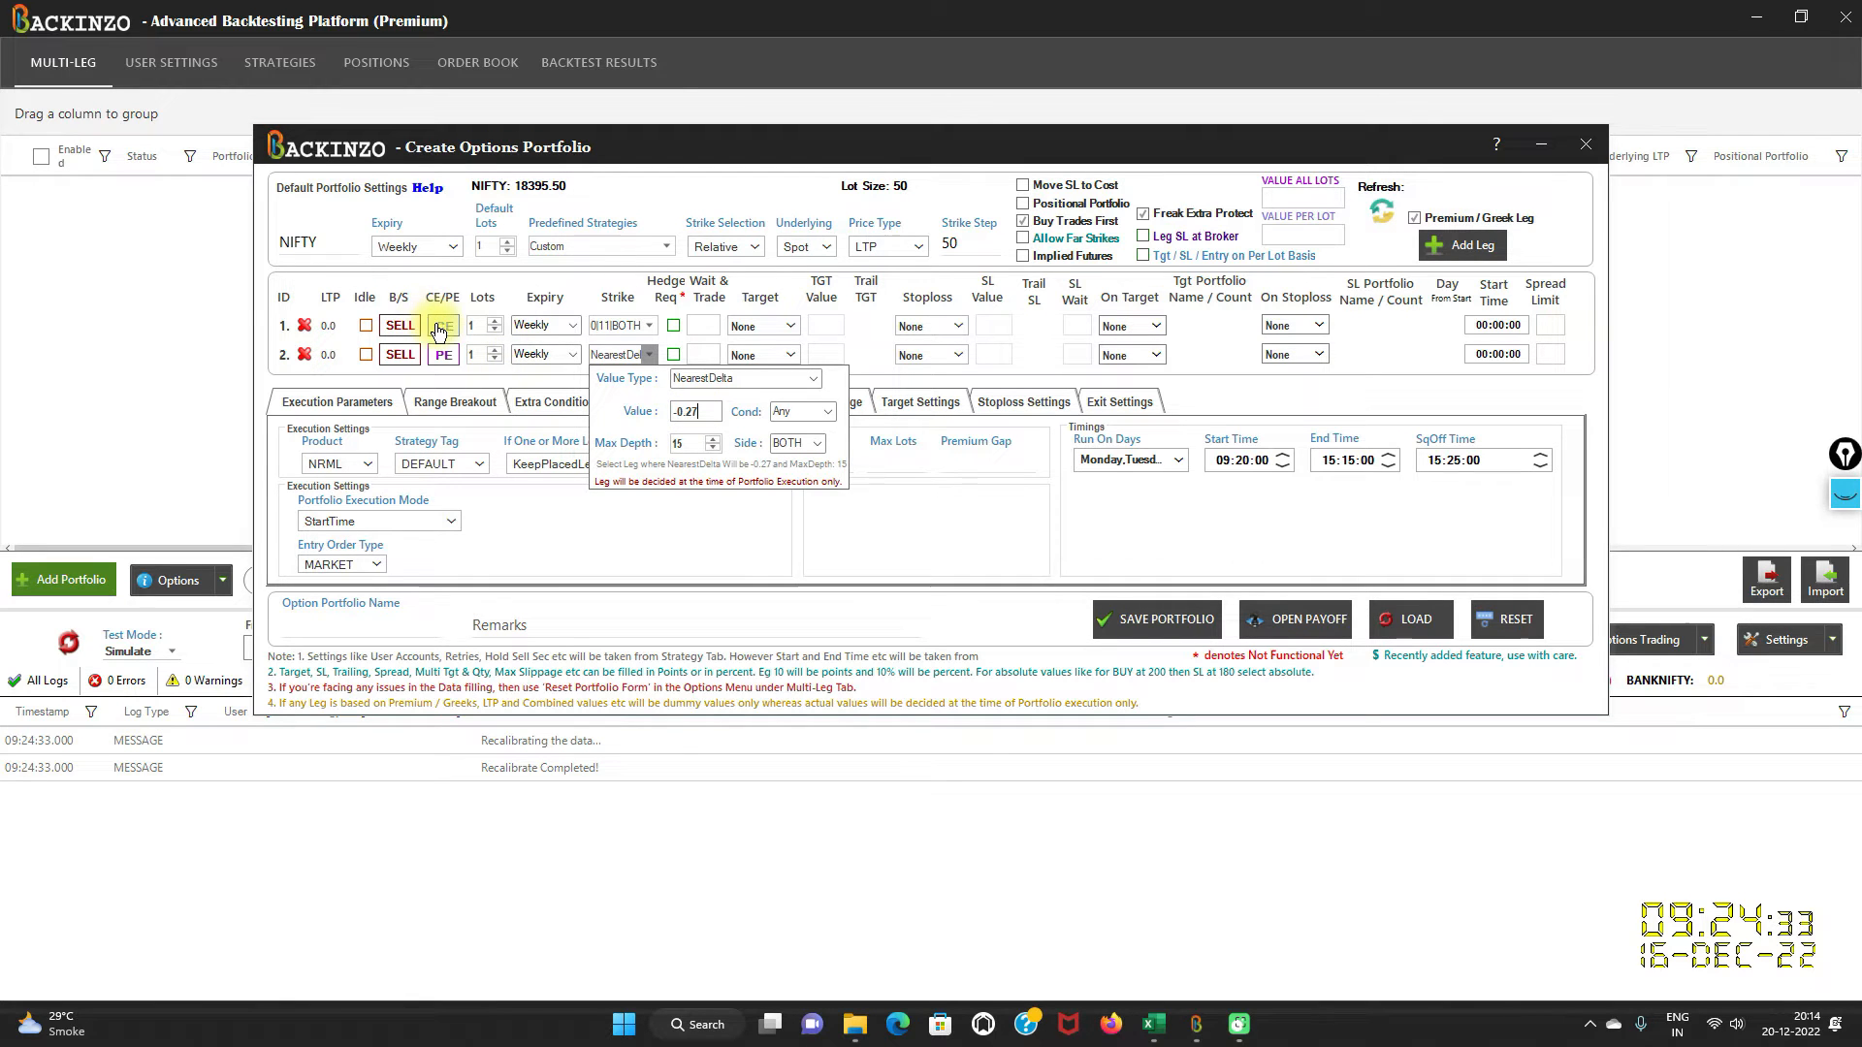
left_click(443, 324)
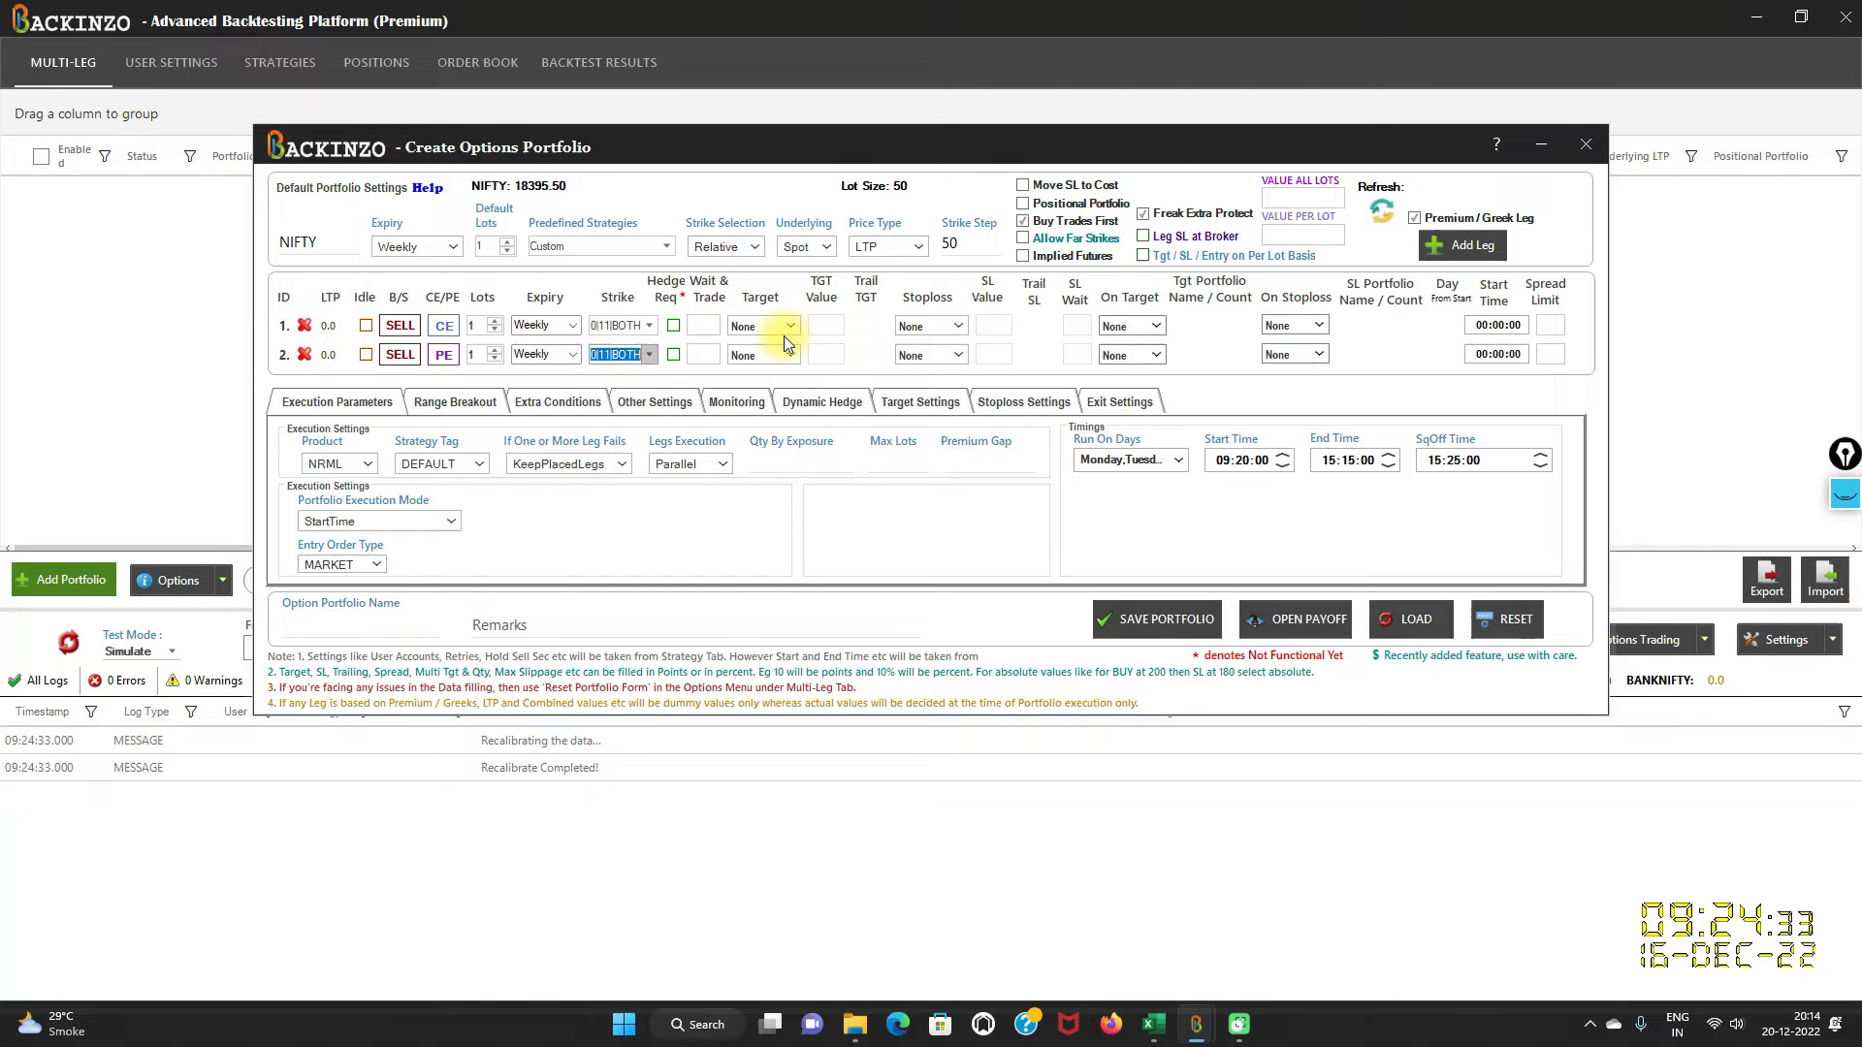
Choose Delta as the Target and Stoploss type for both the call and put legs.
left_click(787, 324)
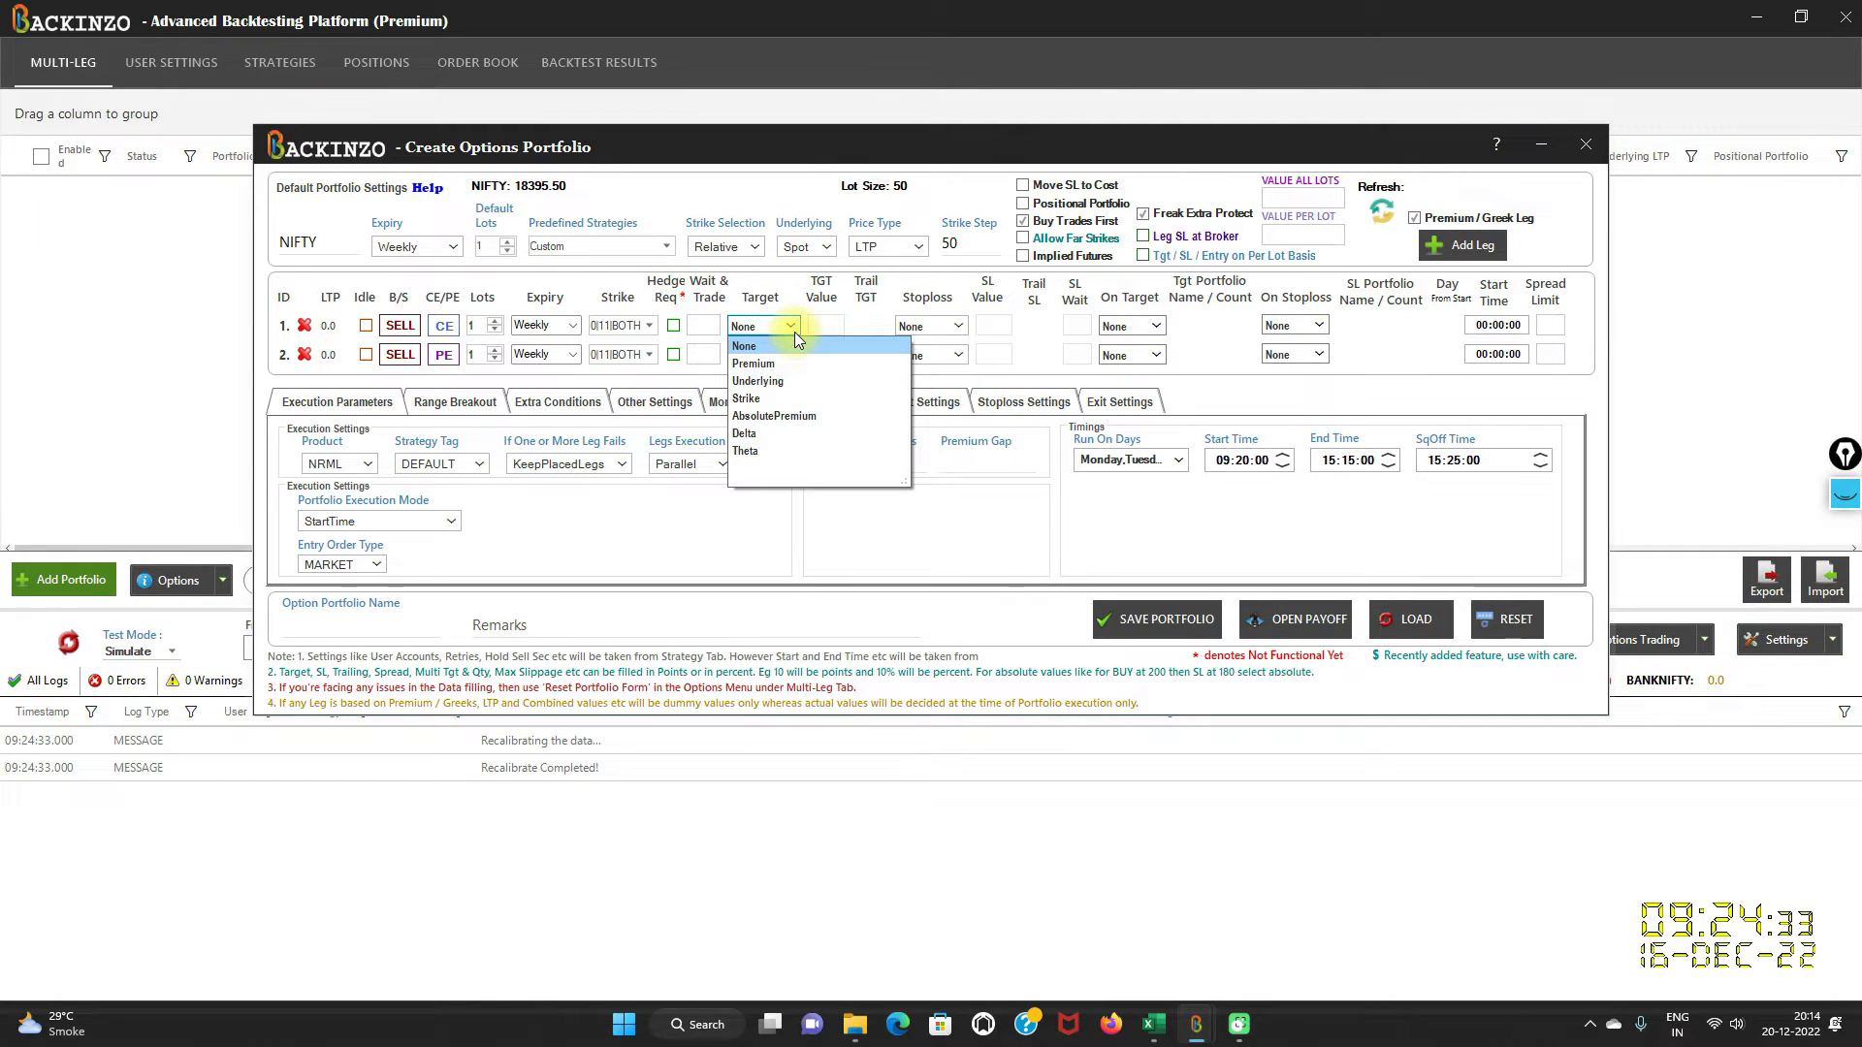
mouse_move(745, 432)
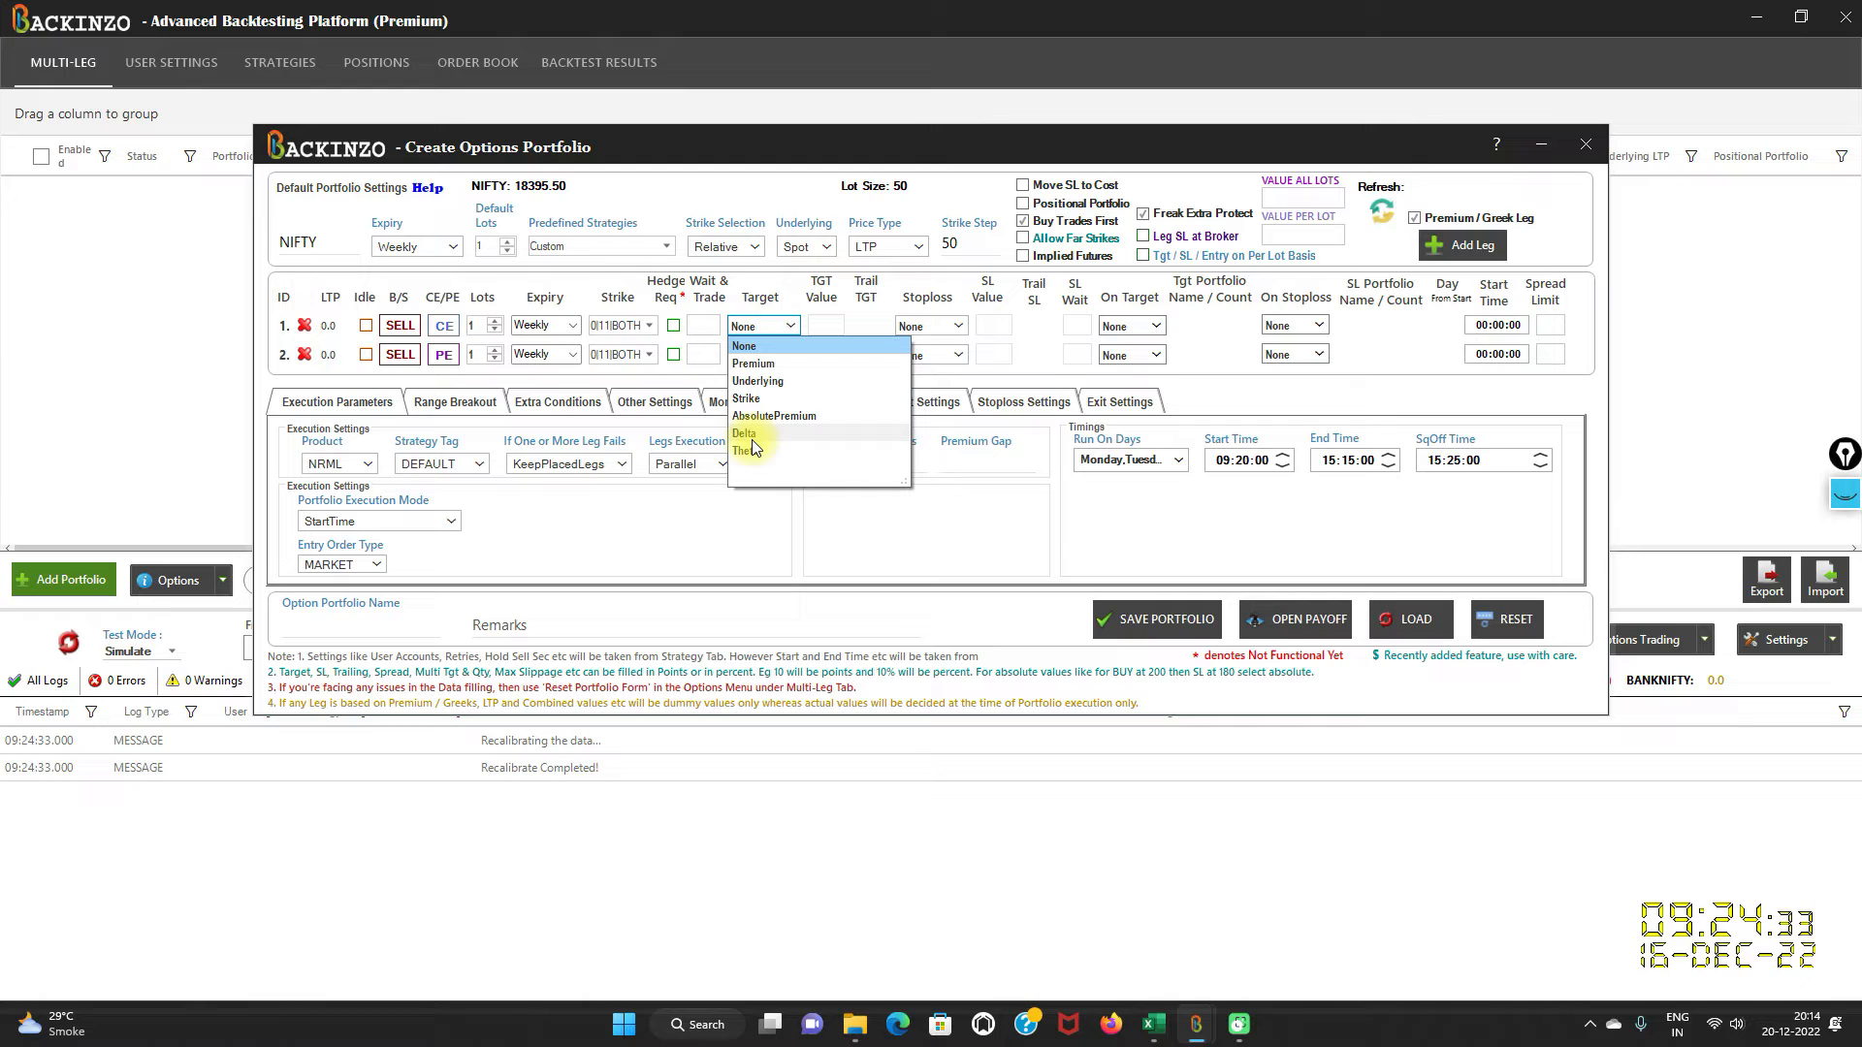
left_click(744, 433)
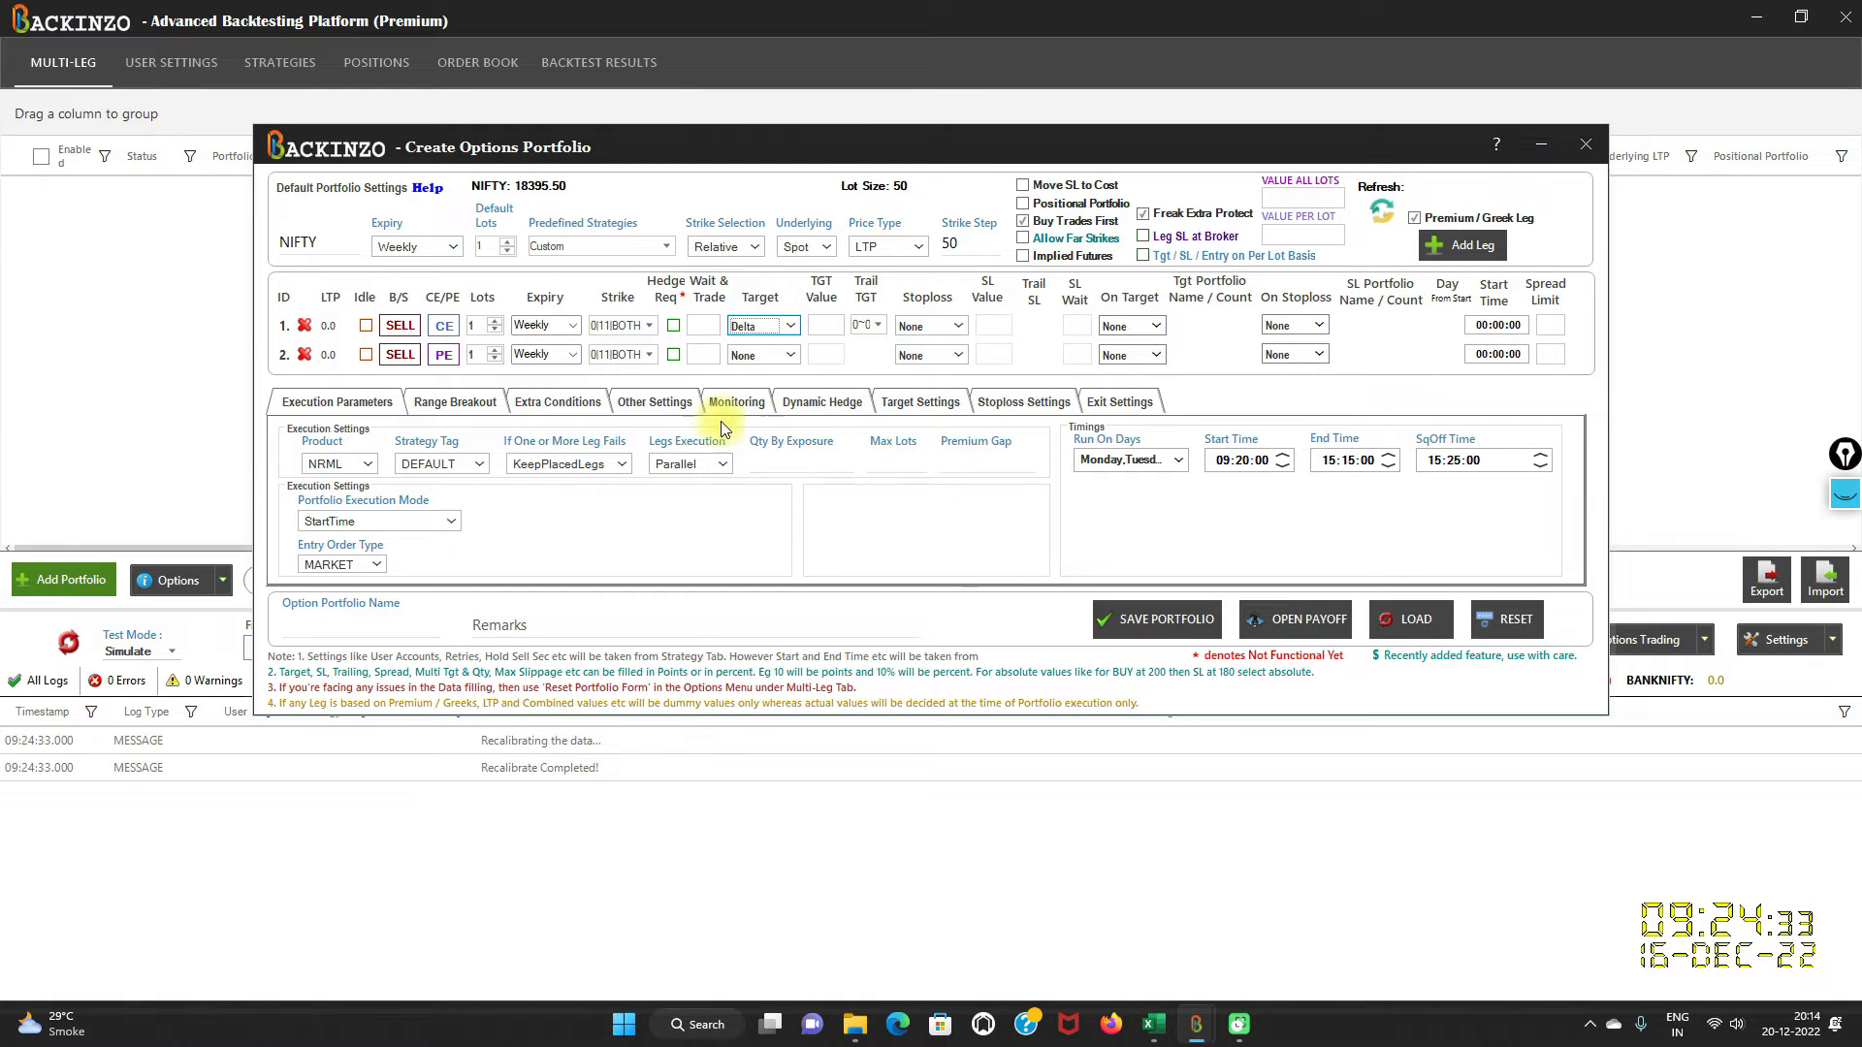
left_click(760, 353)
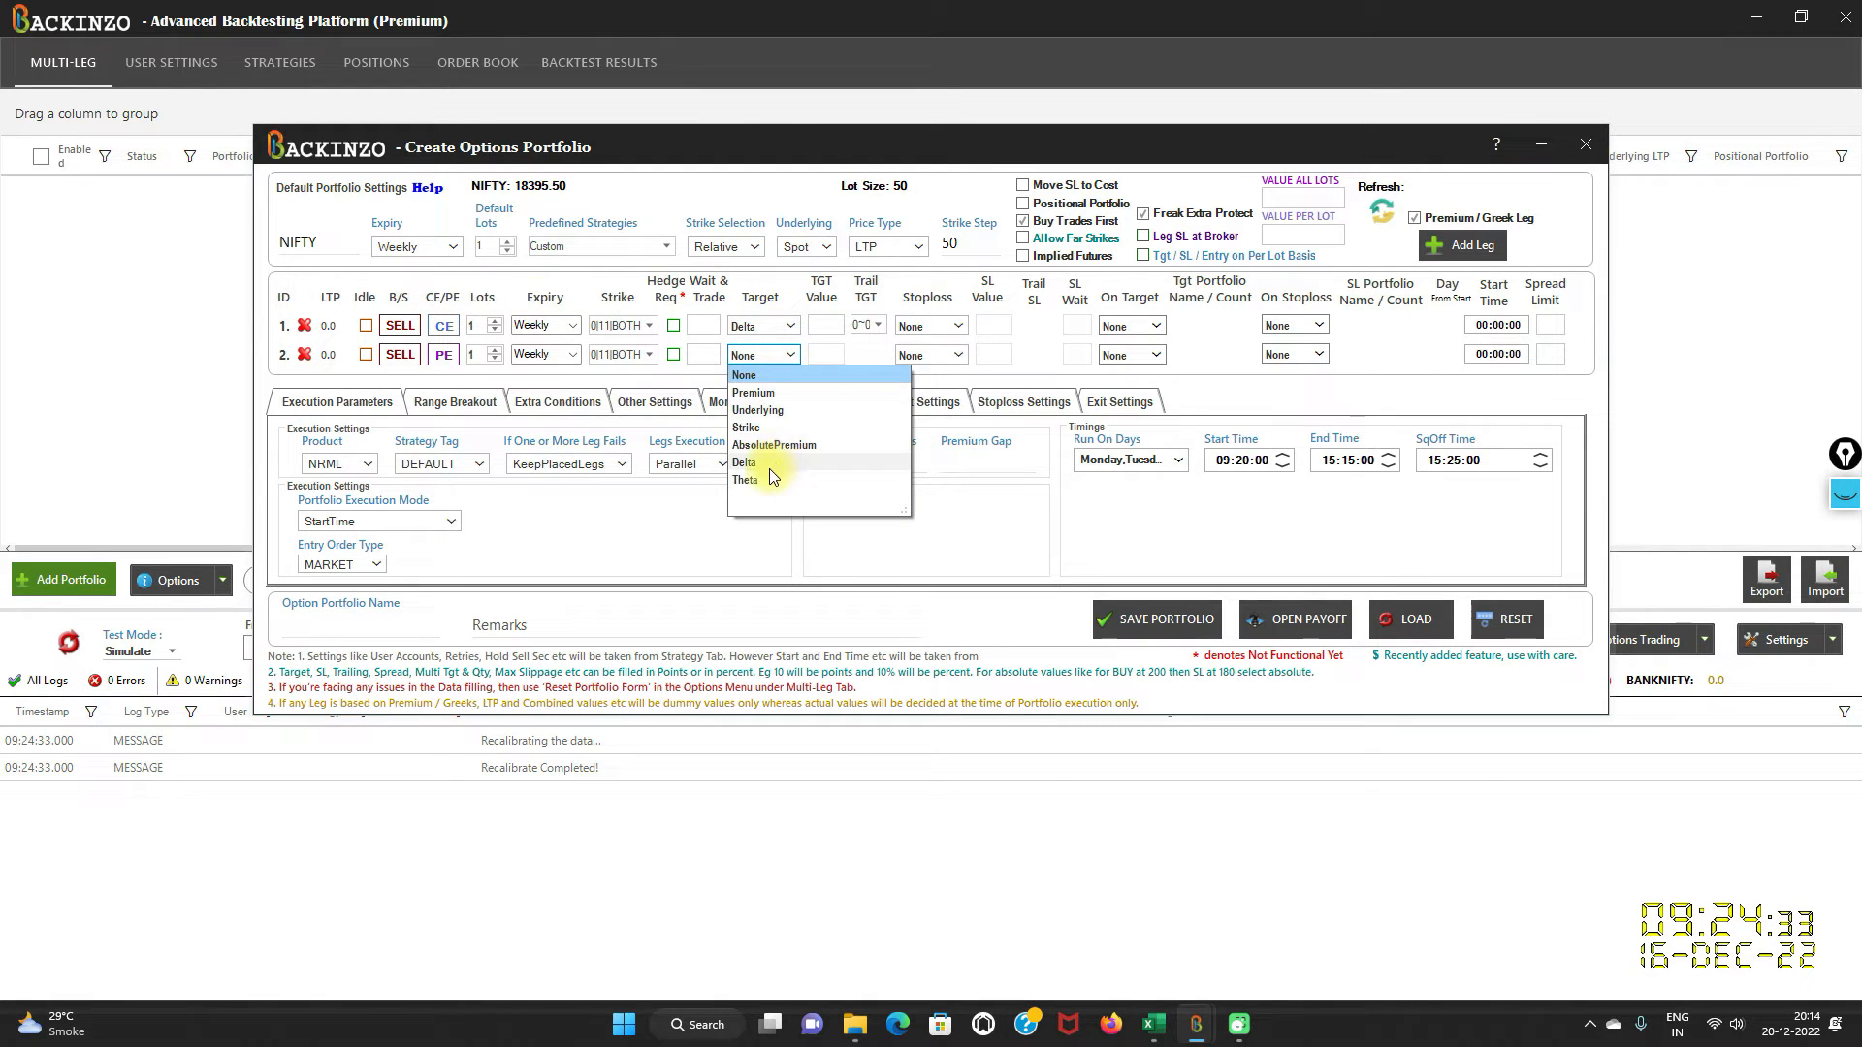
left_click(743, 461)
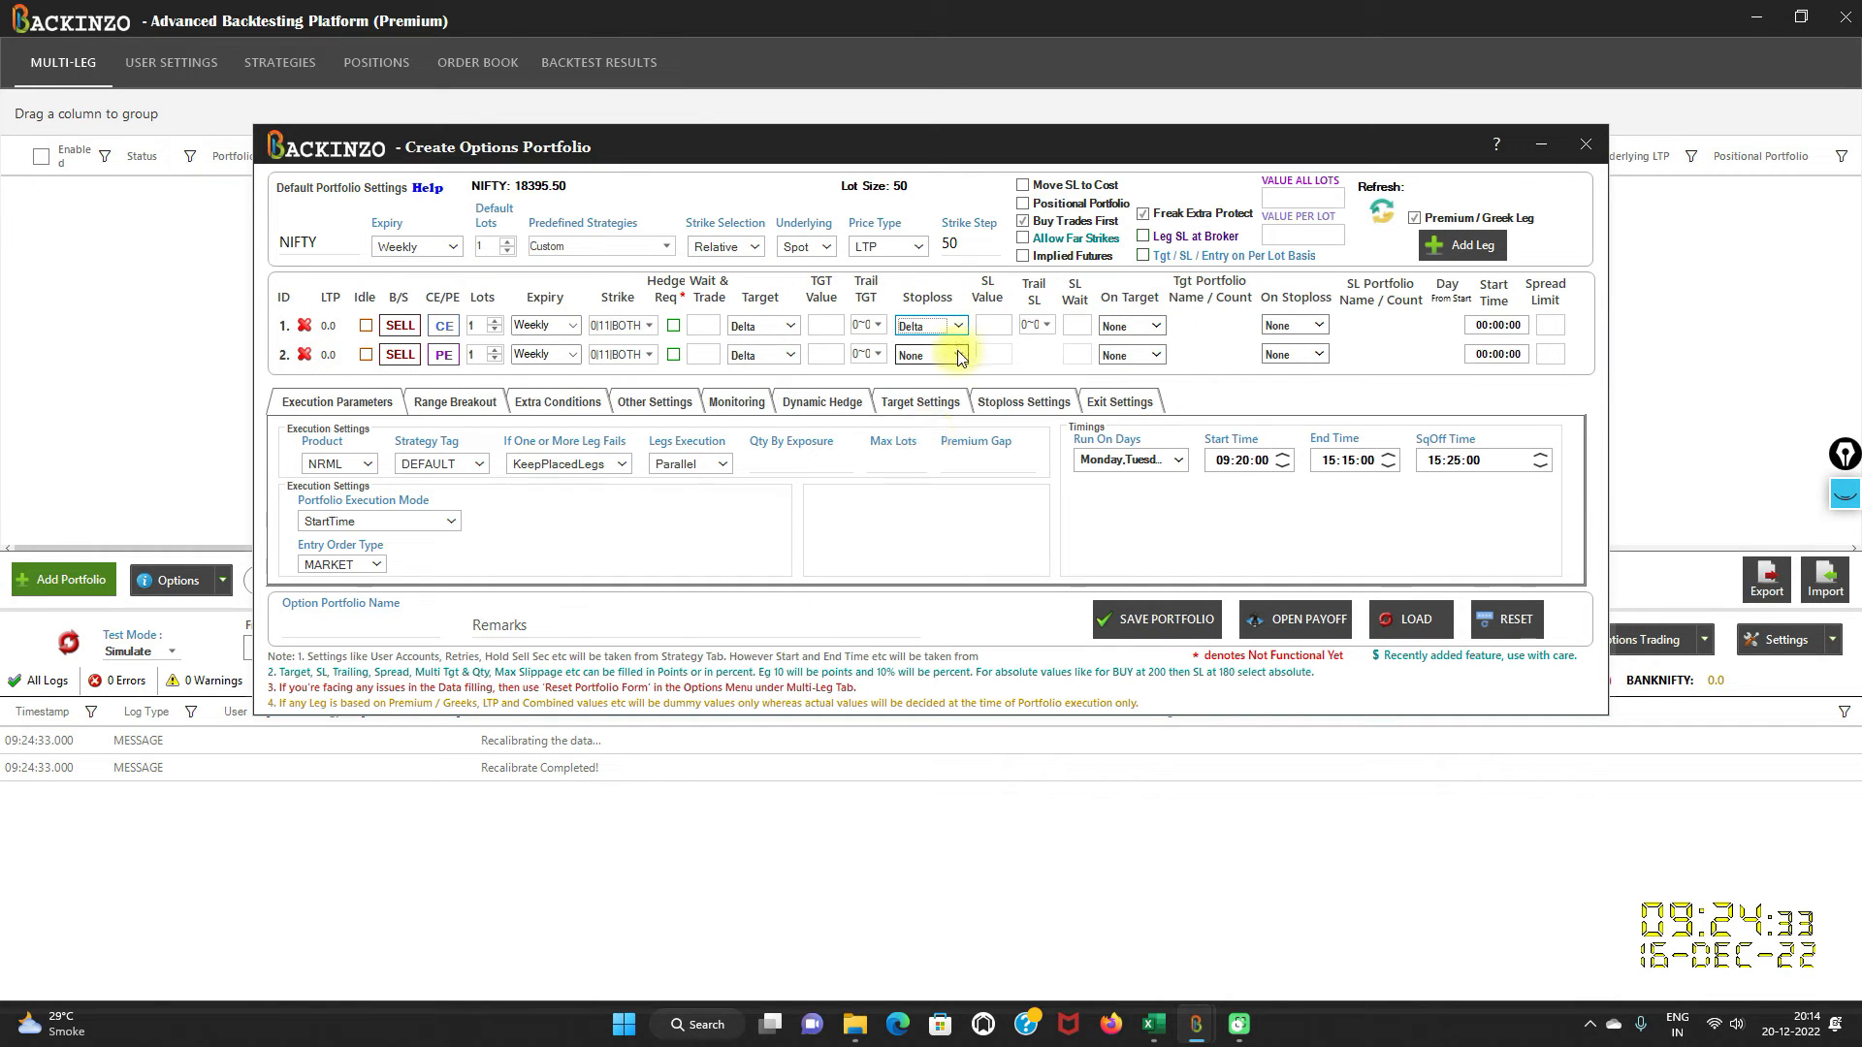
left_click(931, 353)
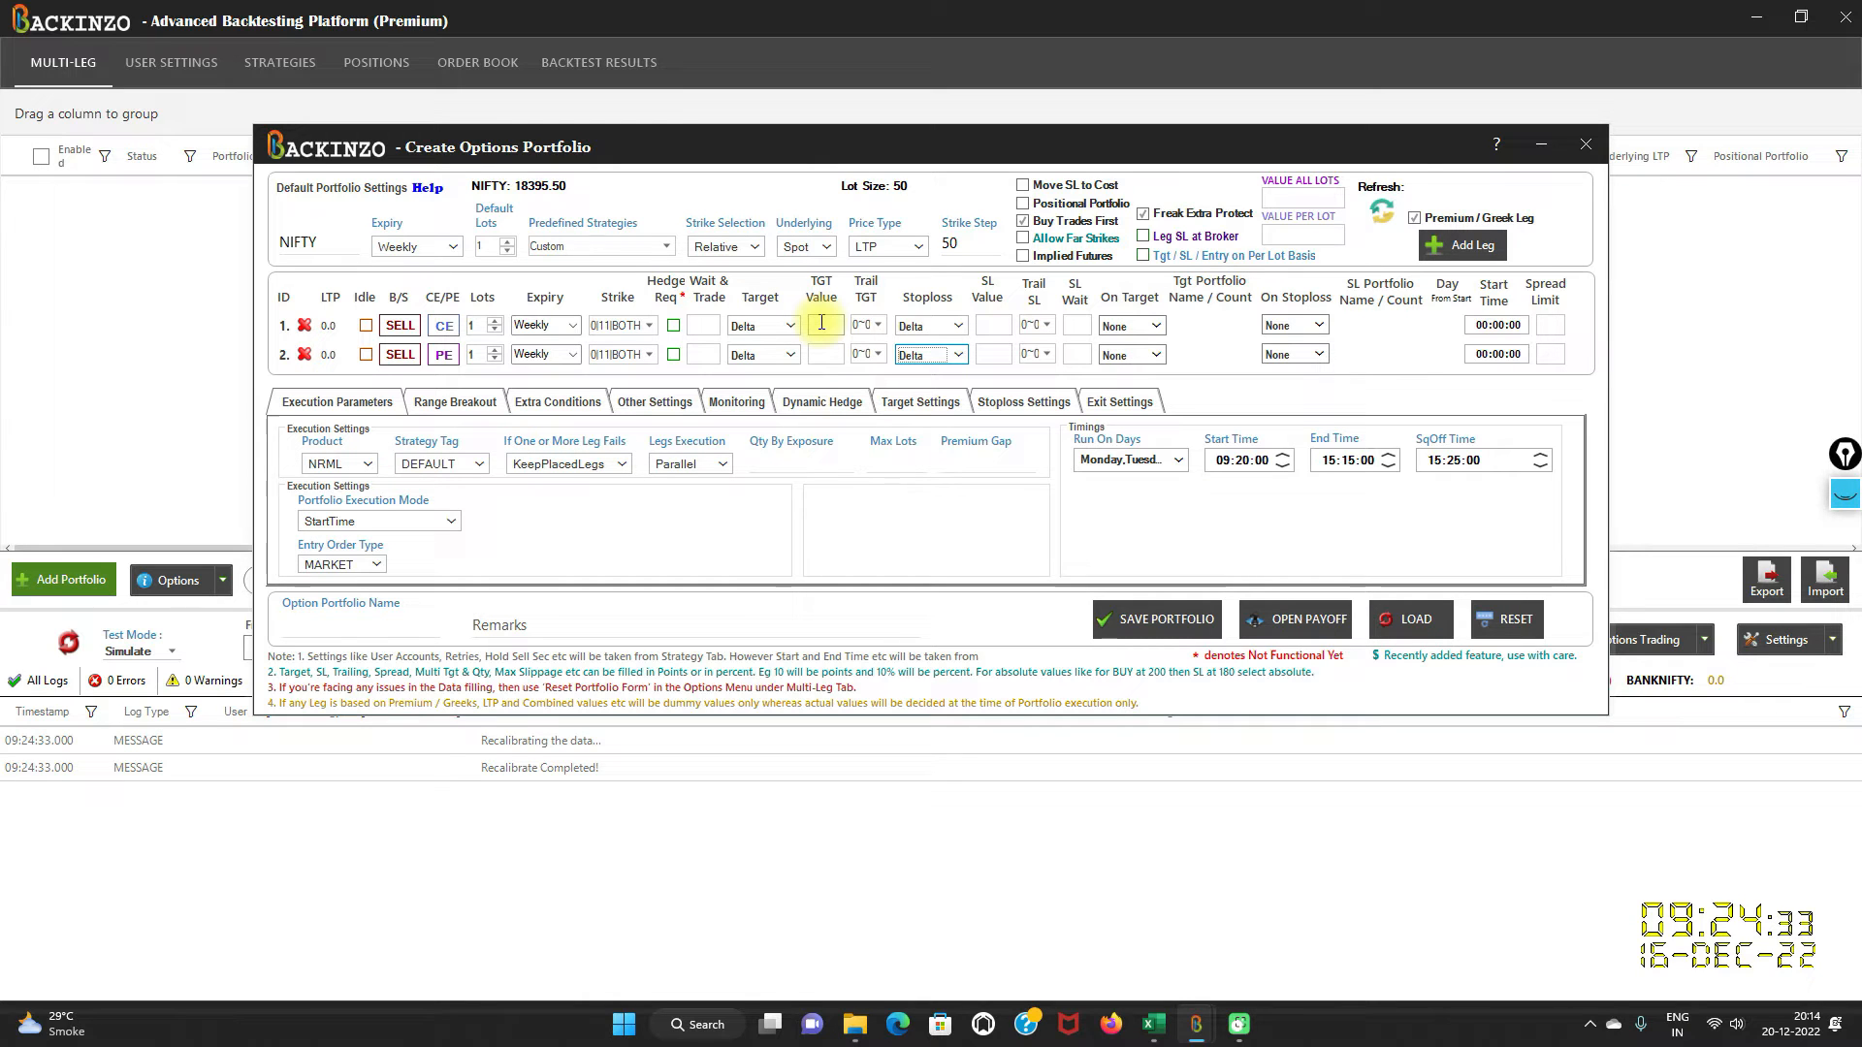
mouse_move(982, 312)
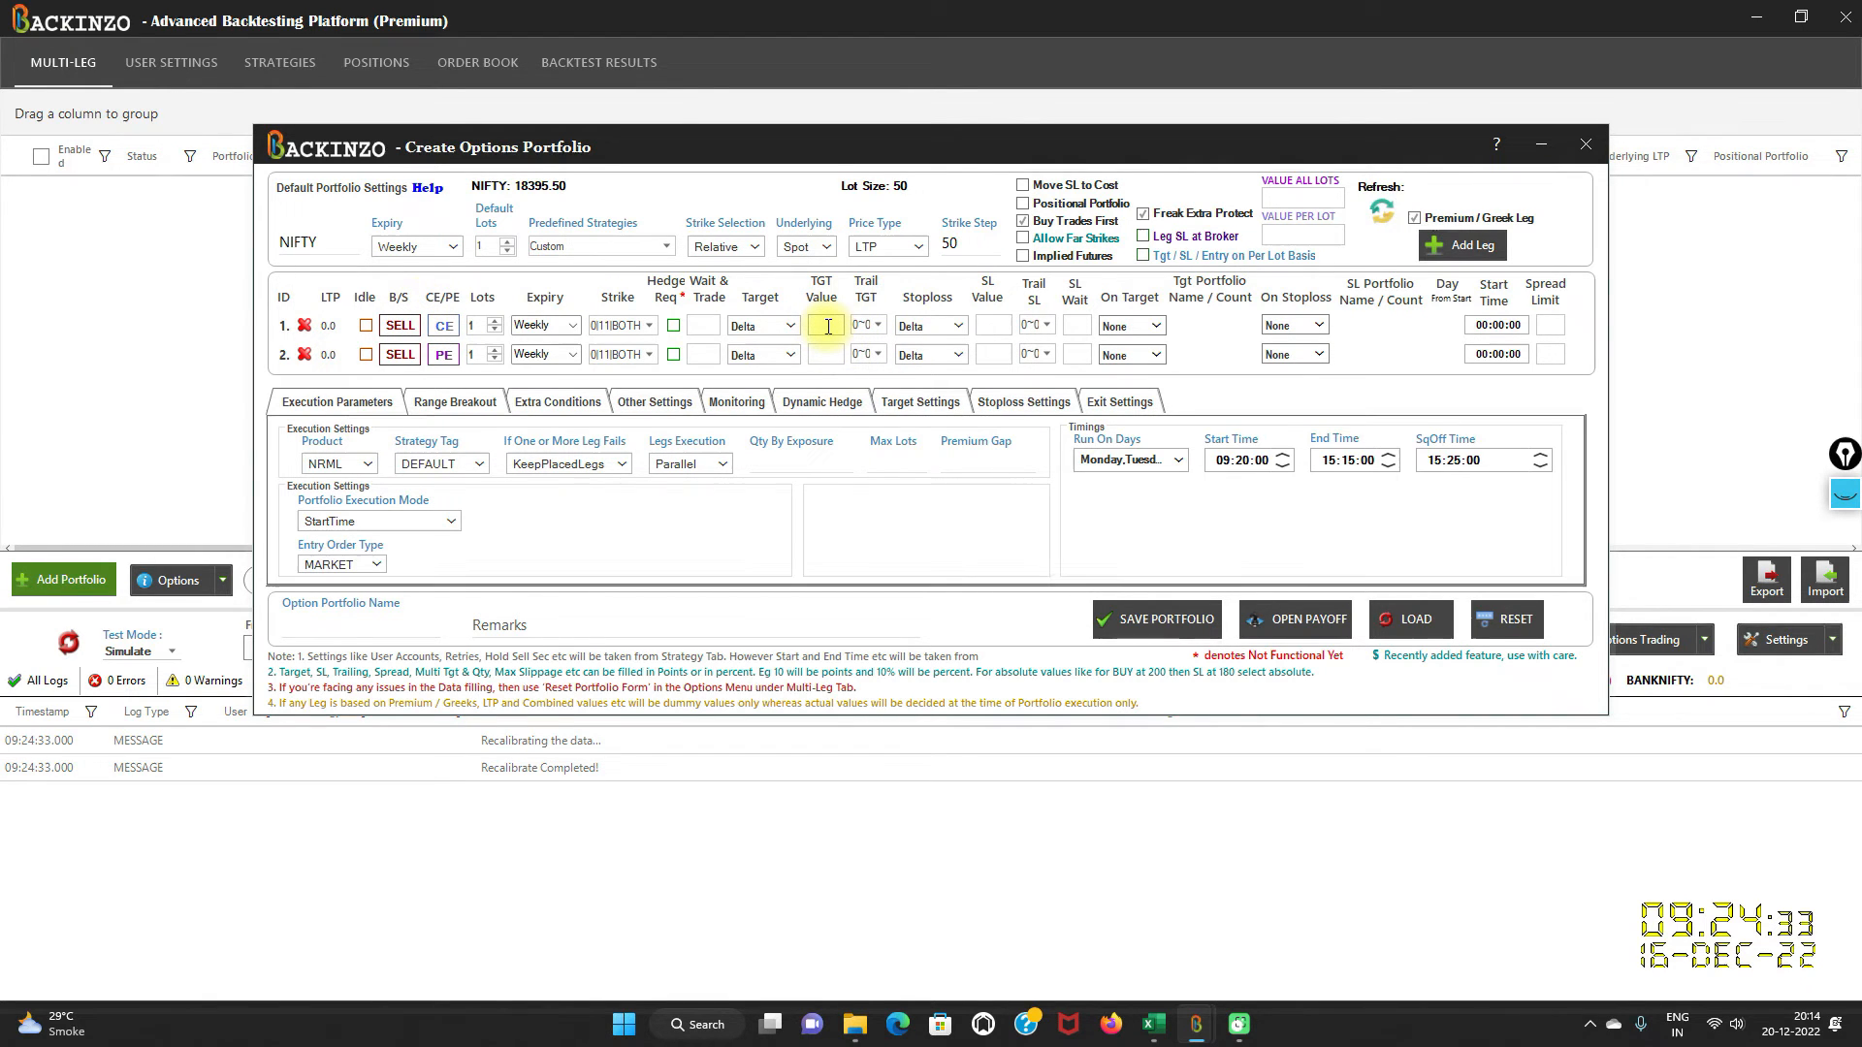
Enter call leg TGT 0.17 and SL 0.35, put leg TGT -0.15 and SL -0.35.
type("0.1")
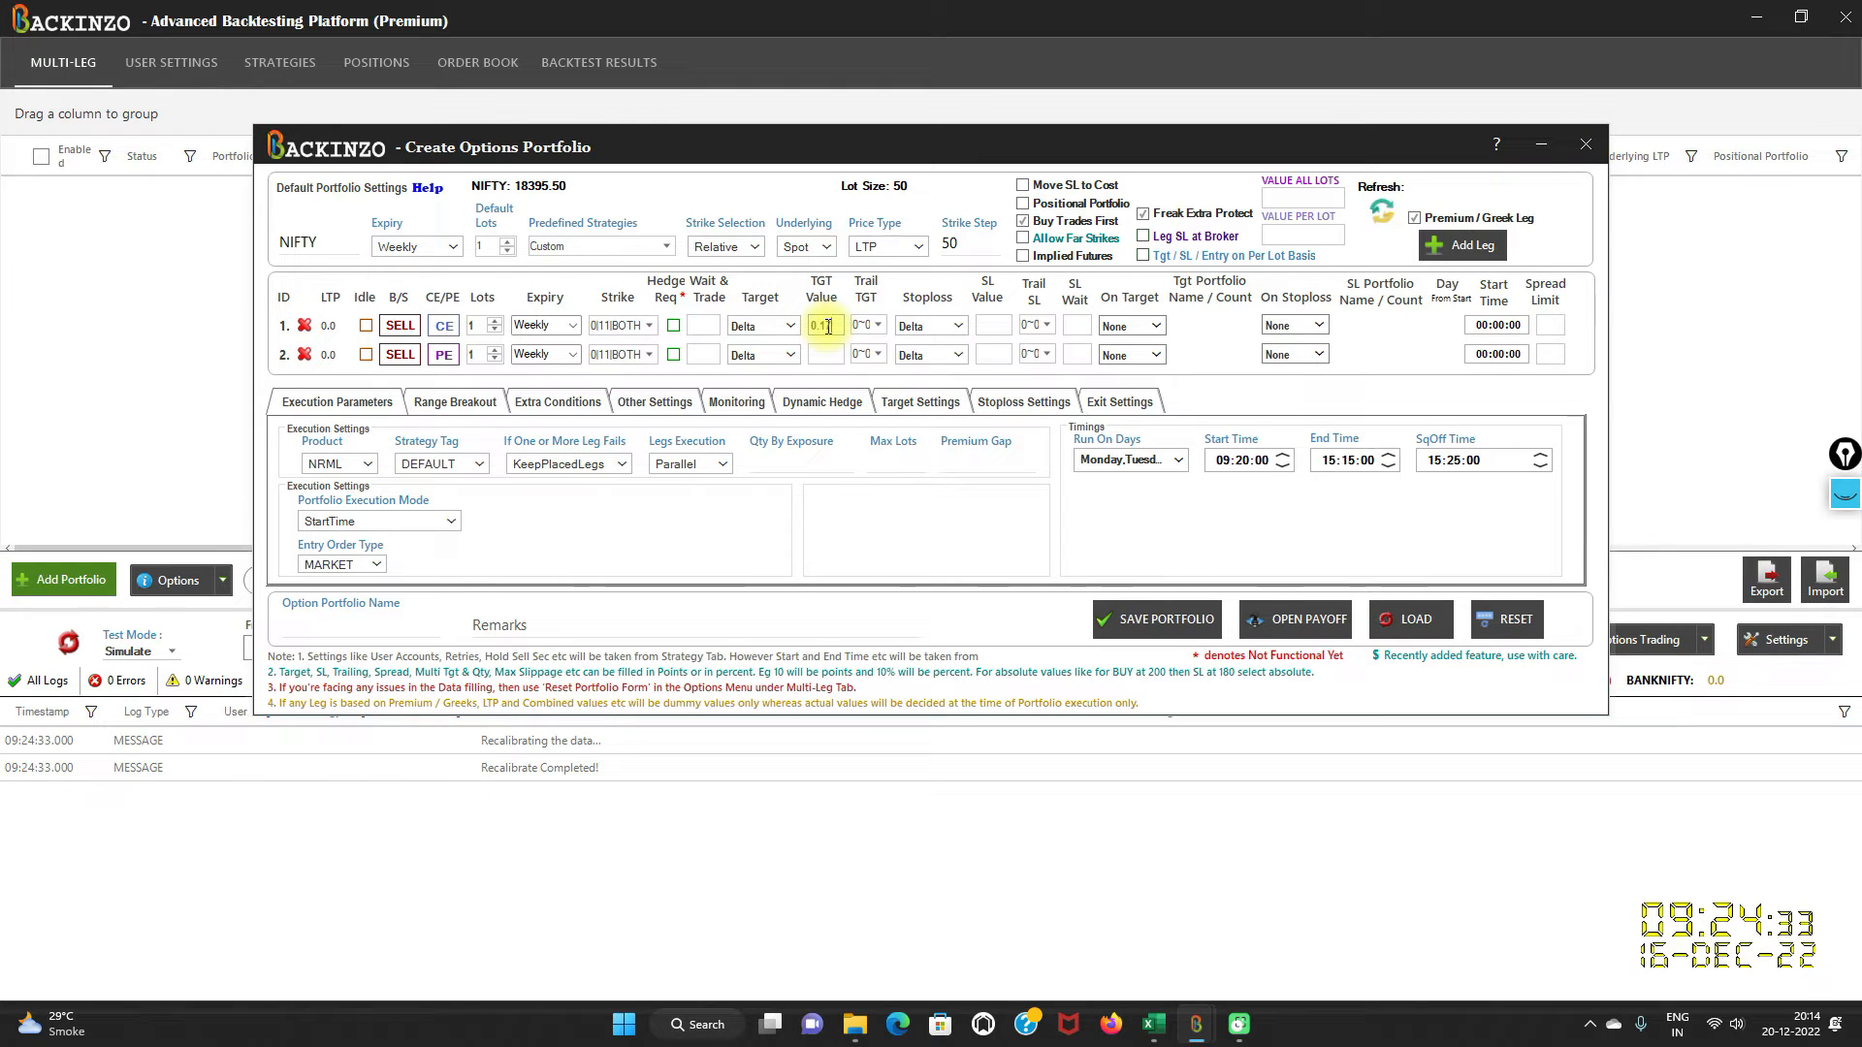
left_click(991, 324)
type("0.35")
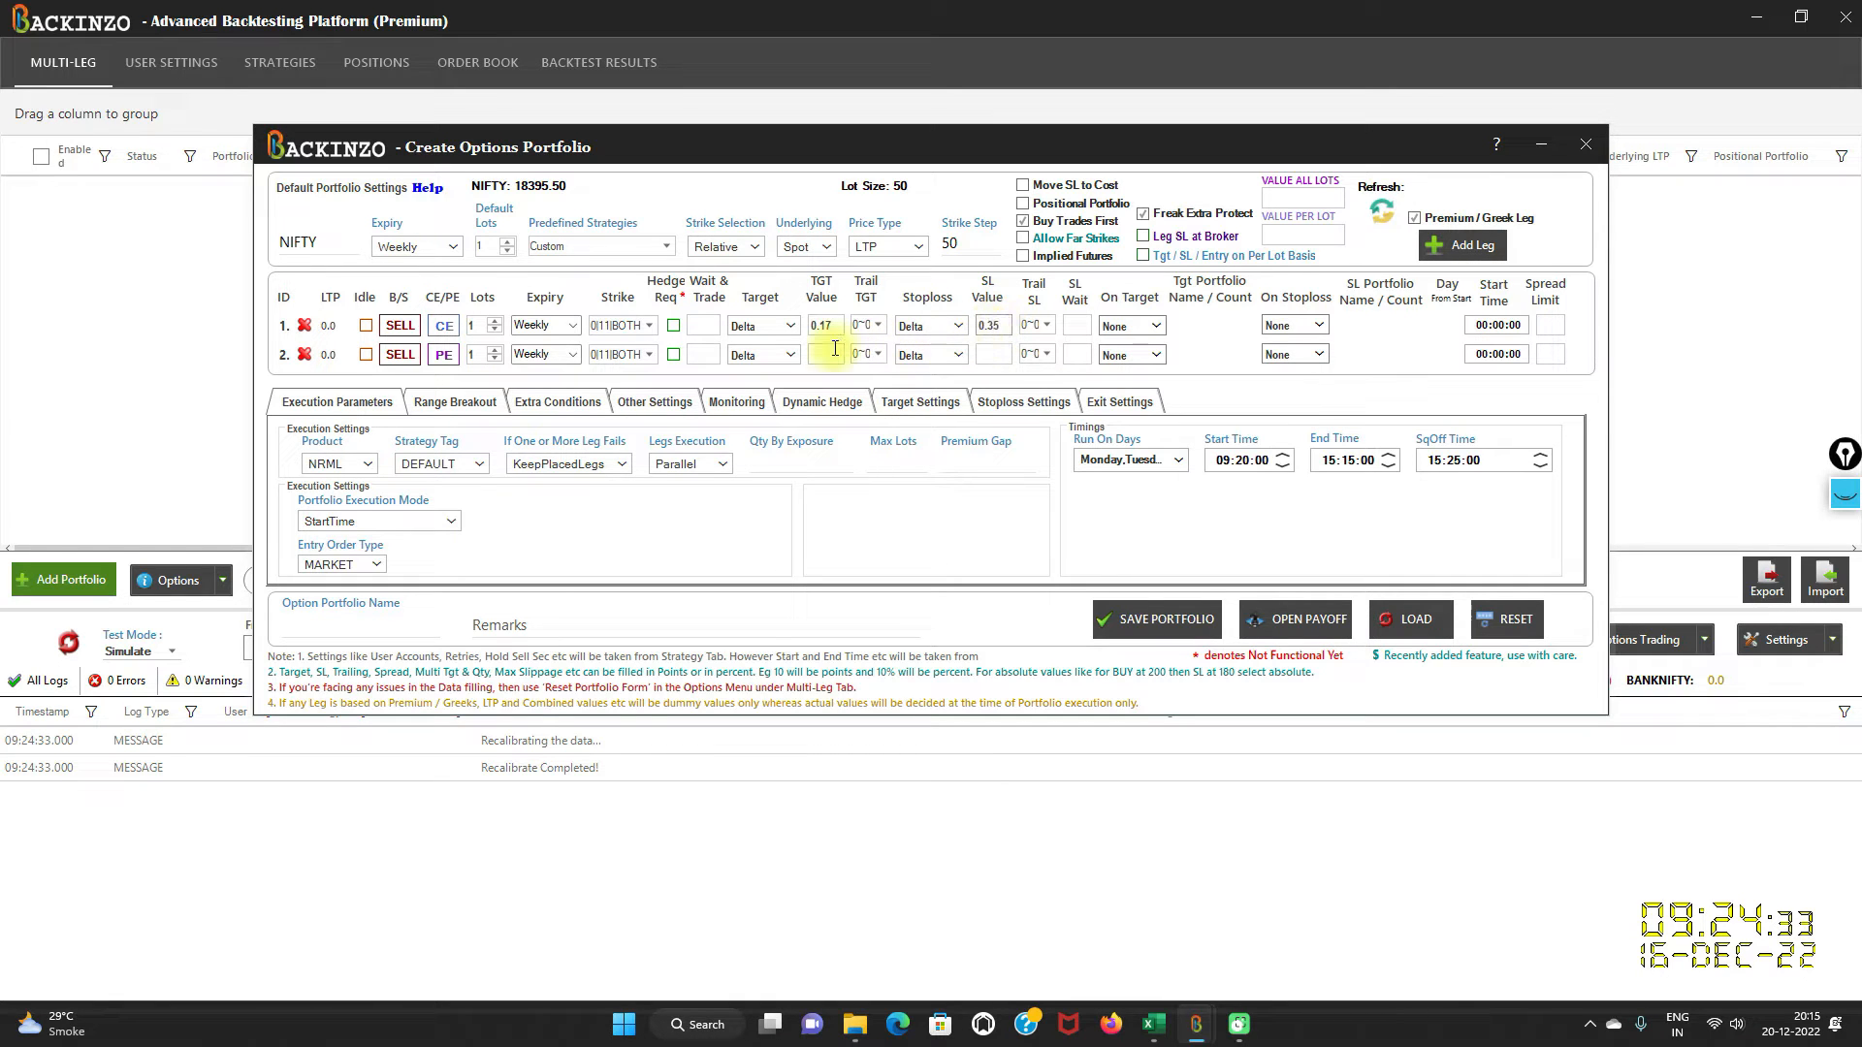
mouse_move(820, 353)
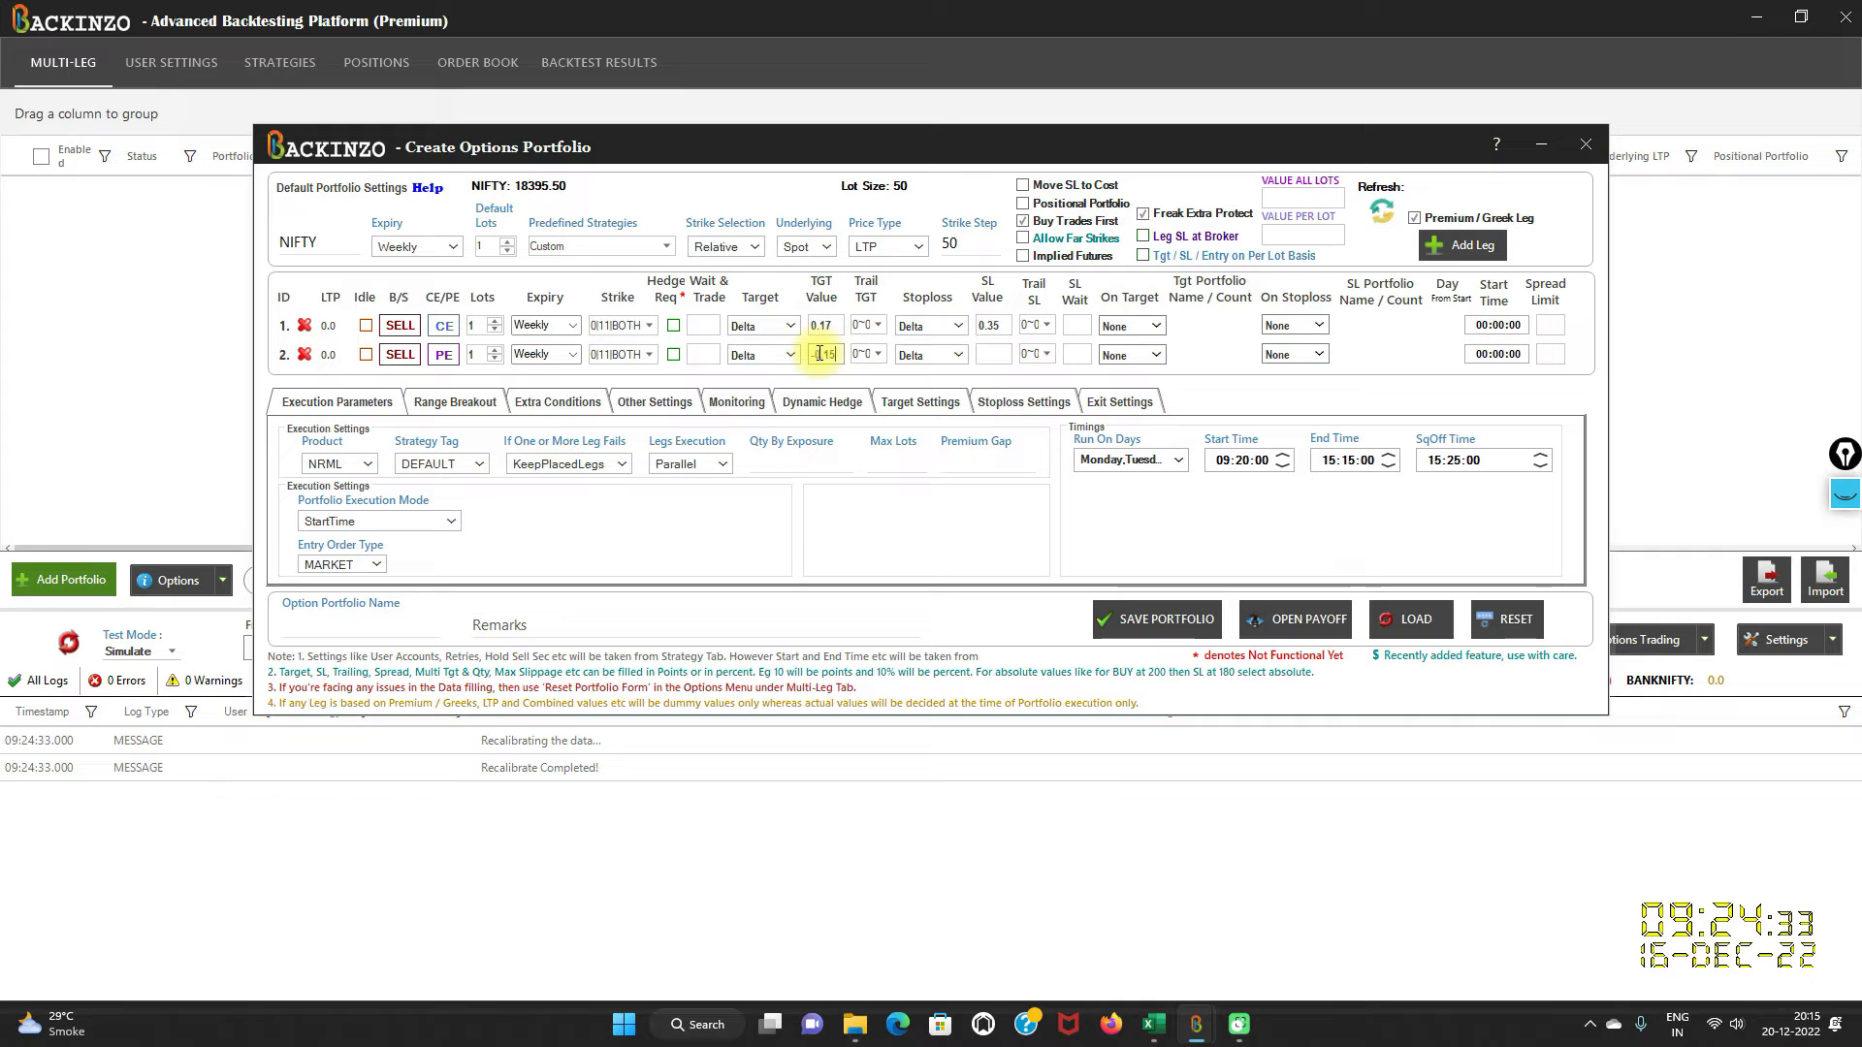
left_click(990, 353)
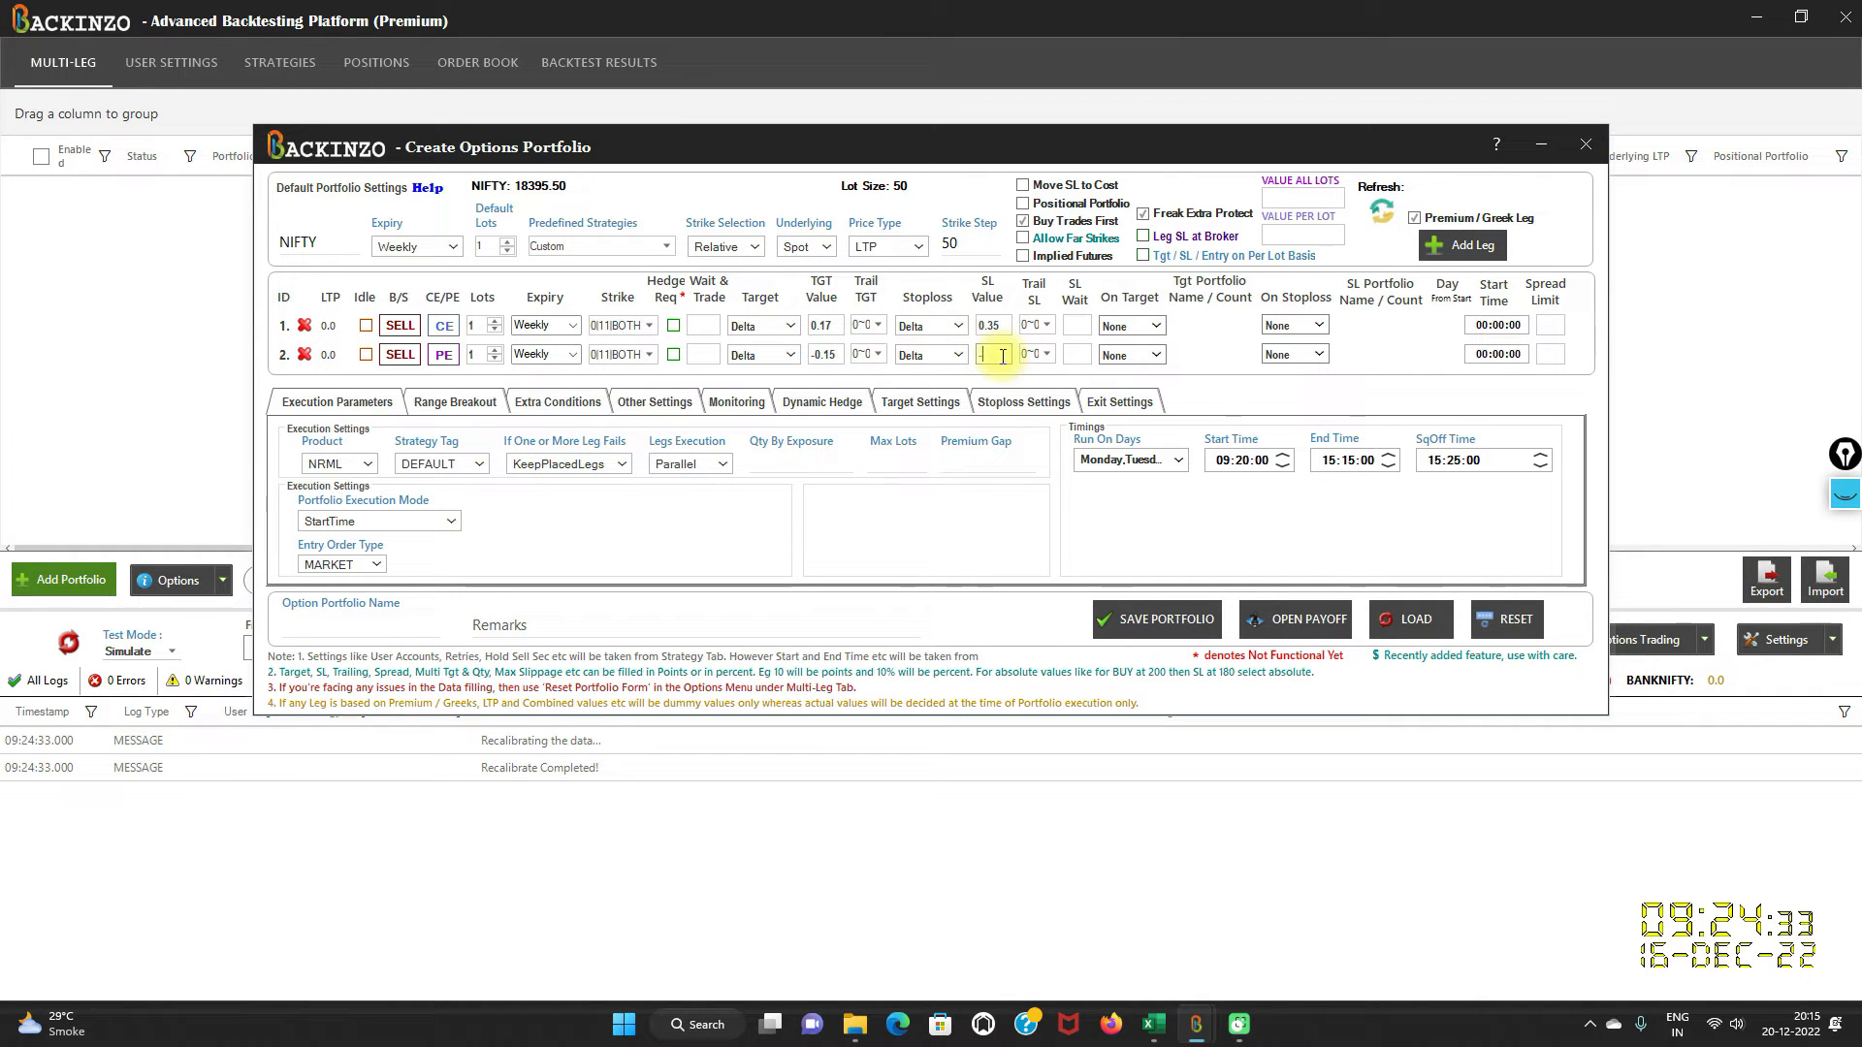
type("0.1")
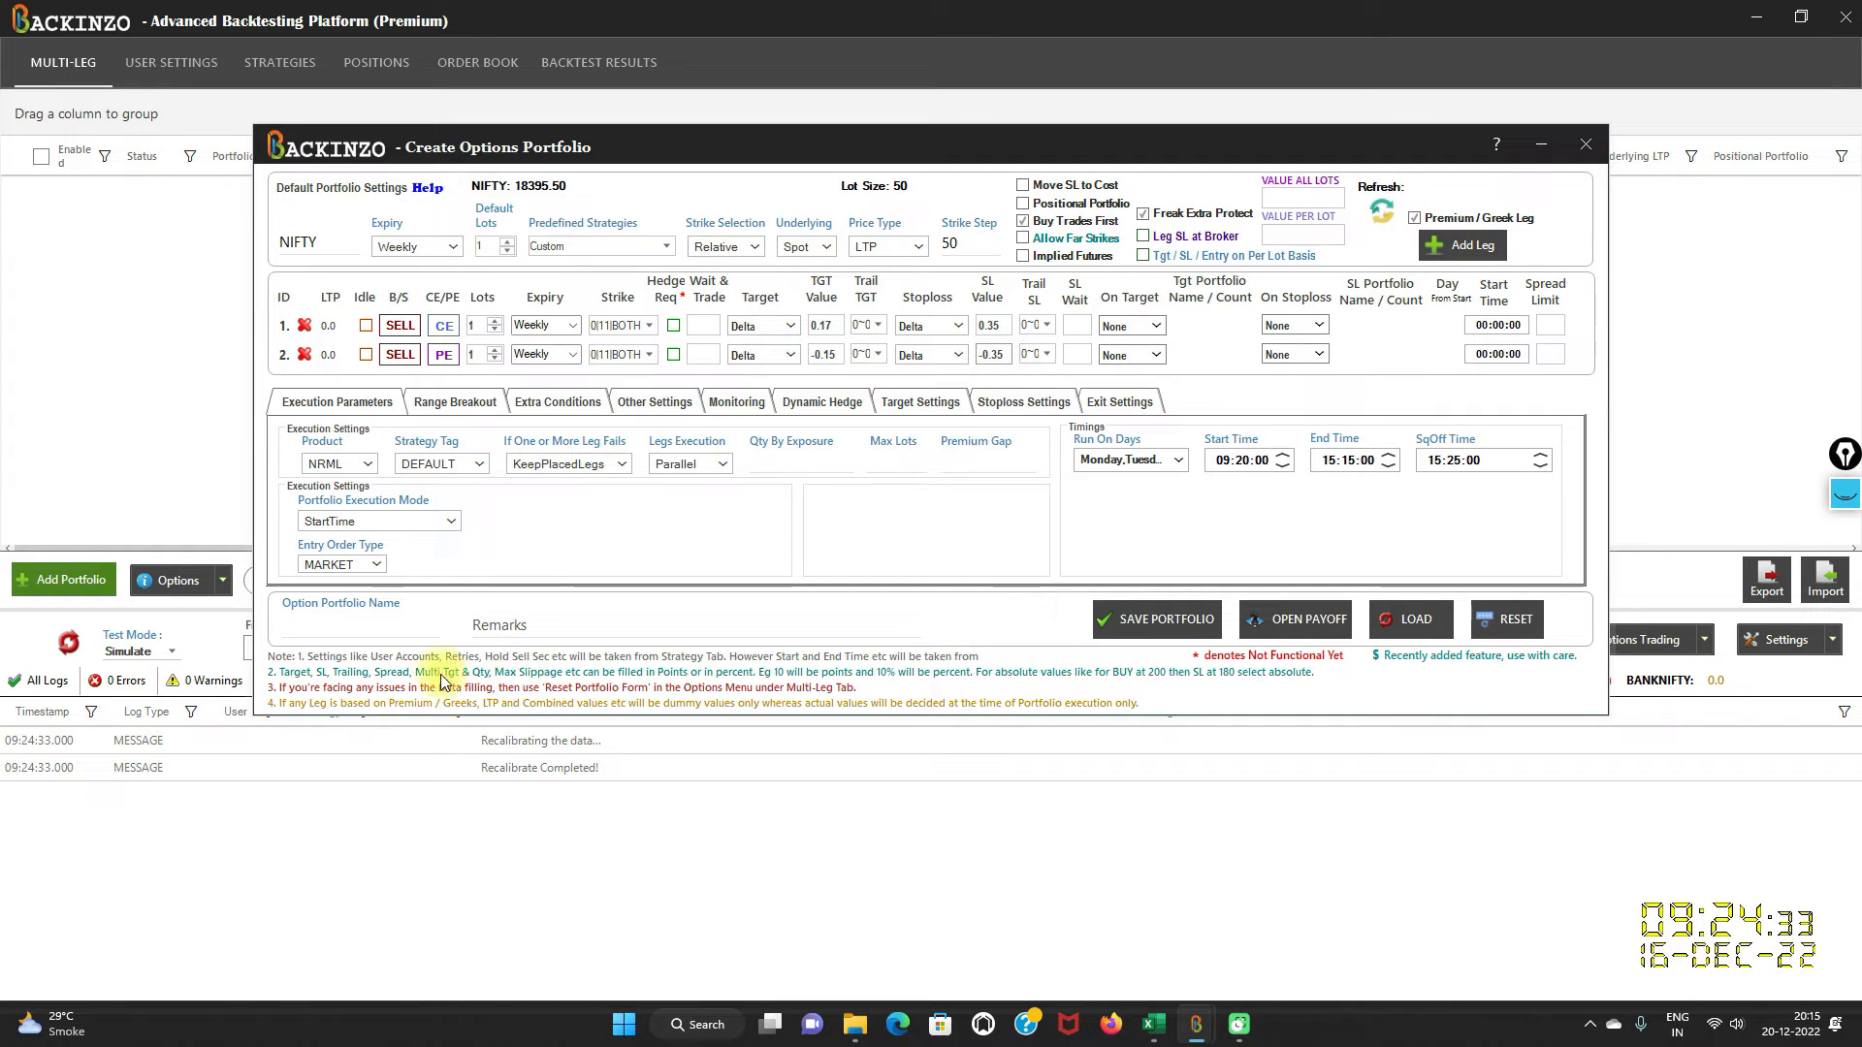
Name the portfolio DELTA NEUTRAL and set On Target and On Stoploss to ReExecuteLeg for both legs.
type("DELTA NEUTRA")
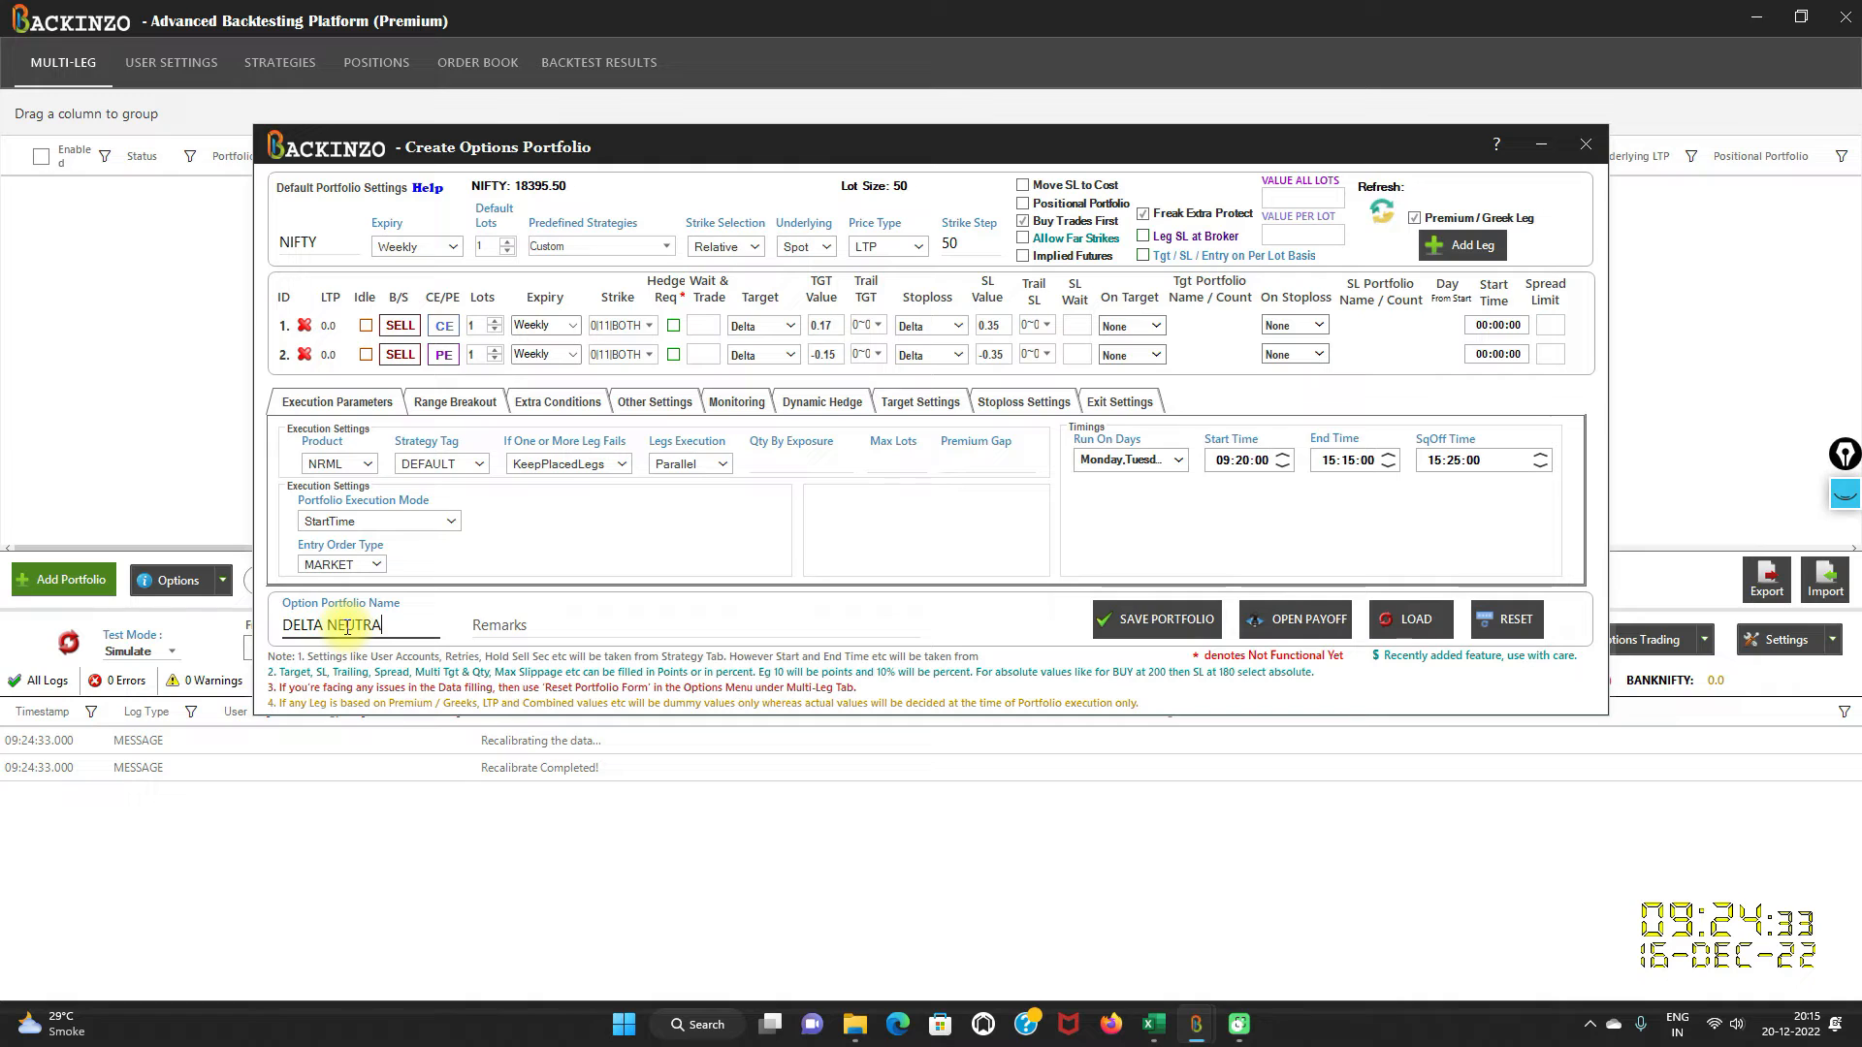
type("L")
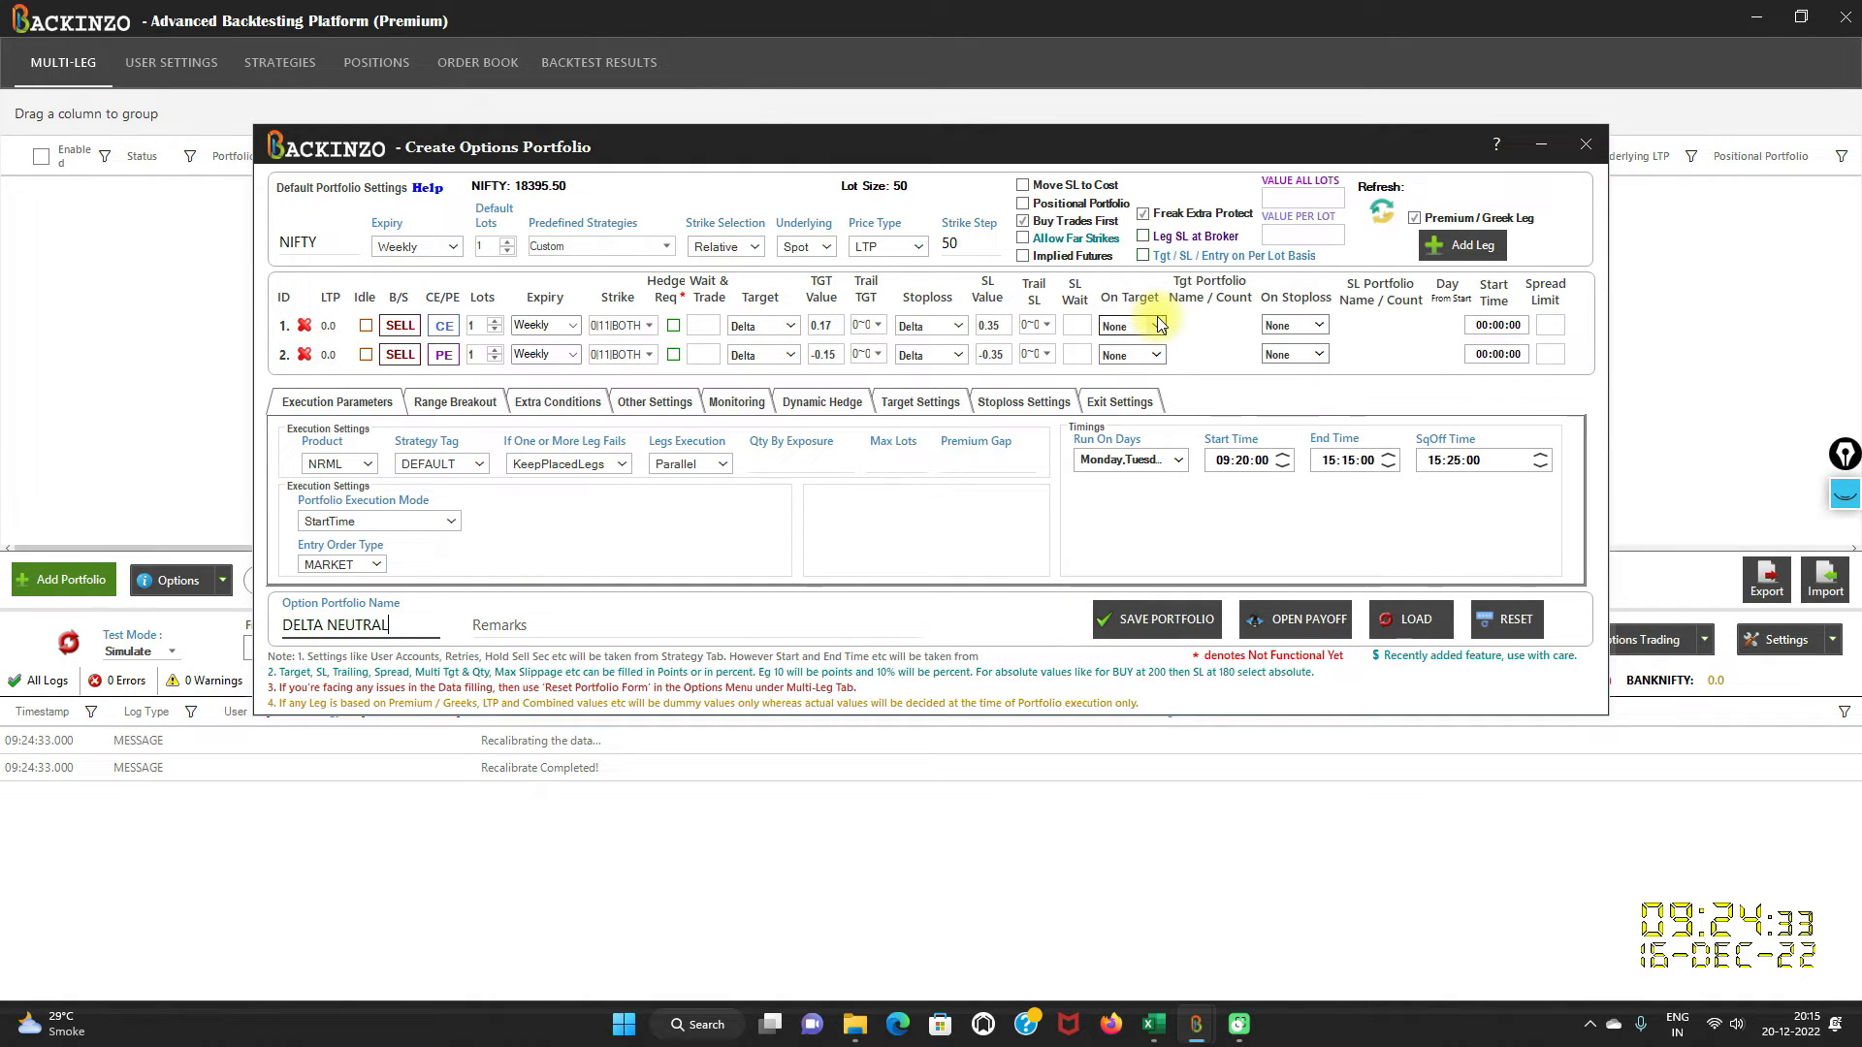
left_click(1129, 324)
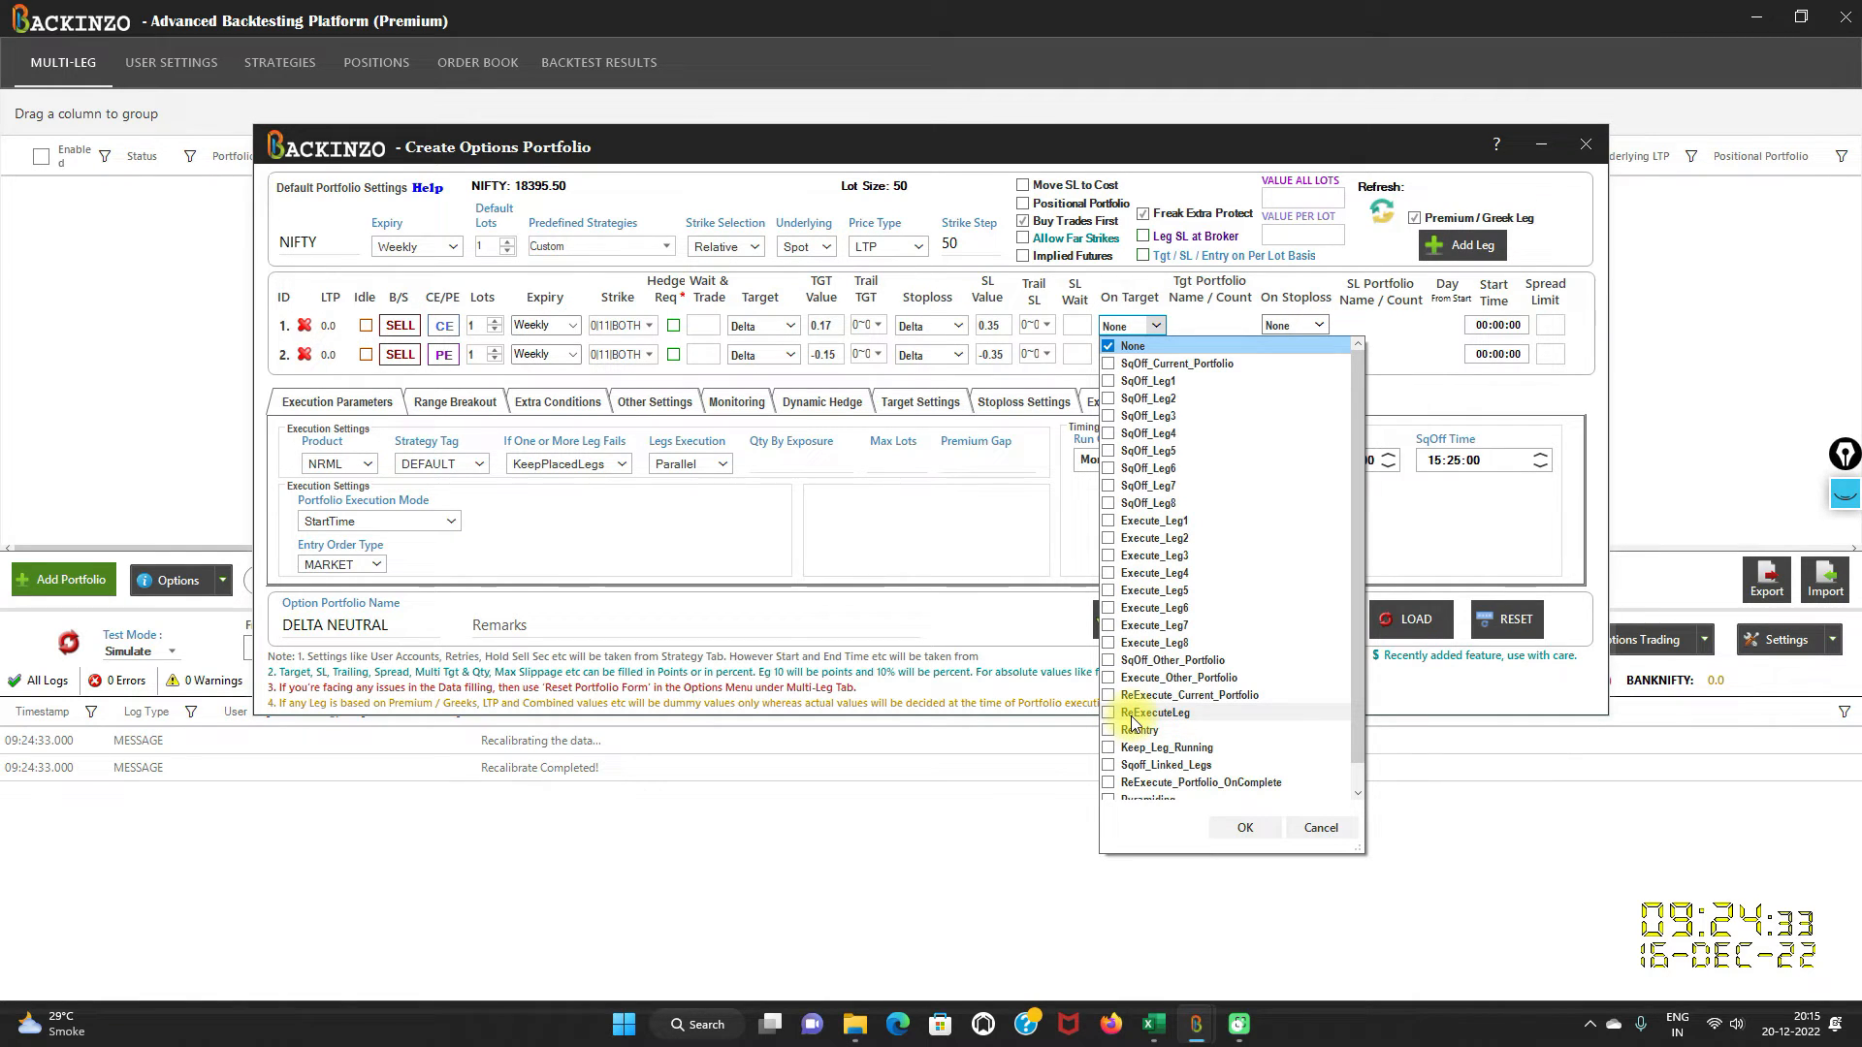
left_click(1108, 712)
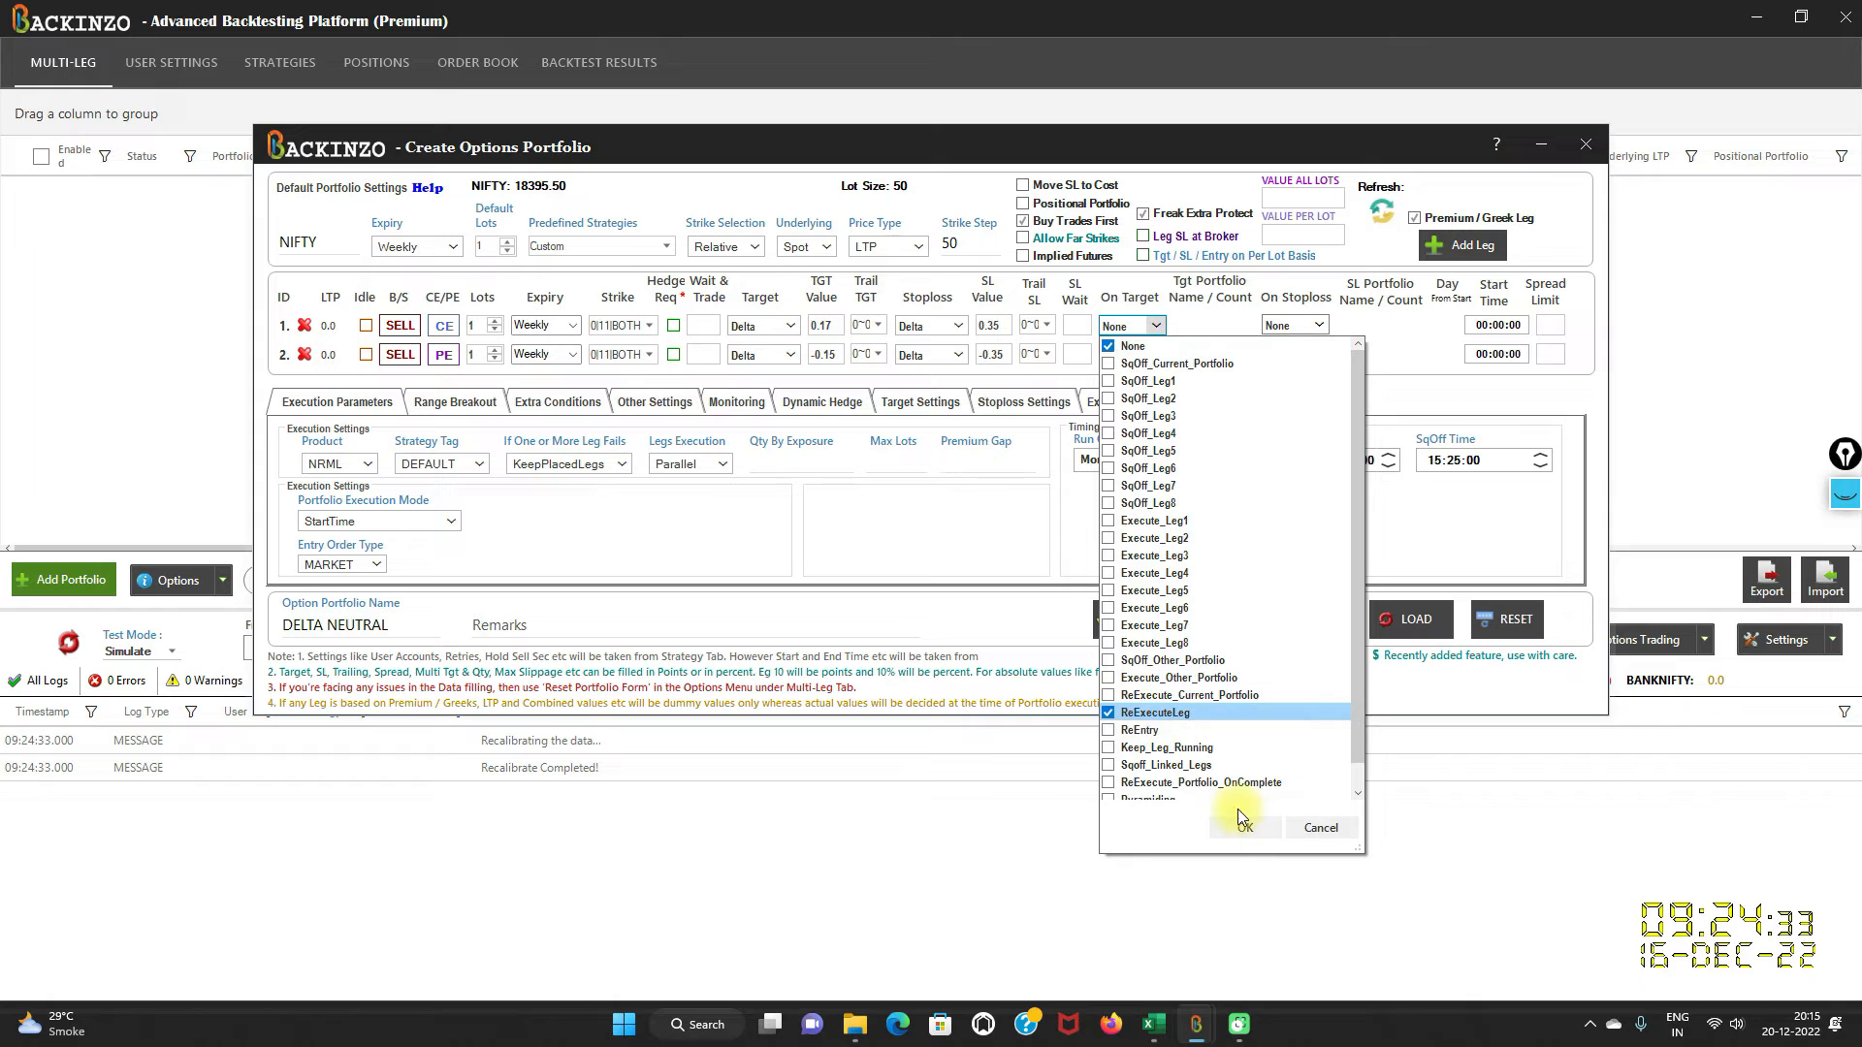
left_click(1244, 828)
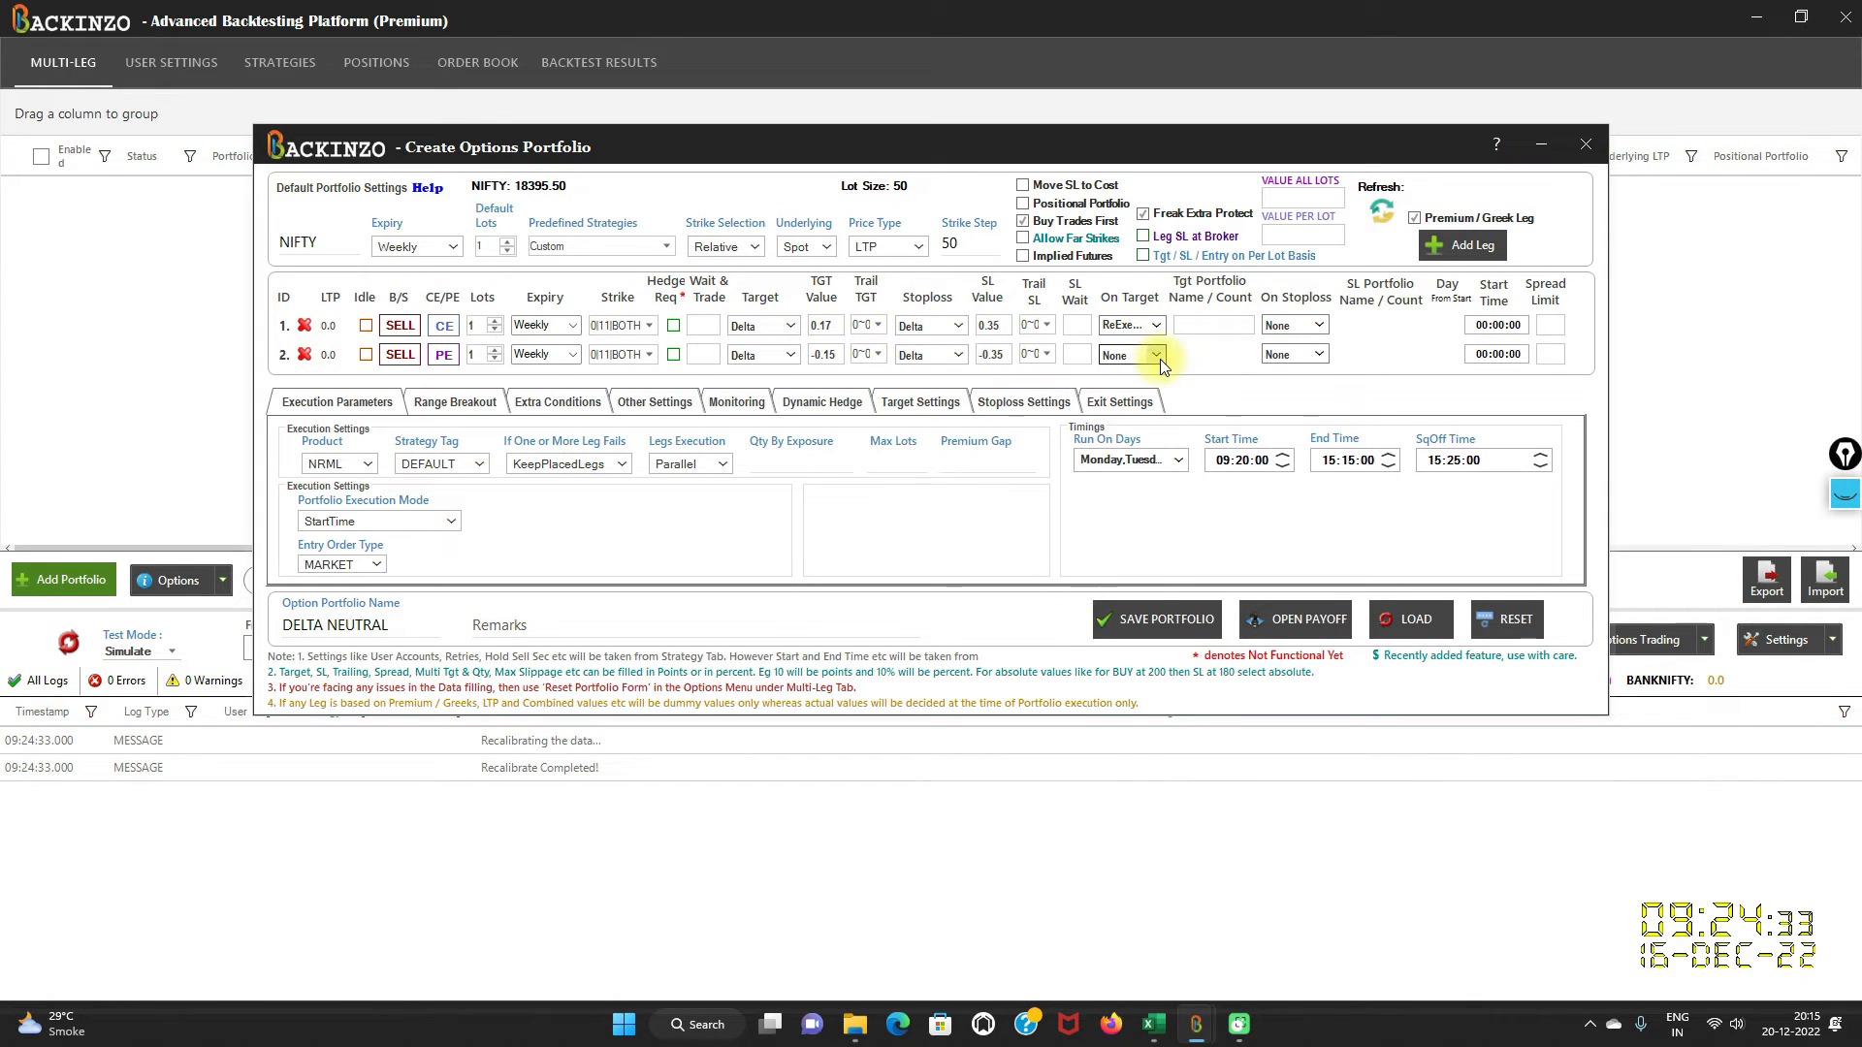
left_click(1158, 353)
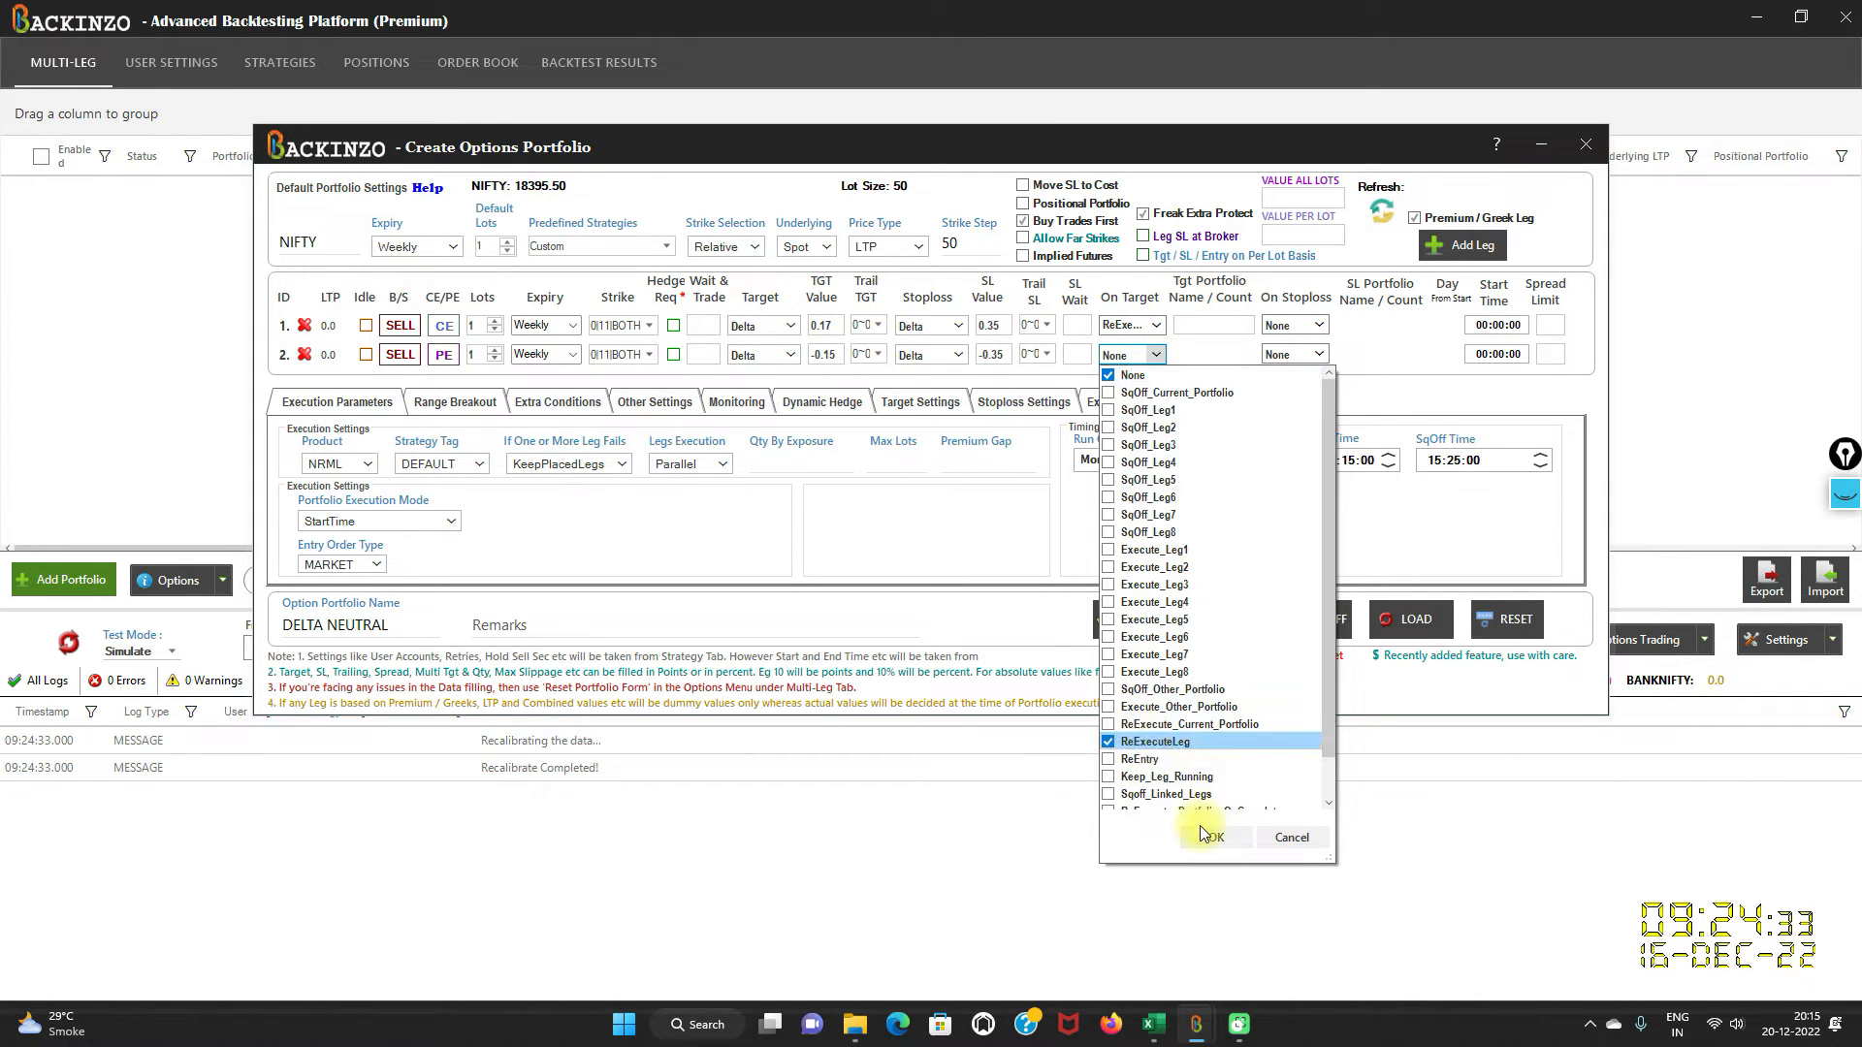
left_click(1206, 837)
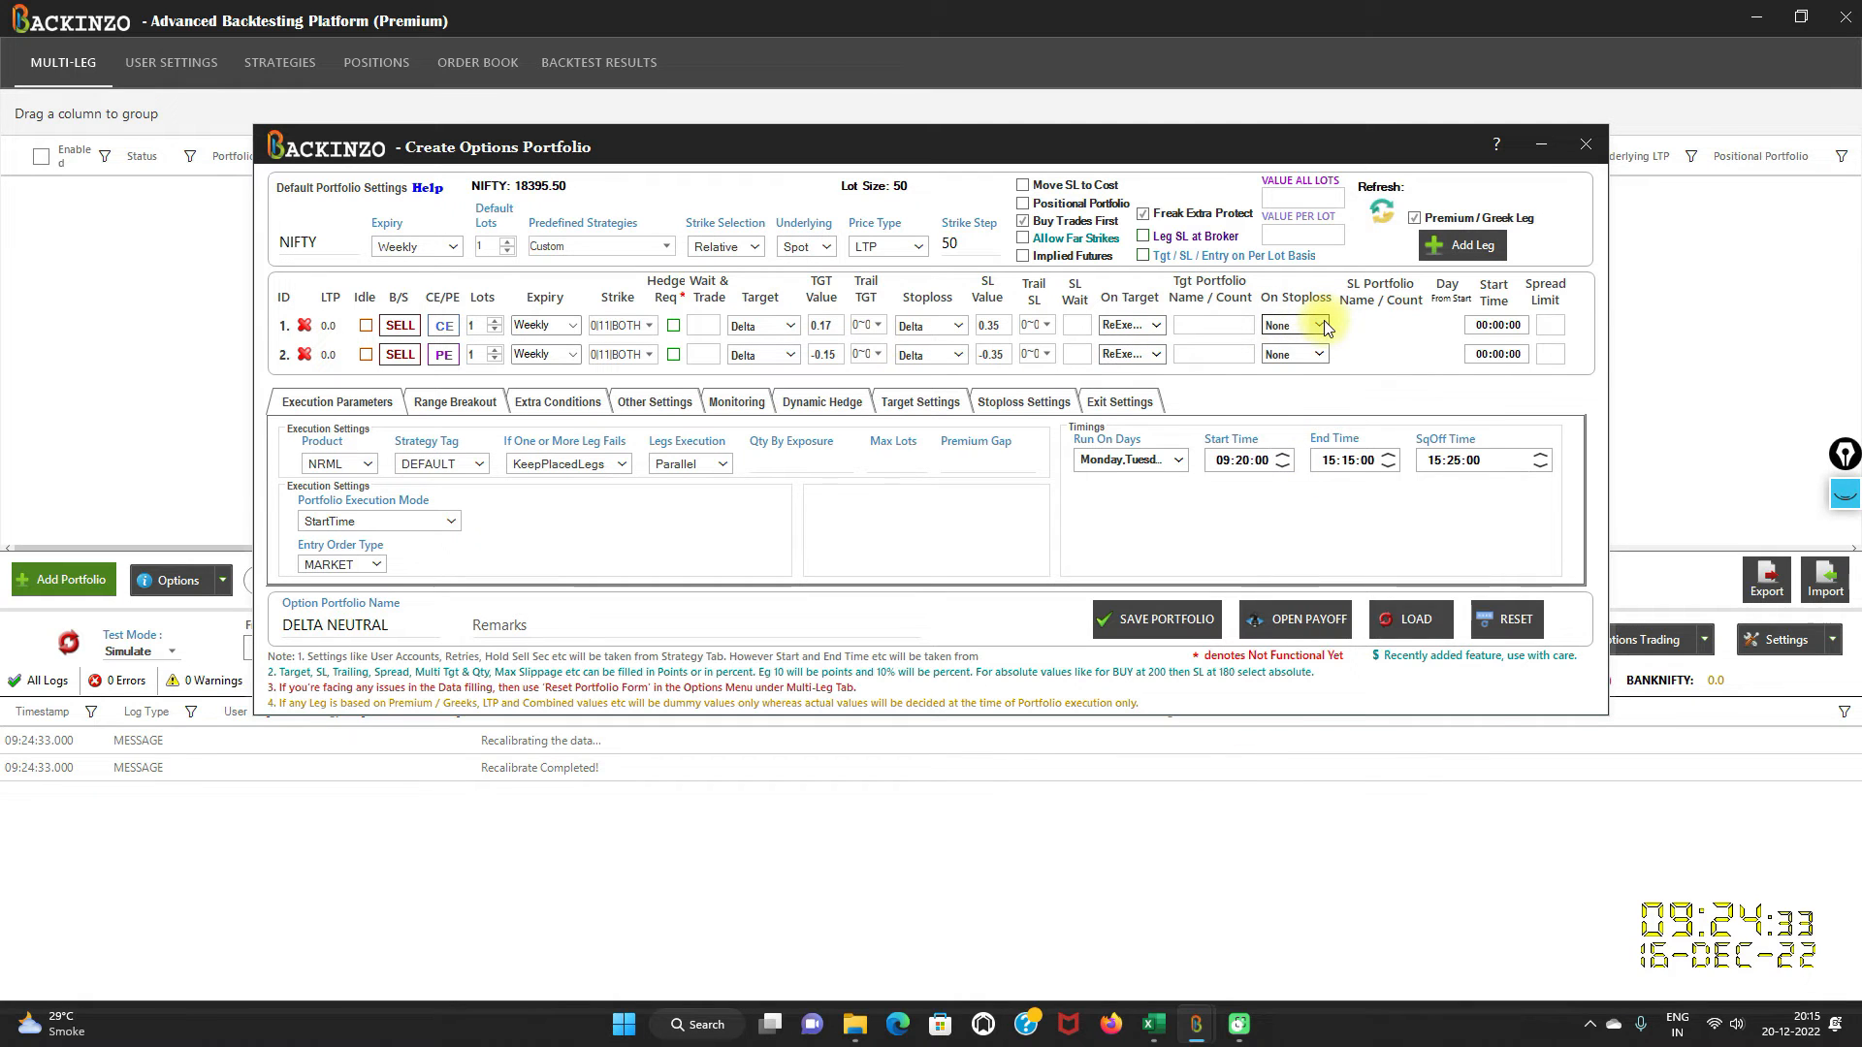
left_click(1321, 324)
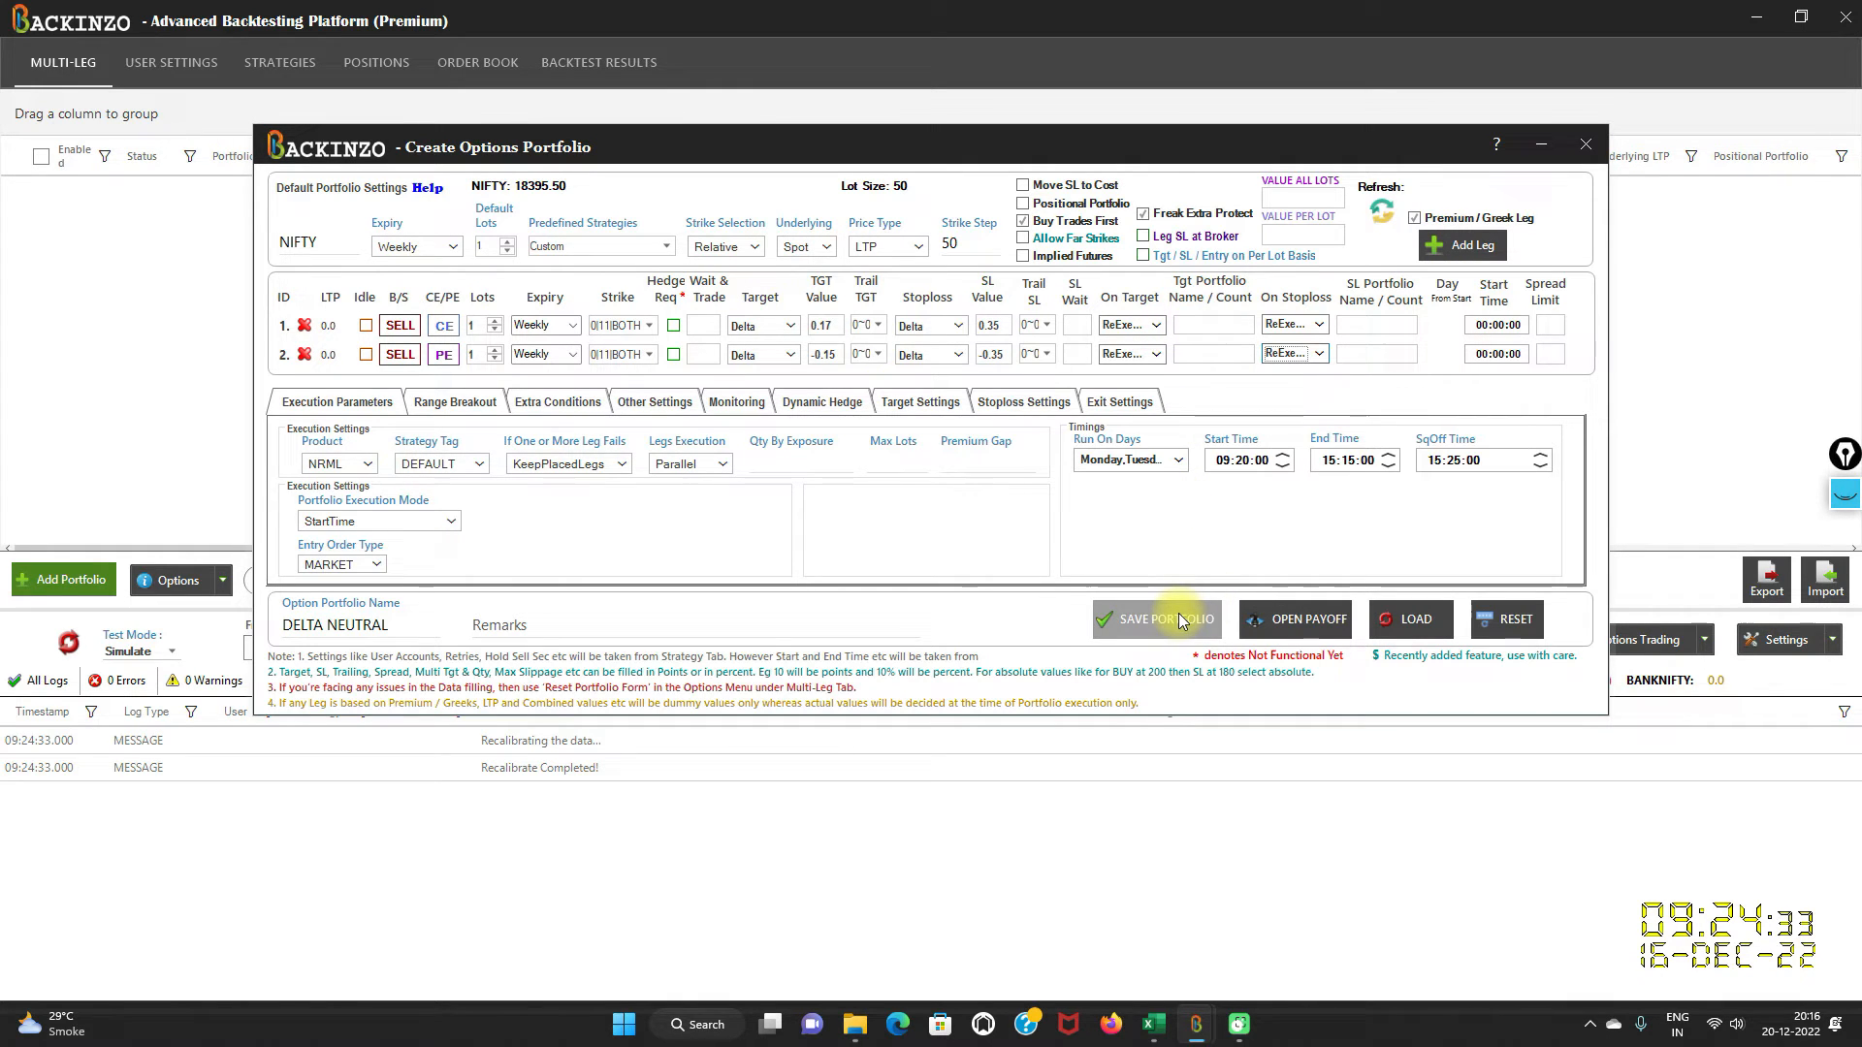
Save the DELTA NEUTRAL portfolio and return to the portfolio list.
left_click(1154, 619)
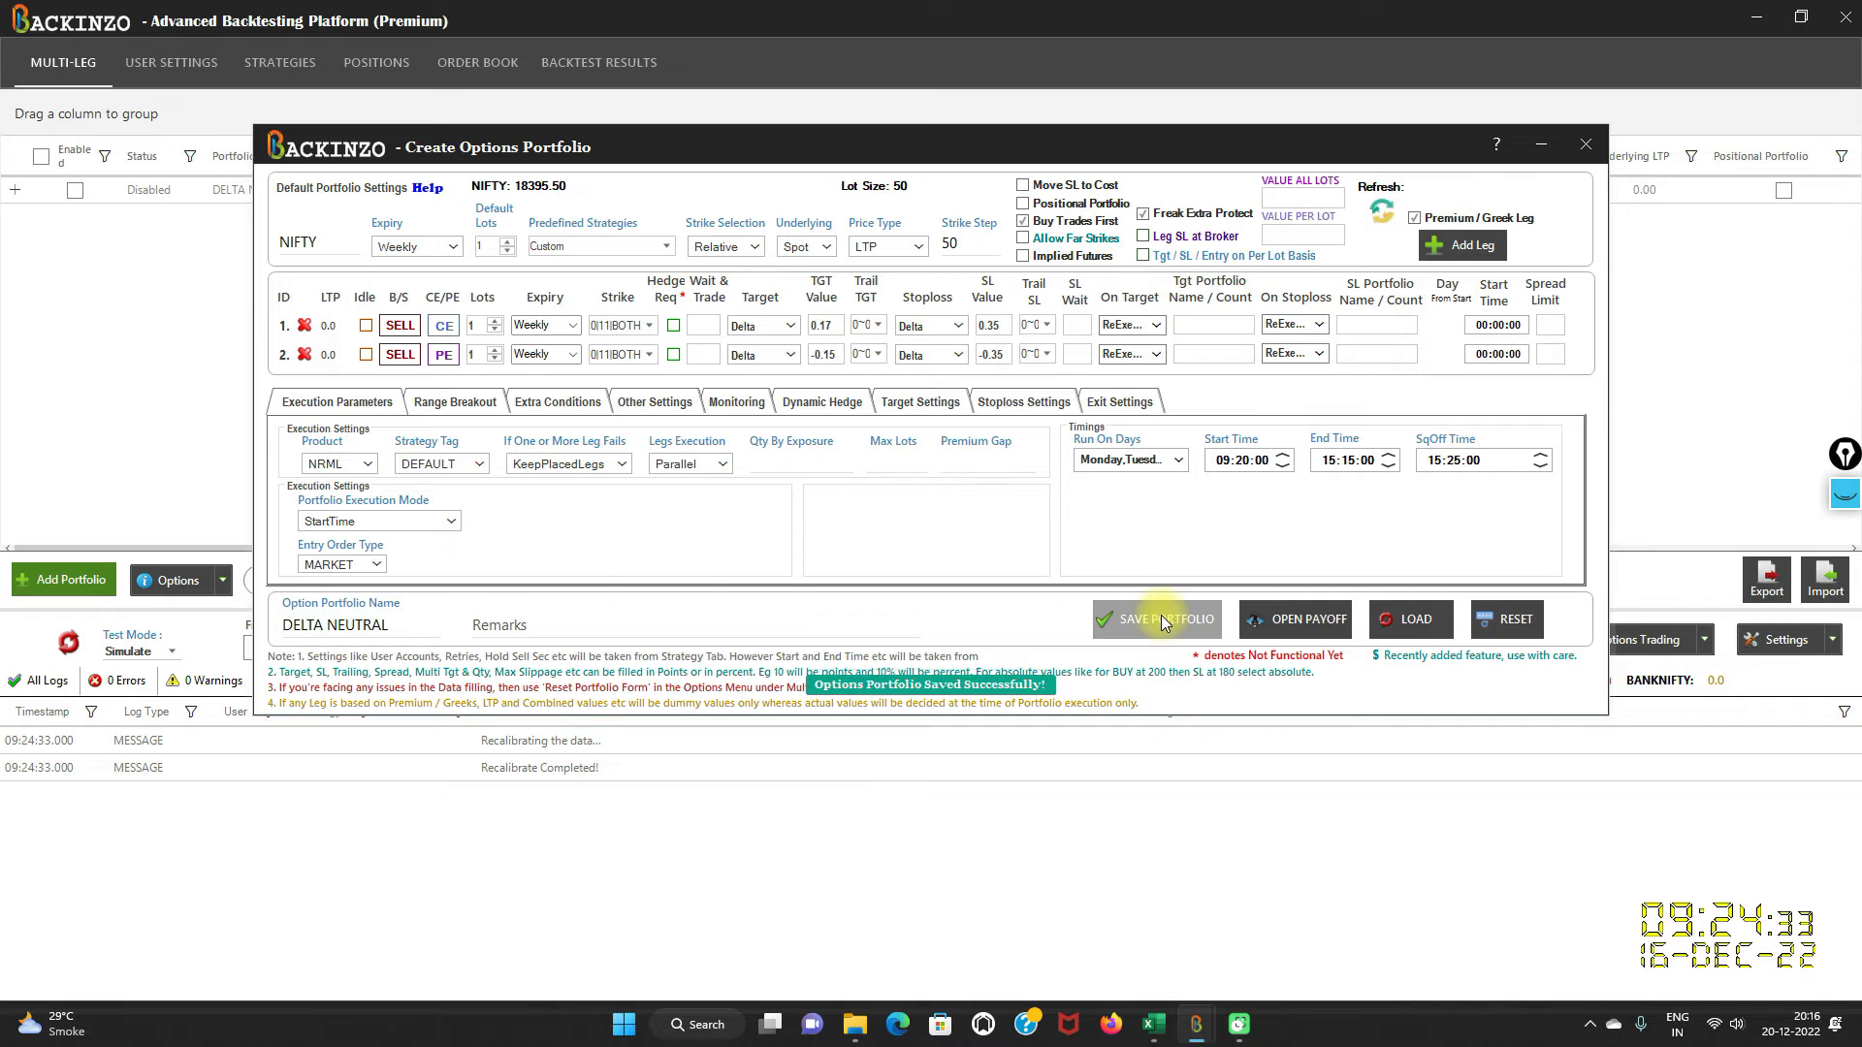
left_click(1156, 619)
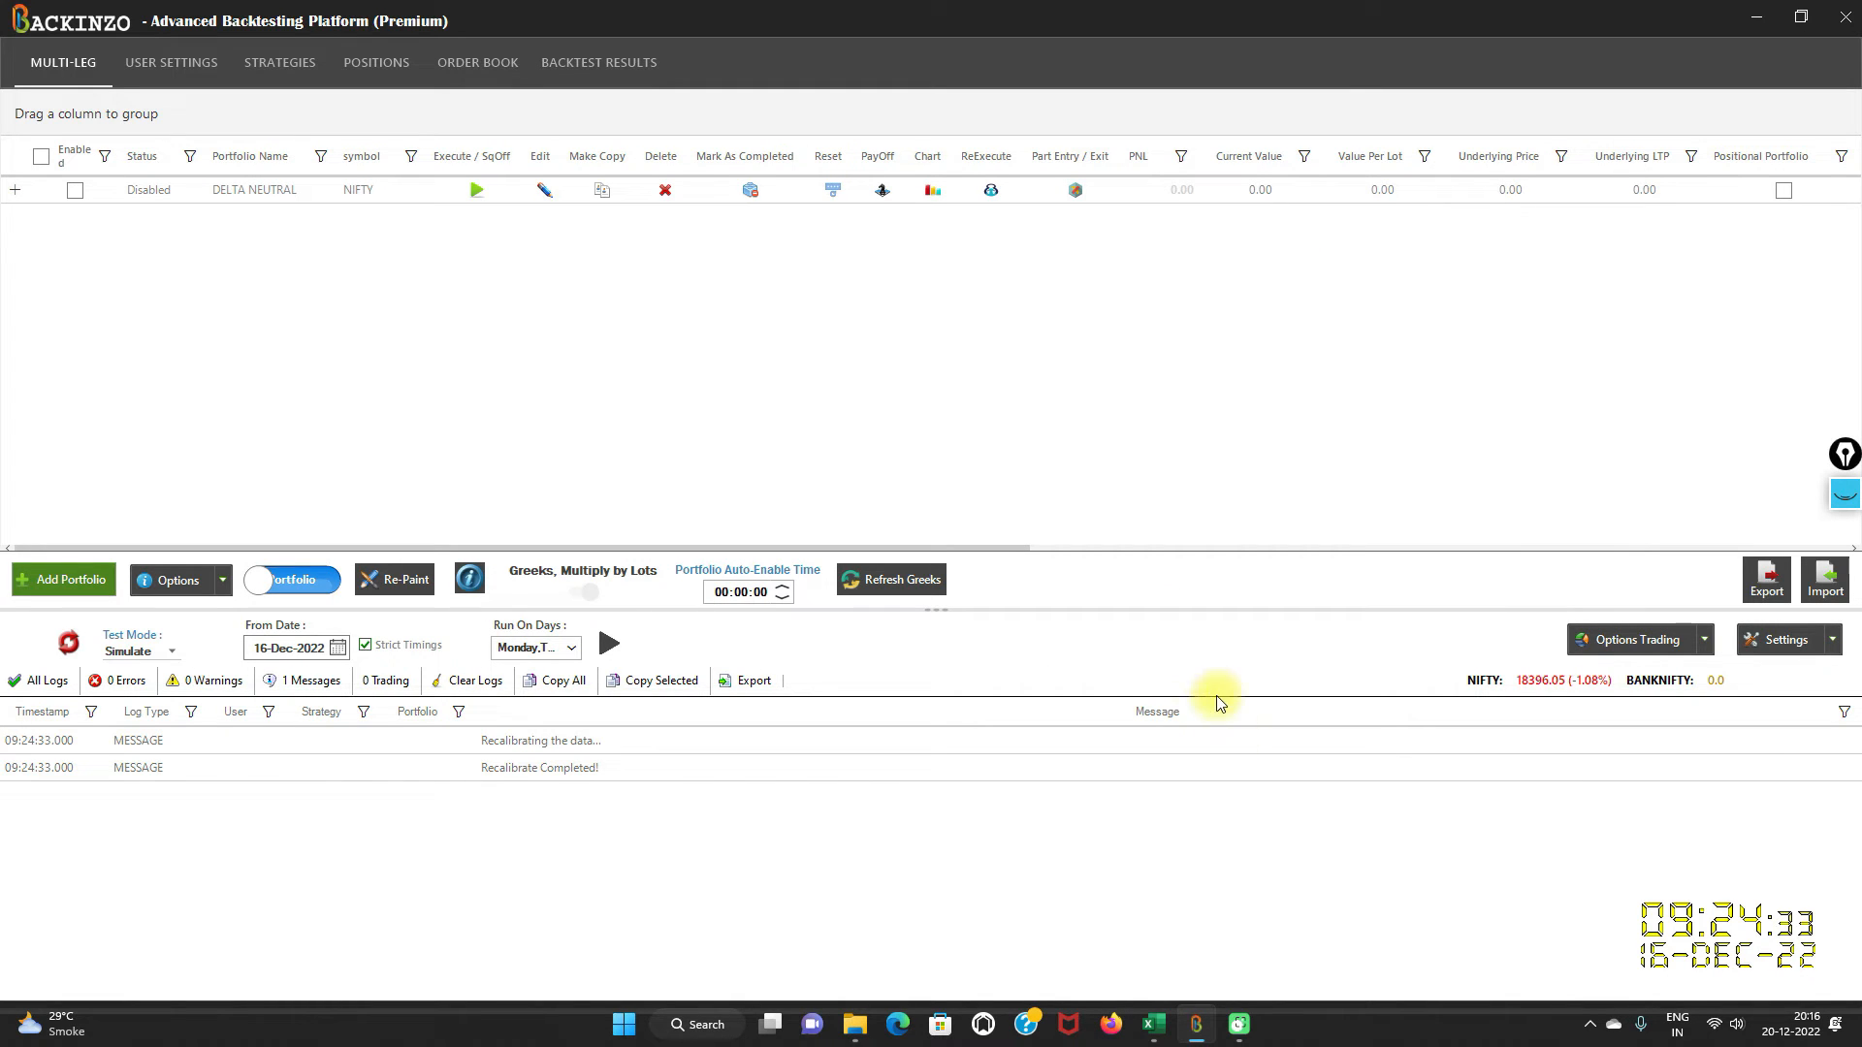
left_click(1152, 1024)
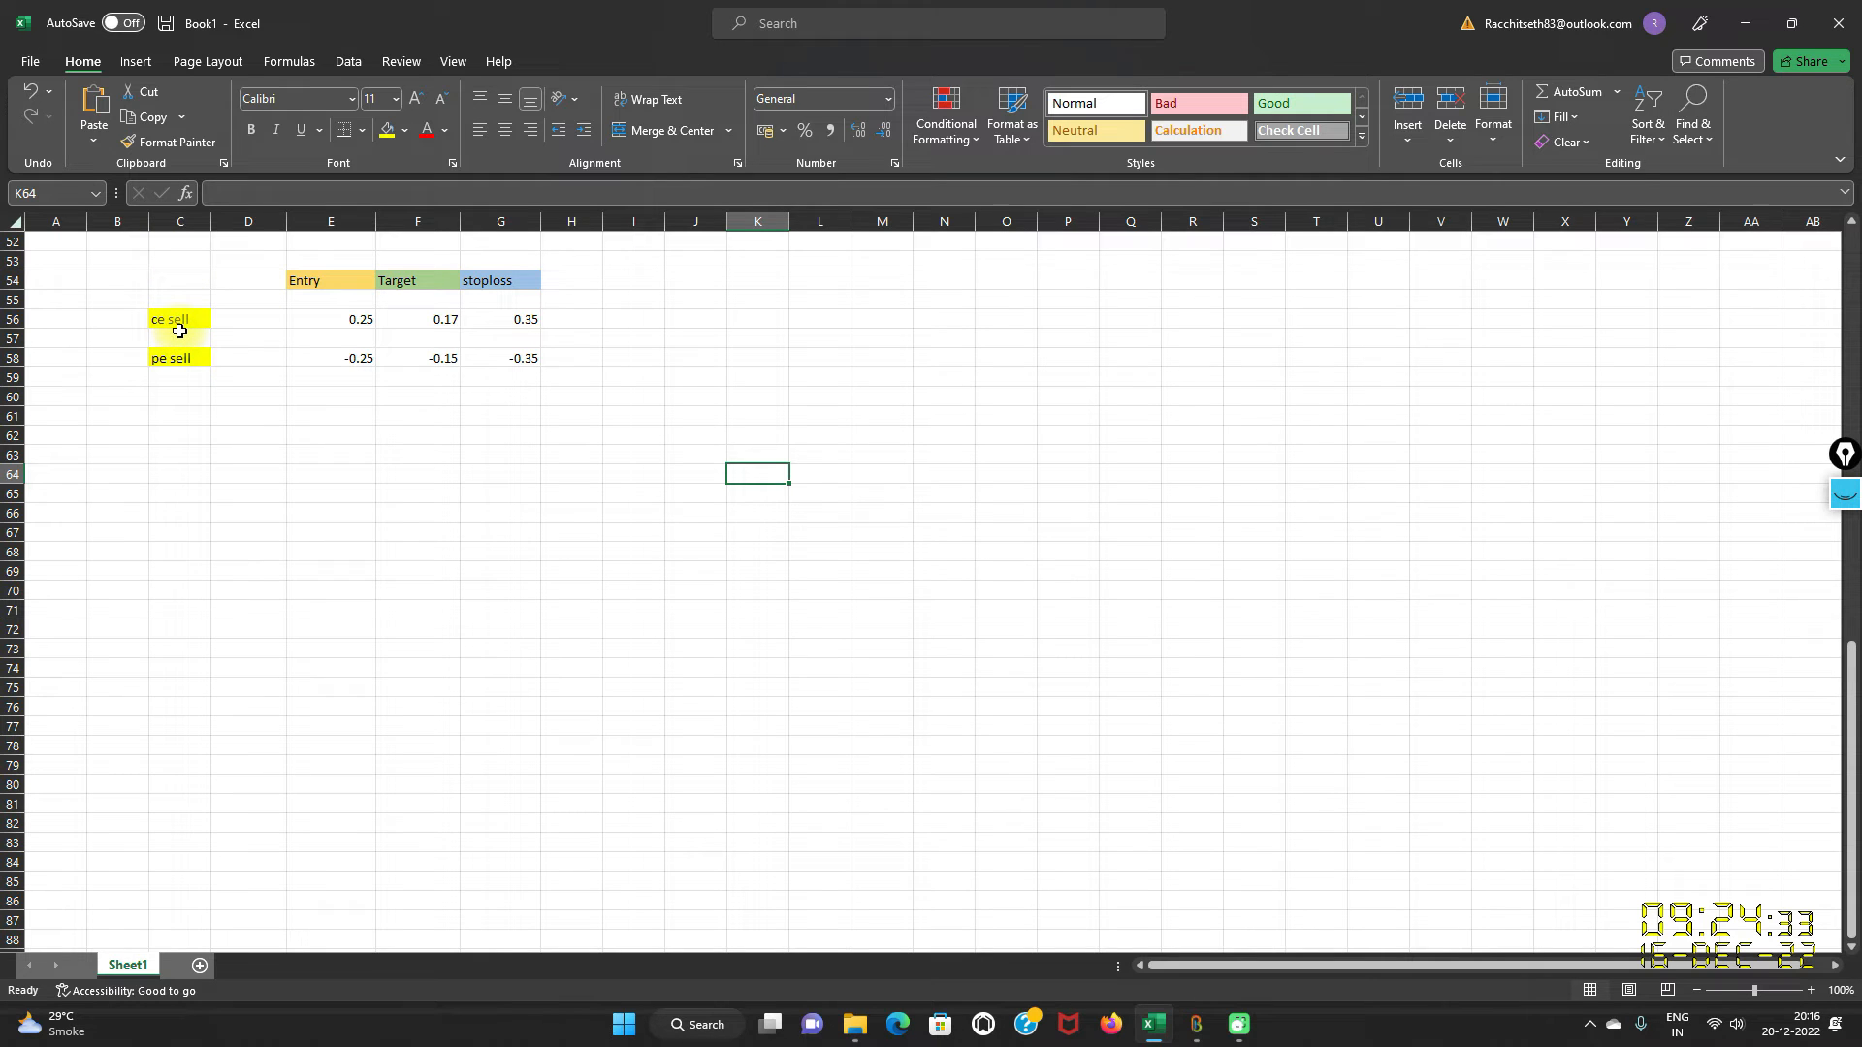
mouse_move(360, 318)
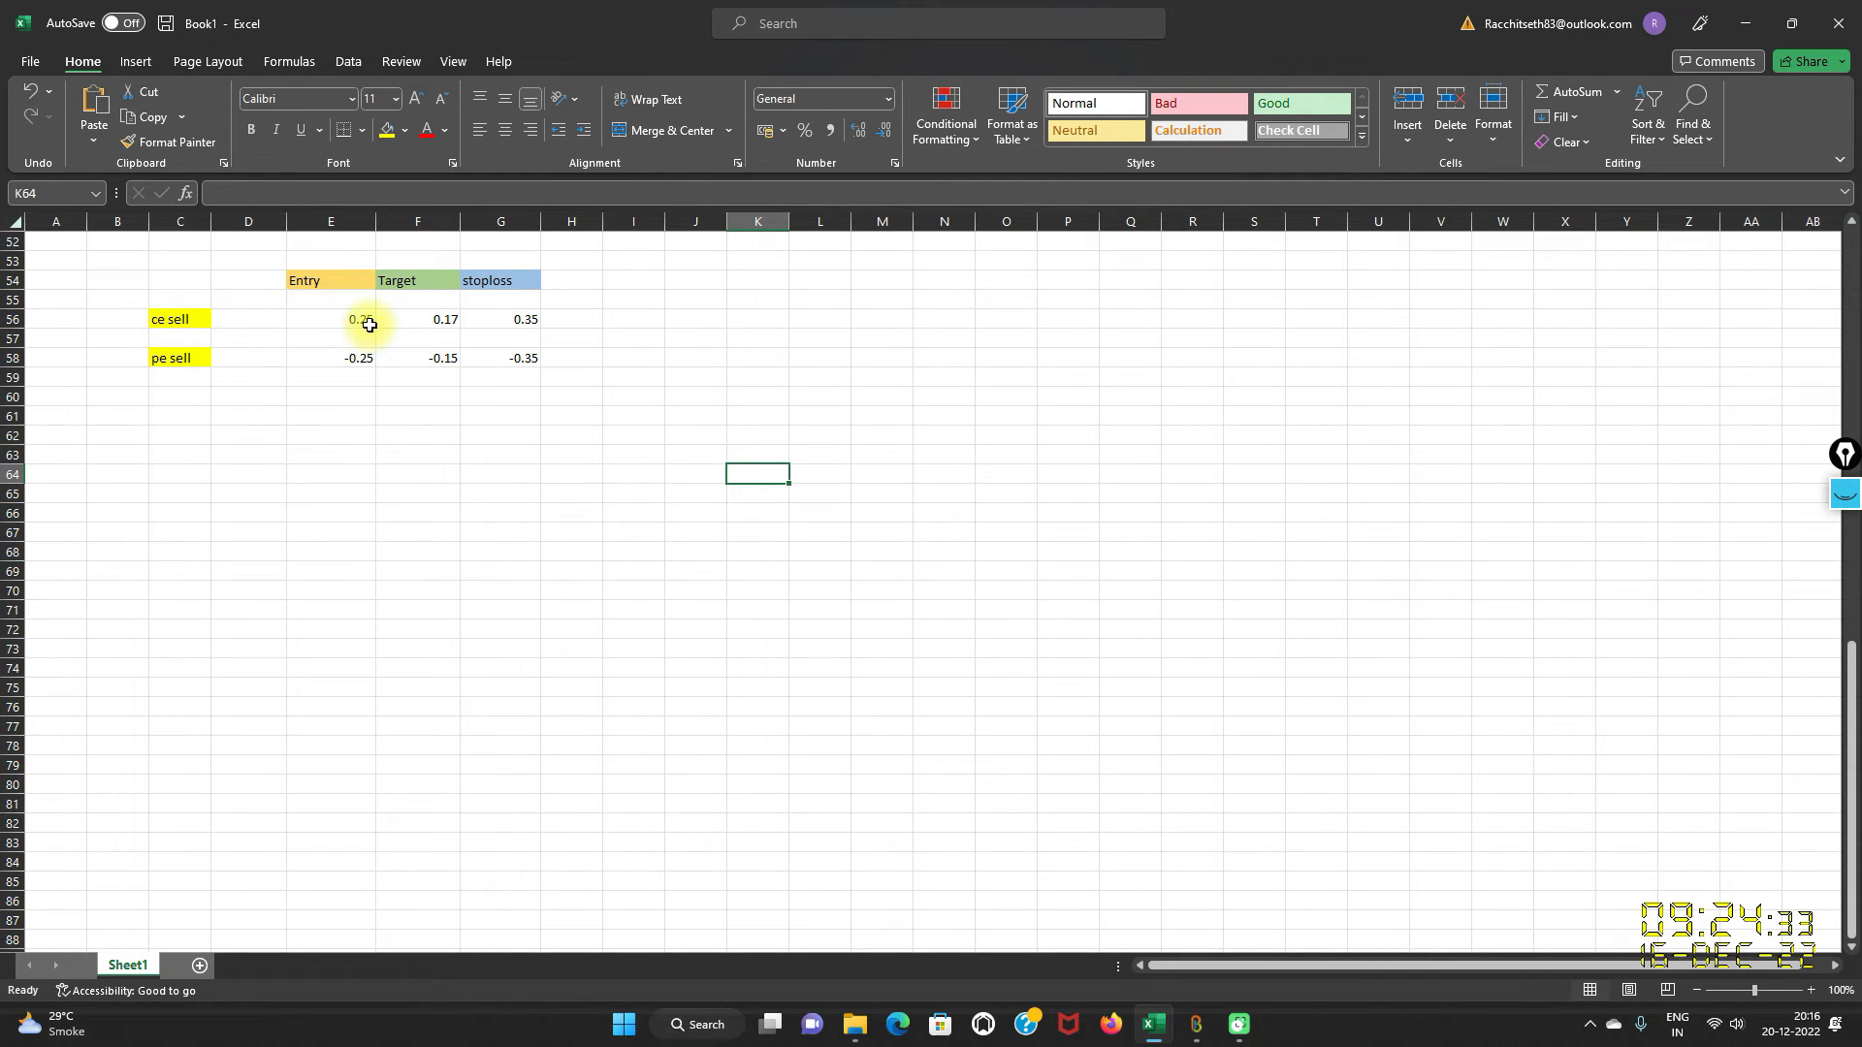
mouse_move(378, 374)
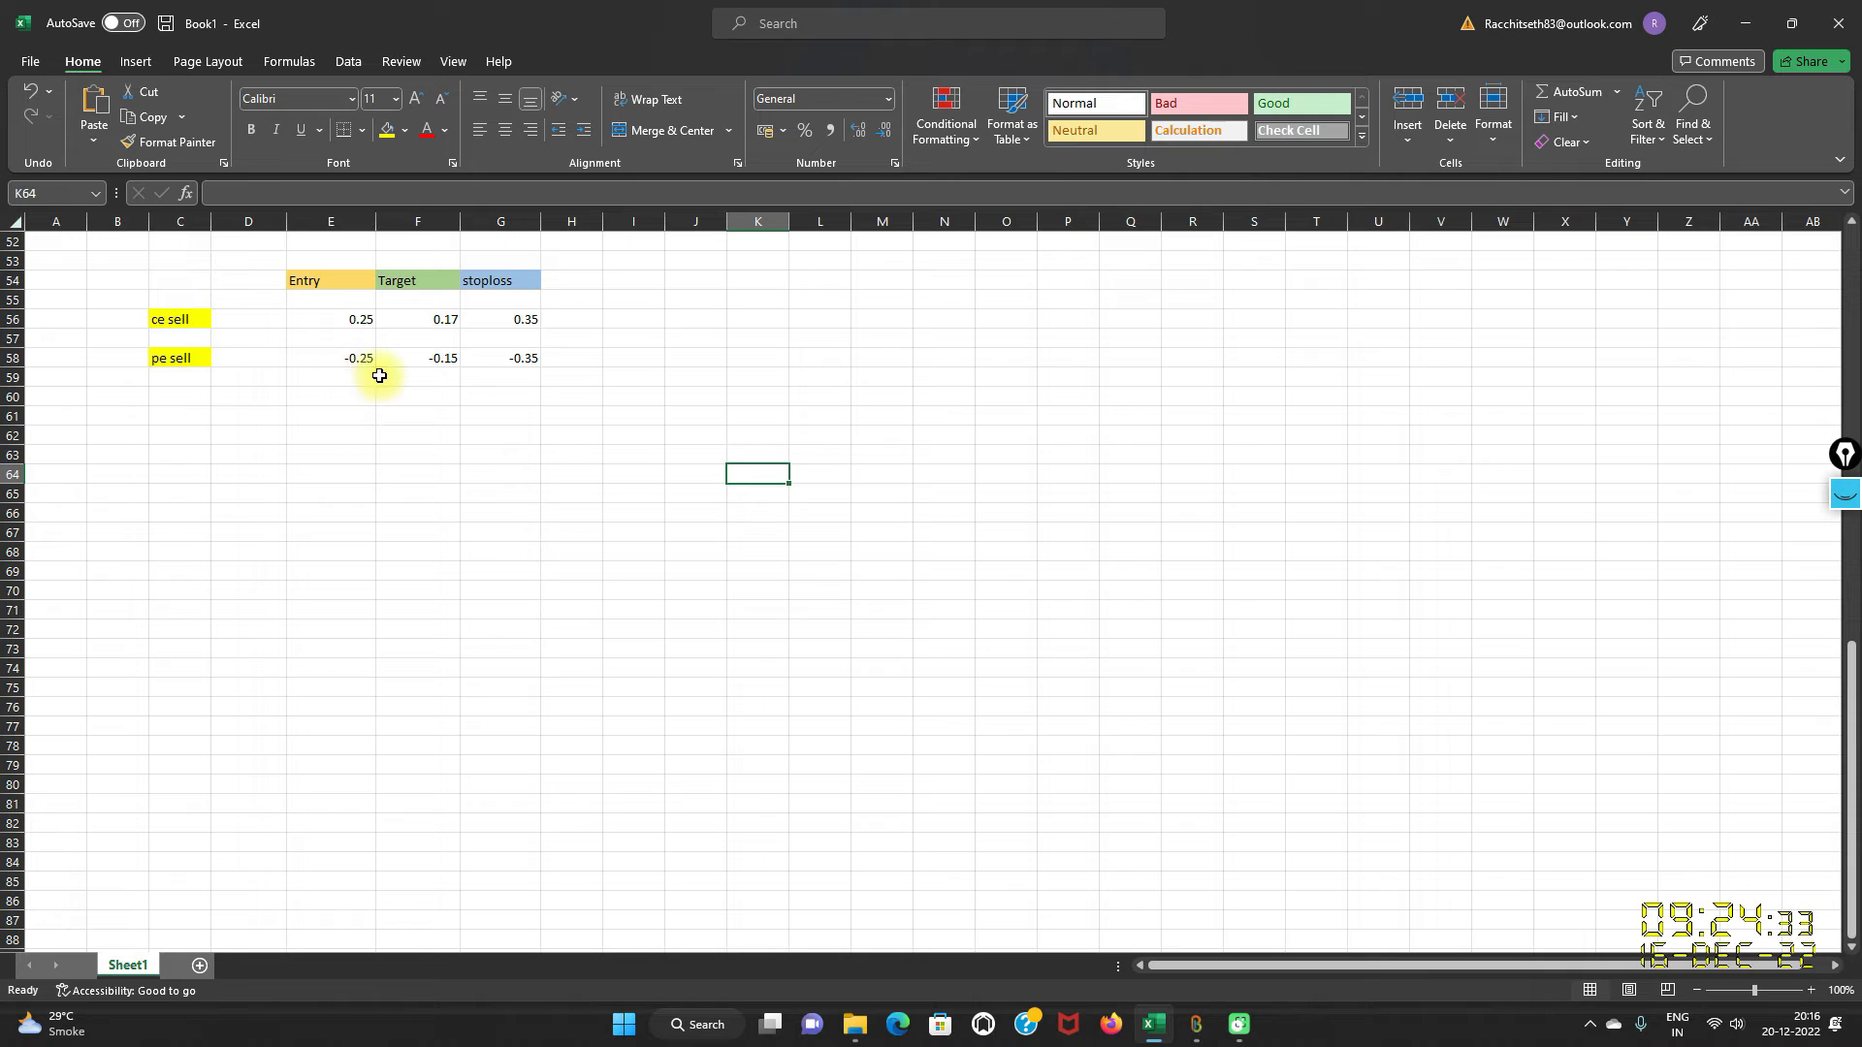
mouse_move(373, 361)
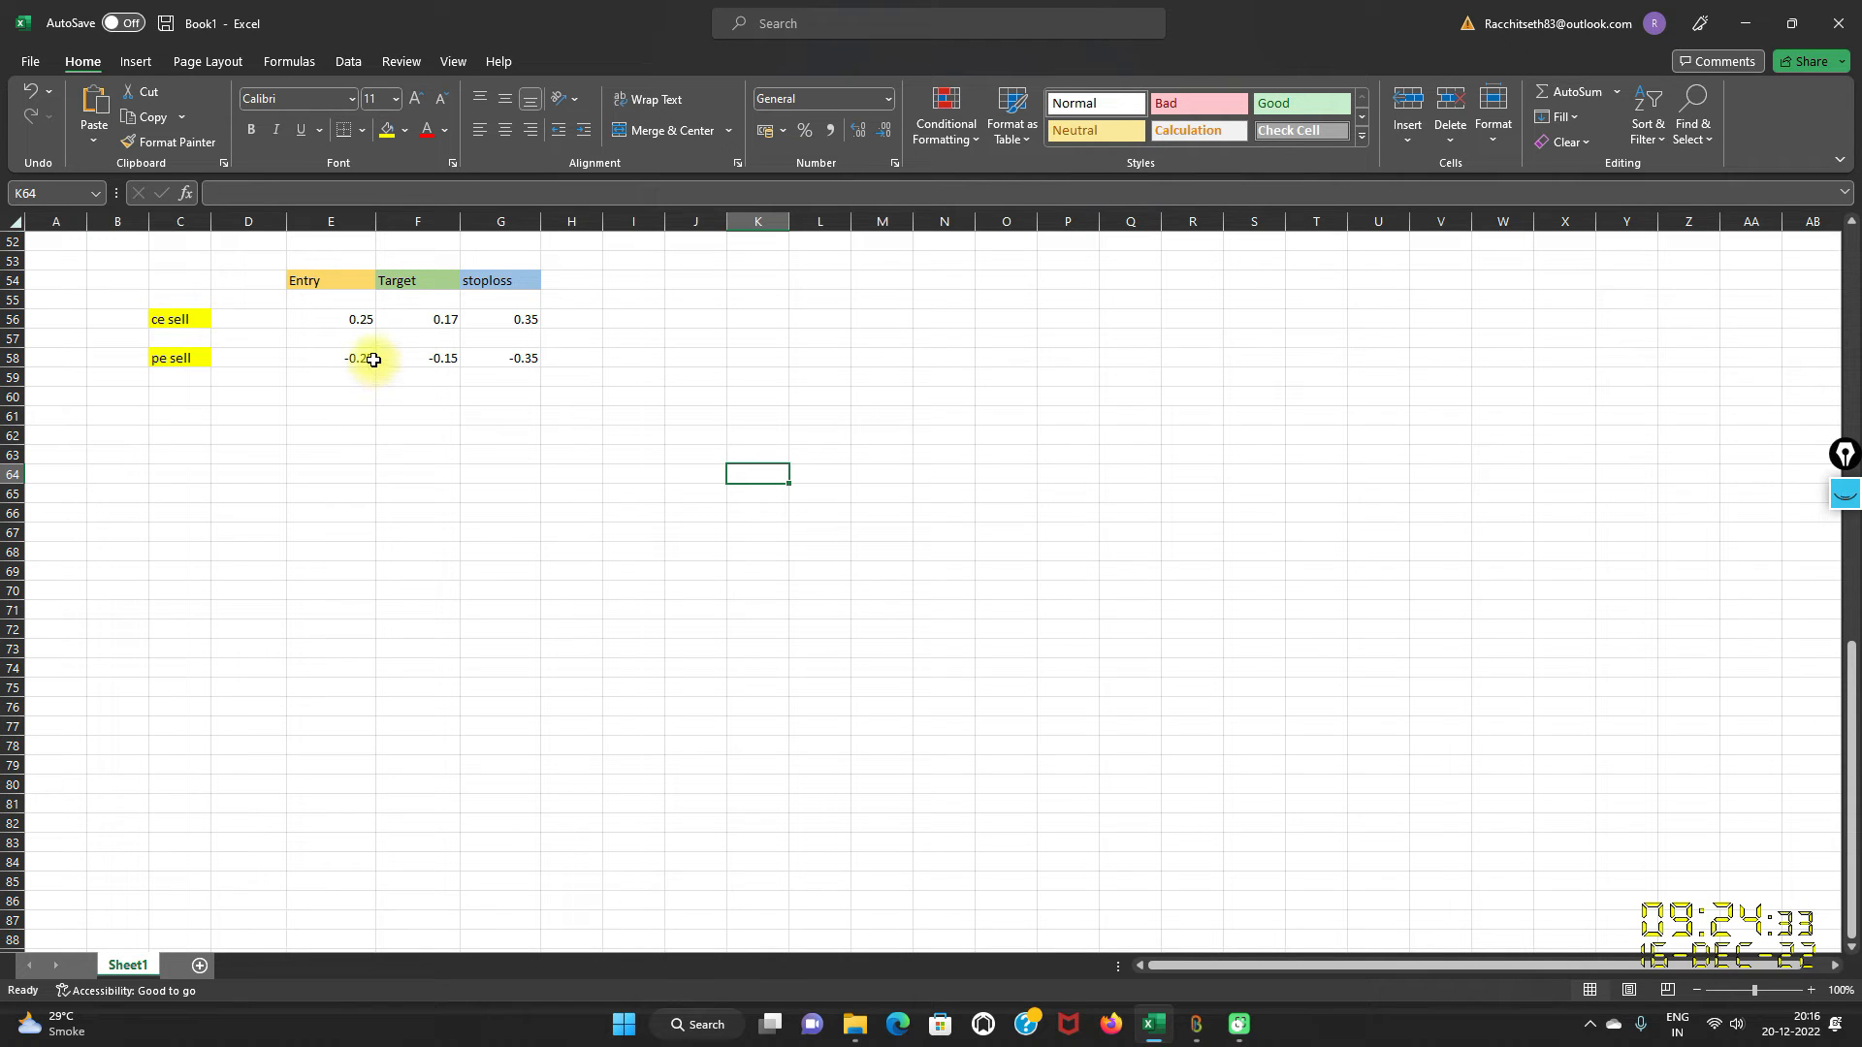
Change the pe sell Entry delta to -0.27 and the ce sell Entry to 0.27.
double_click(330, 357)
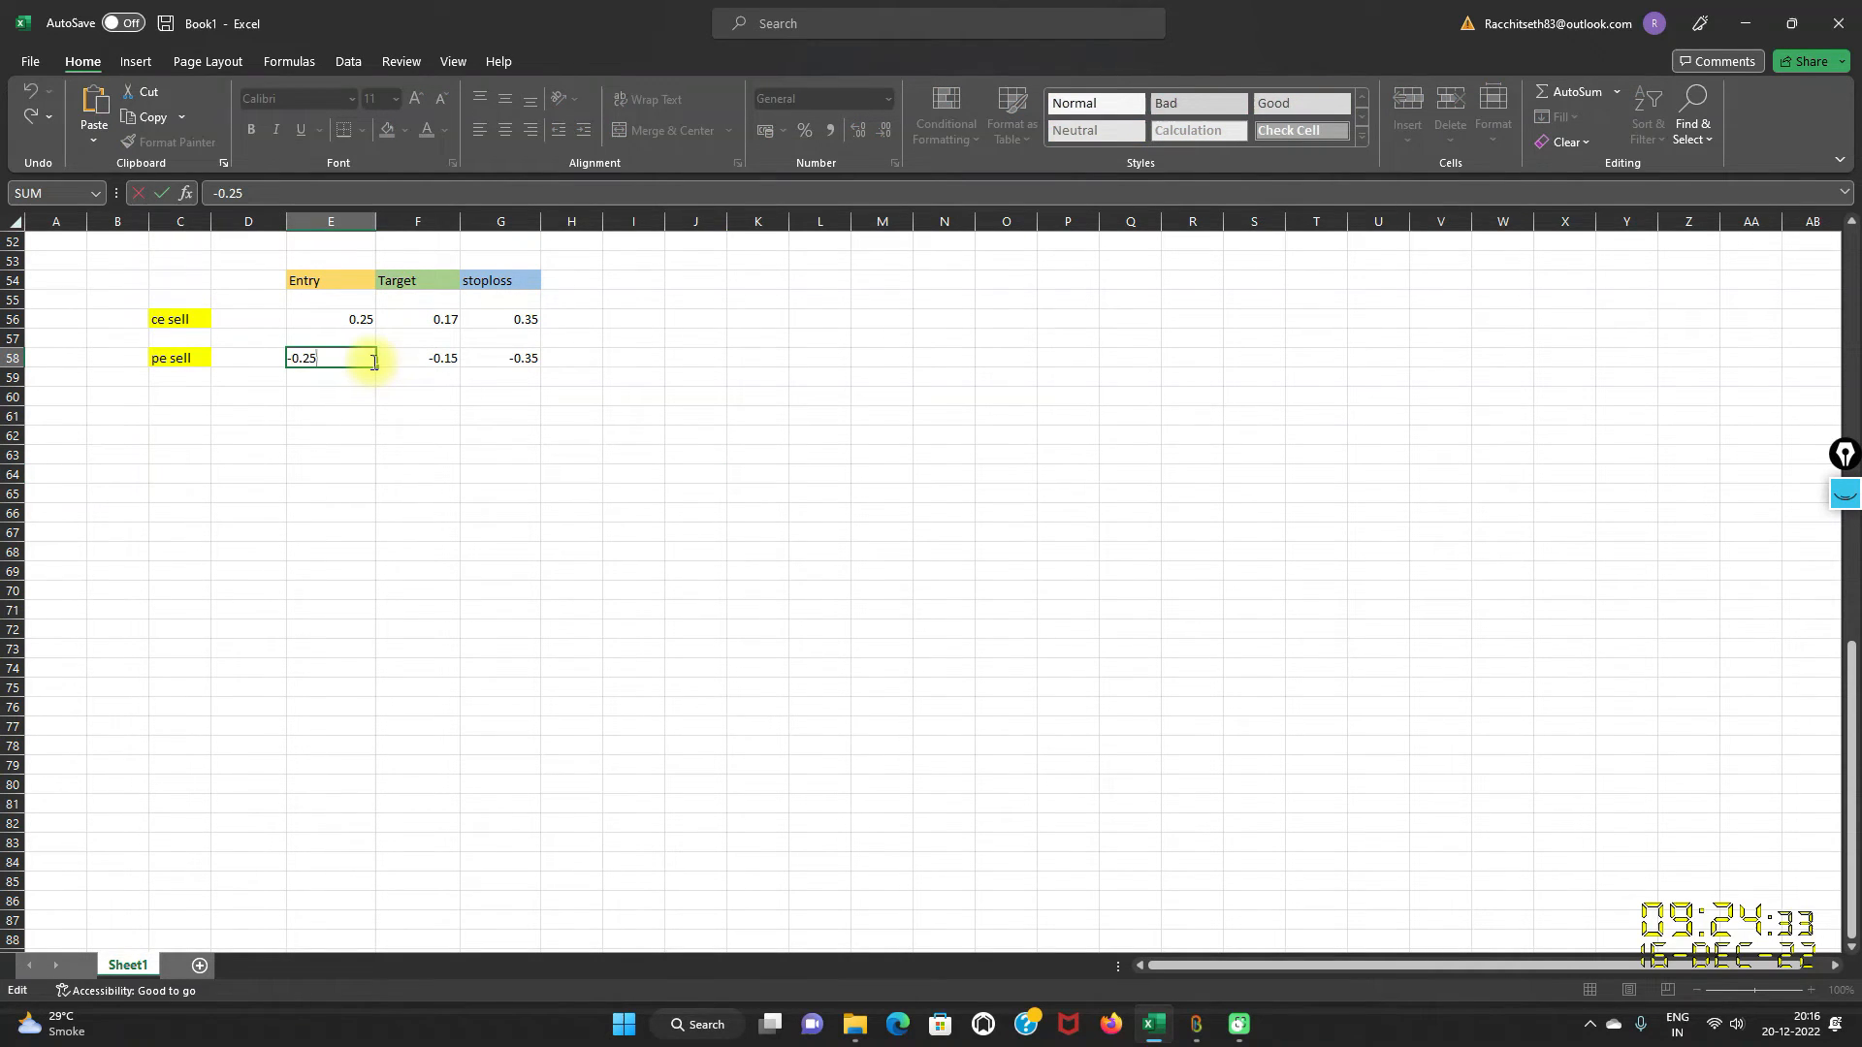
type("-0.27")
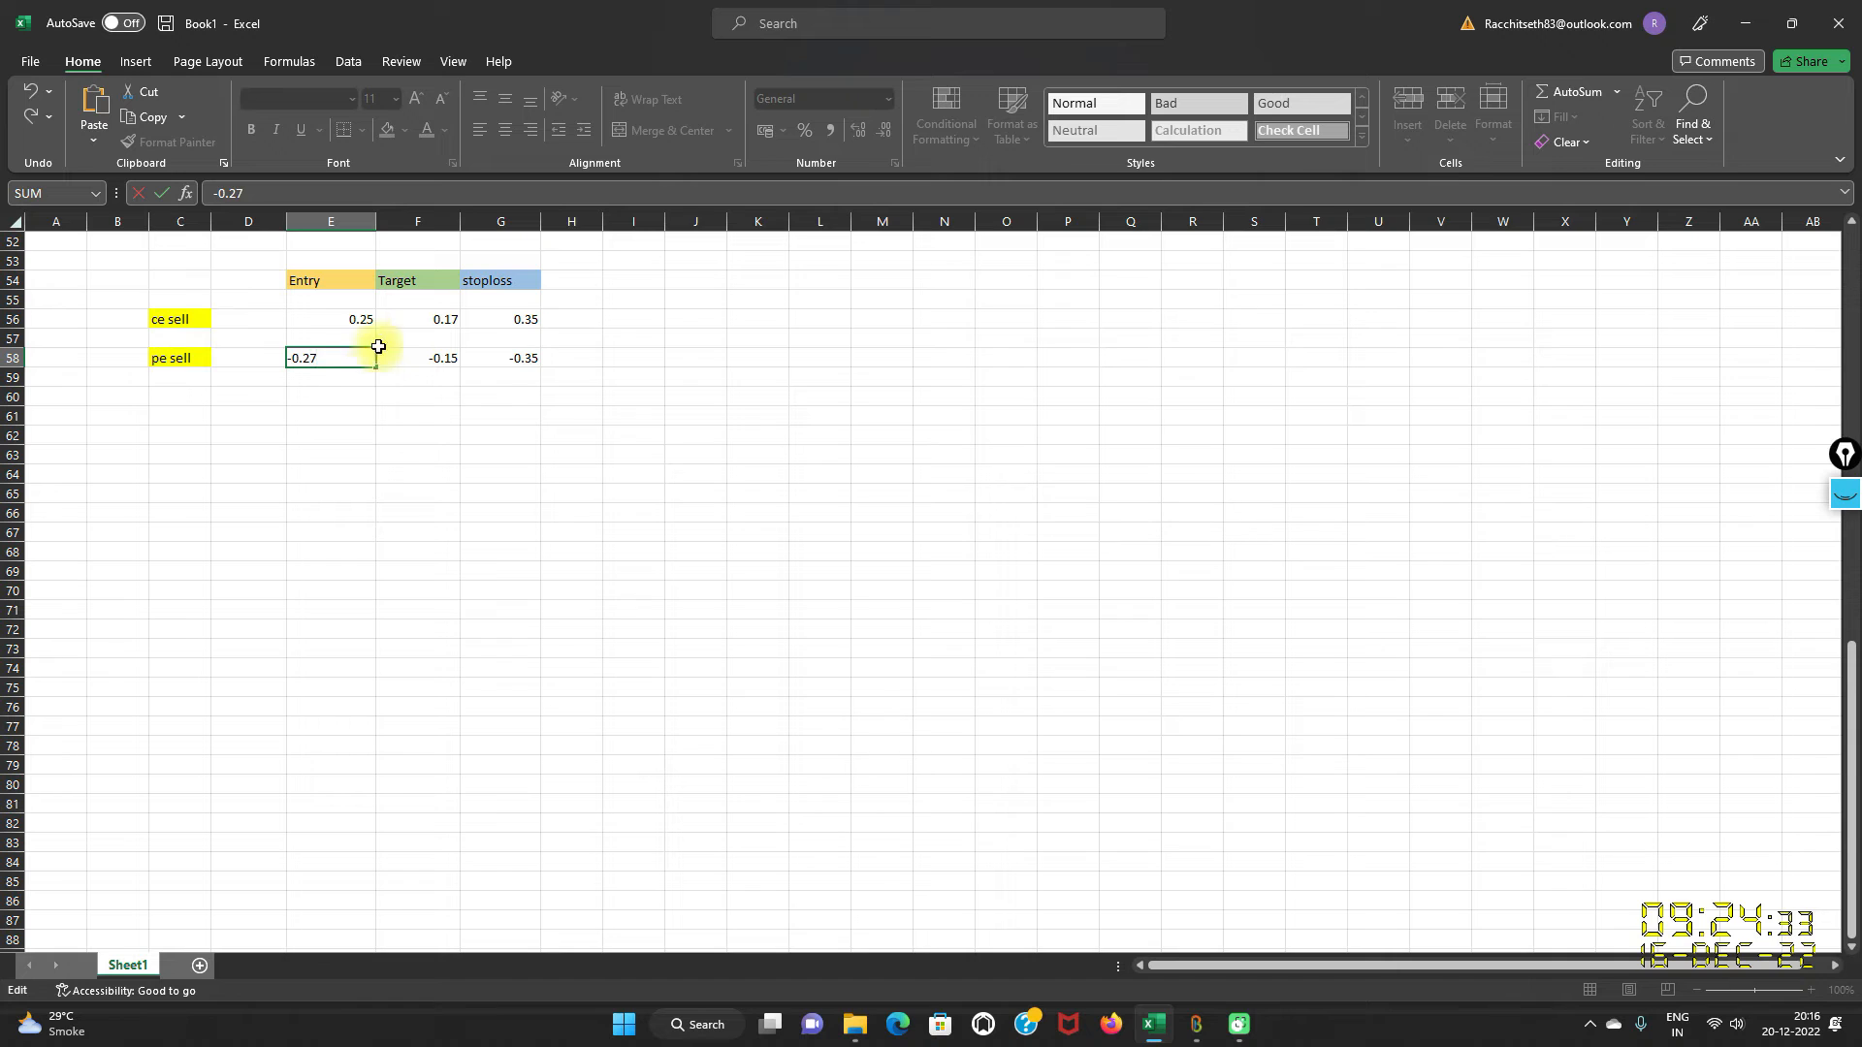
left_click(329, 318)
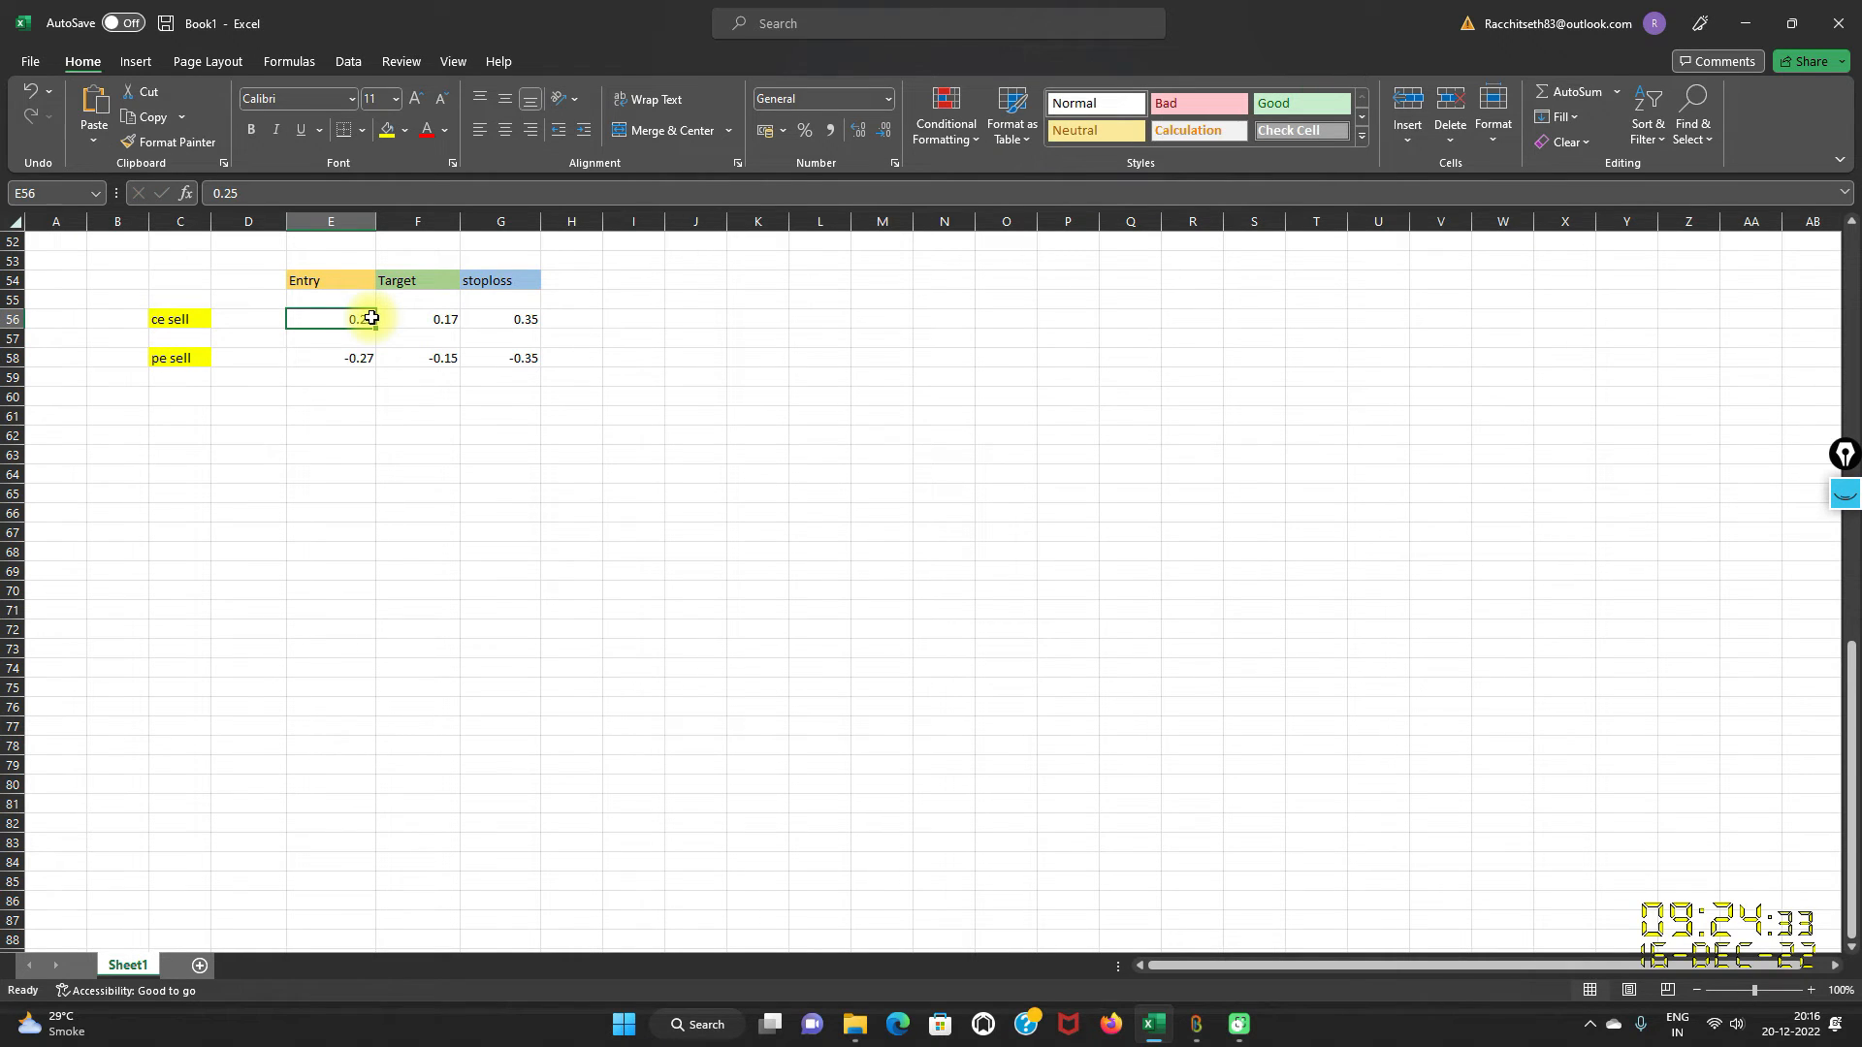
double_click(330, 318)
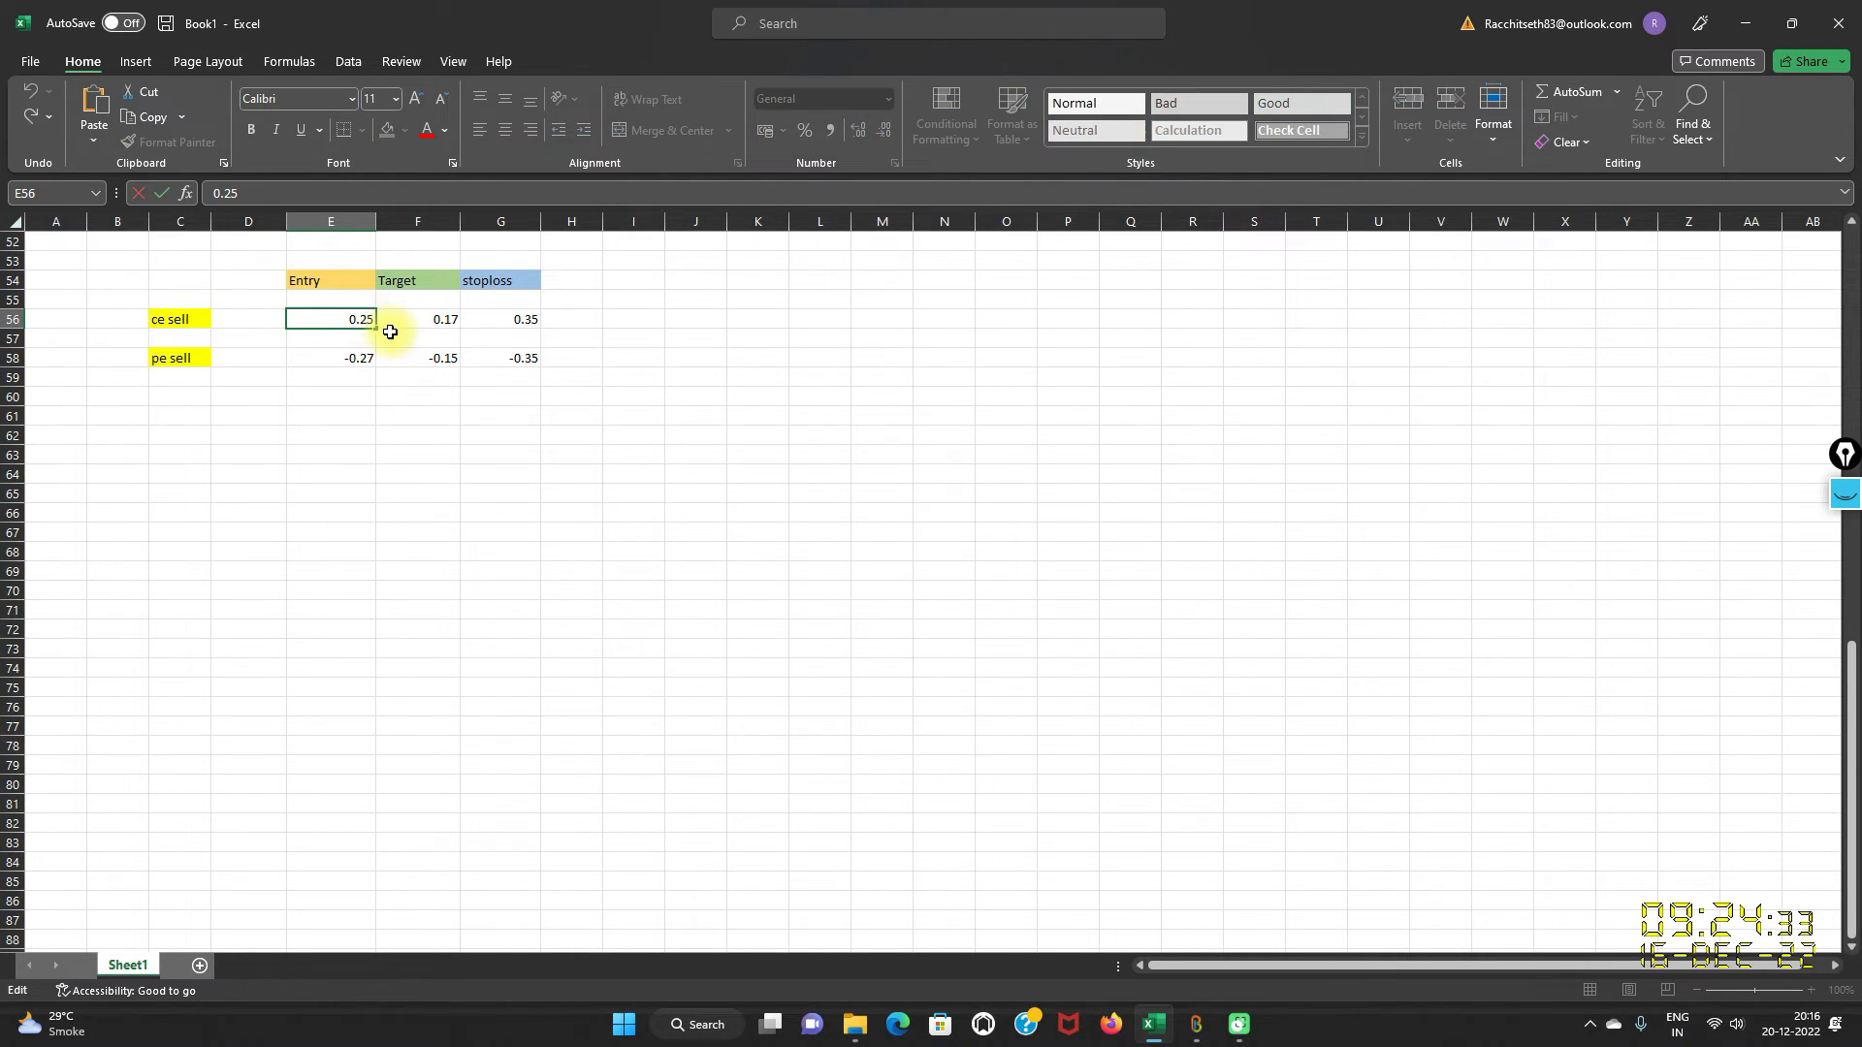
type("0.27")
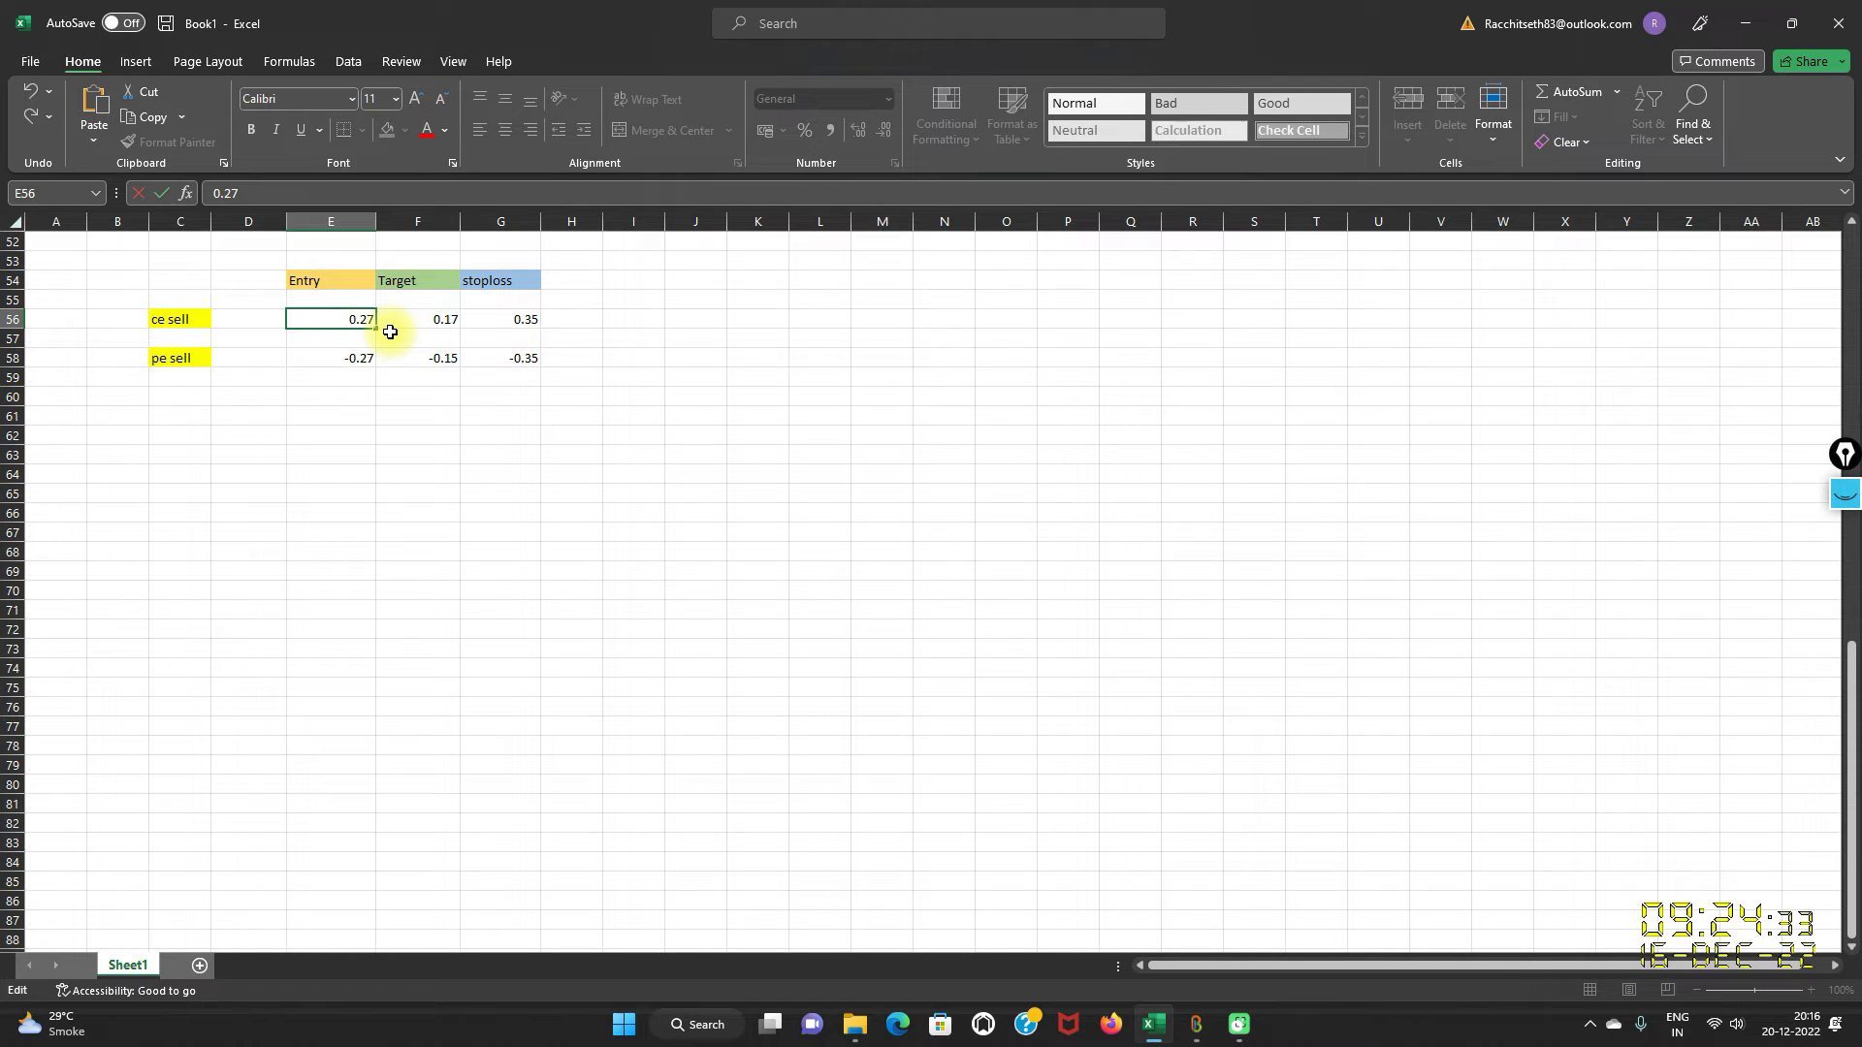
mouse_move(440, 324)
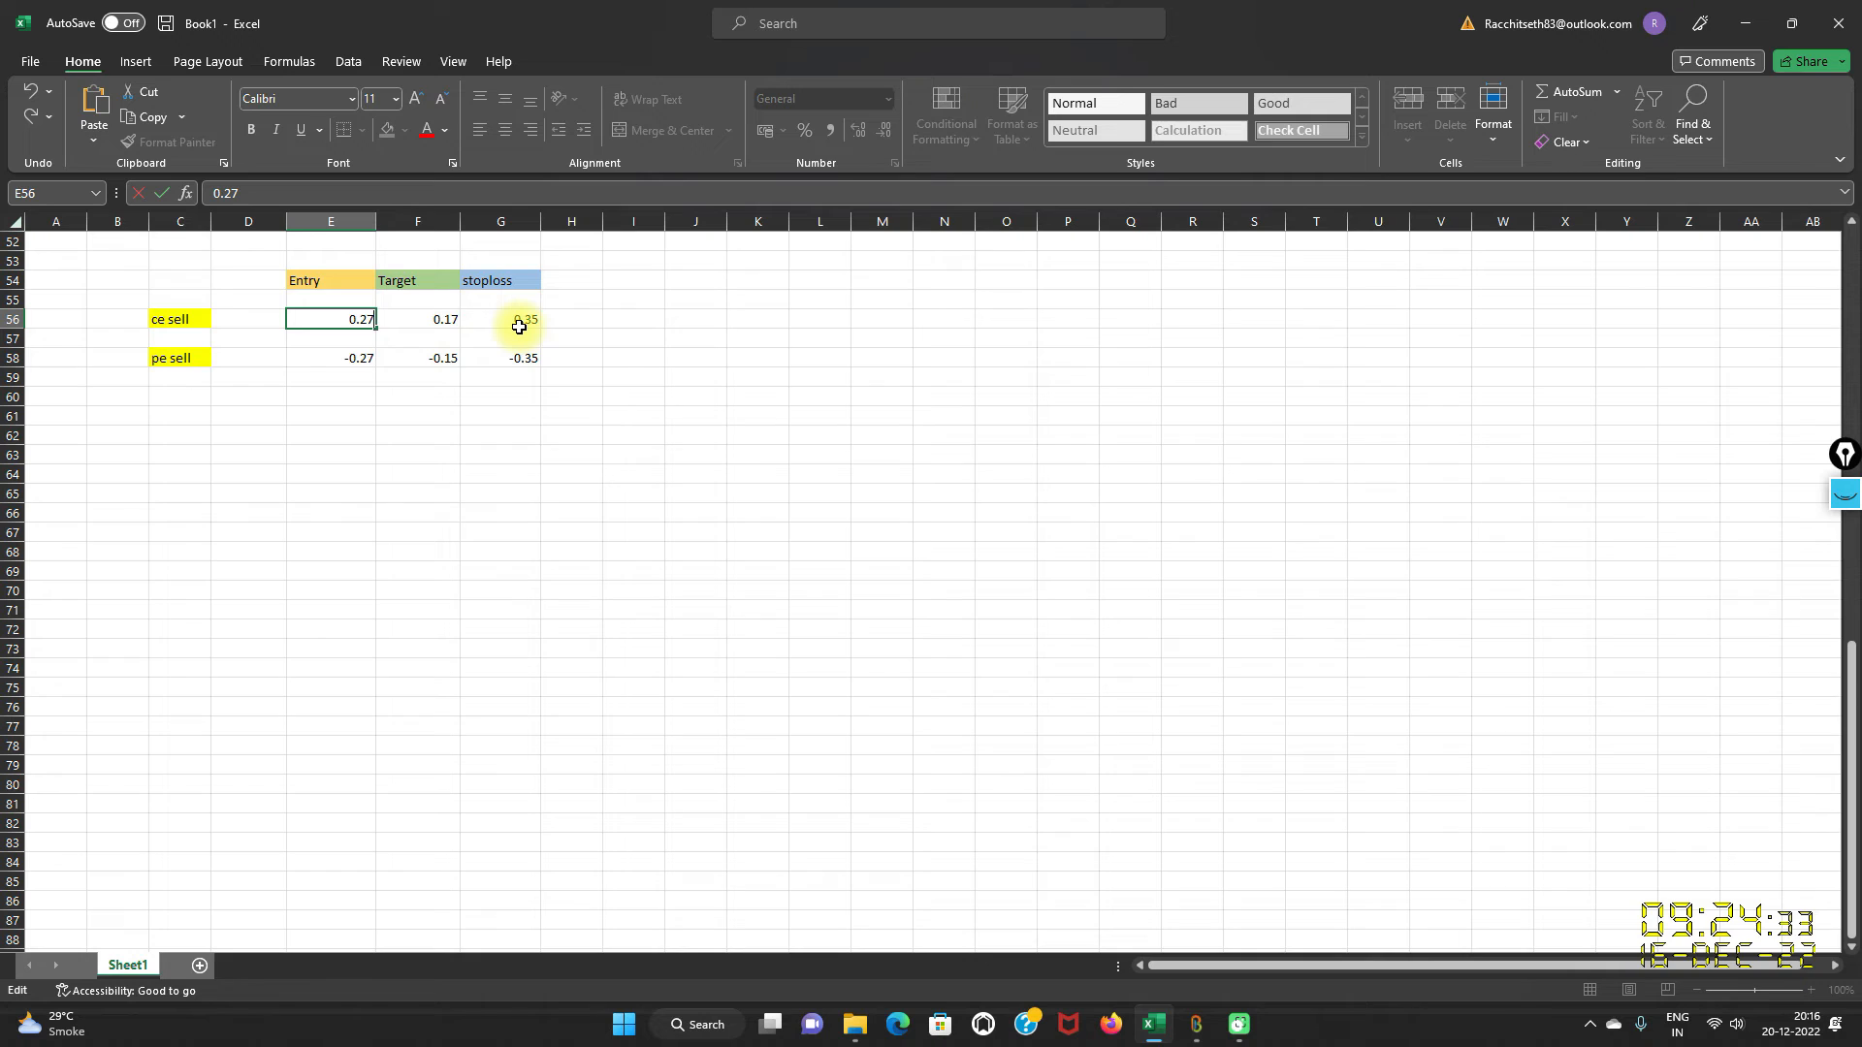
mouse_move(309, 369)
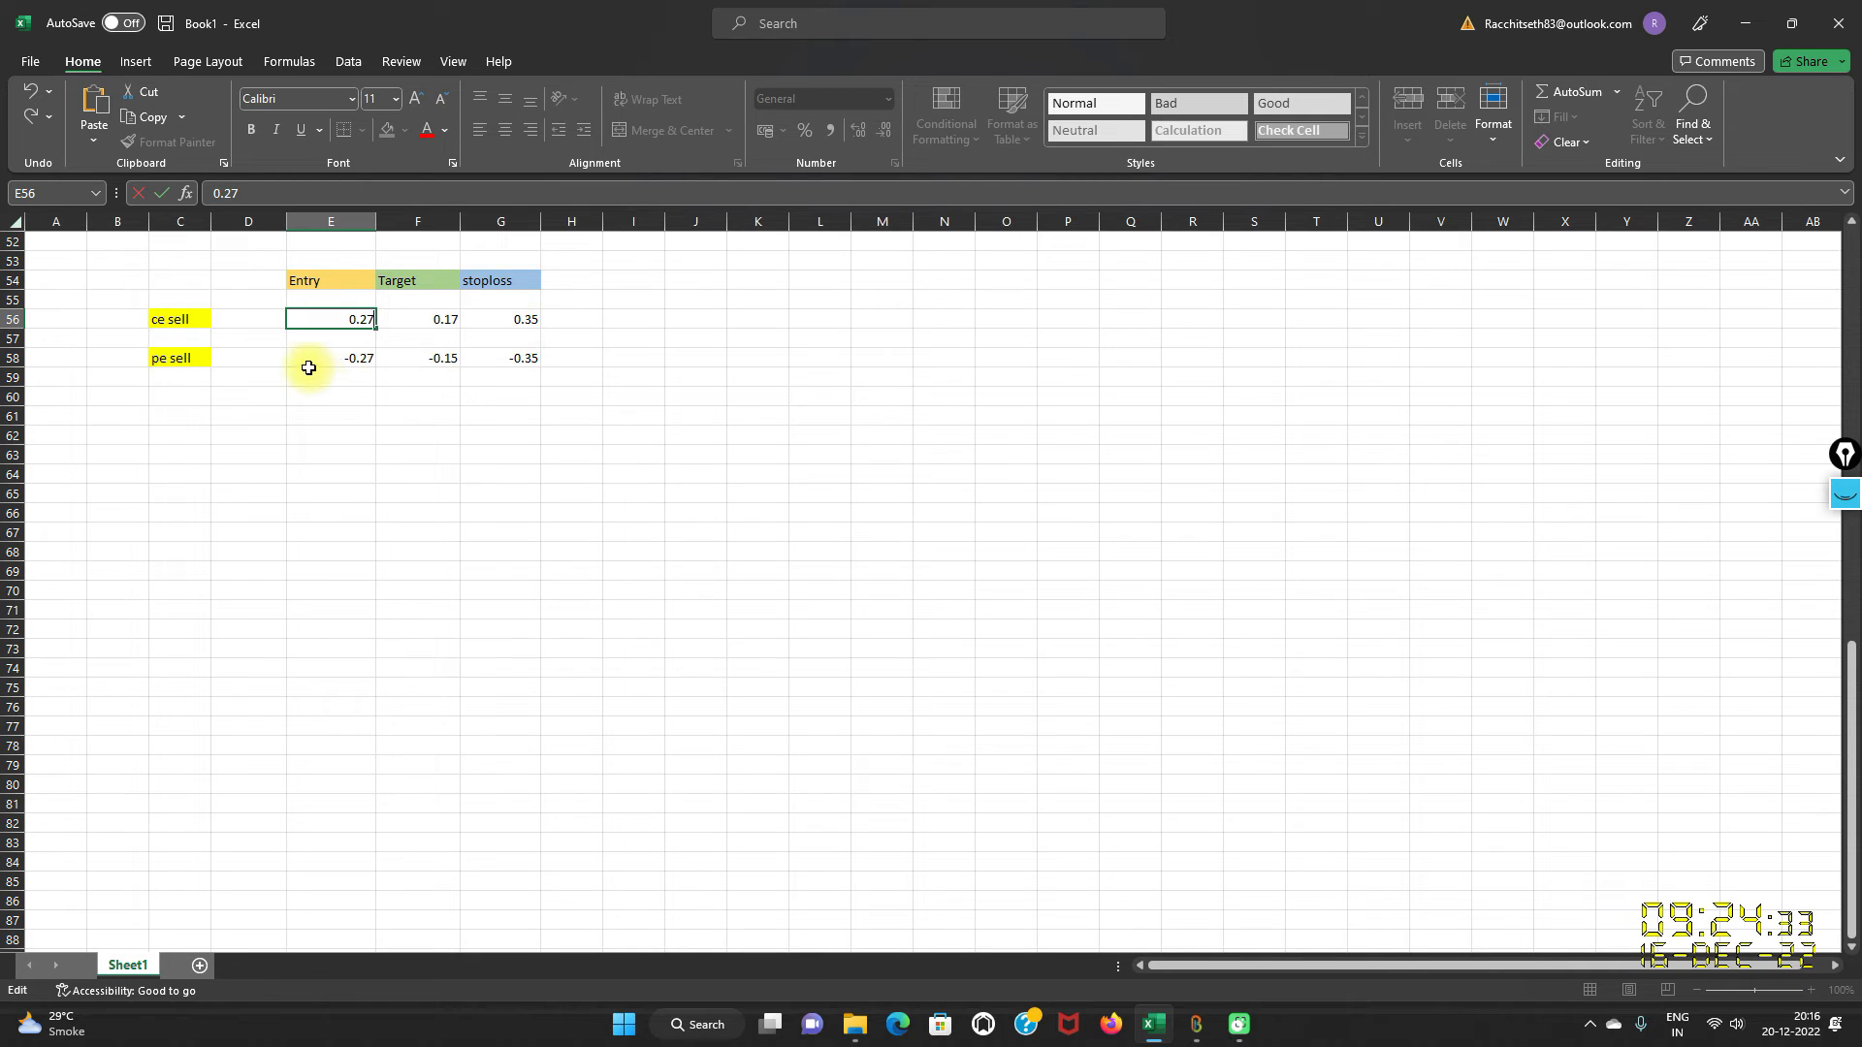
mouse_move(442, 369)
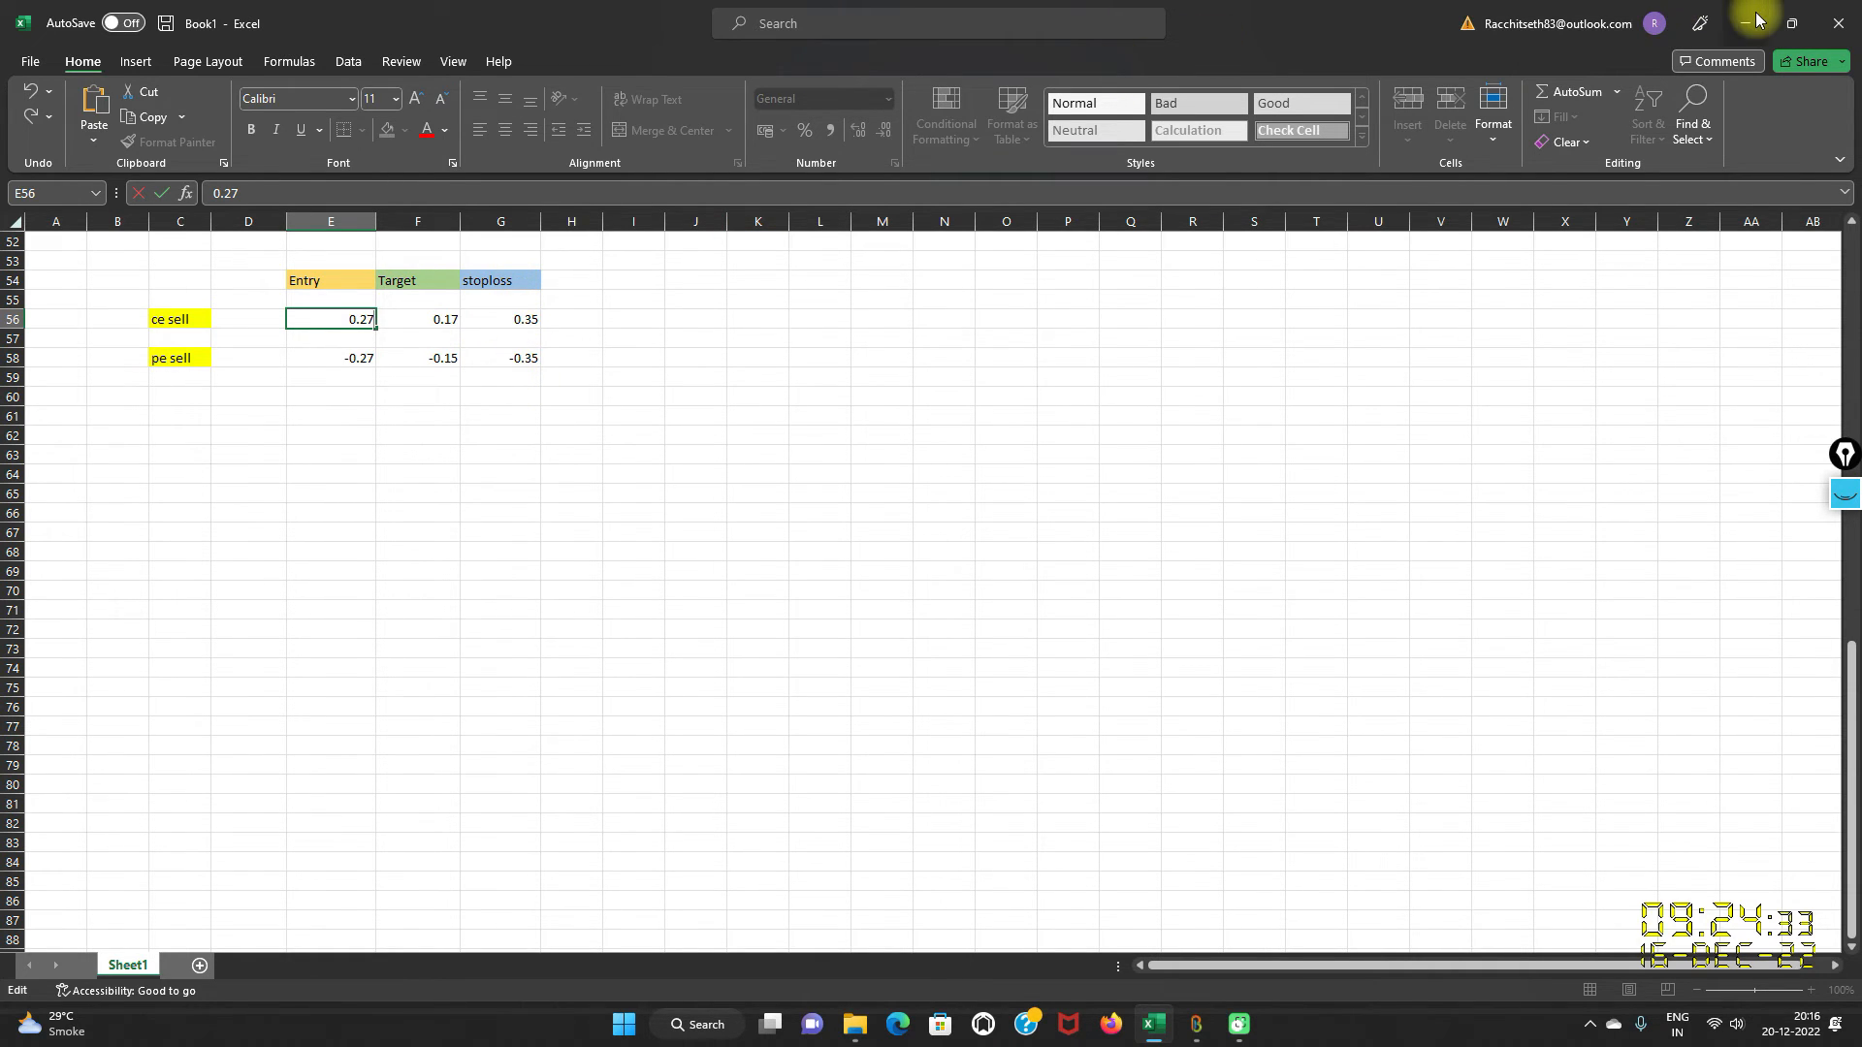
Enable DELTA NEUTRAL, recalibrate, and start the 16-Dec-2022 simulation at reduced speed.
left_click(1194, 1024)
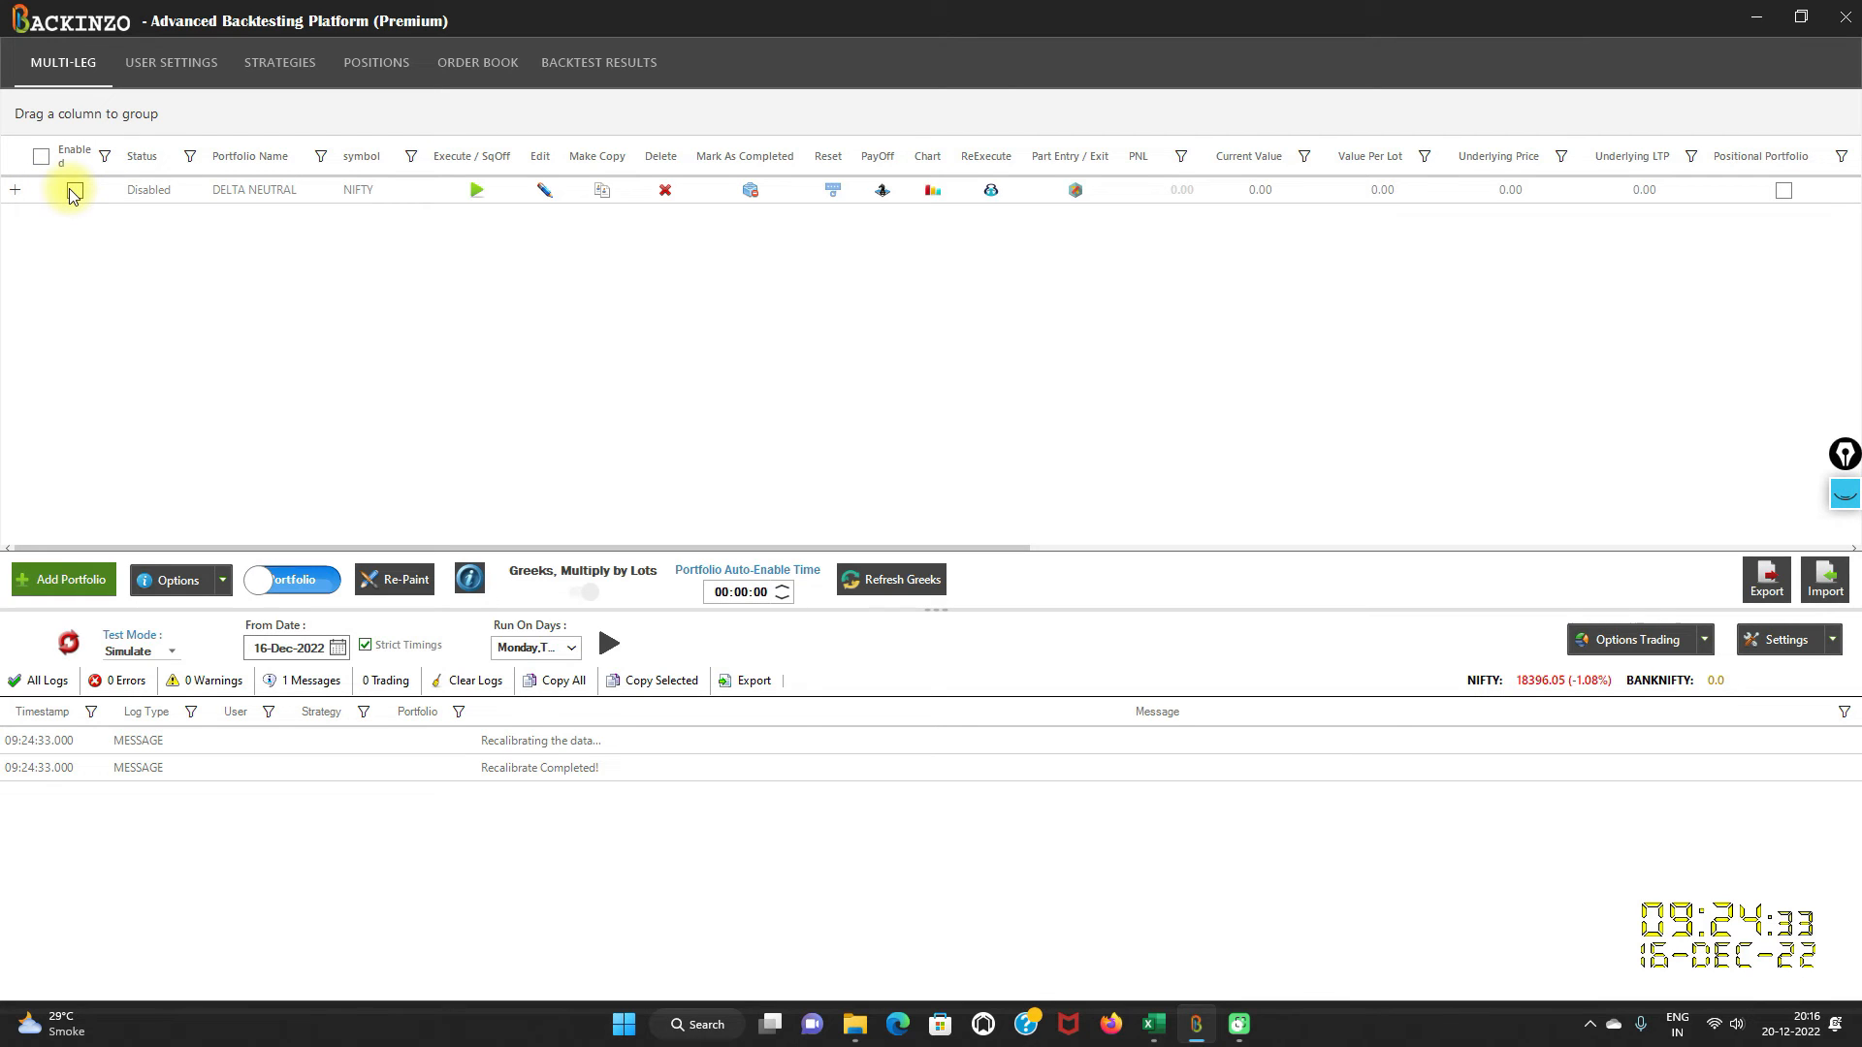
left_click(71, 190)
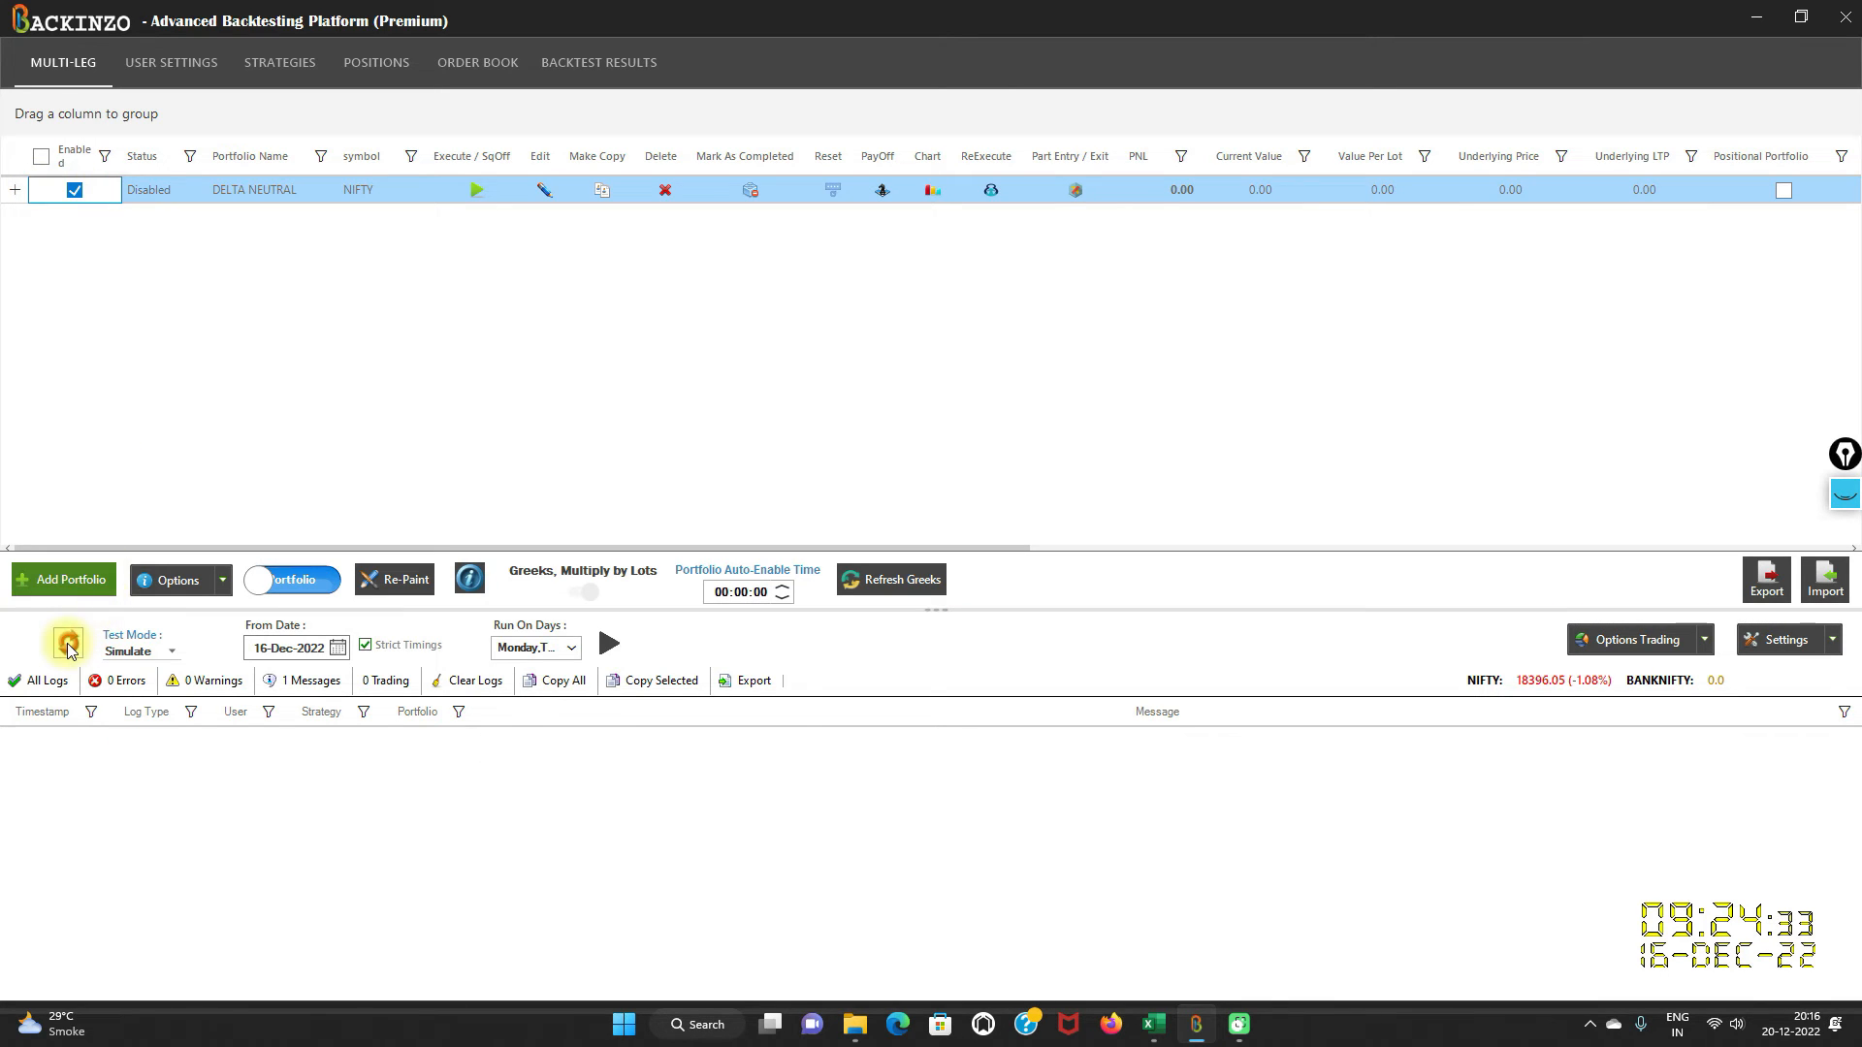
left_click(171, 650)
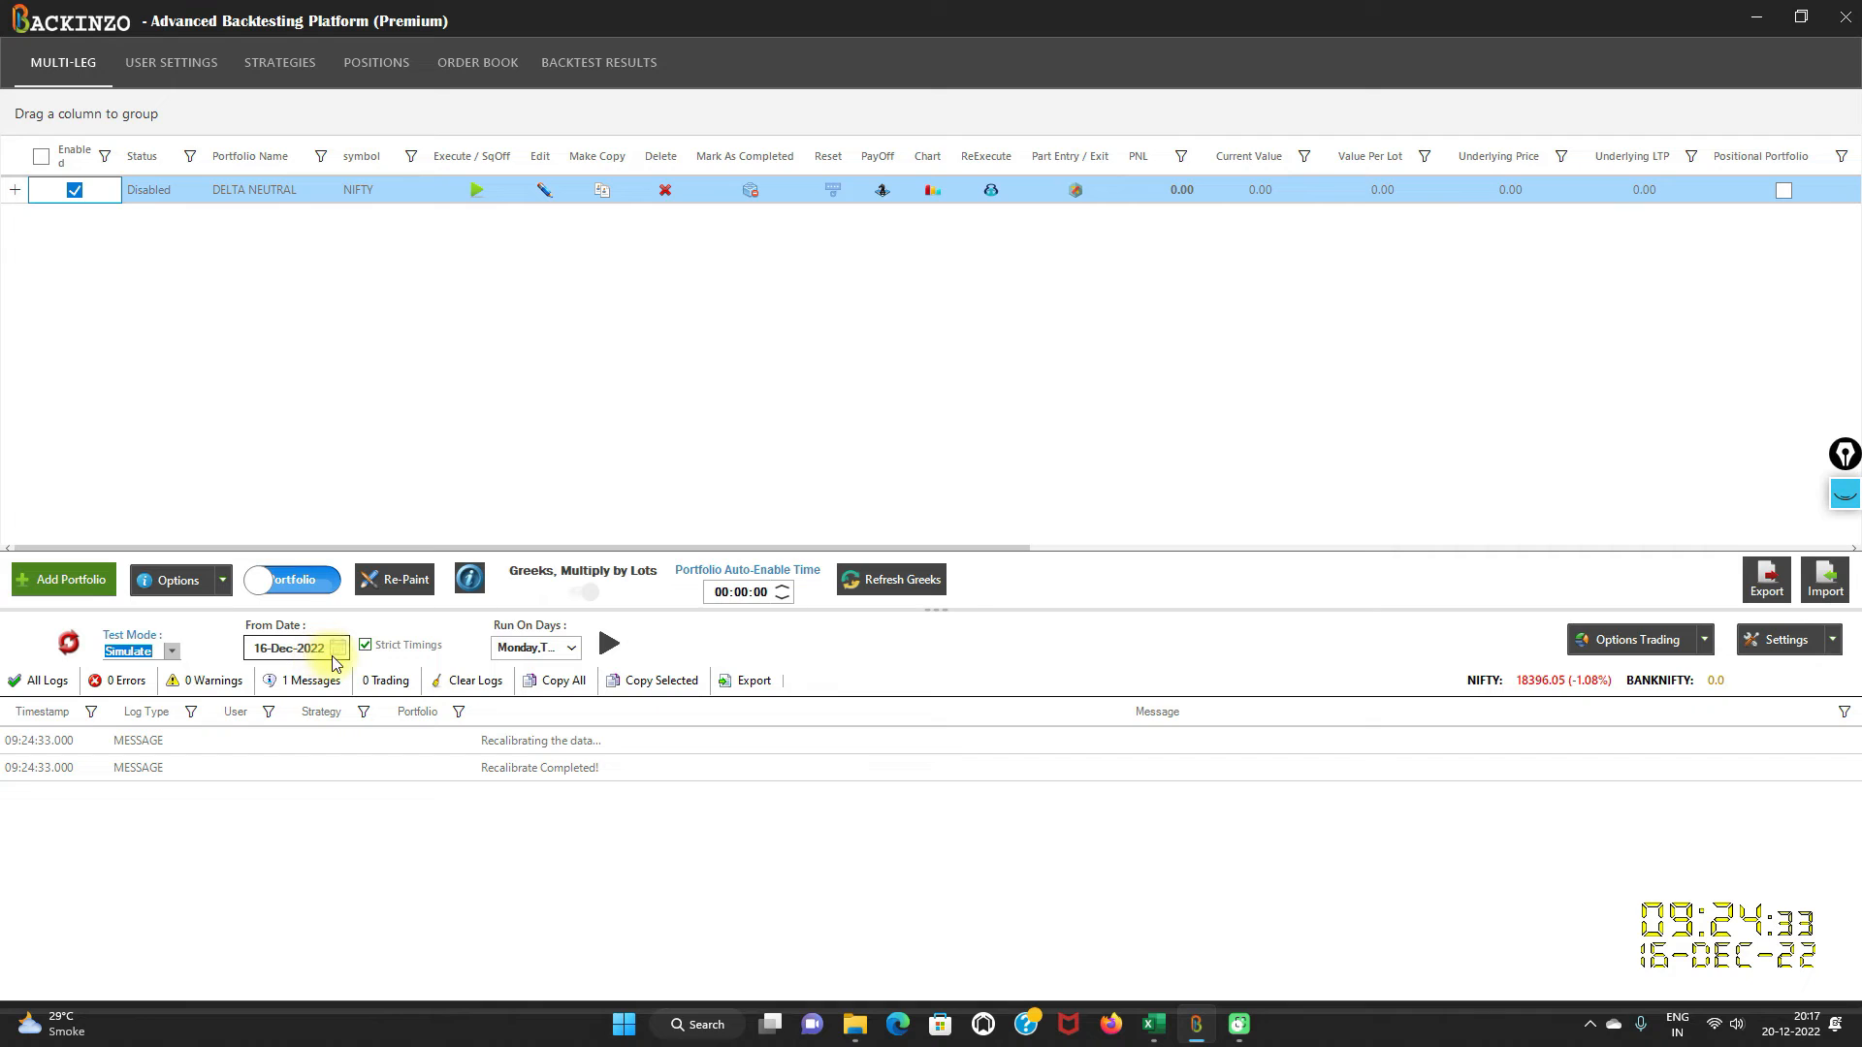
mouse_move(607, 644)
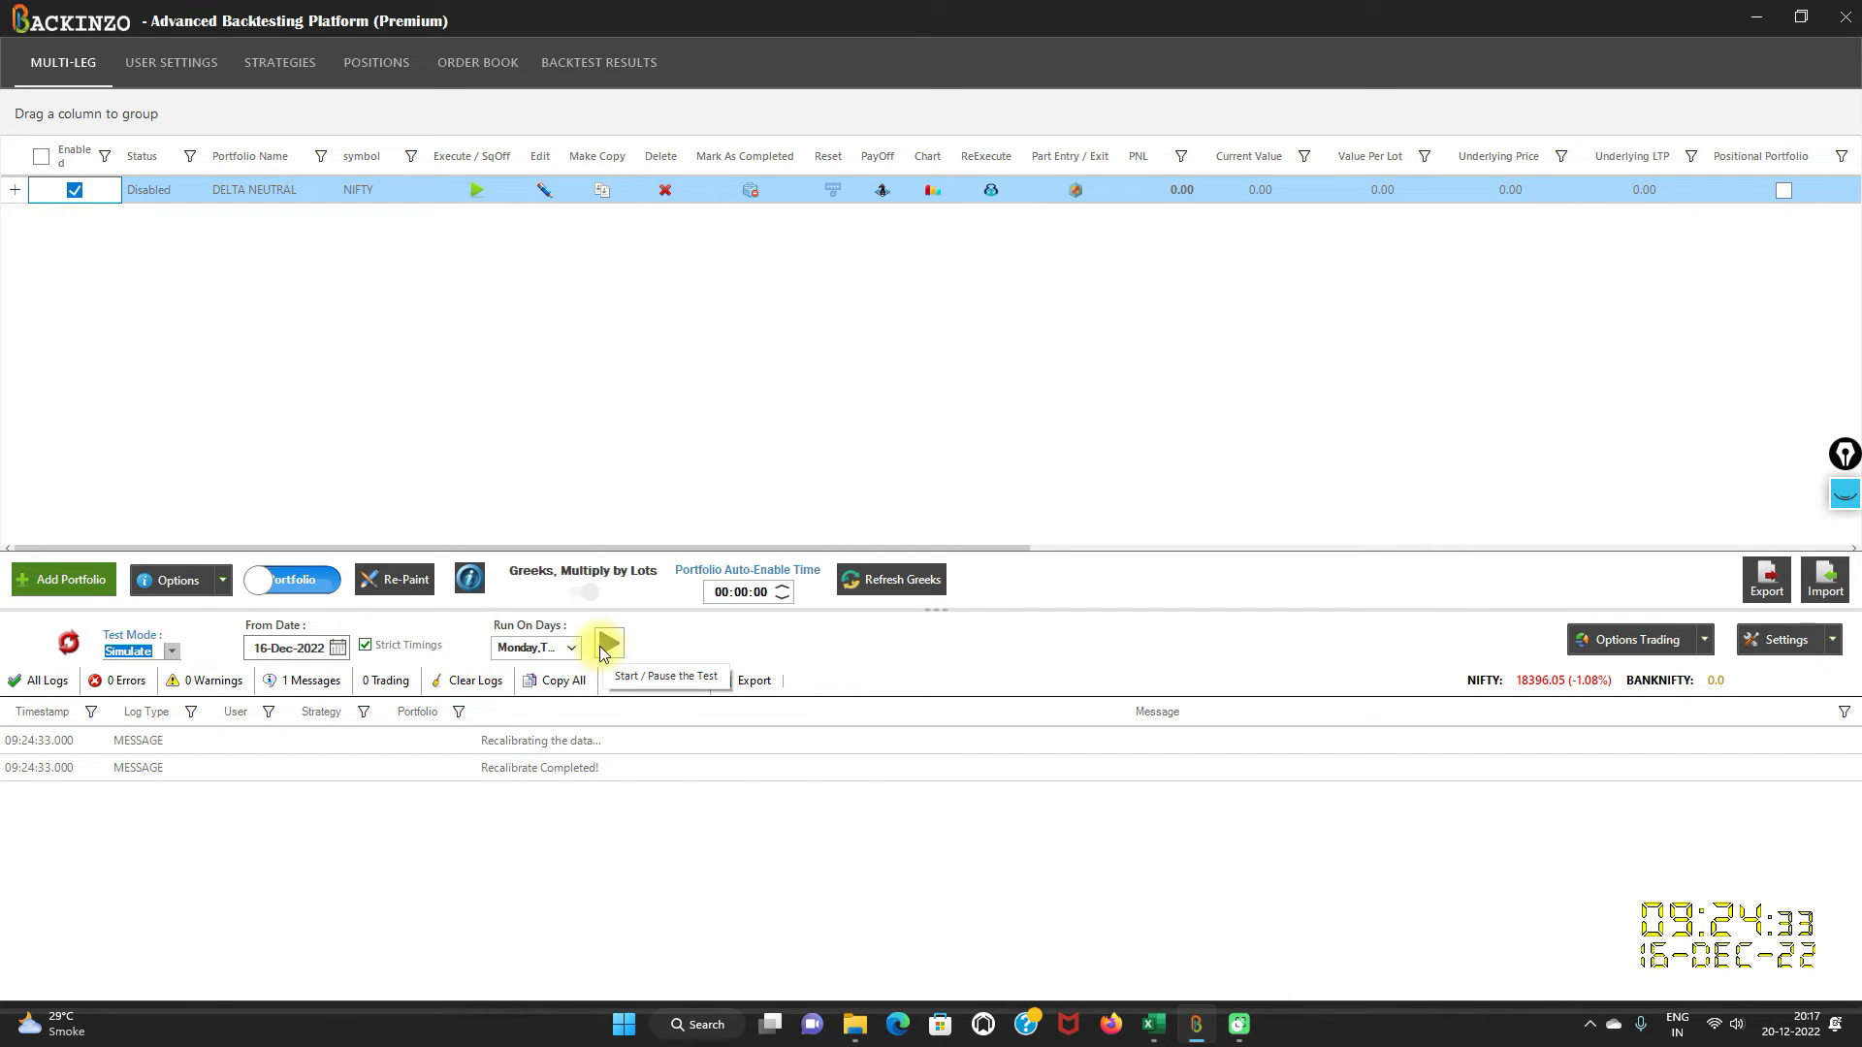
left_click(607, 643)
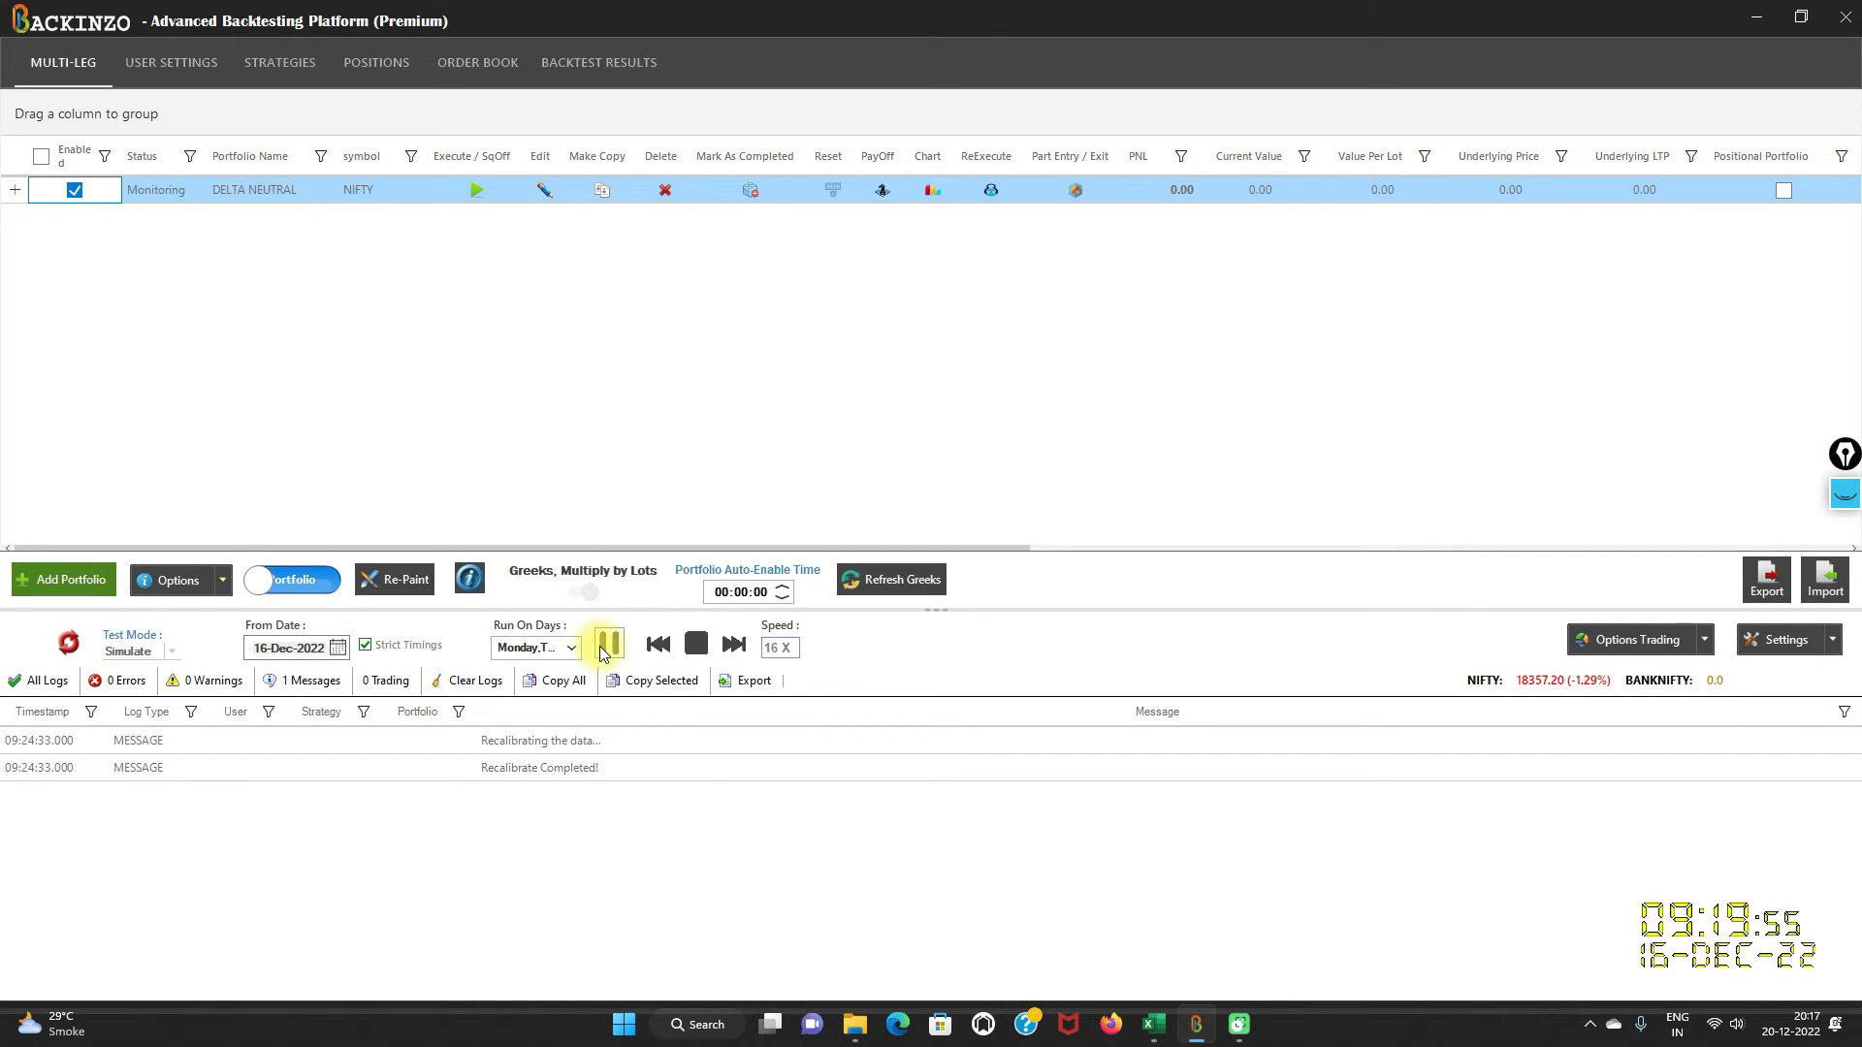
left_click(607, 644)
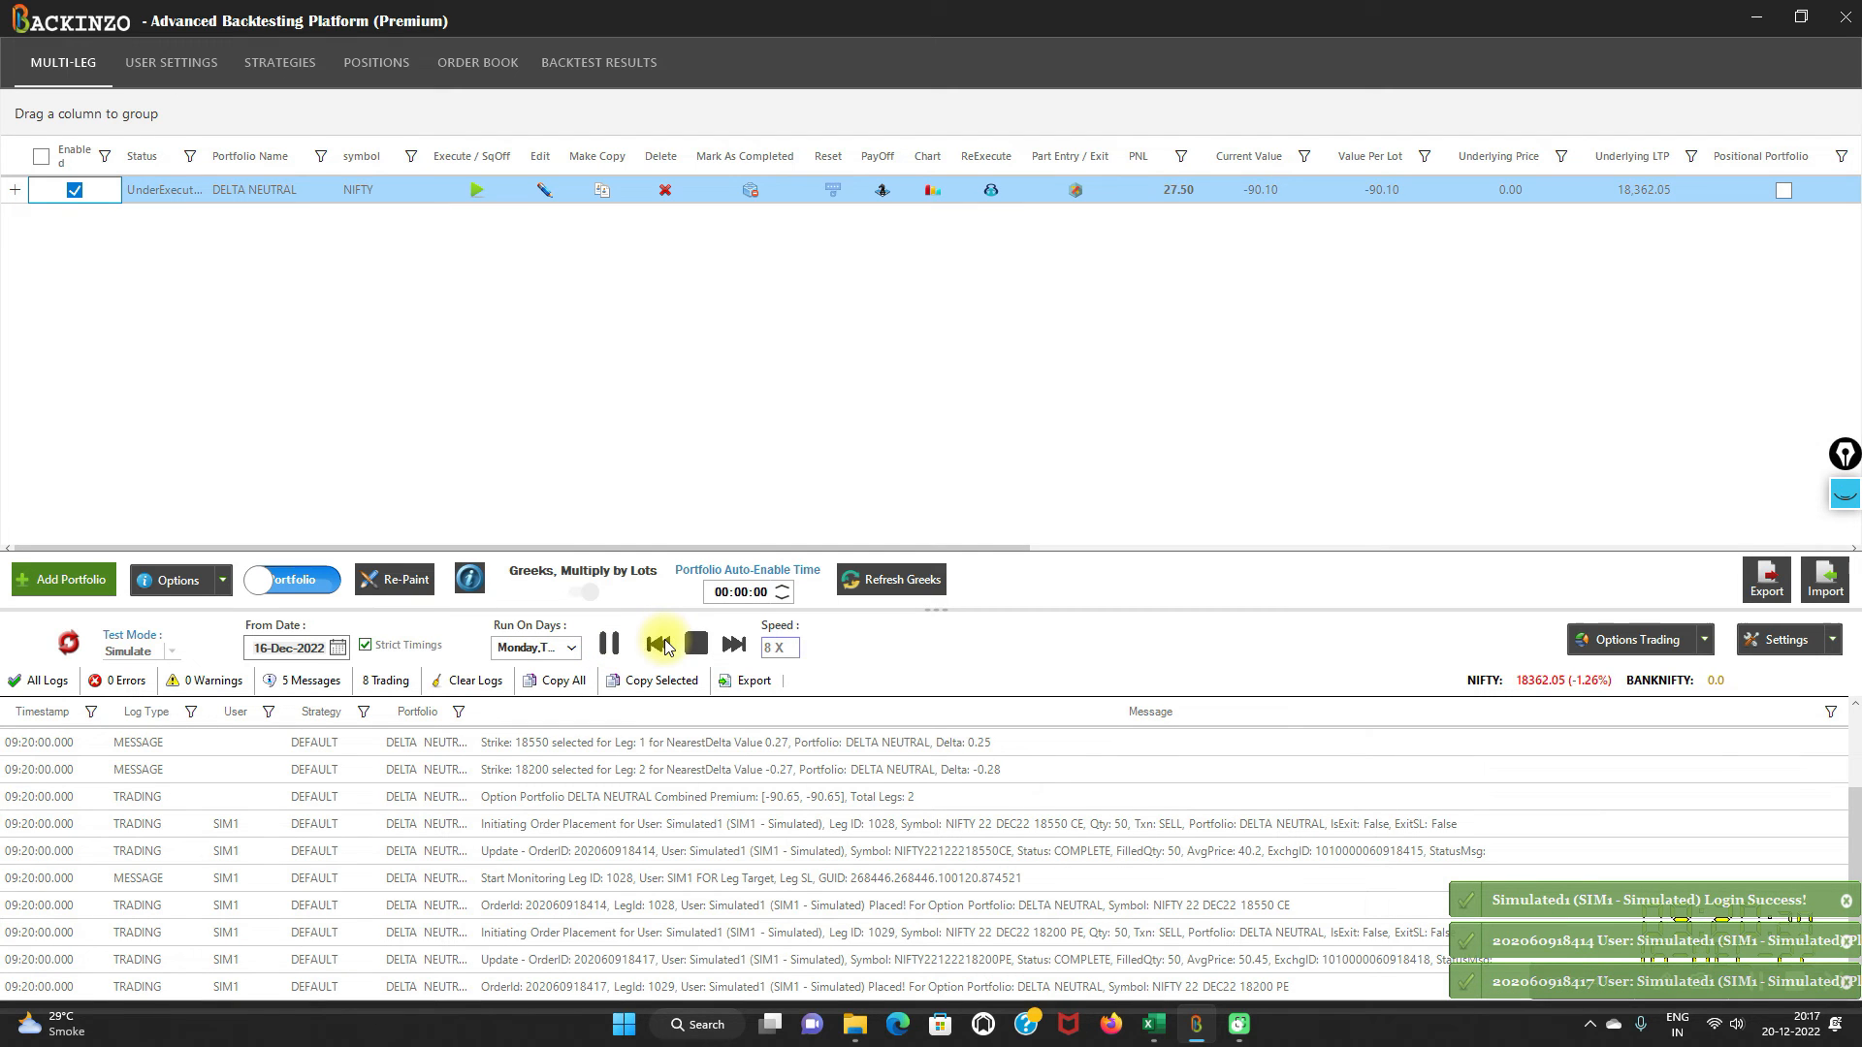
Slow to 2X and expand DELTA NEUTRAL and the Simulated1 user row to show the filled legs.
left_click(657, 644)
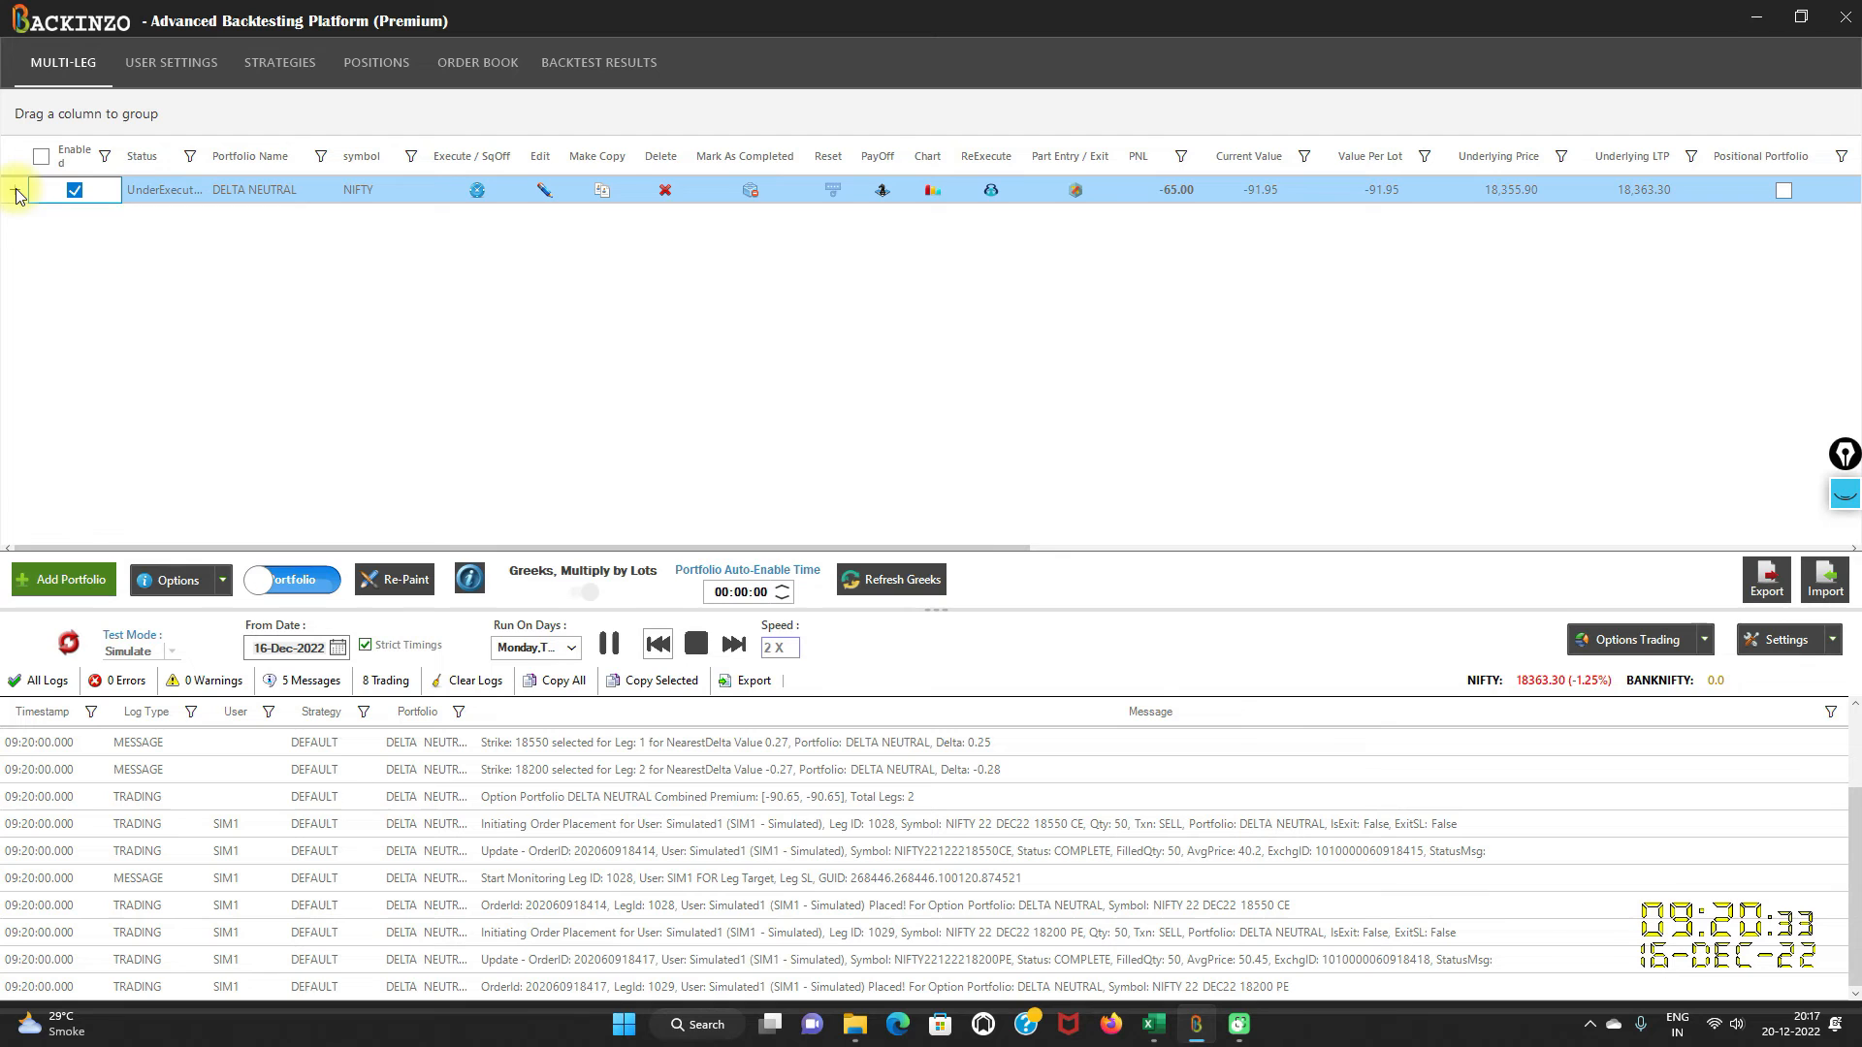
left_click(15, 190)
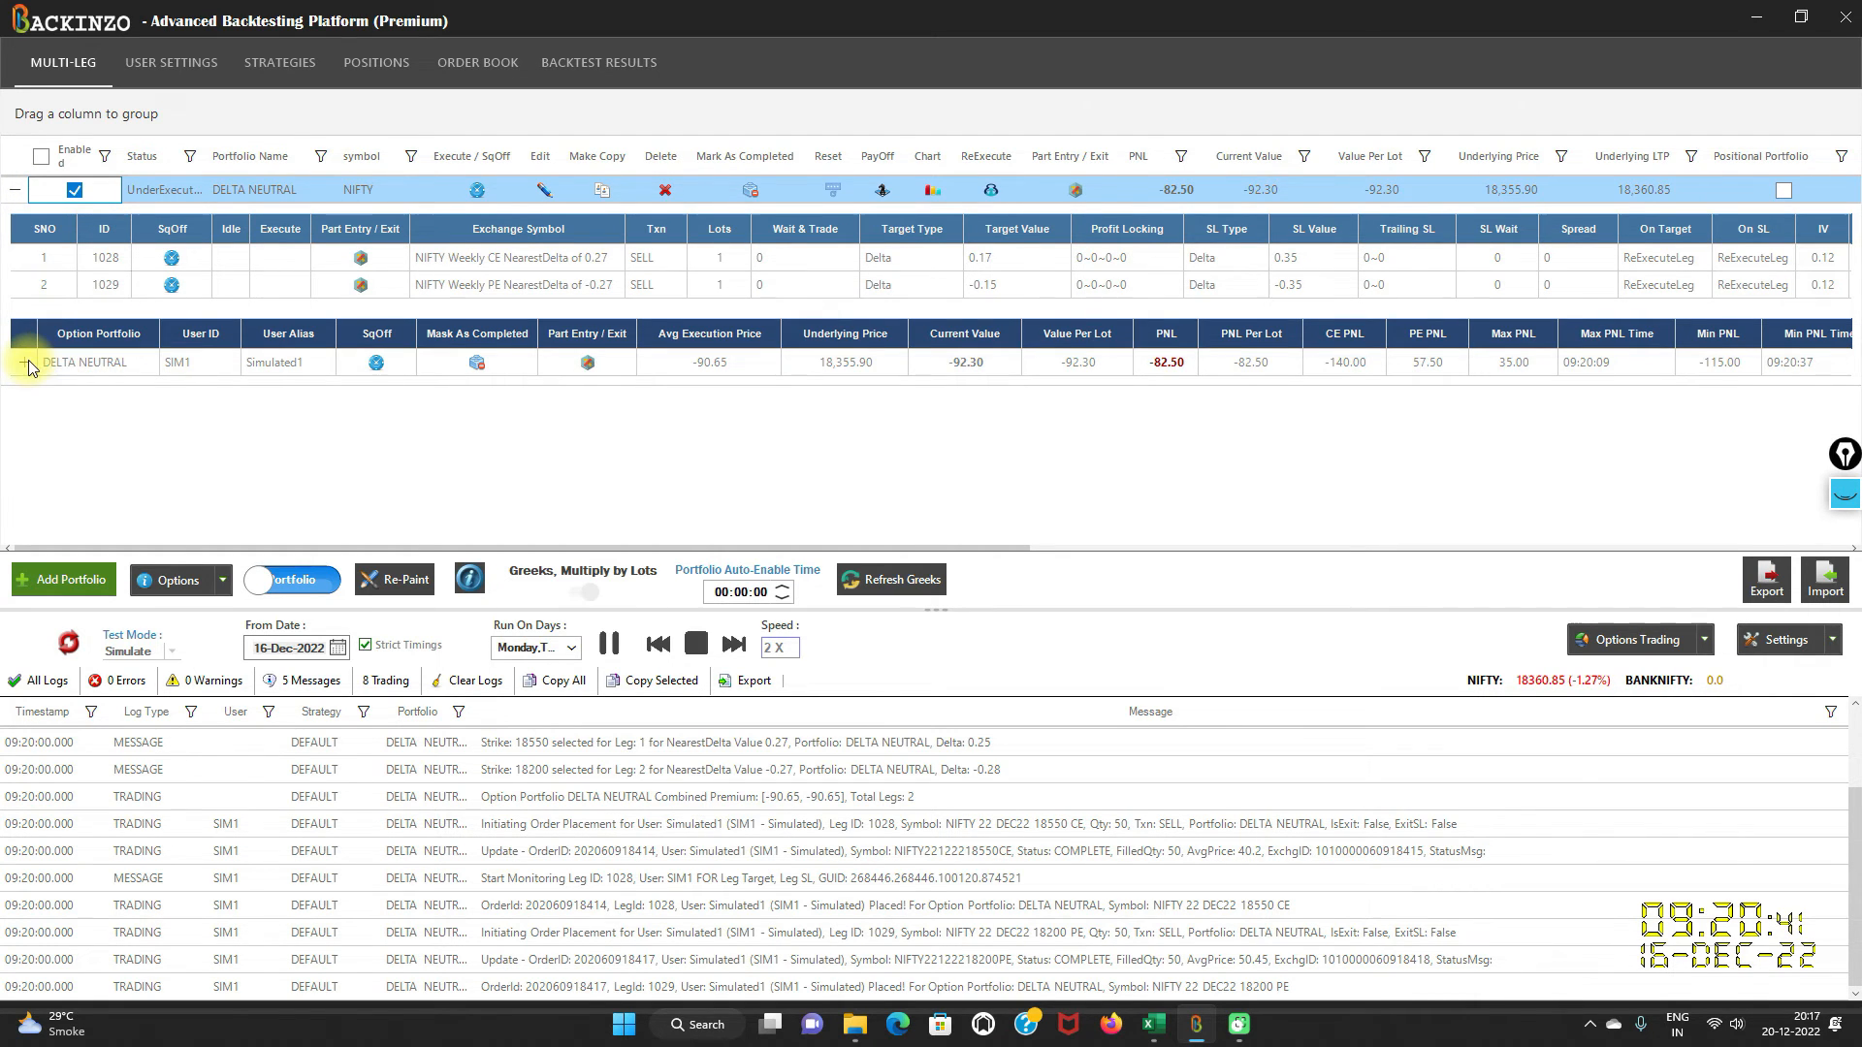
left_click(29, 362)
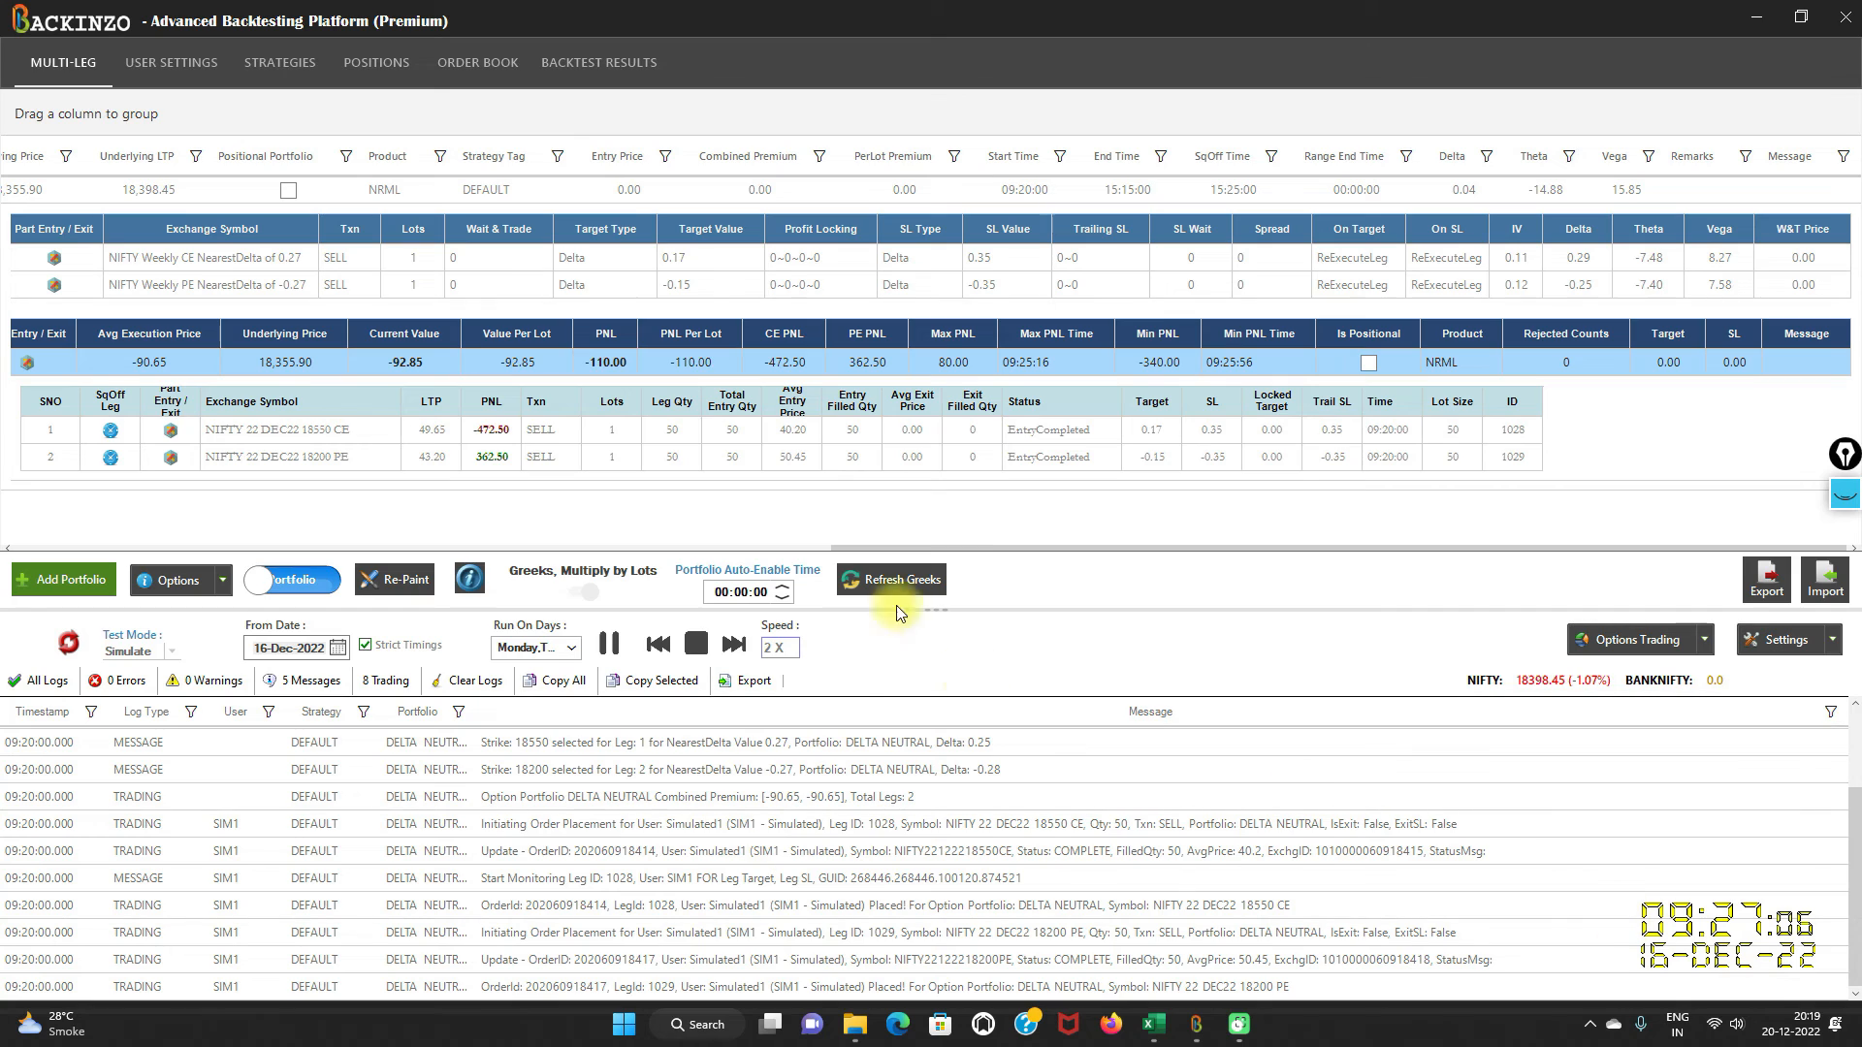
mouse_move(733, 644)
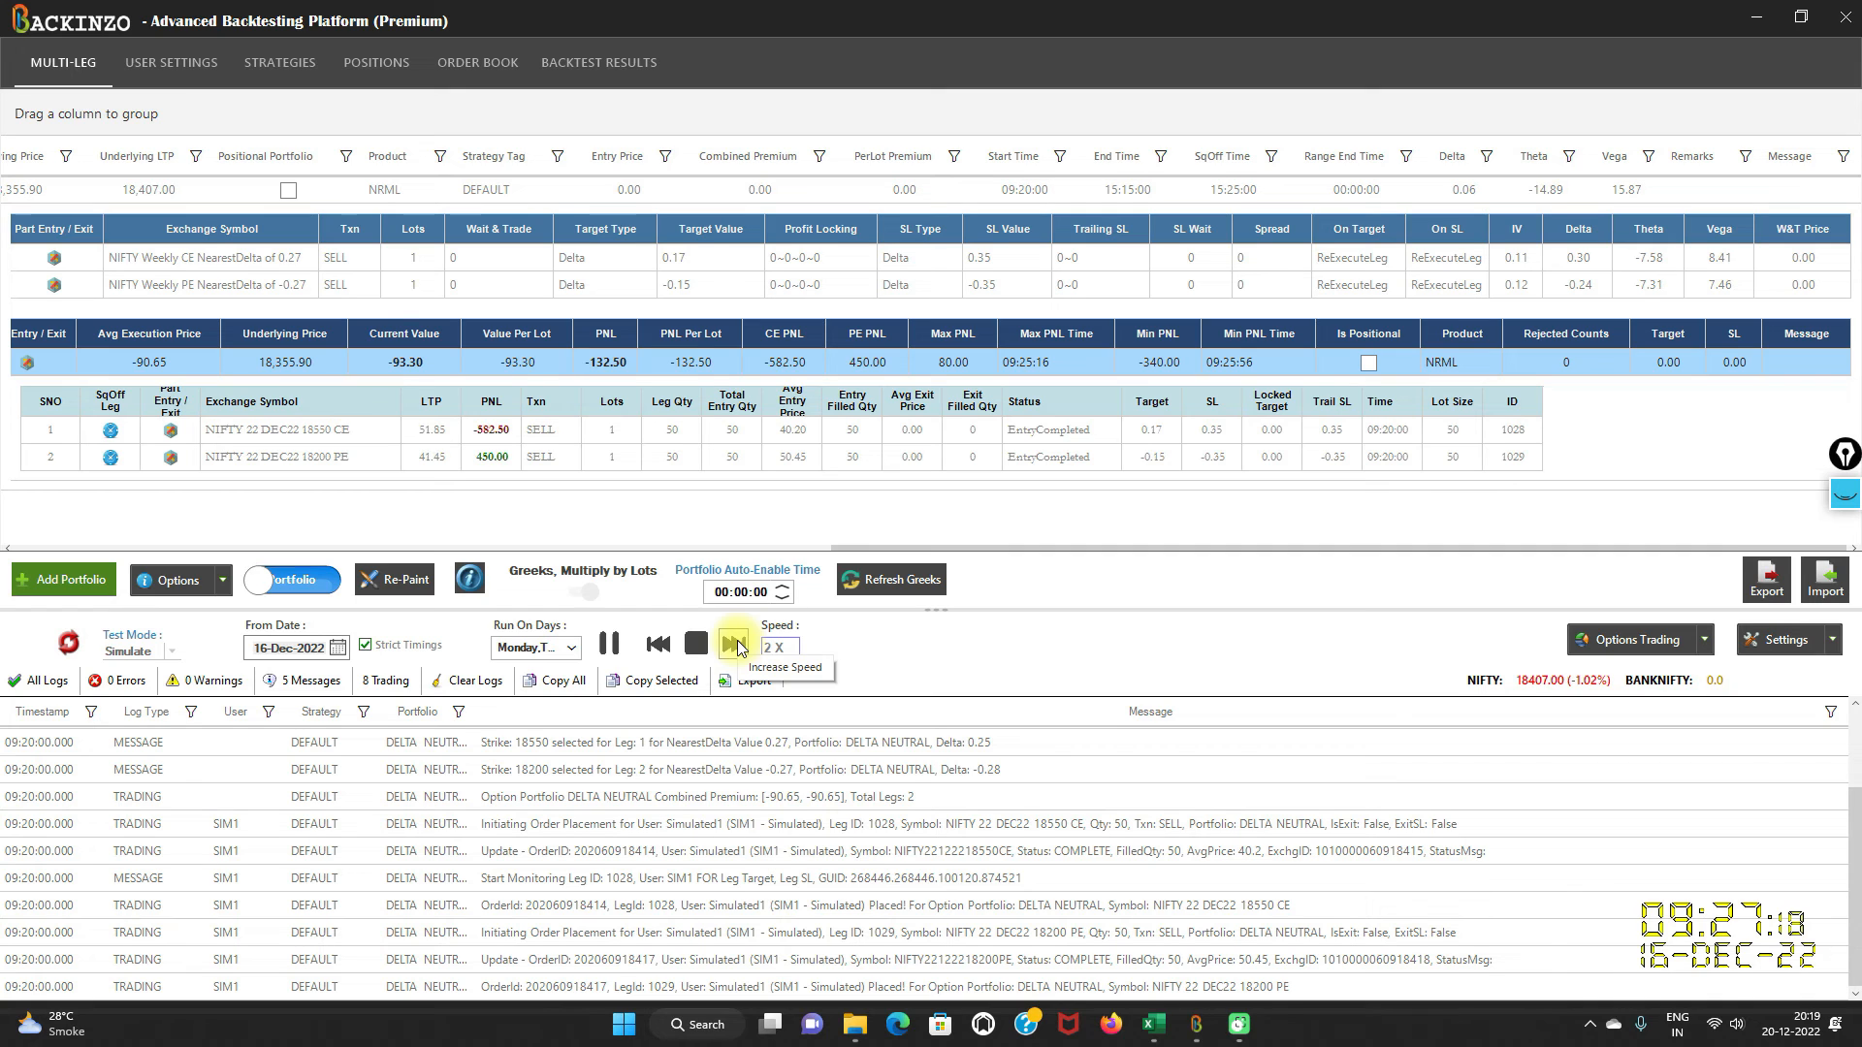
Raise the DELTA NEUTRAL simulation speed twice, up to 32X.
left_click(731, 644)
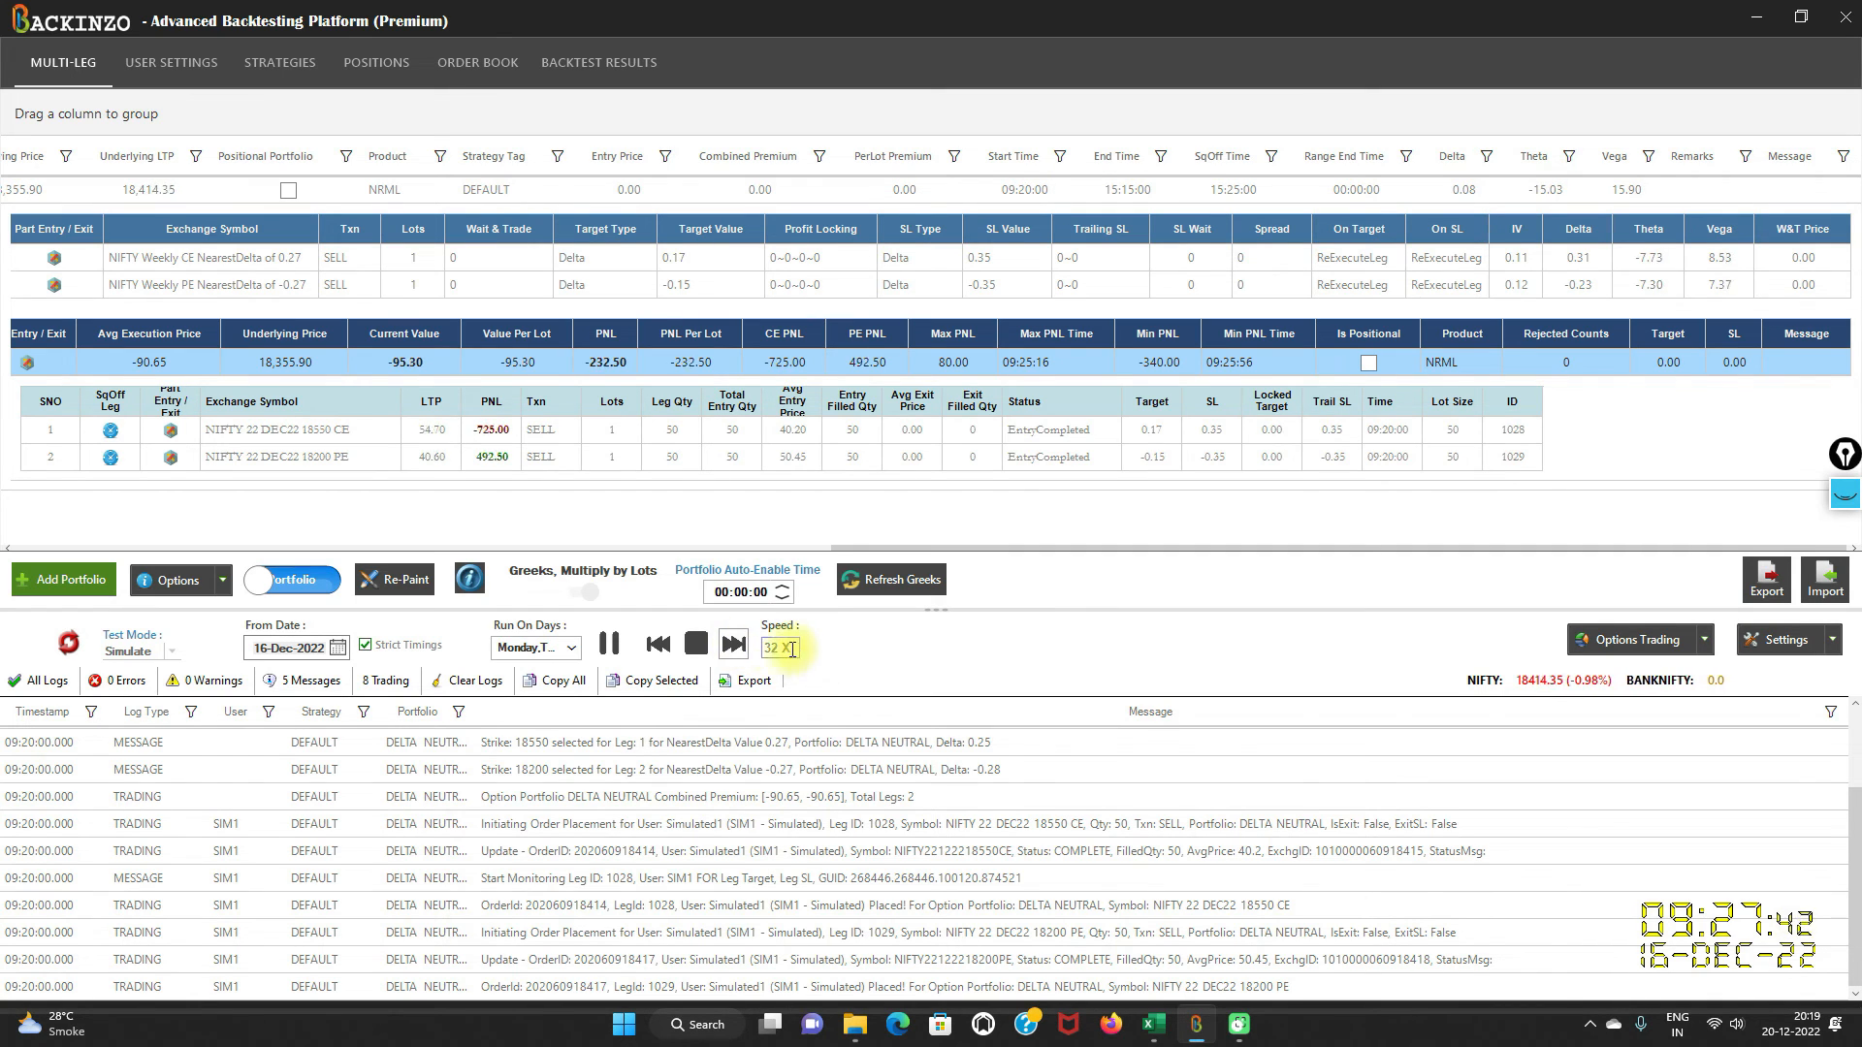
left_click(733, 644)
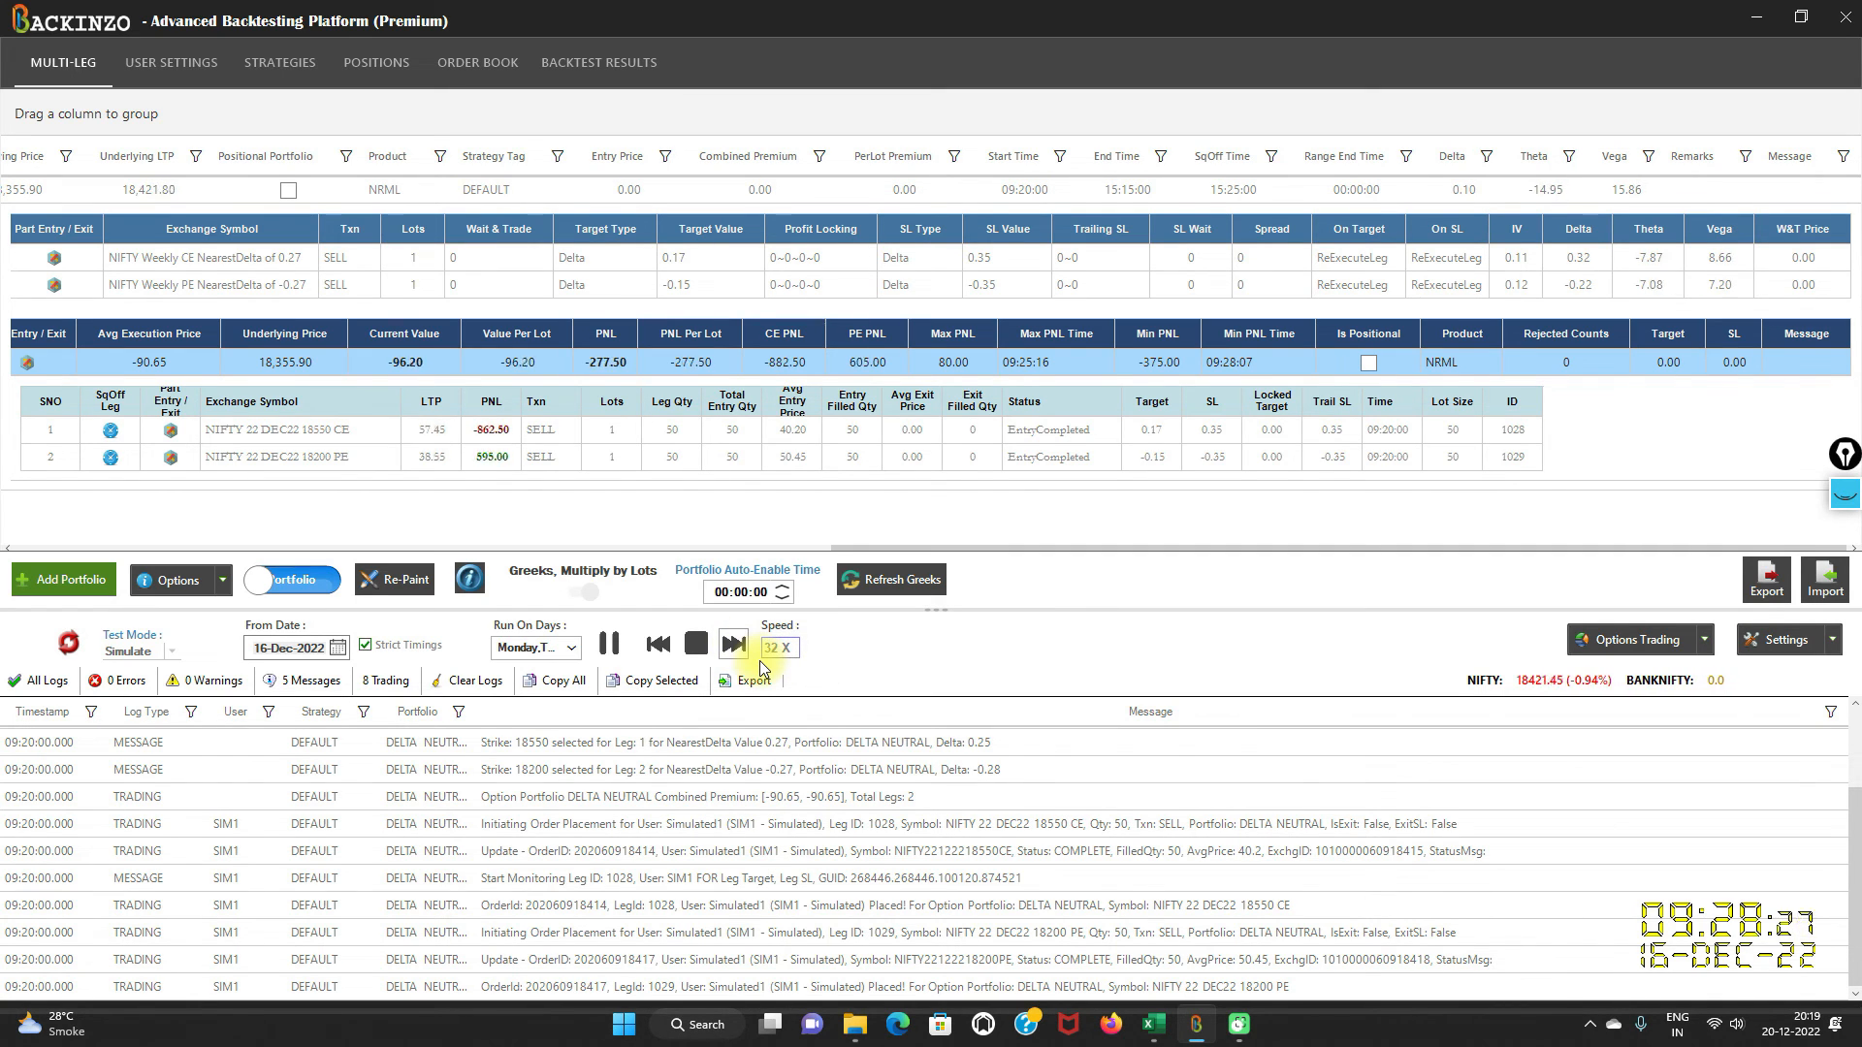